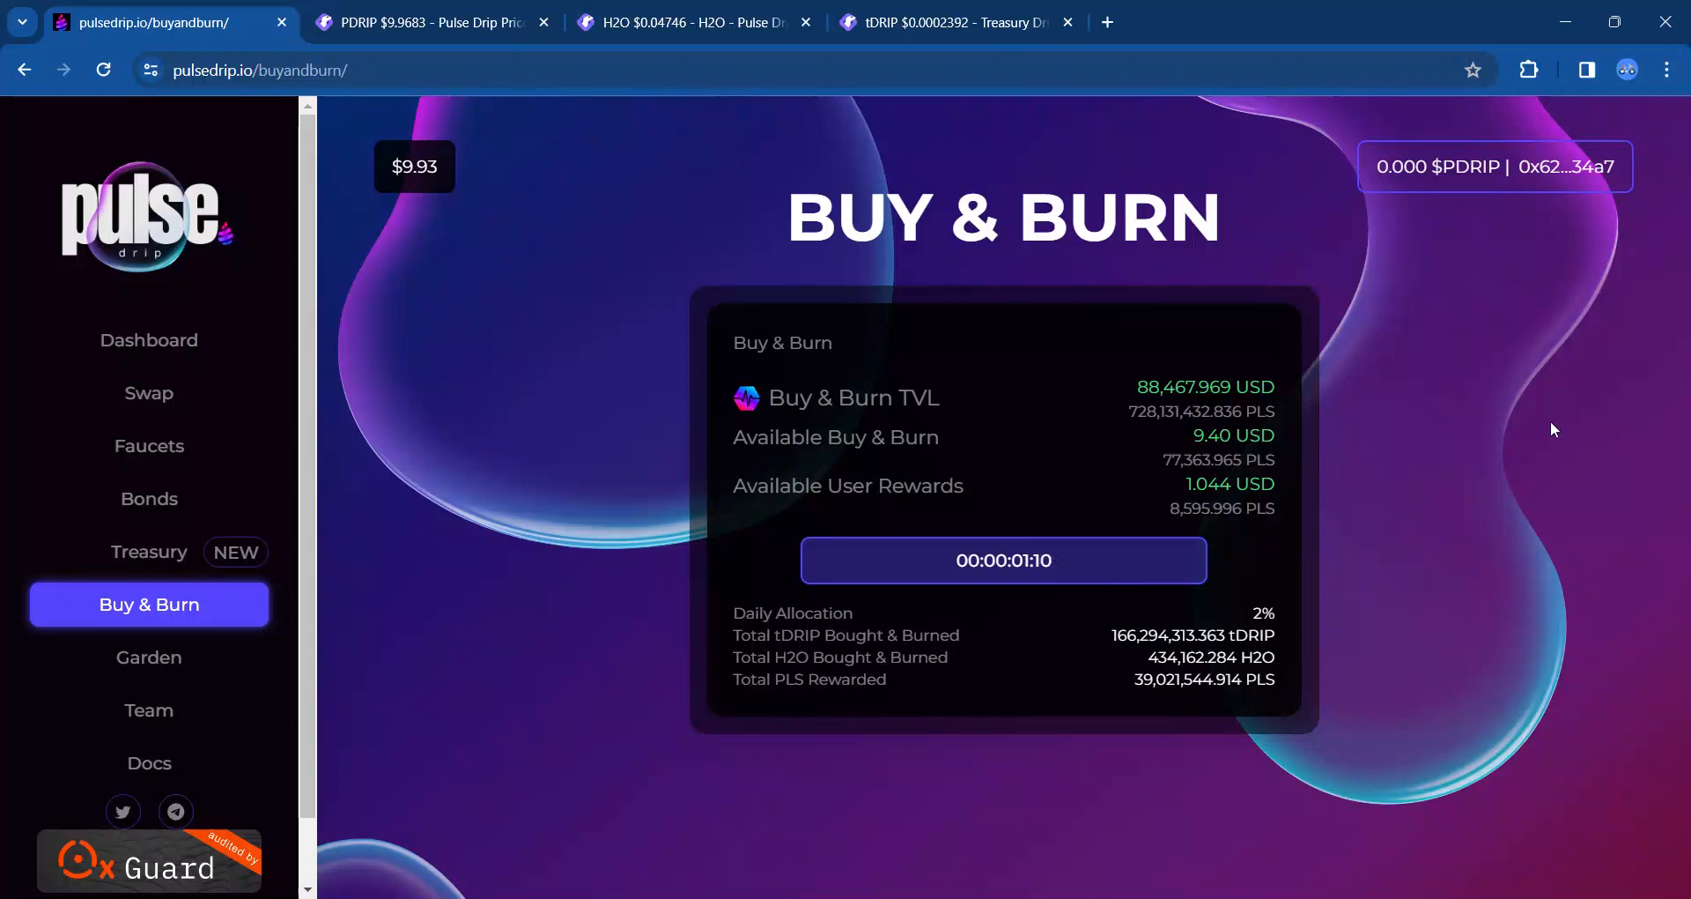
pyautogui.moveTo(1559, 234)
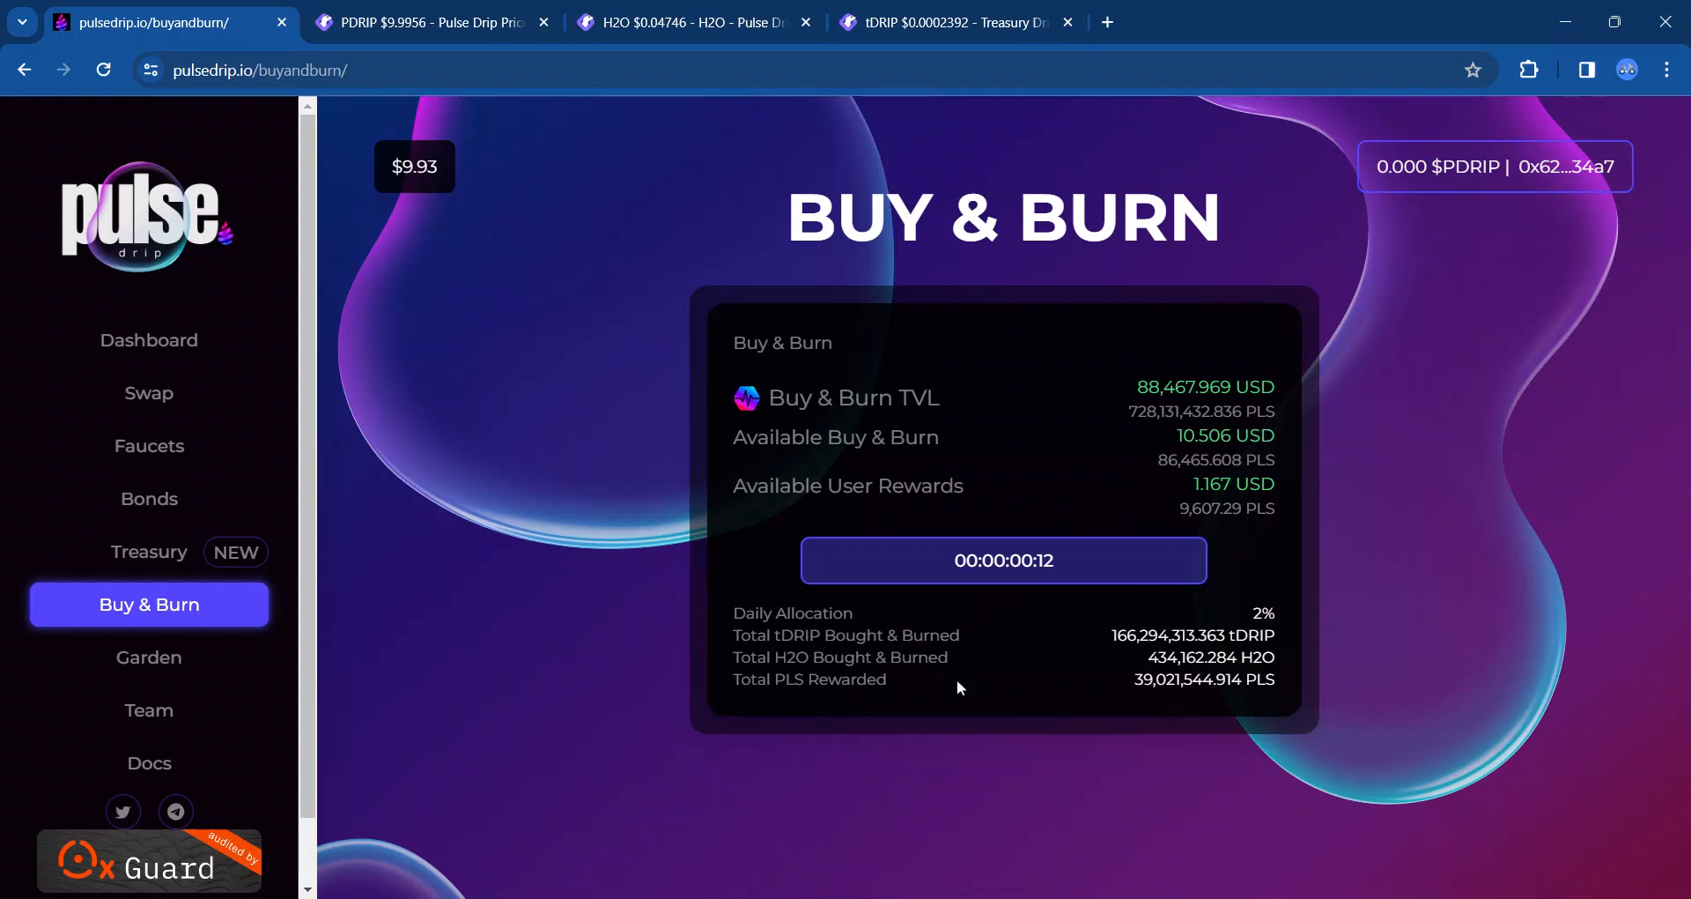
pyautogui.moveTo(771, 699)
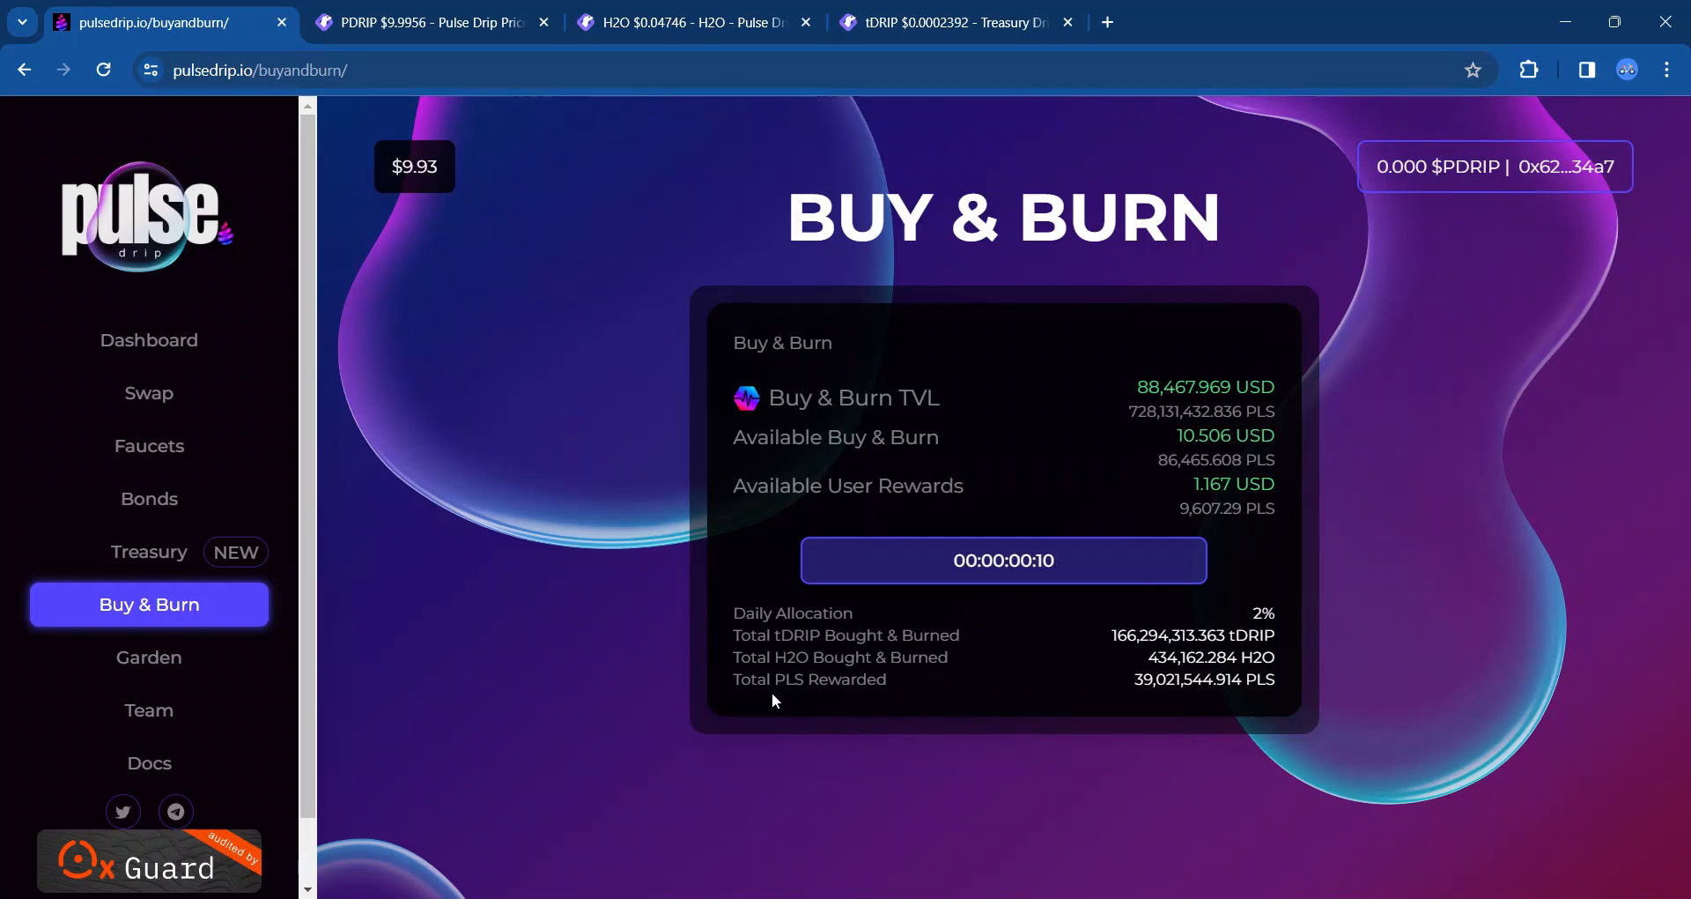
pyautogui.moveTo(1119, 705)
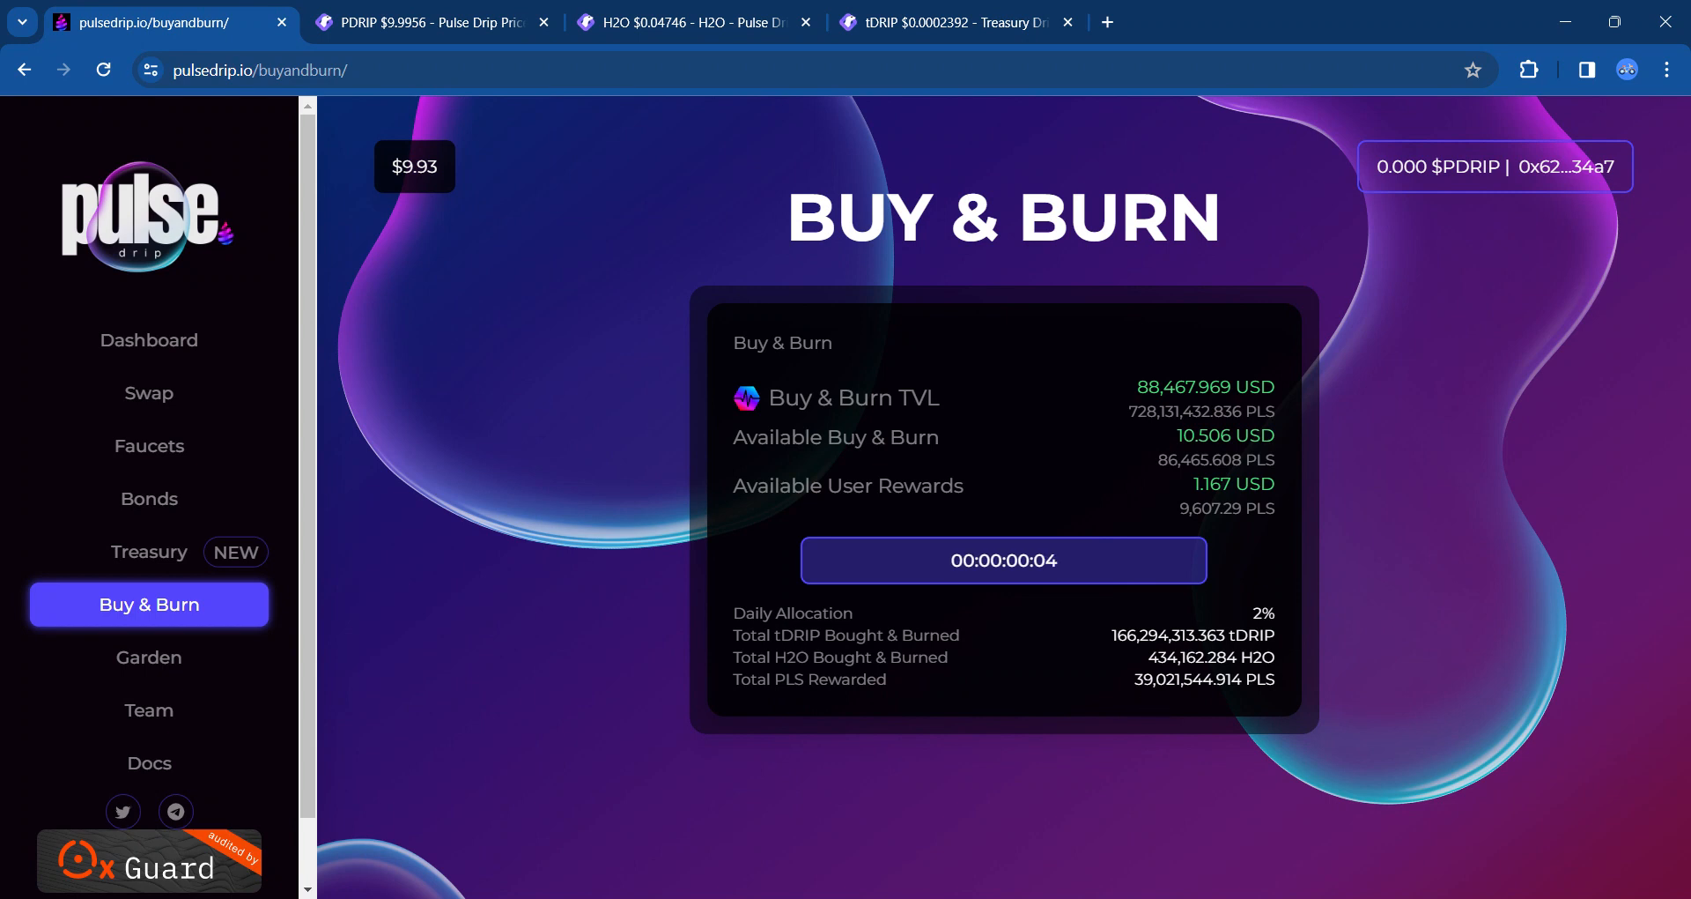
pyautogui.moveTo(1020, 690)
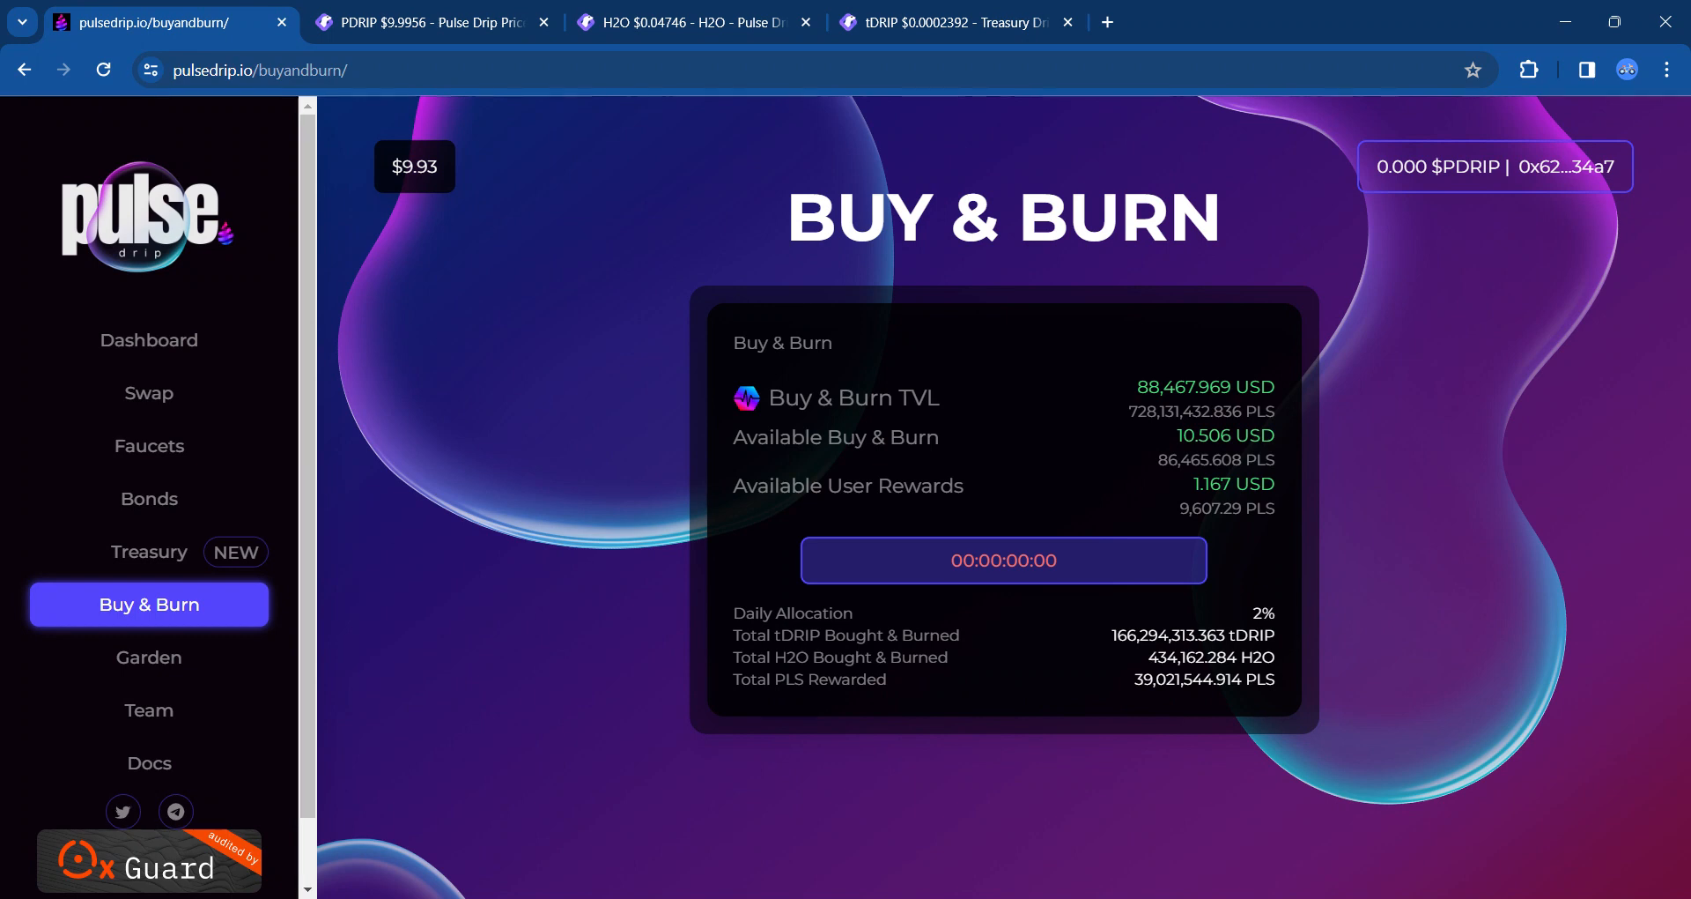
# Step: Activate the Buy & Burn, retrying past the 'already activated' error until 'Activated!' shows
pyautogui.click(1002, 559)
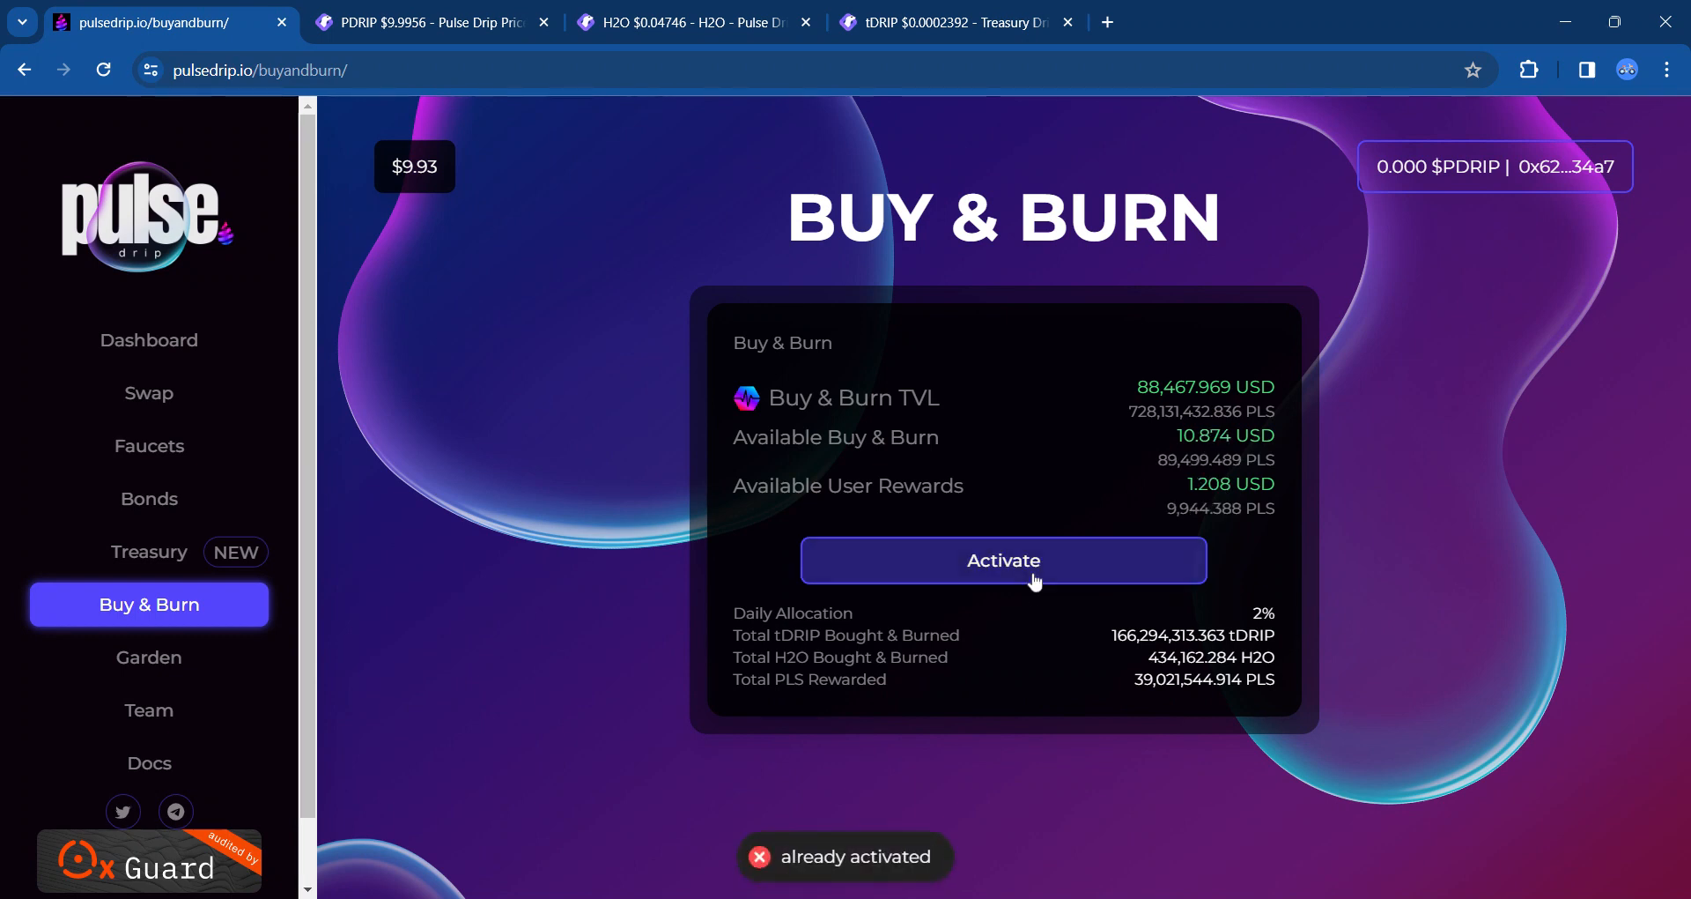
pyautogui.click(1003, 561)
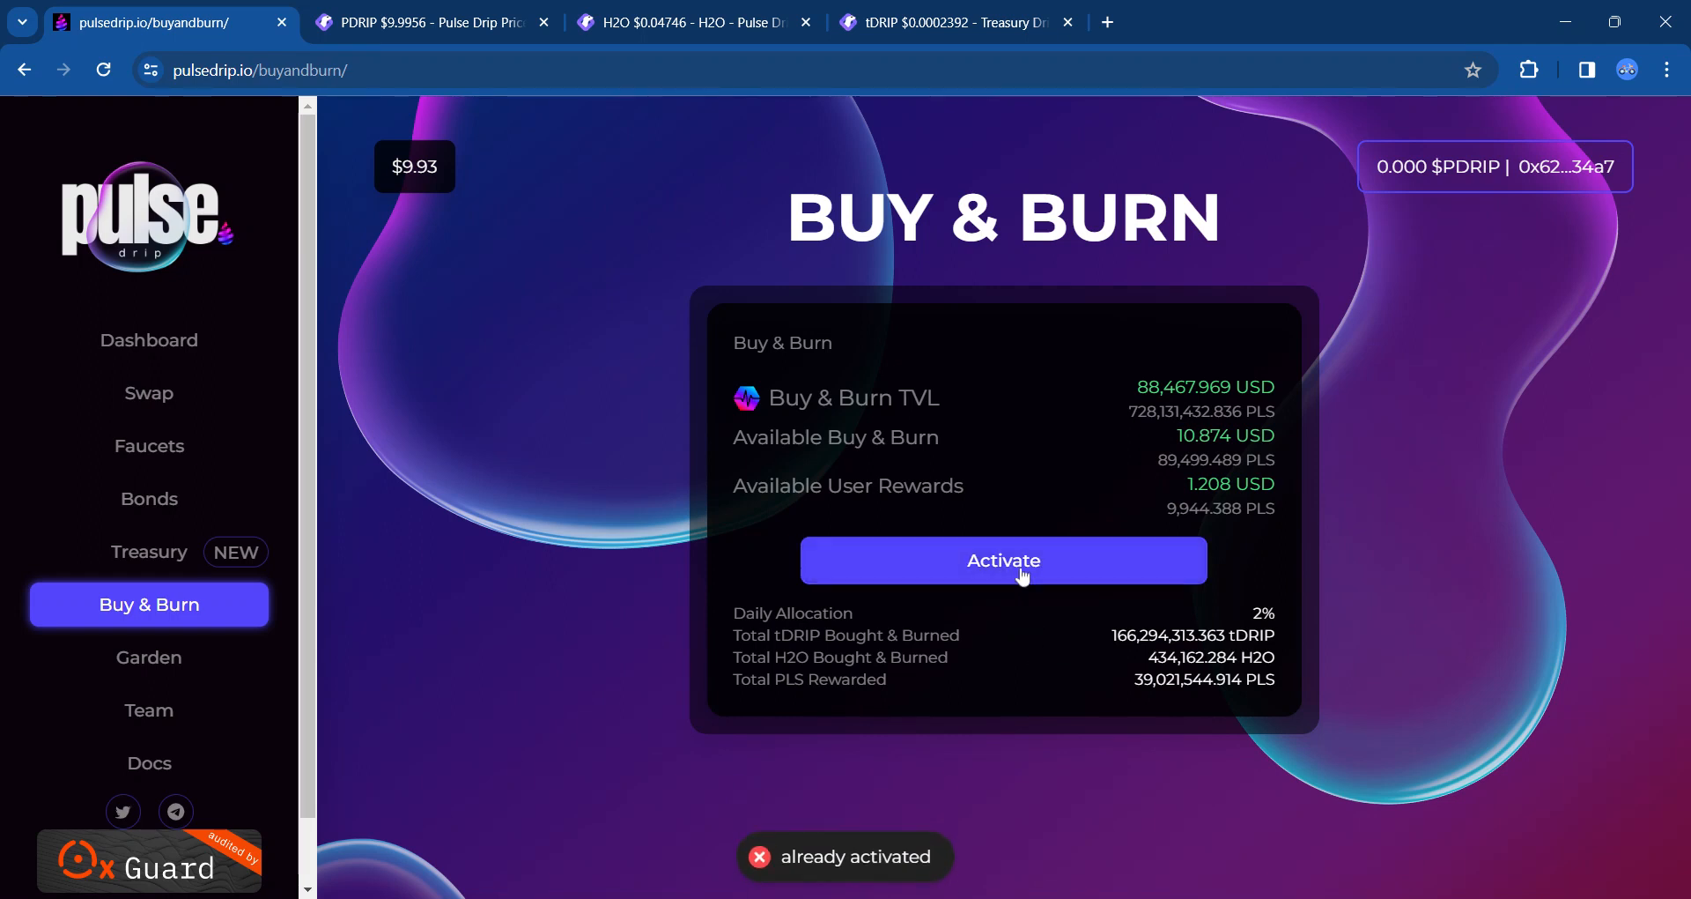
pyautogui.click(1003, 560)
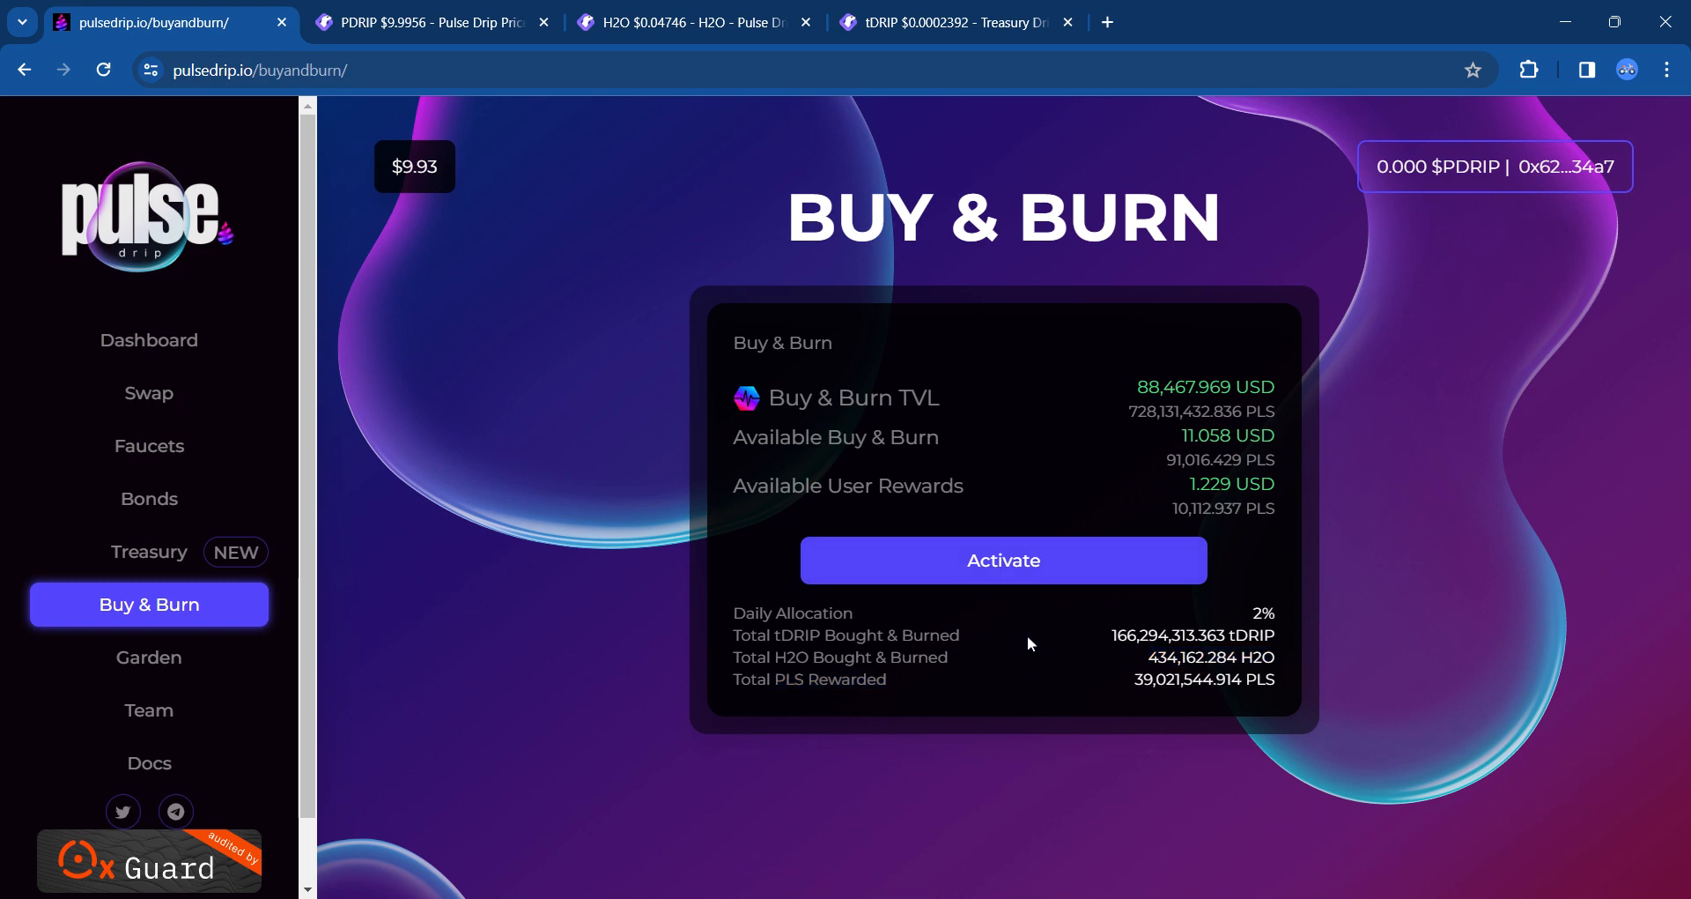
pyautogui.moveTo(1253, 713)
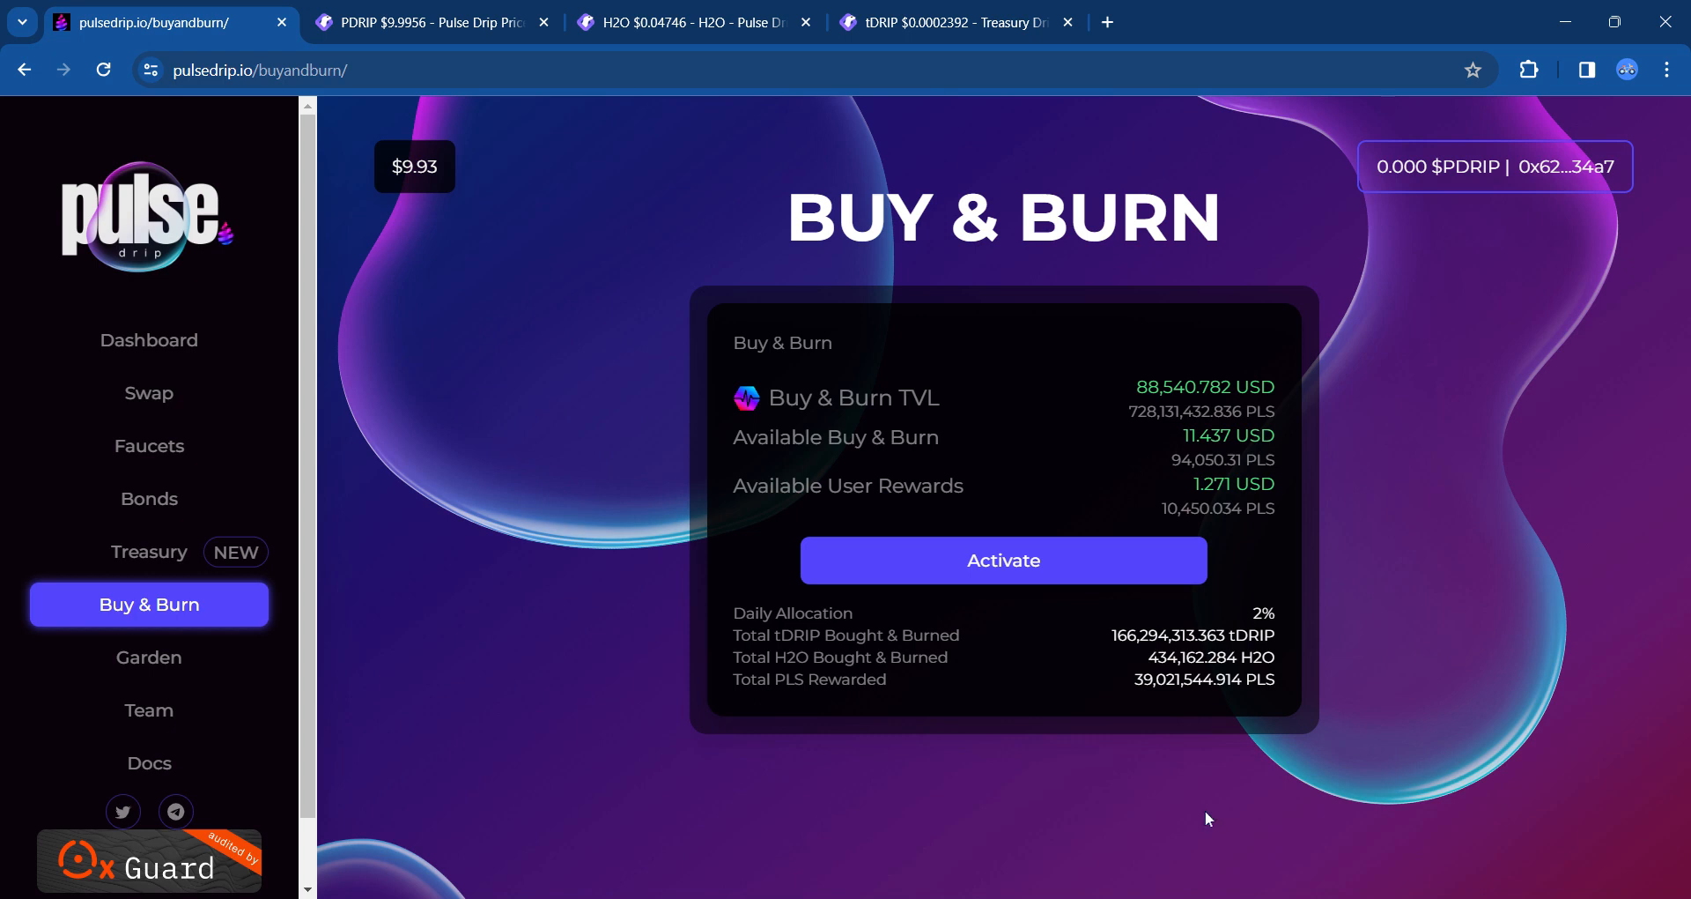
pyautogui.moveTo(1099, 870)
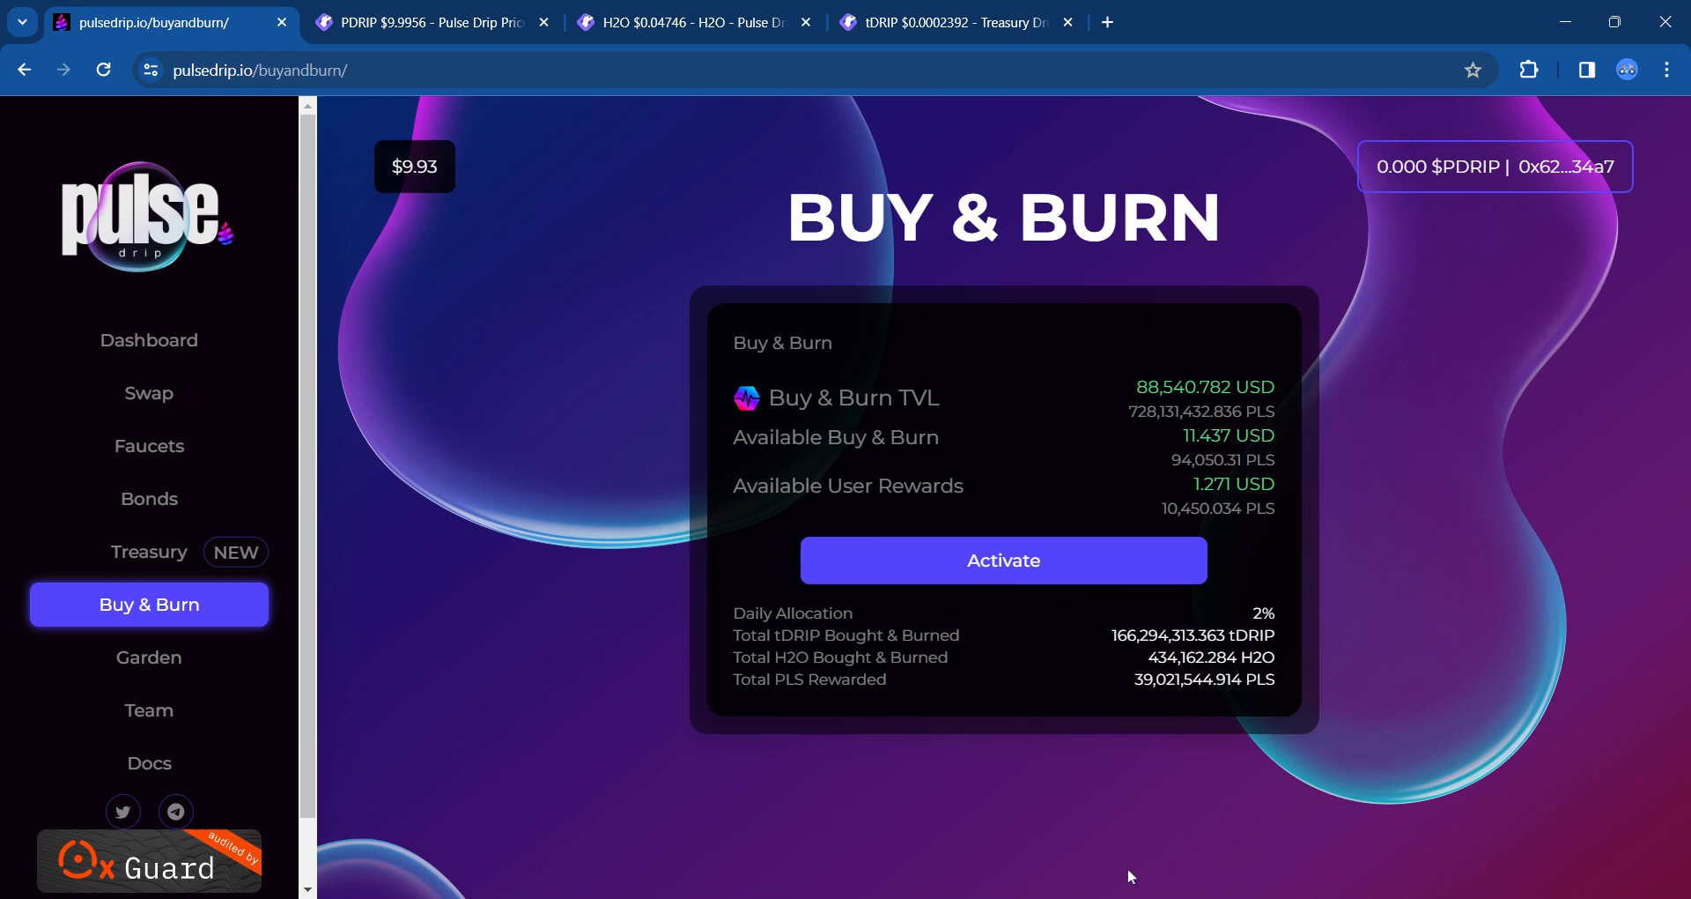
pyautogui.click(1000, 560)
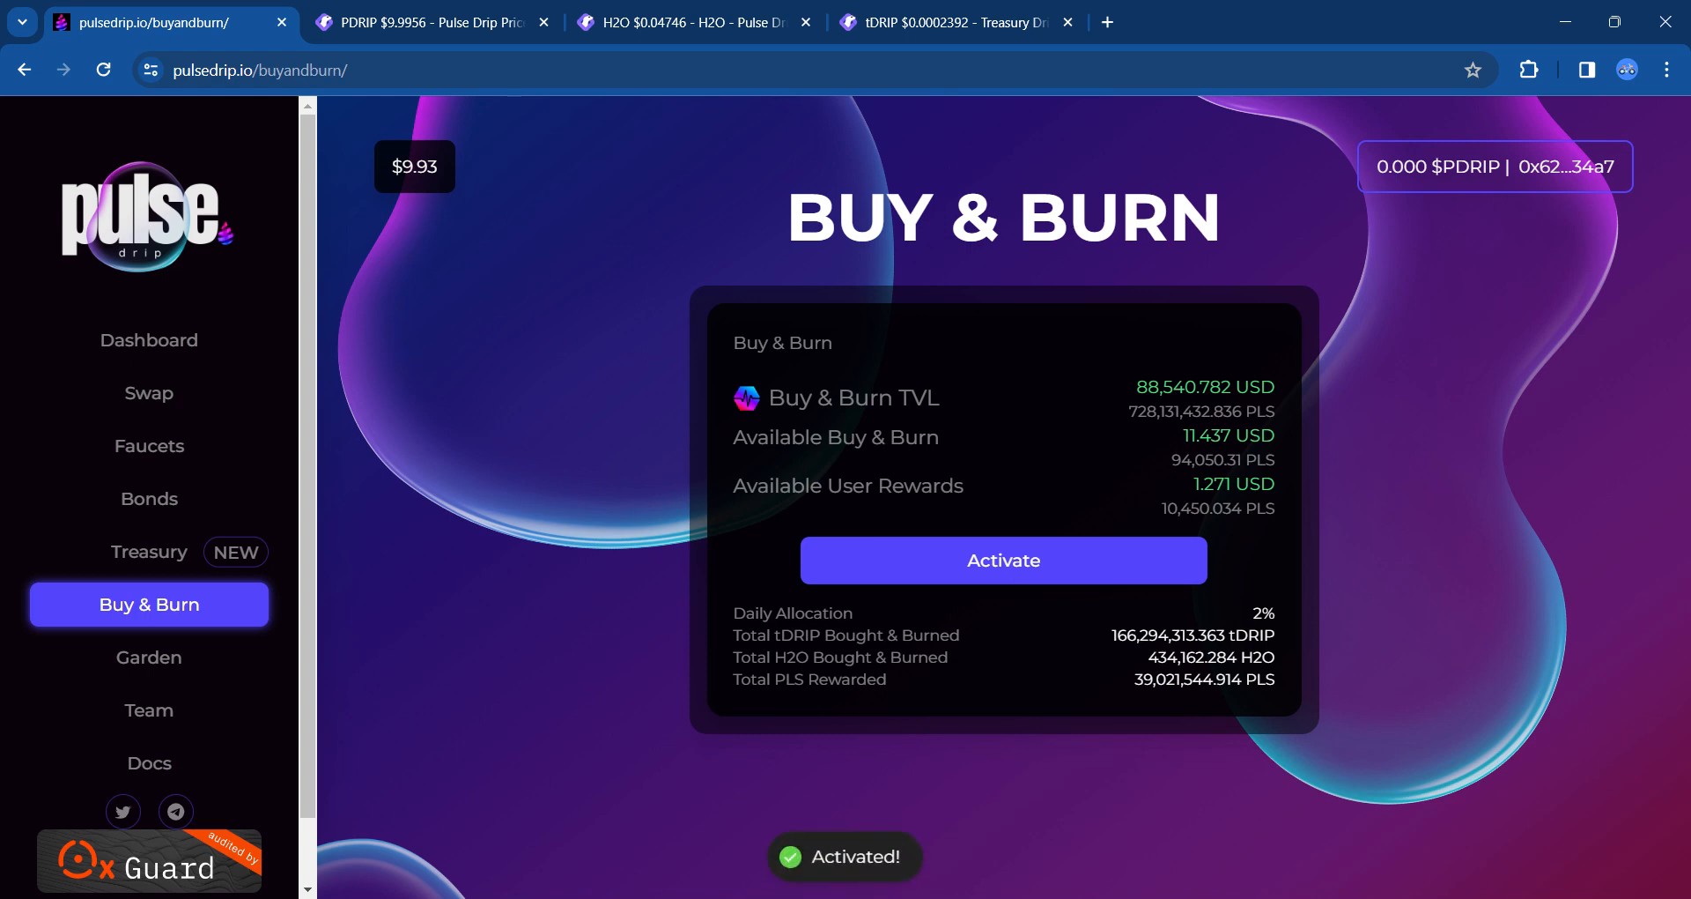
pyautogui.click(1002, 560)
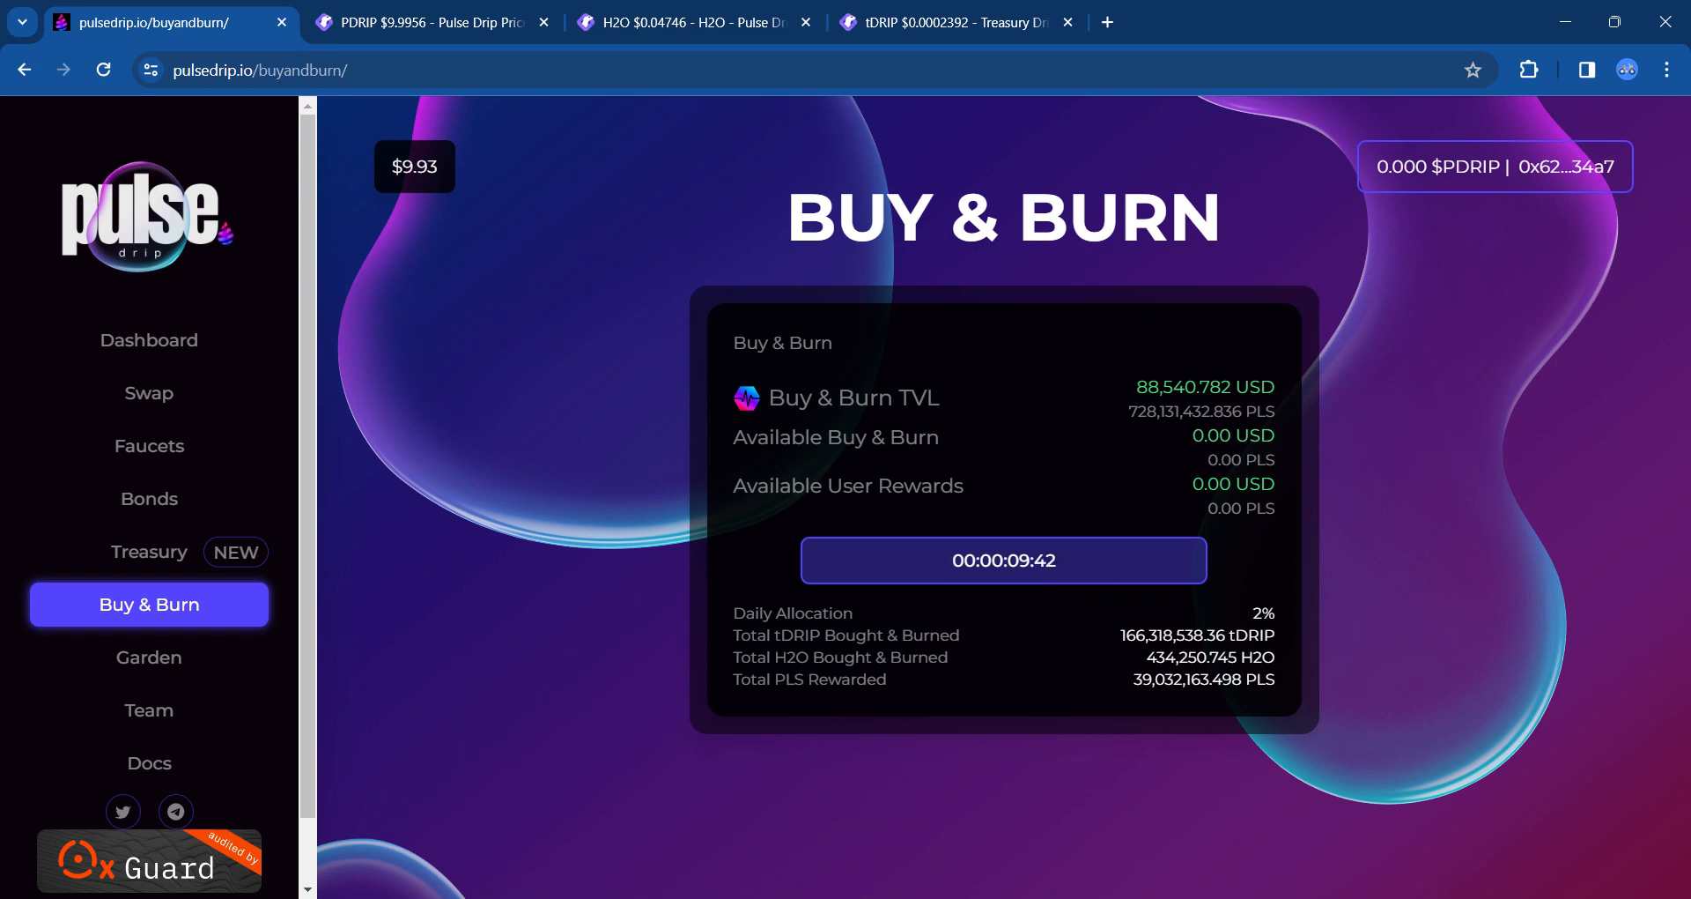
pyautogui.moveTo(1439, 430)
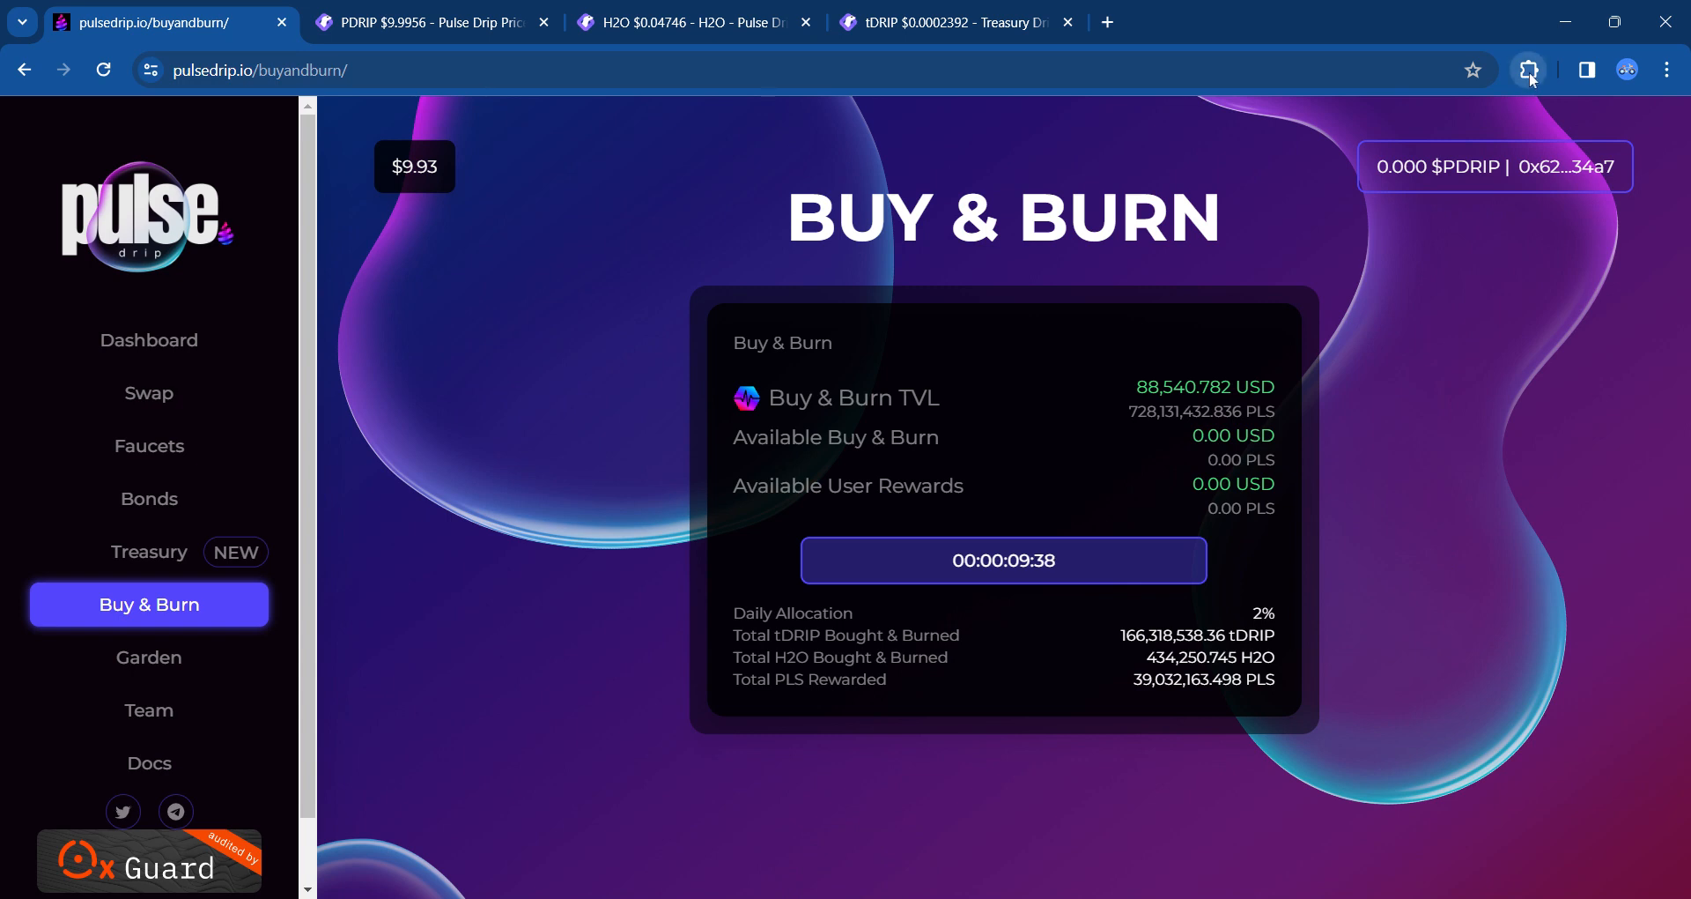
pyautogui.moveTo(1526, 99)
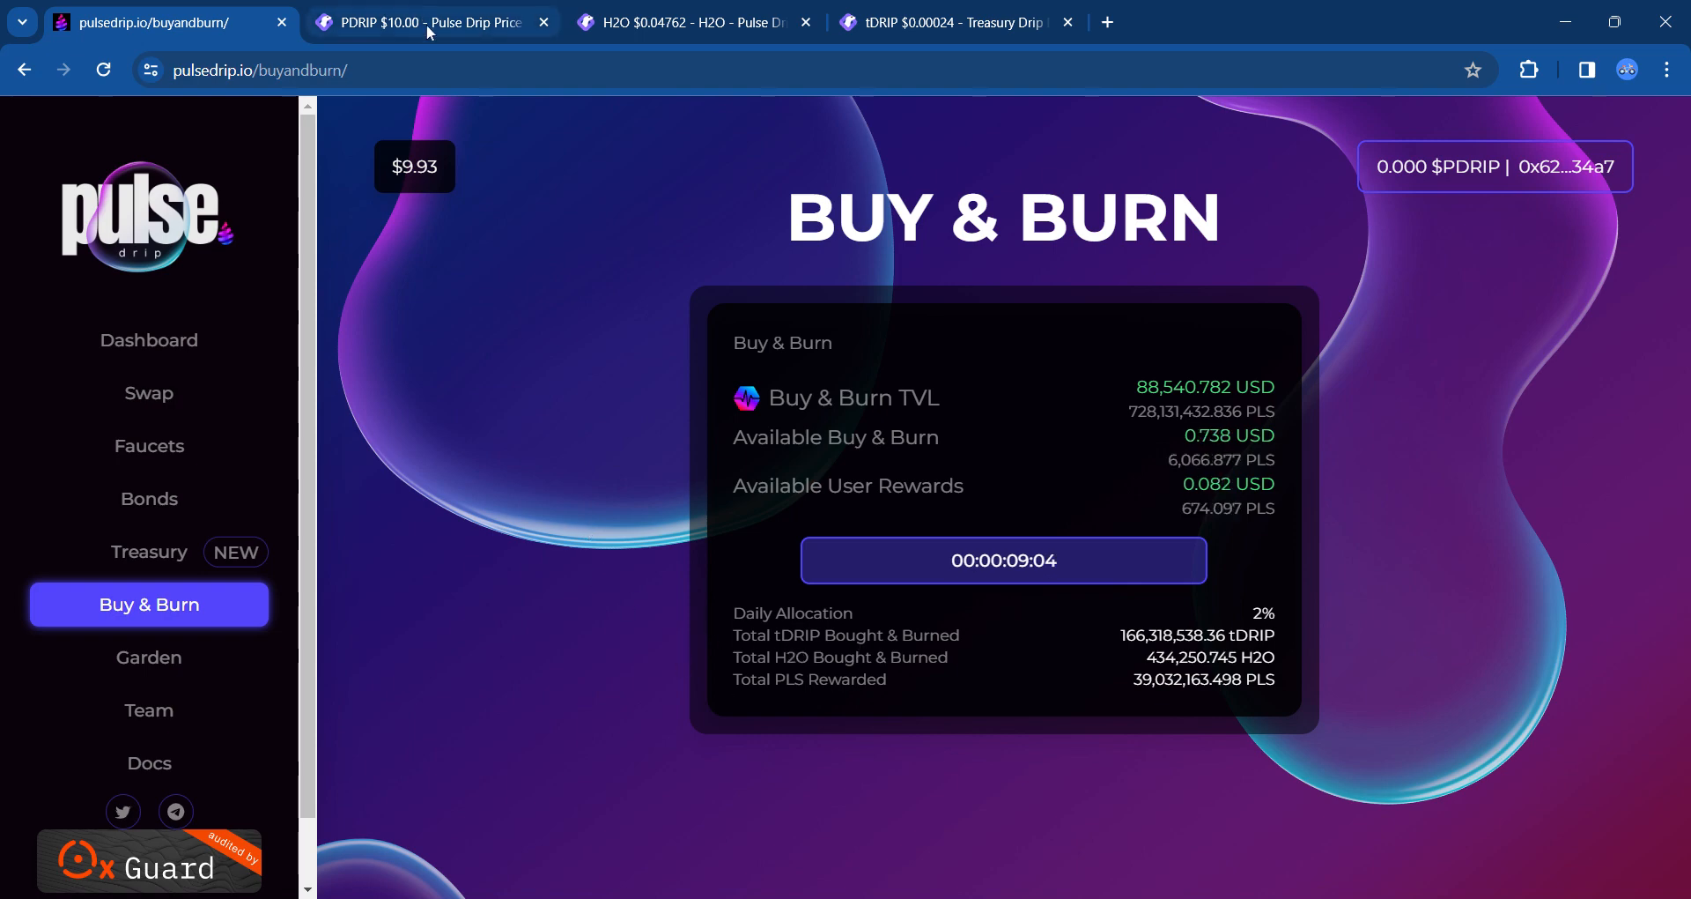
# Step: Switch to the GeckoTerminal PDRIP/WPLS chart showing 707 transactions and $361.73K liquidity
pyautogui.click(430, 21)
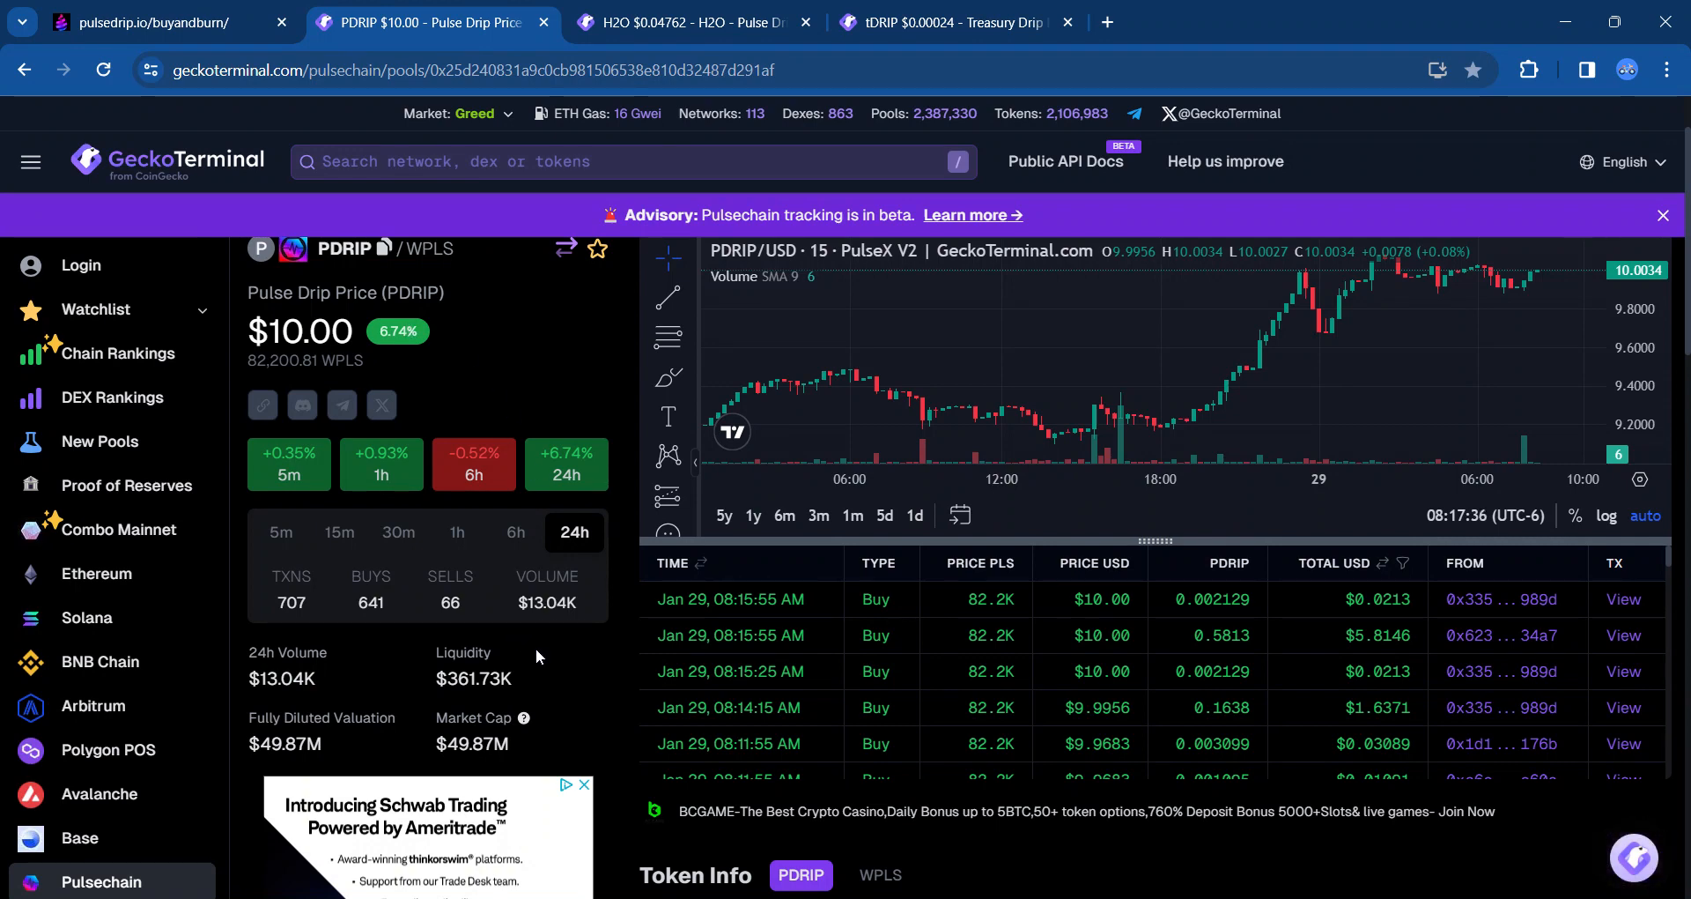
pyautogui.moveTo(558, 741)
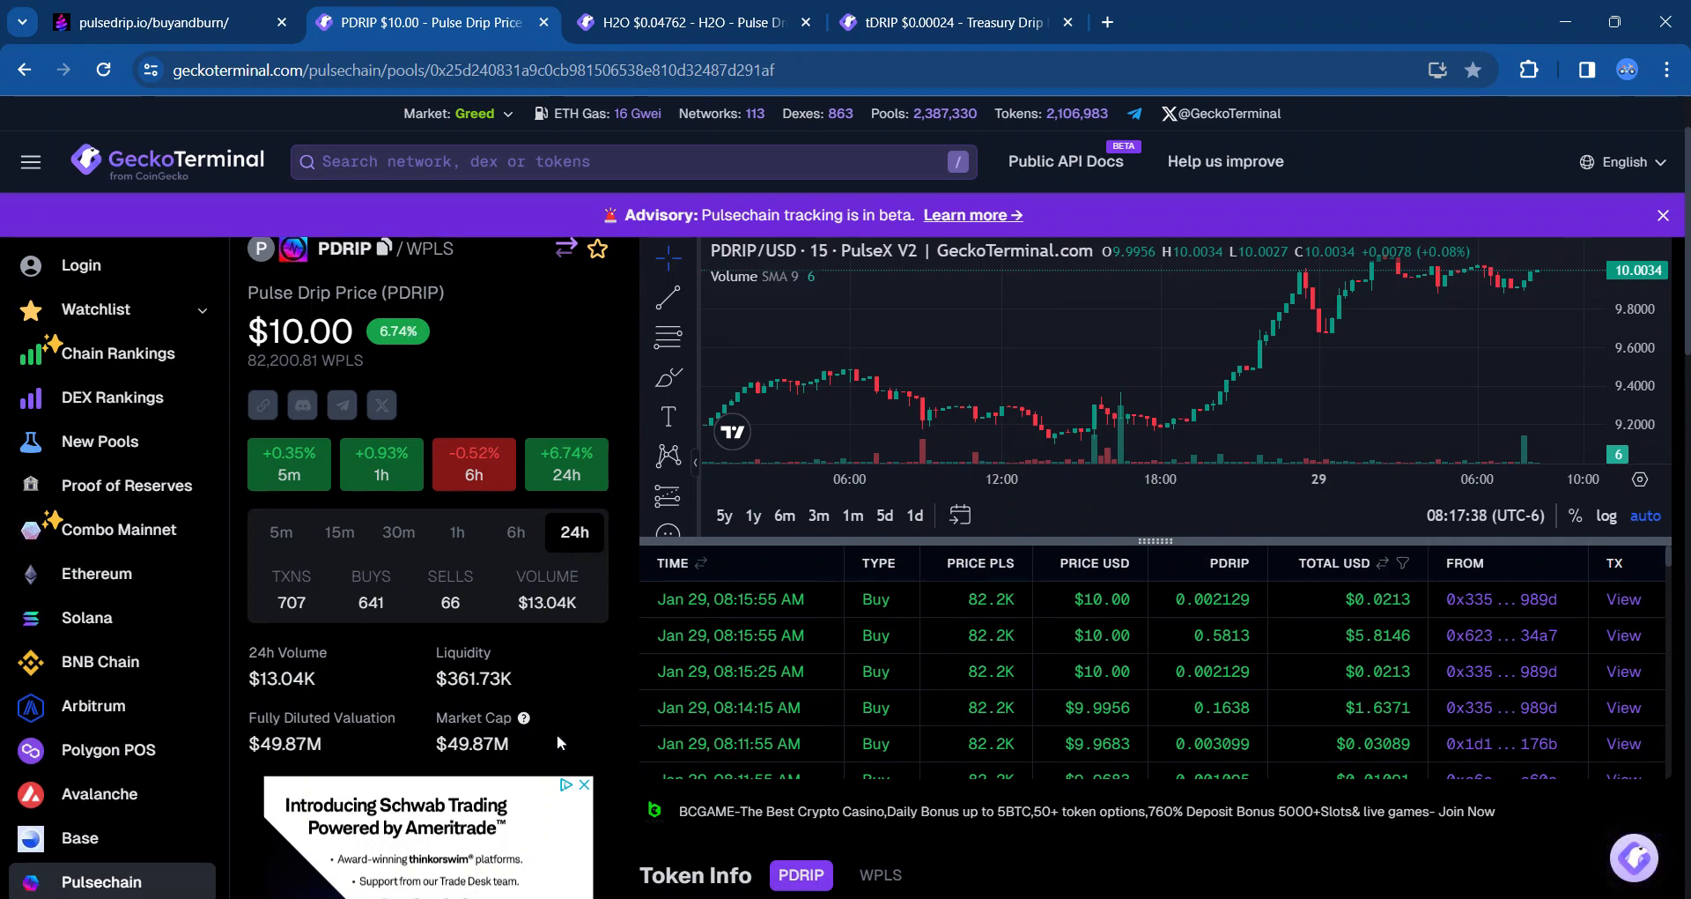
pyautogui.moveTo(465, 349)
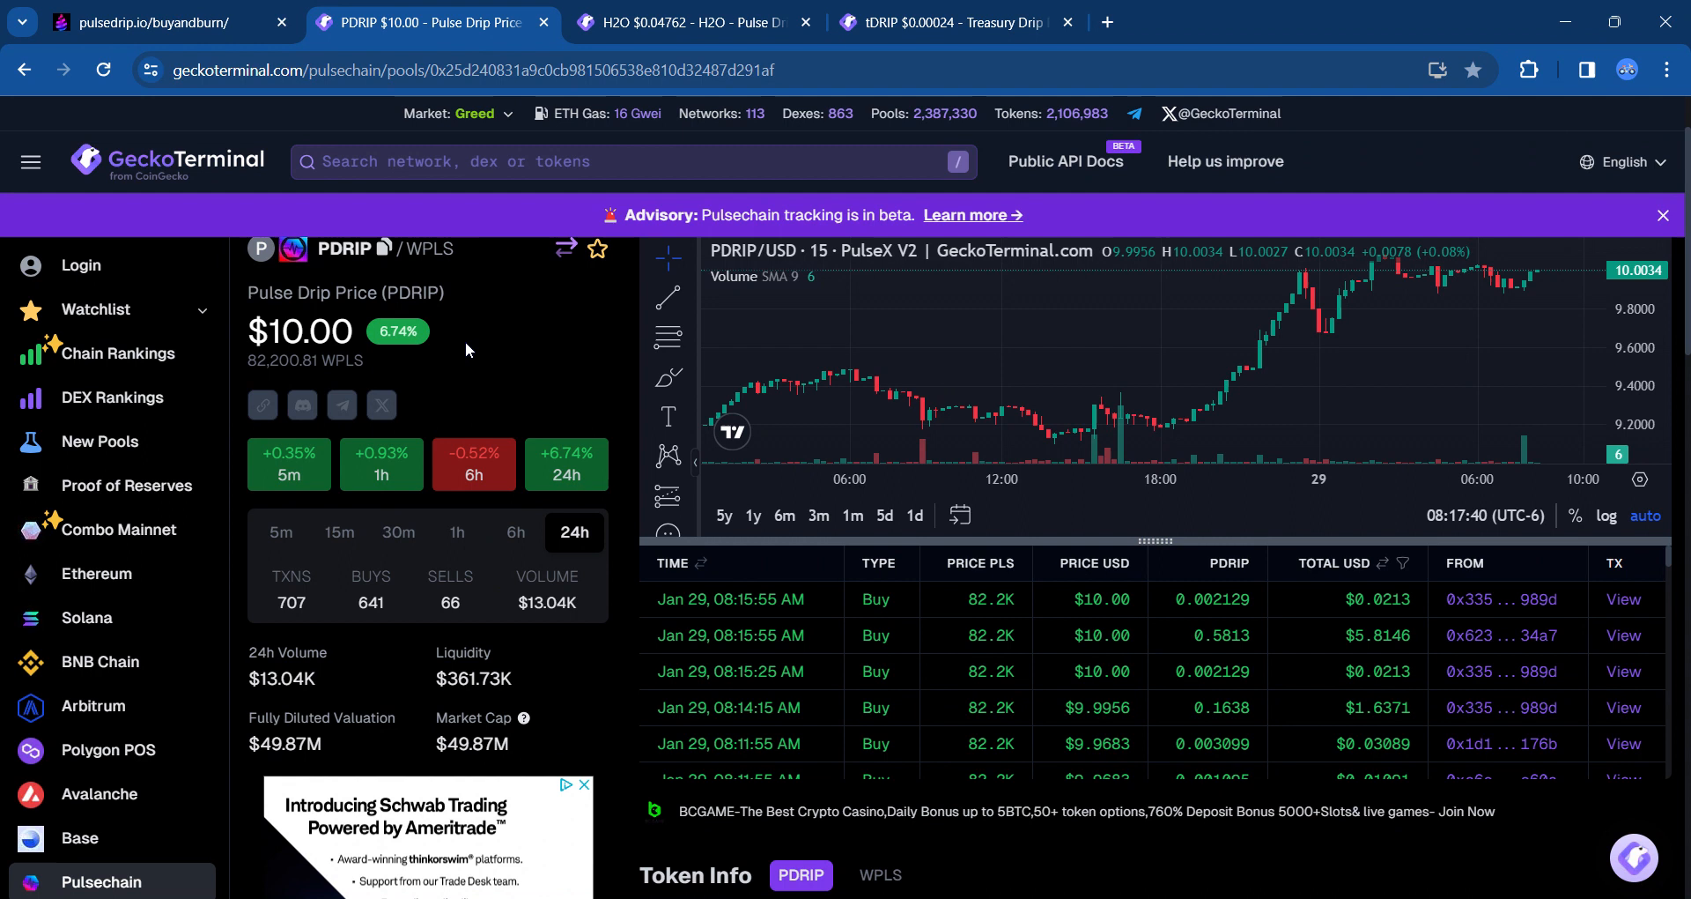
pyautogui.moveTo(481, 366)
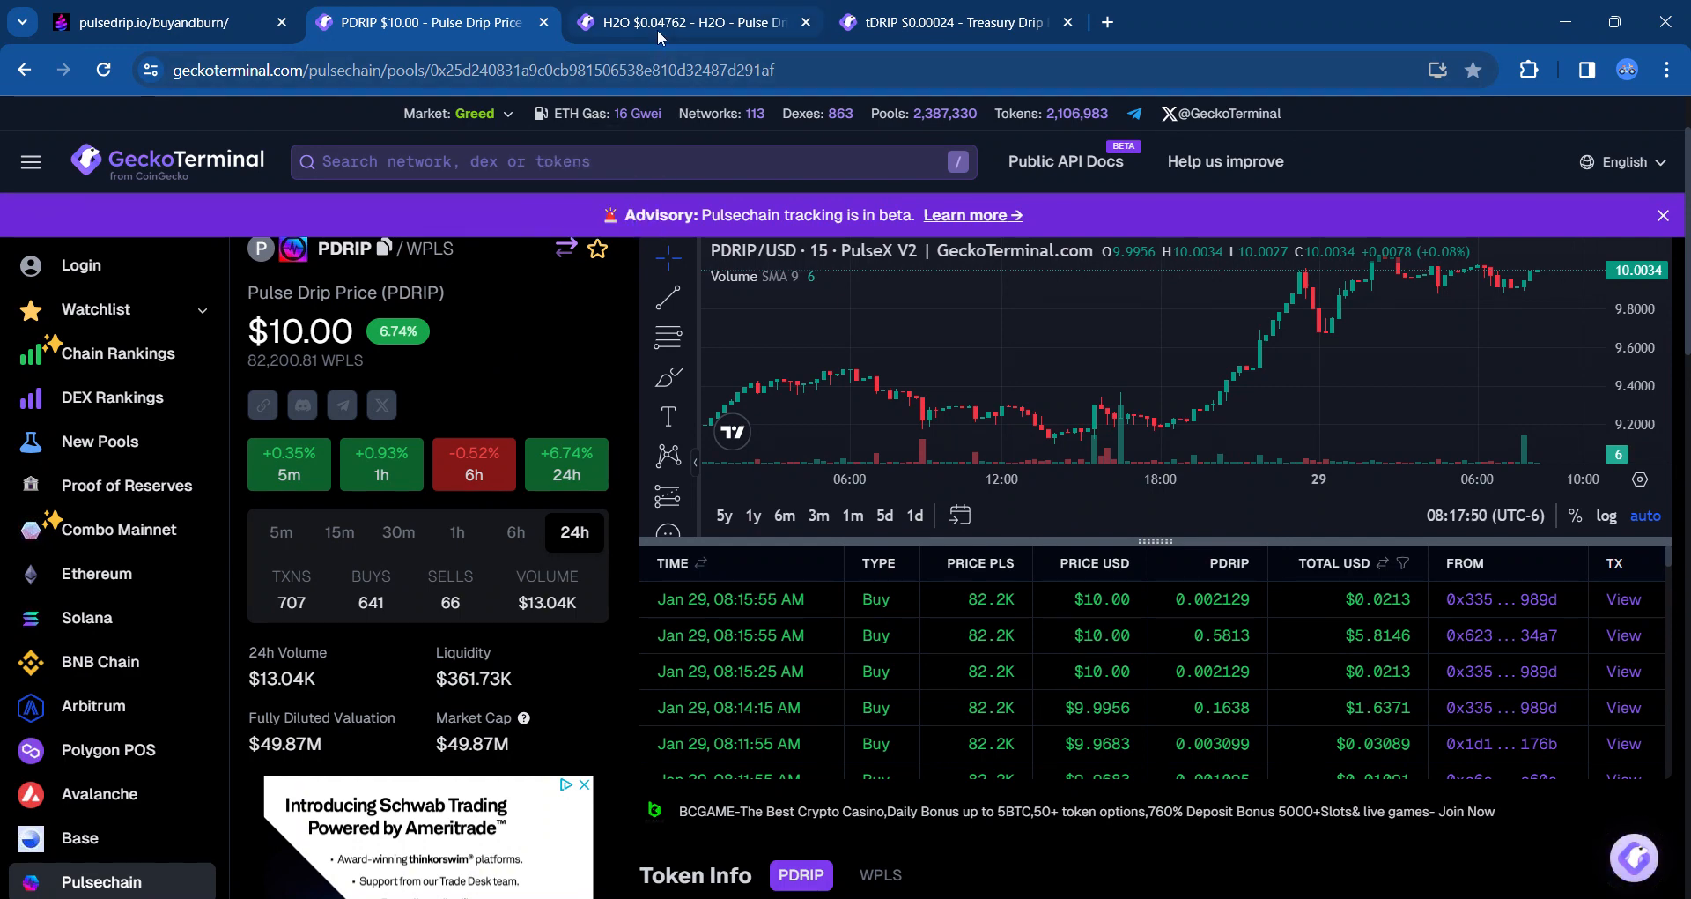
# Step: Switch to the GeckoTerminal H2O/PDRIP chart with H2O at $0.04762
pyautogui.click(694, 21)
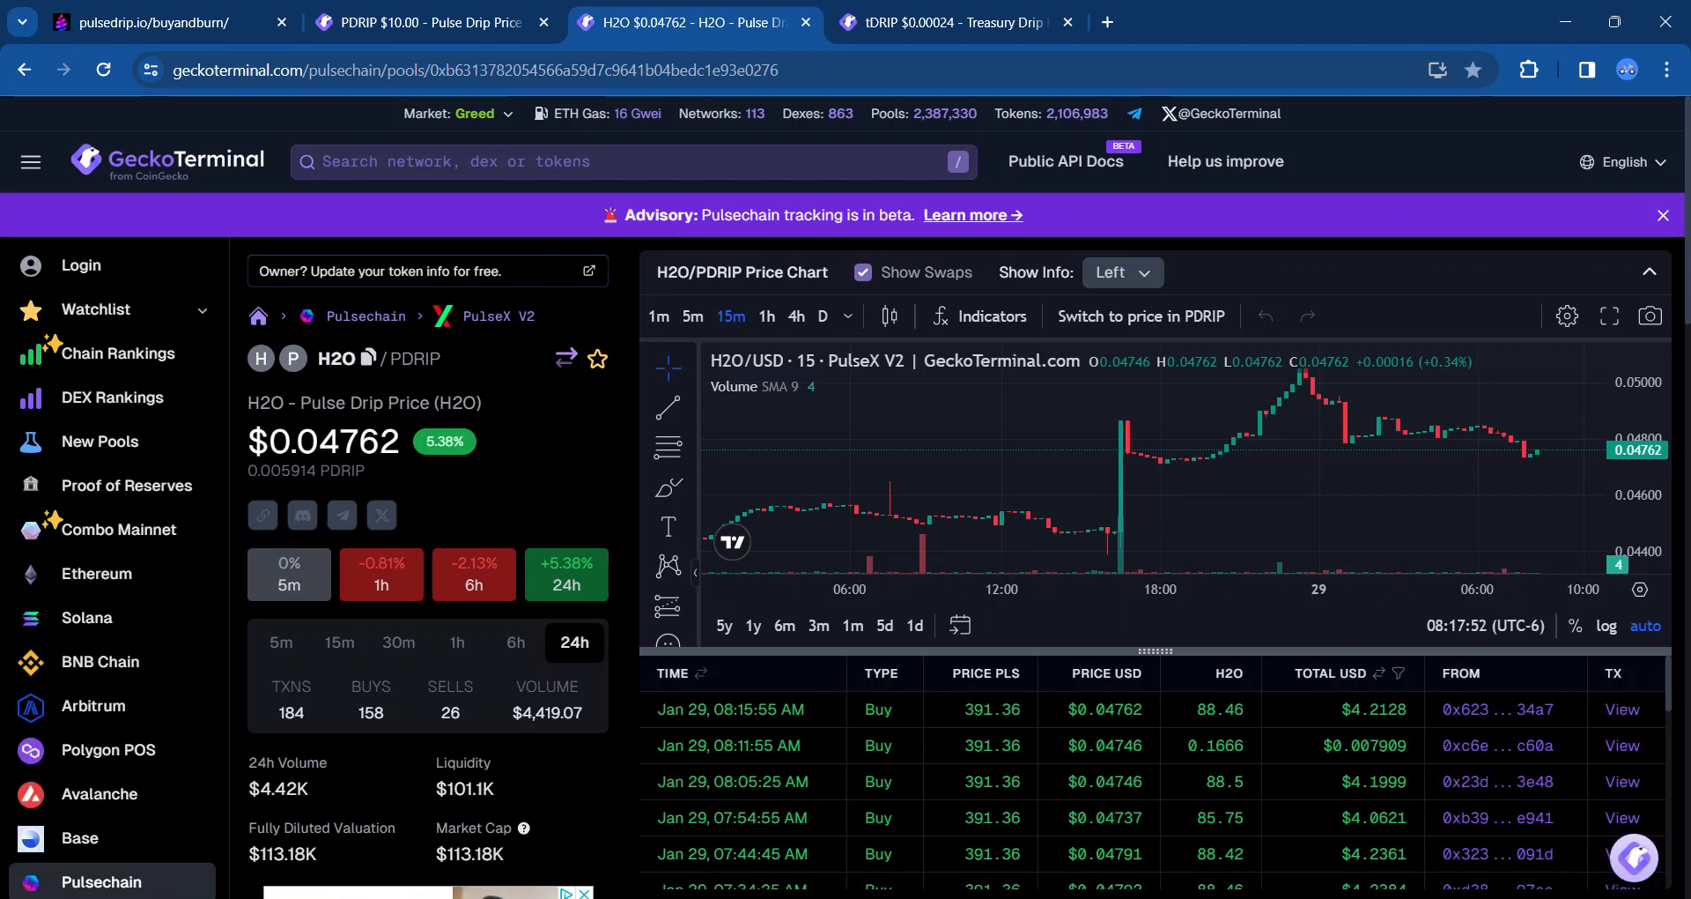
pyautogui.moveTo(516, 458)
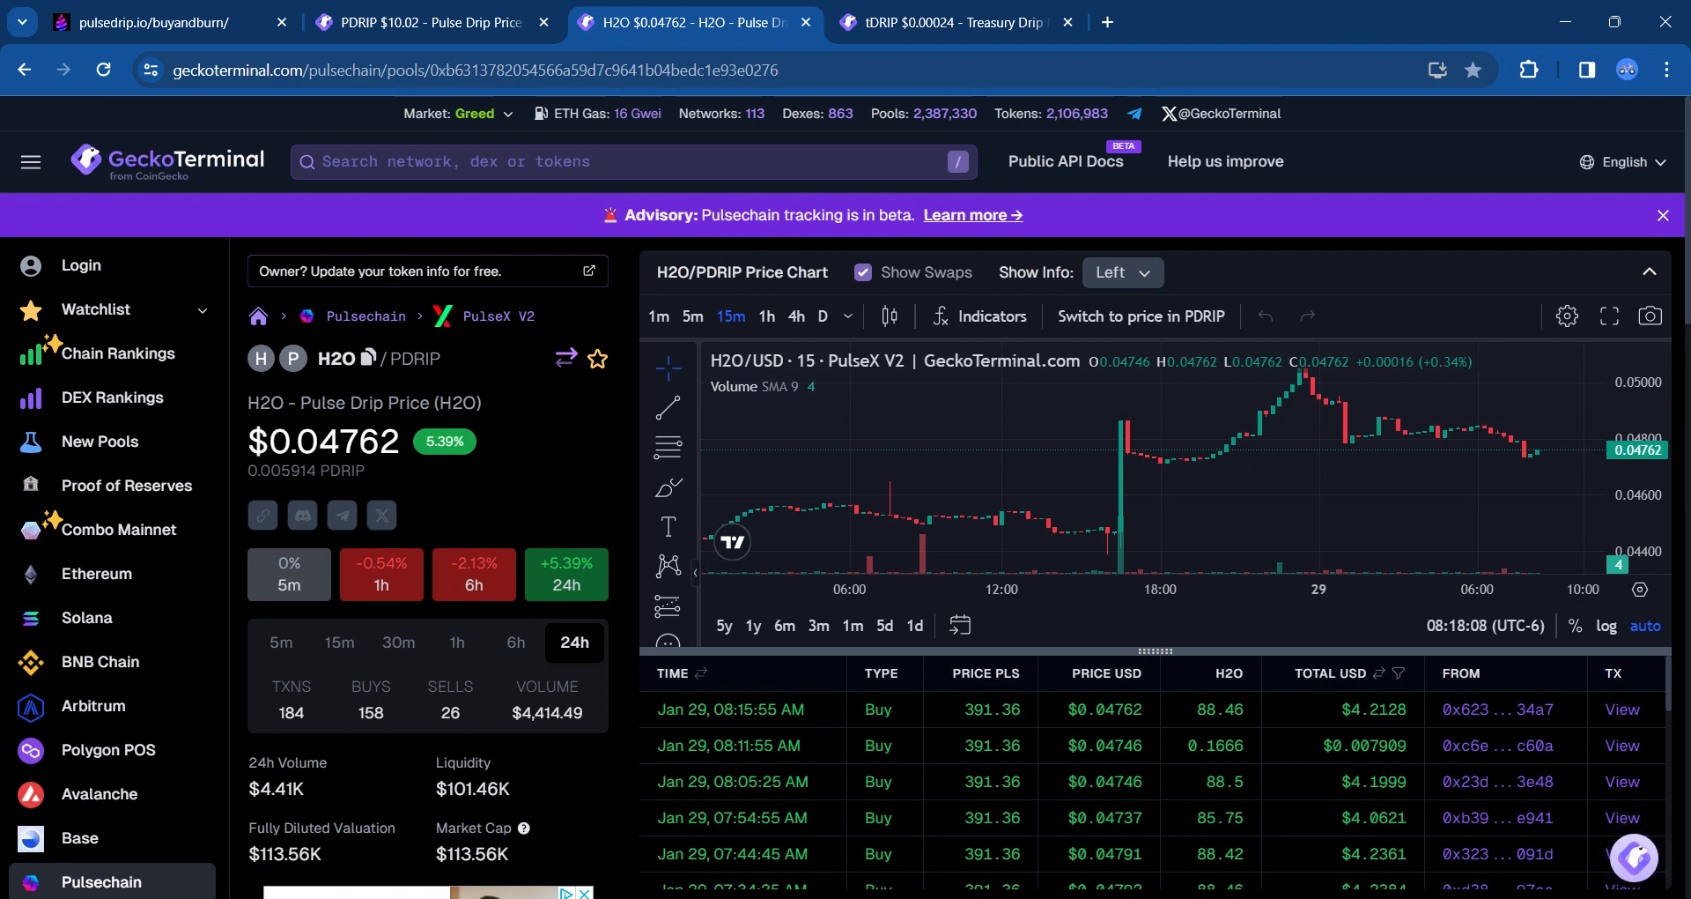
pyautogui.moveTo(410, 486)
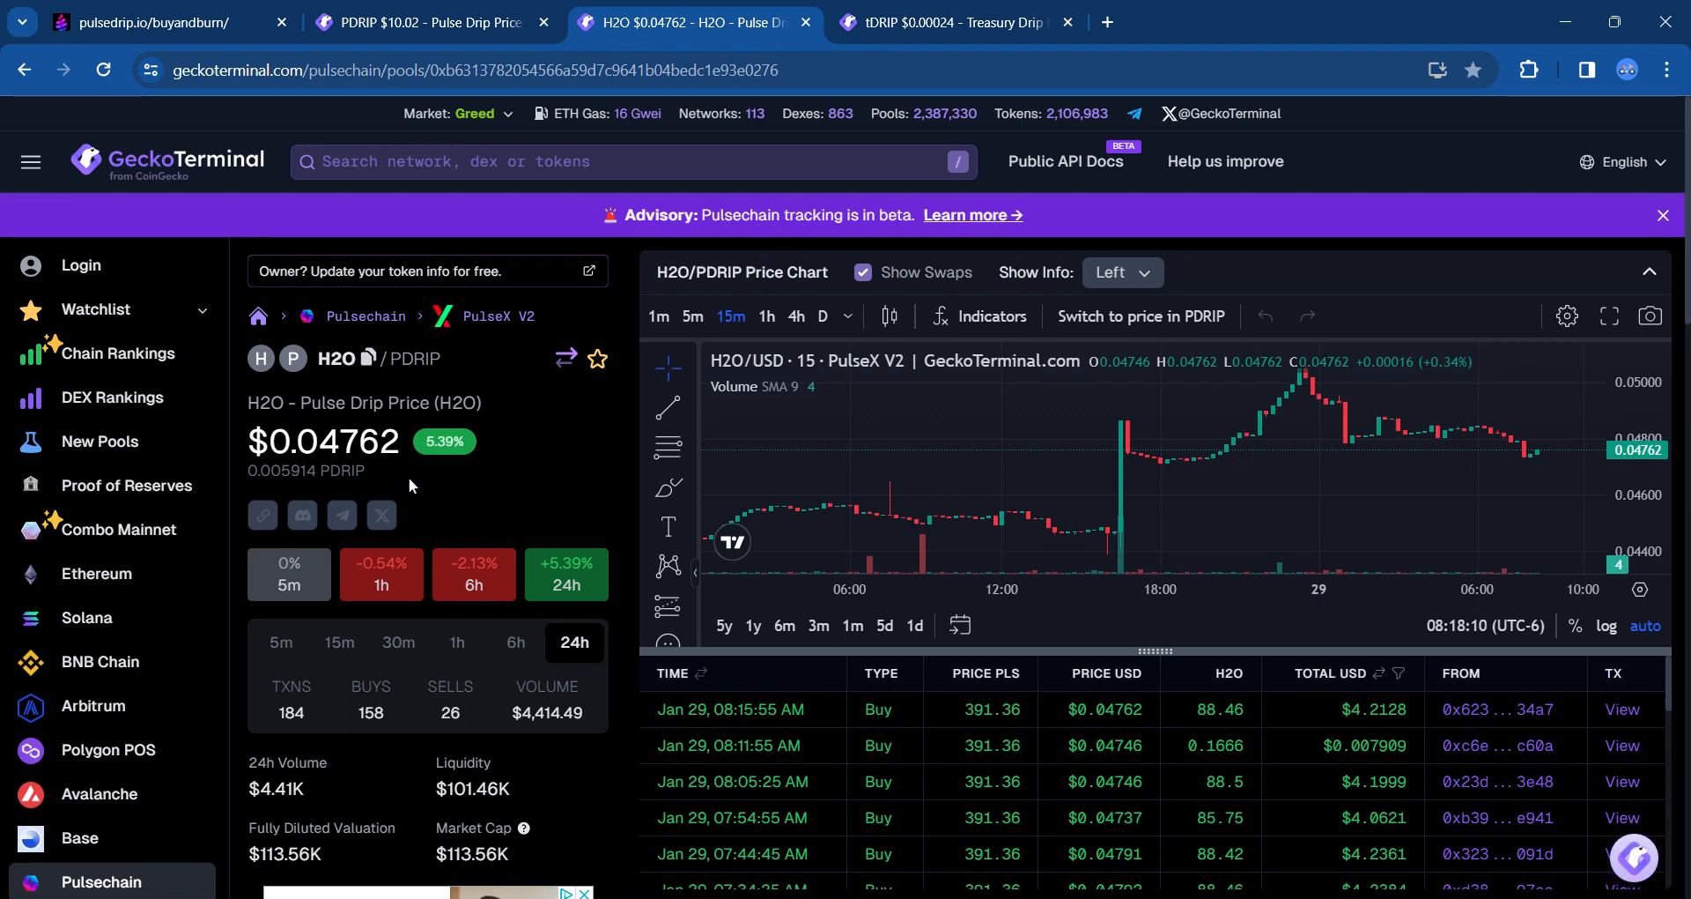
pyautogui.moveTo(498, 879)
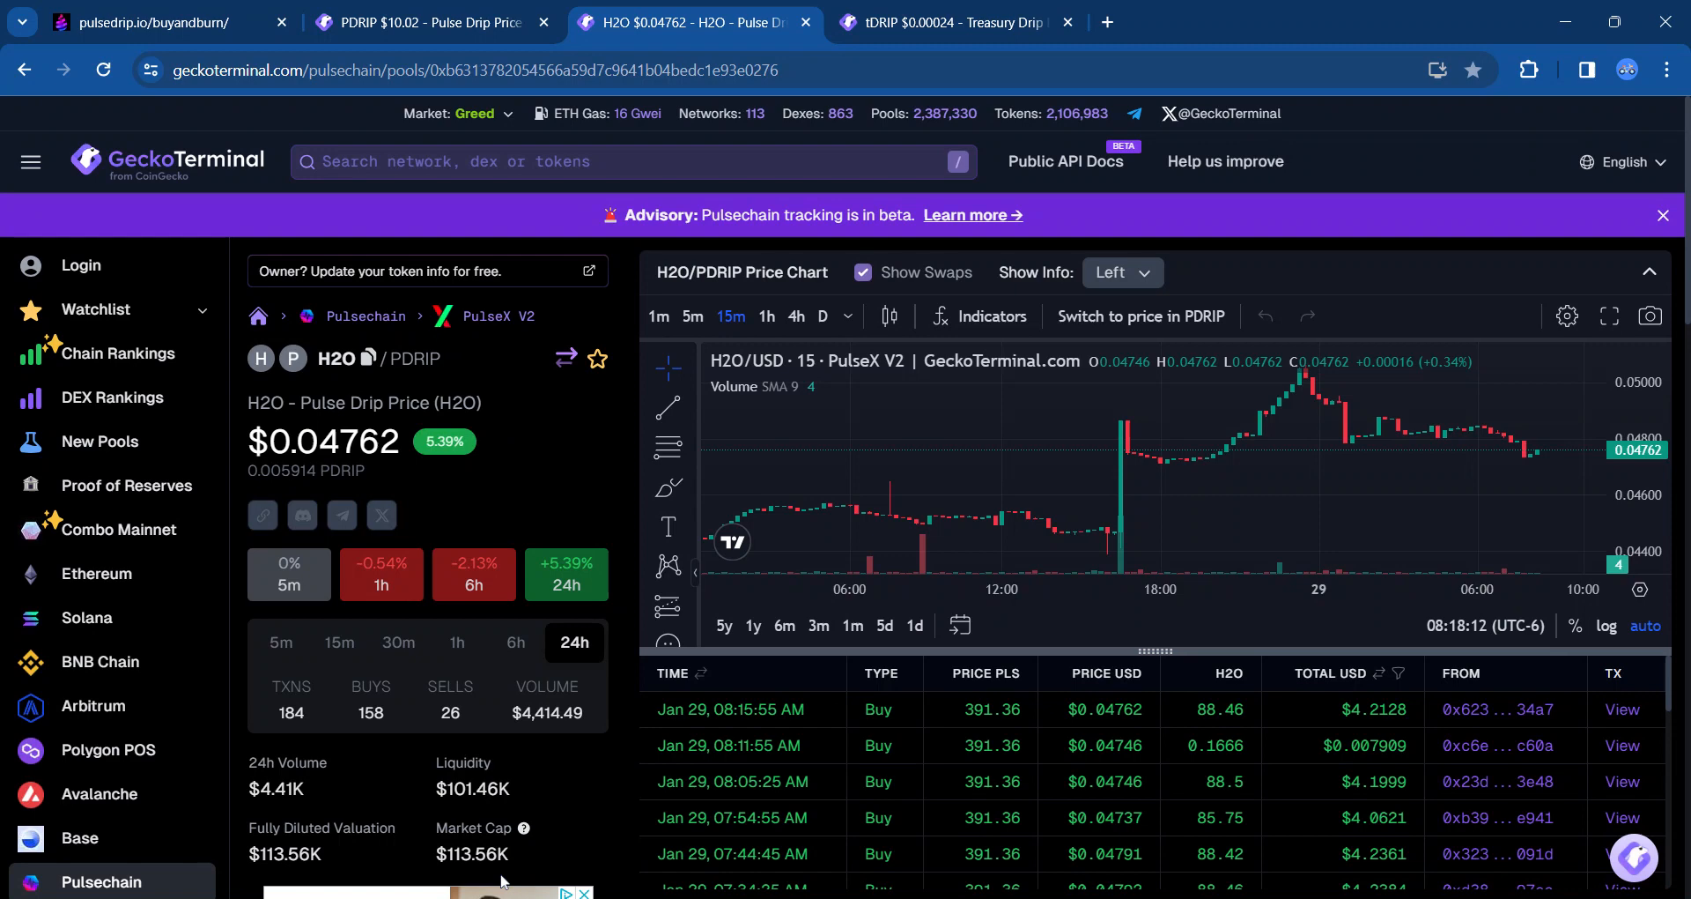
pyautogui.moveTo(560, 821)
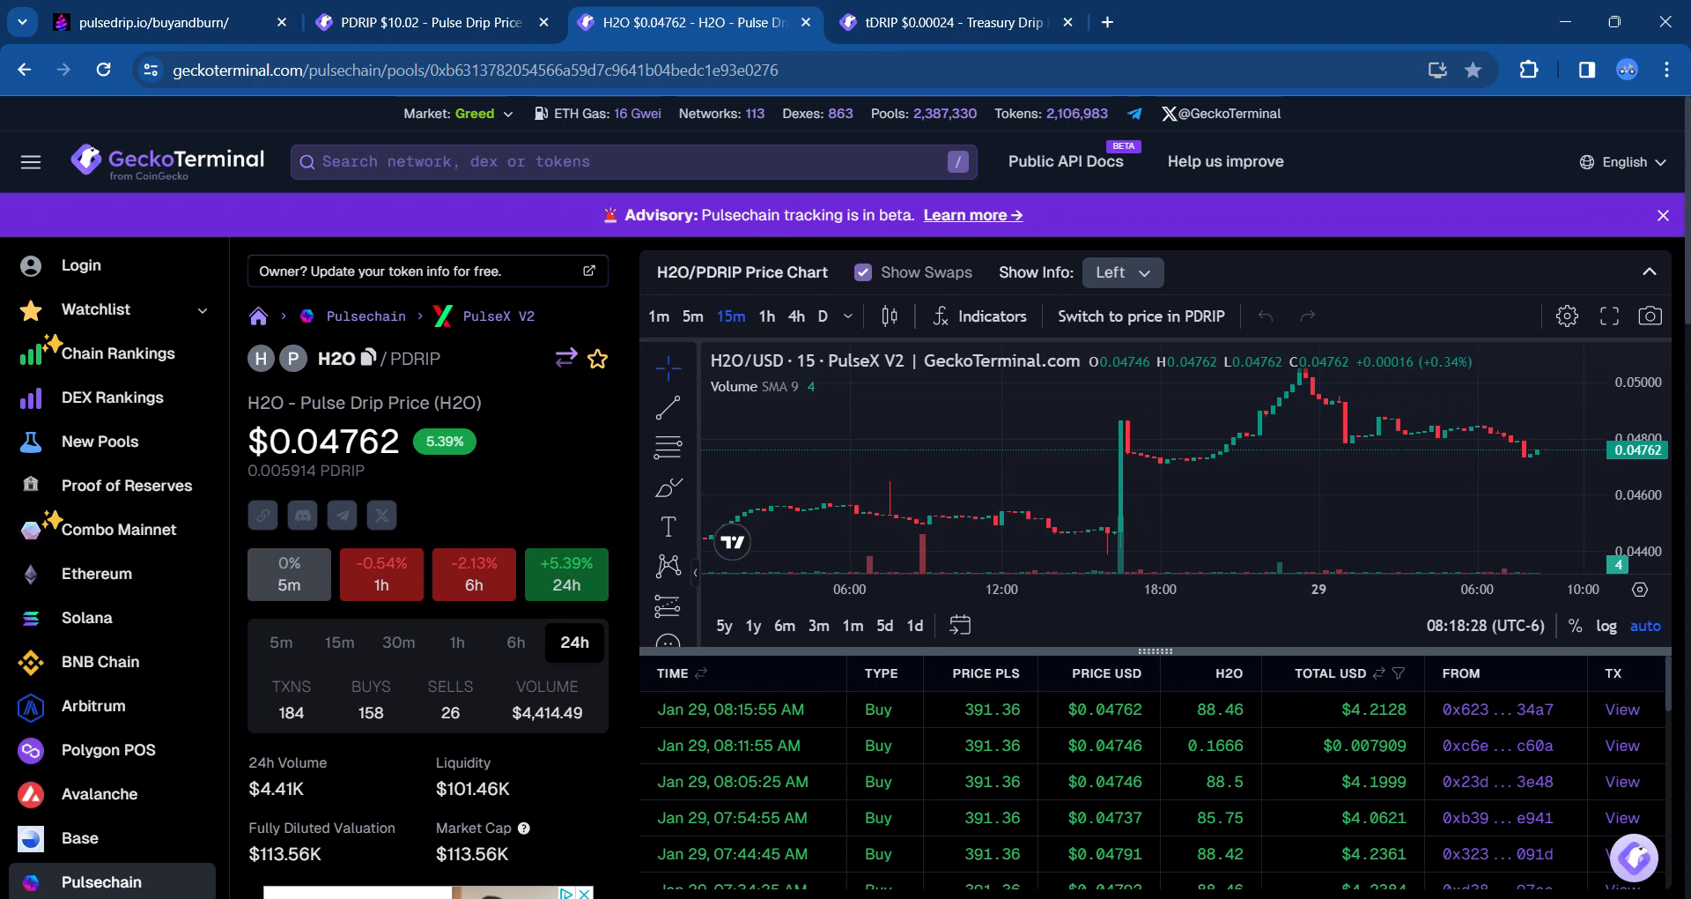
pyautogui.moveTo(482, 489)
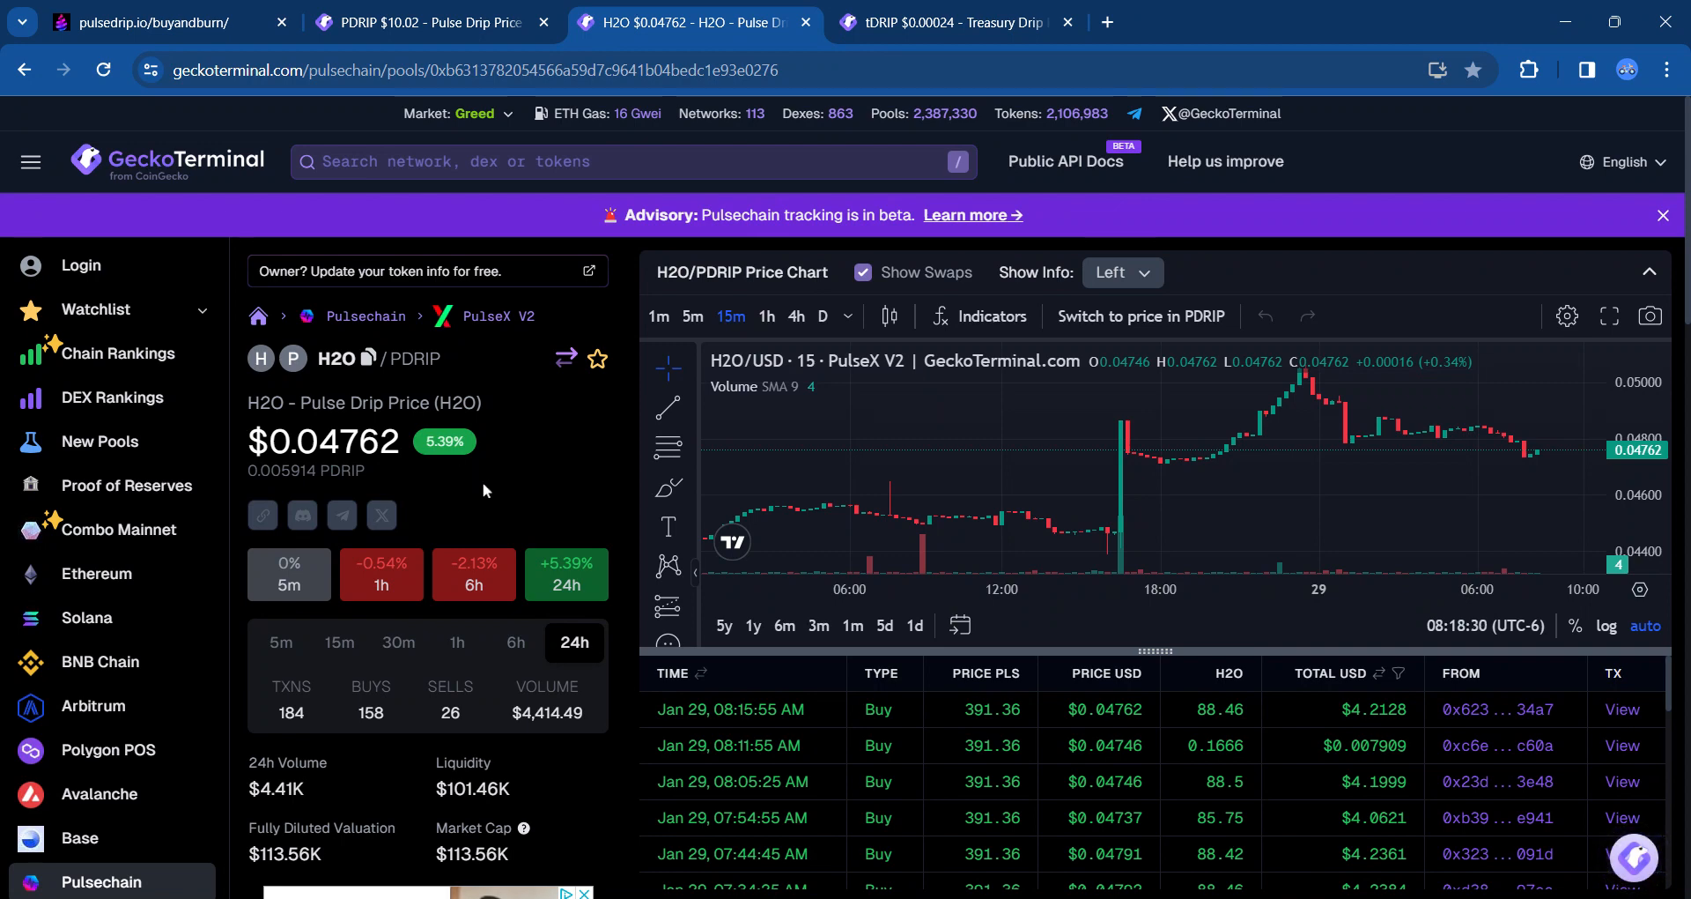
pyautogui.moveTo(676, 701)
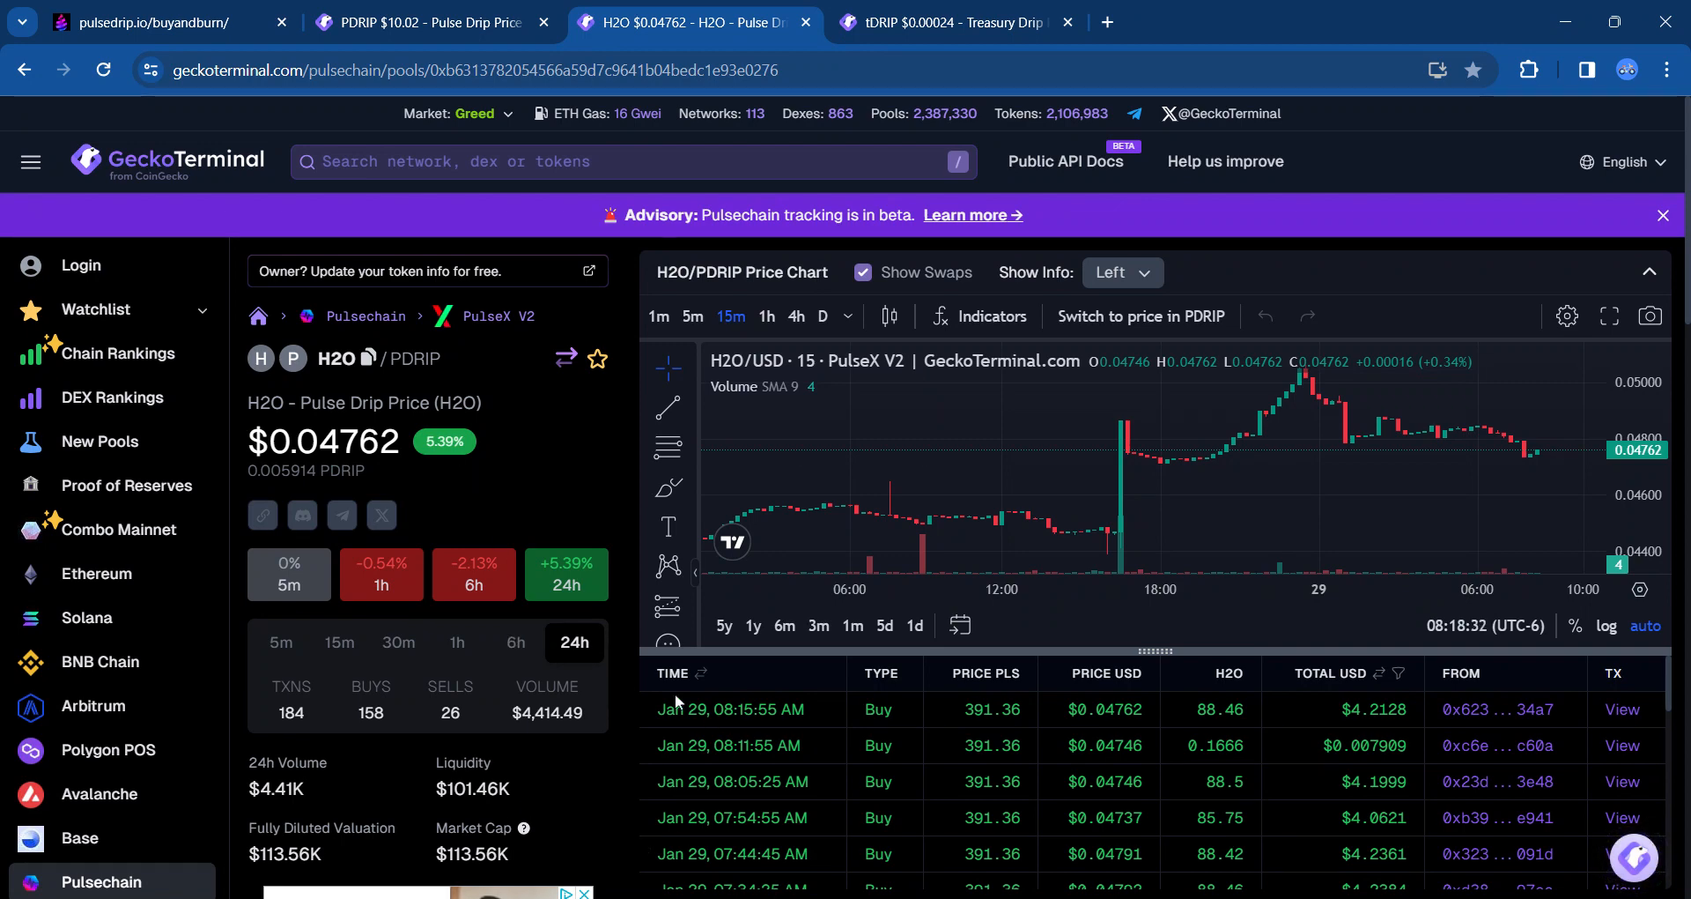
pyautogui.moveTo(537, 773)
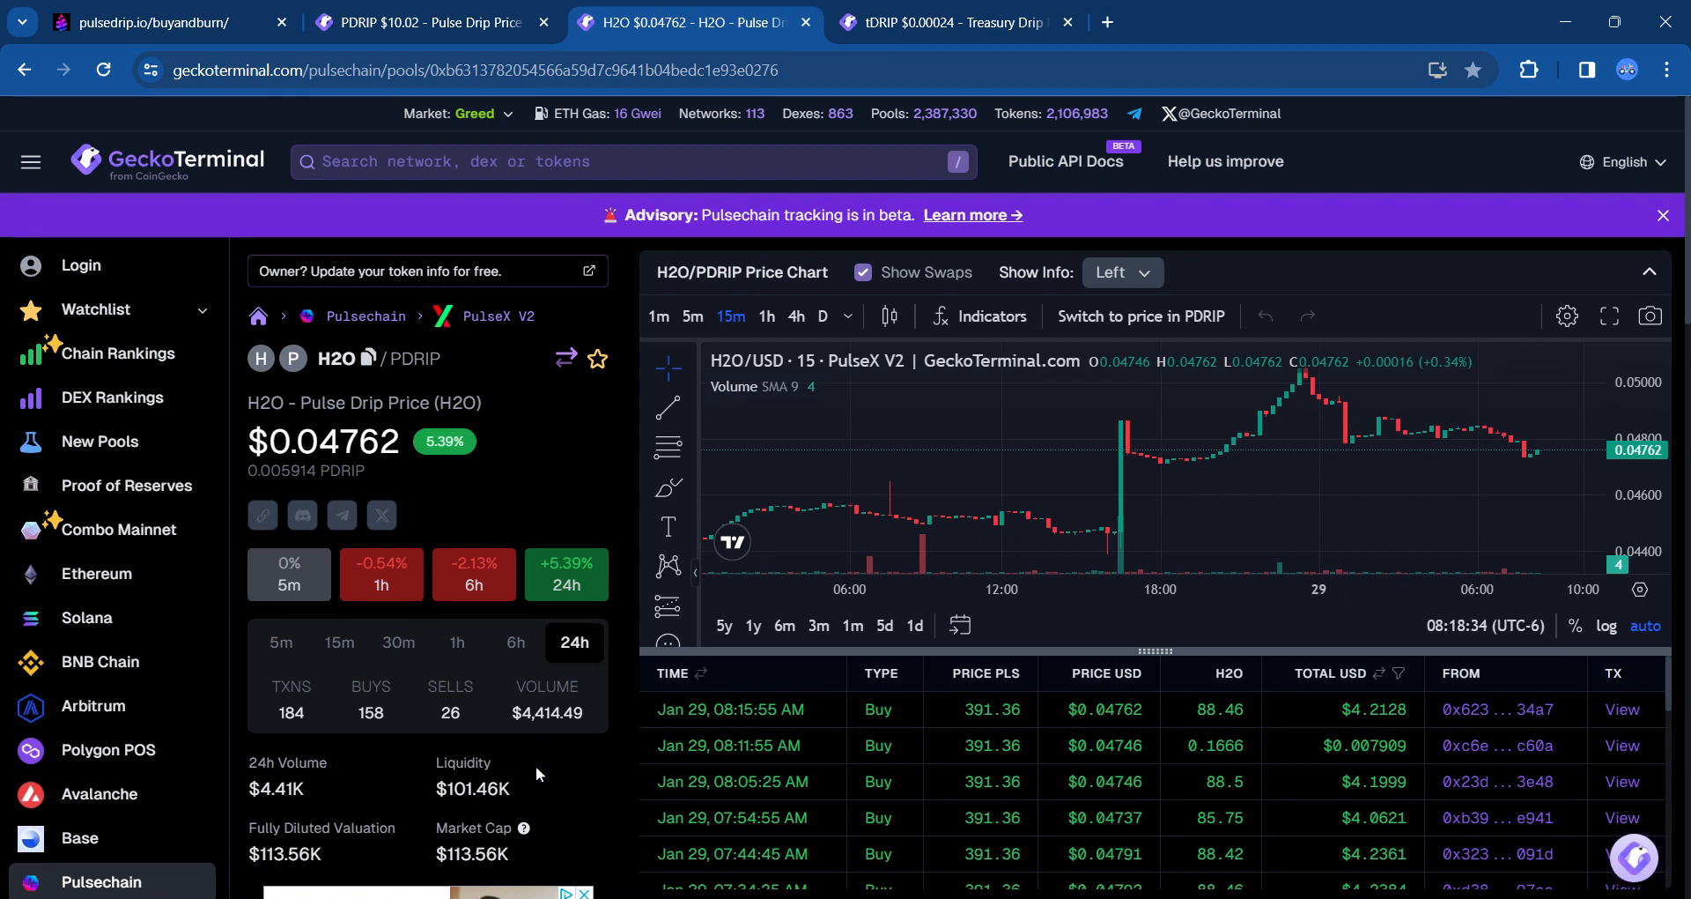
pyautogui.moveTo(424, 777)
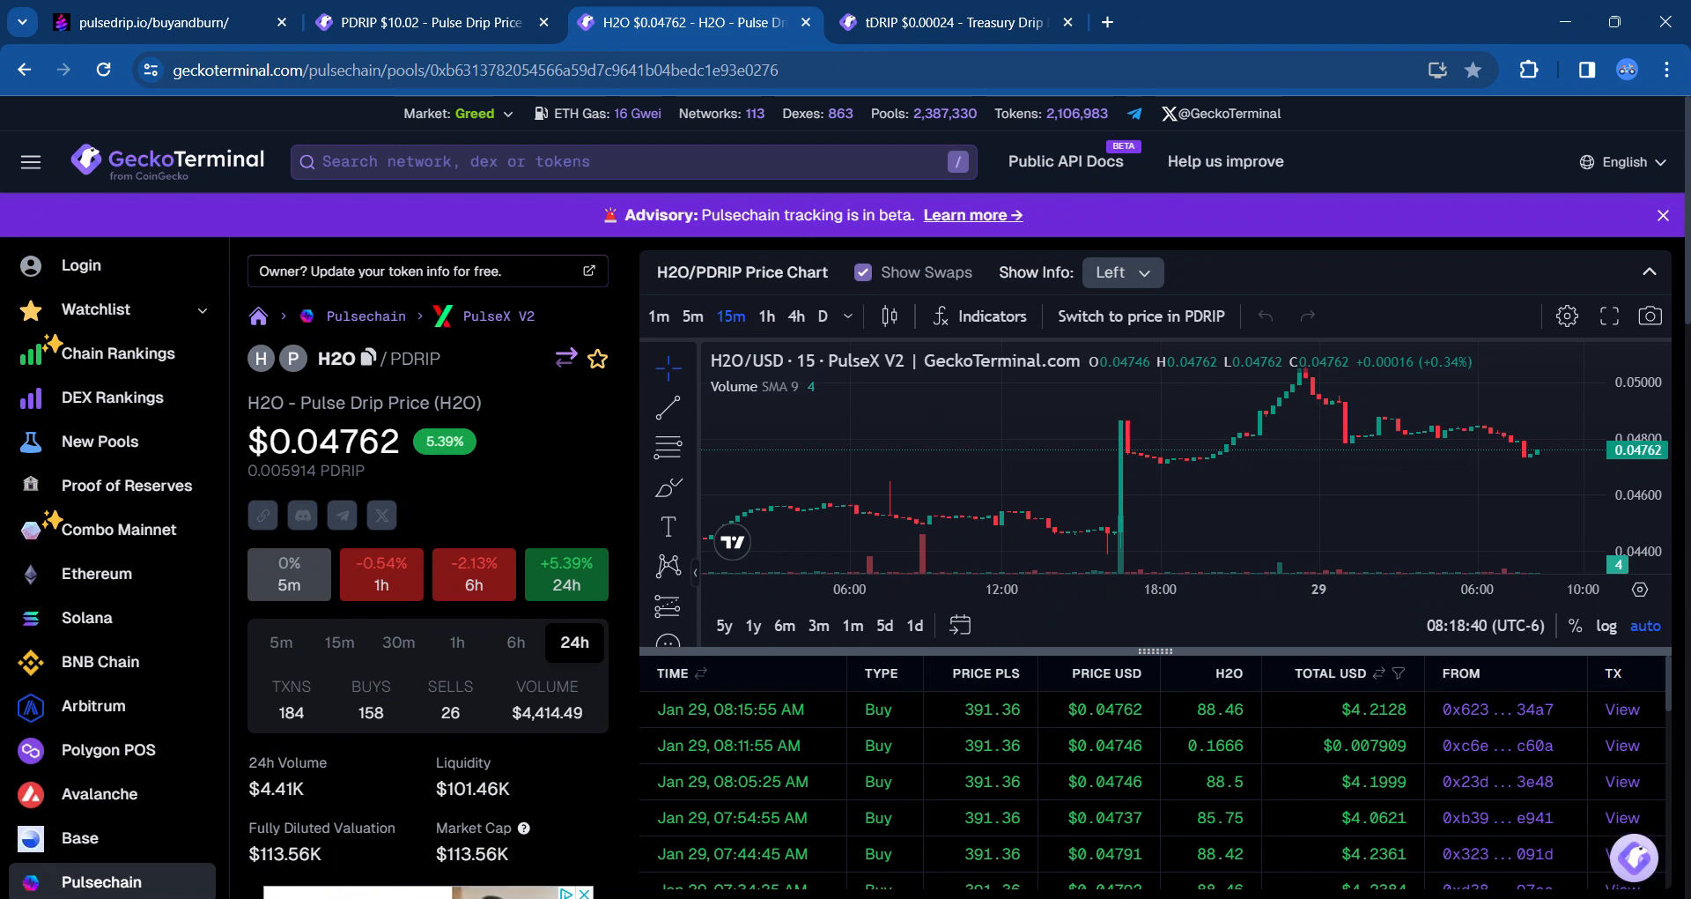
pyautogui.moveTo(317, 502)
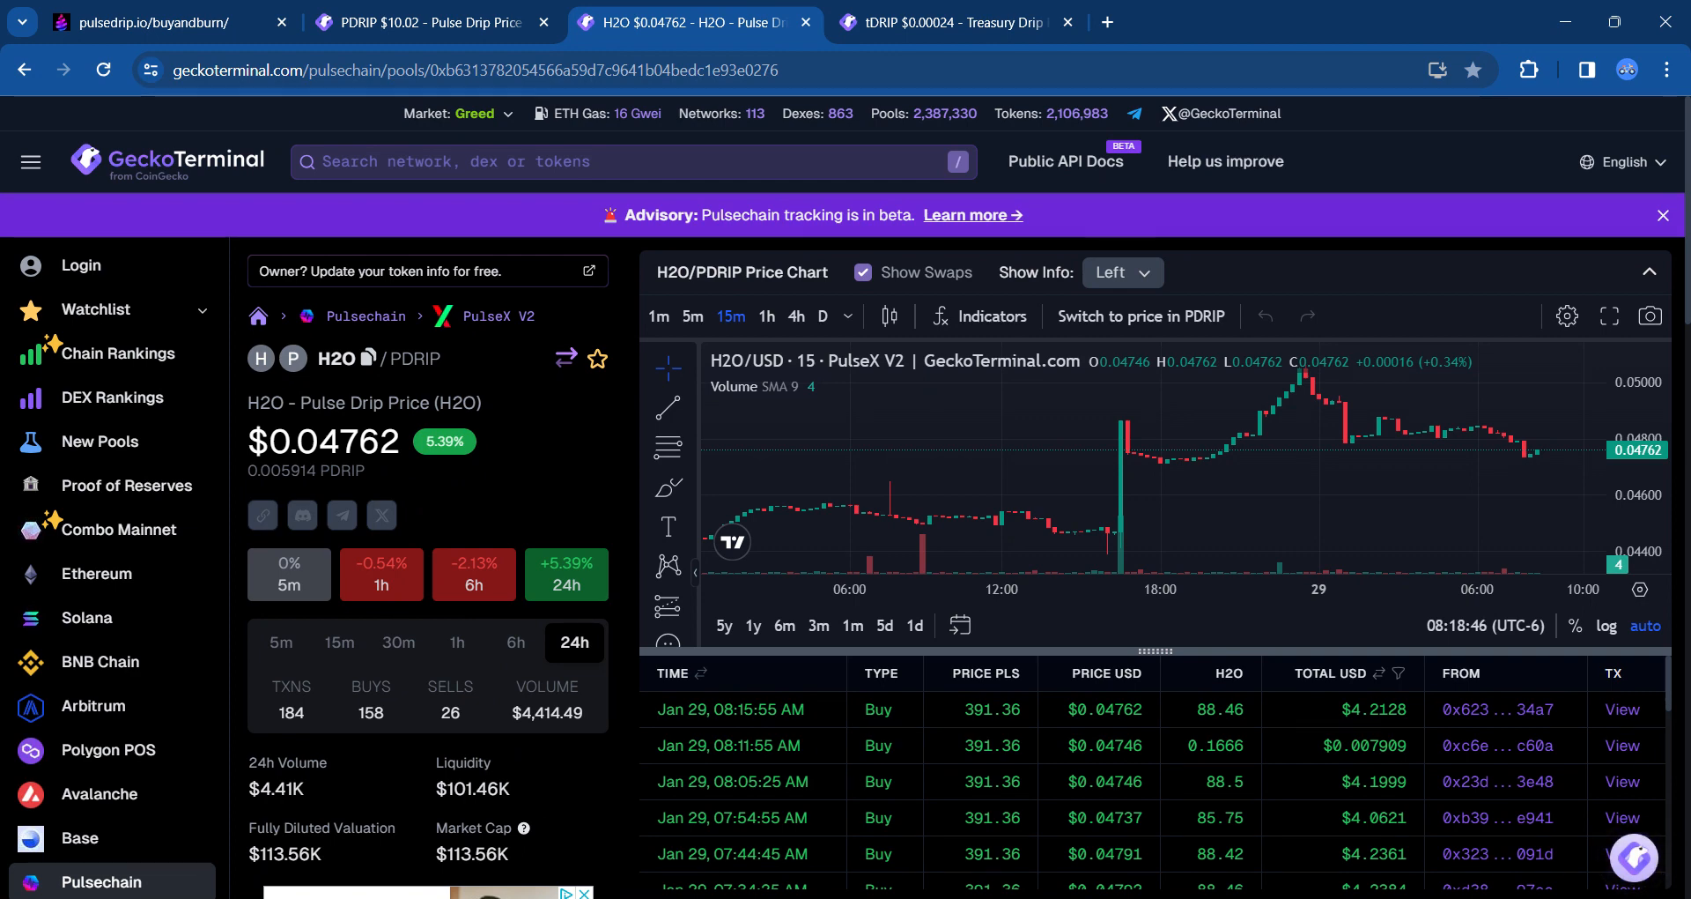
# Step: Return to the PulseDrip Buy & Burn tab showing $3.141 available and a 6:46 countdown
pyautogui.click(162, 21)
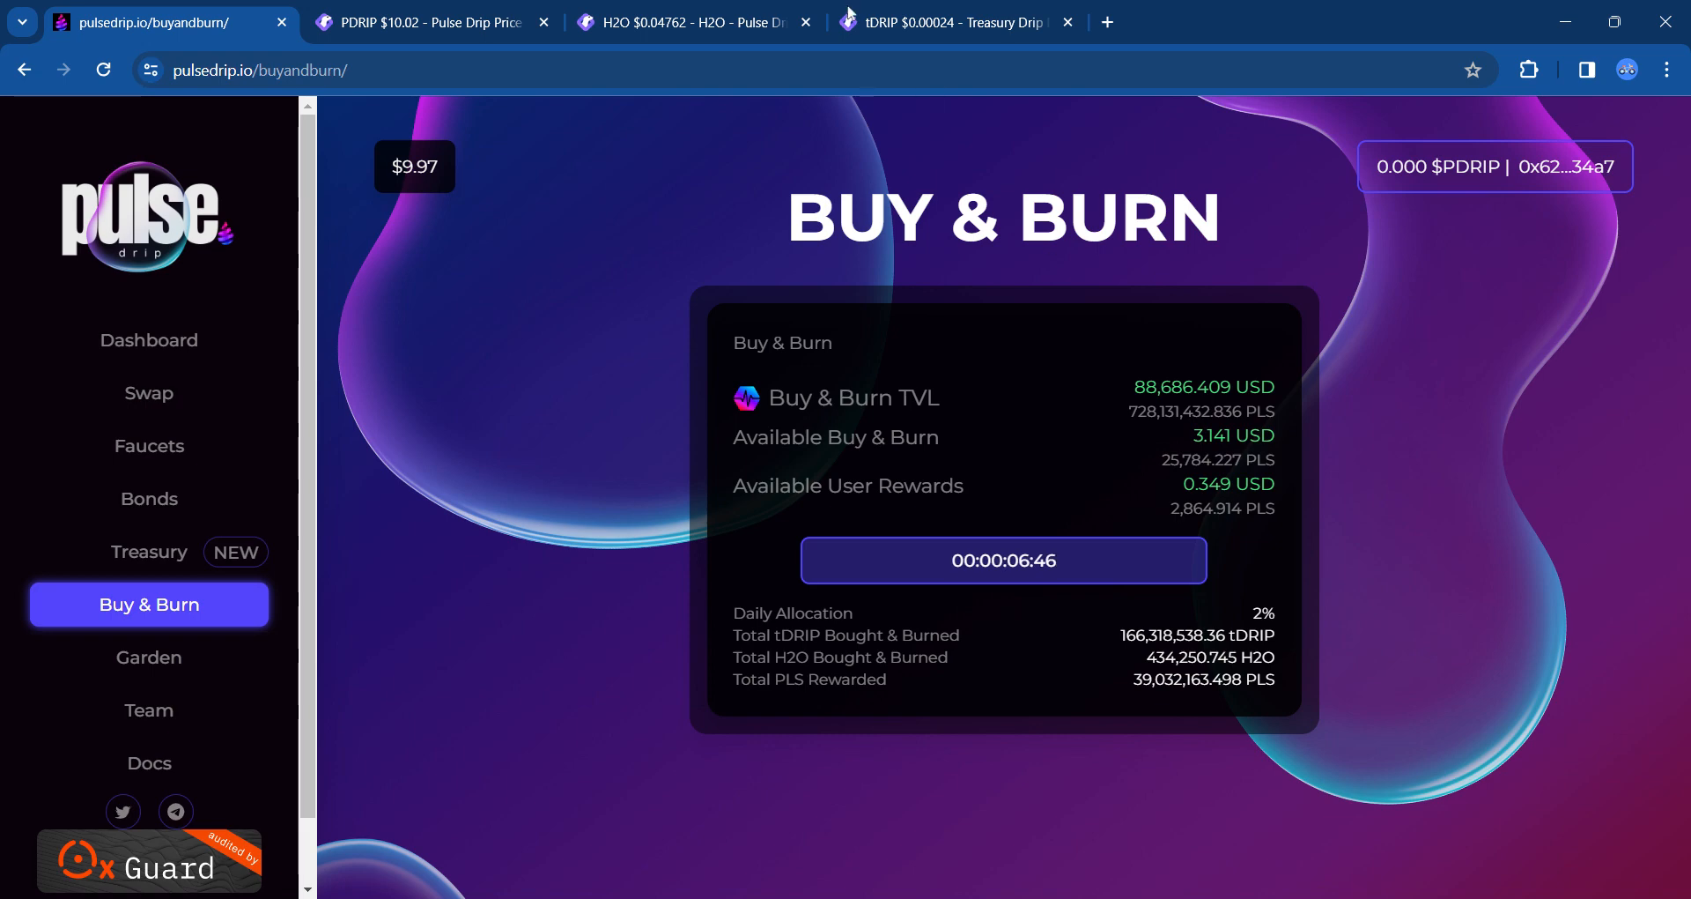
pyautogui.click(953, 21)
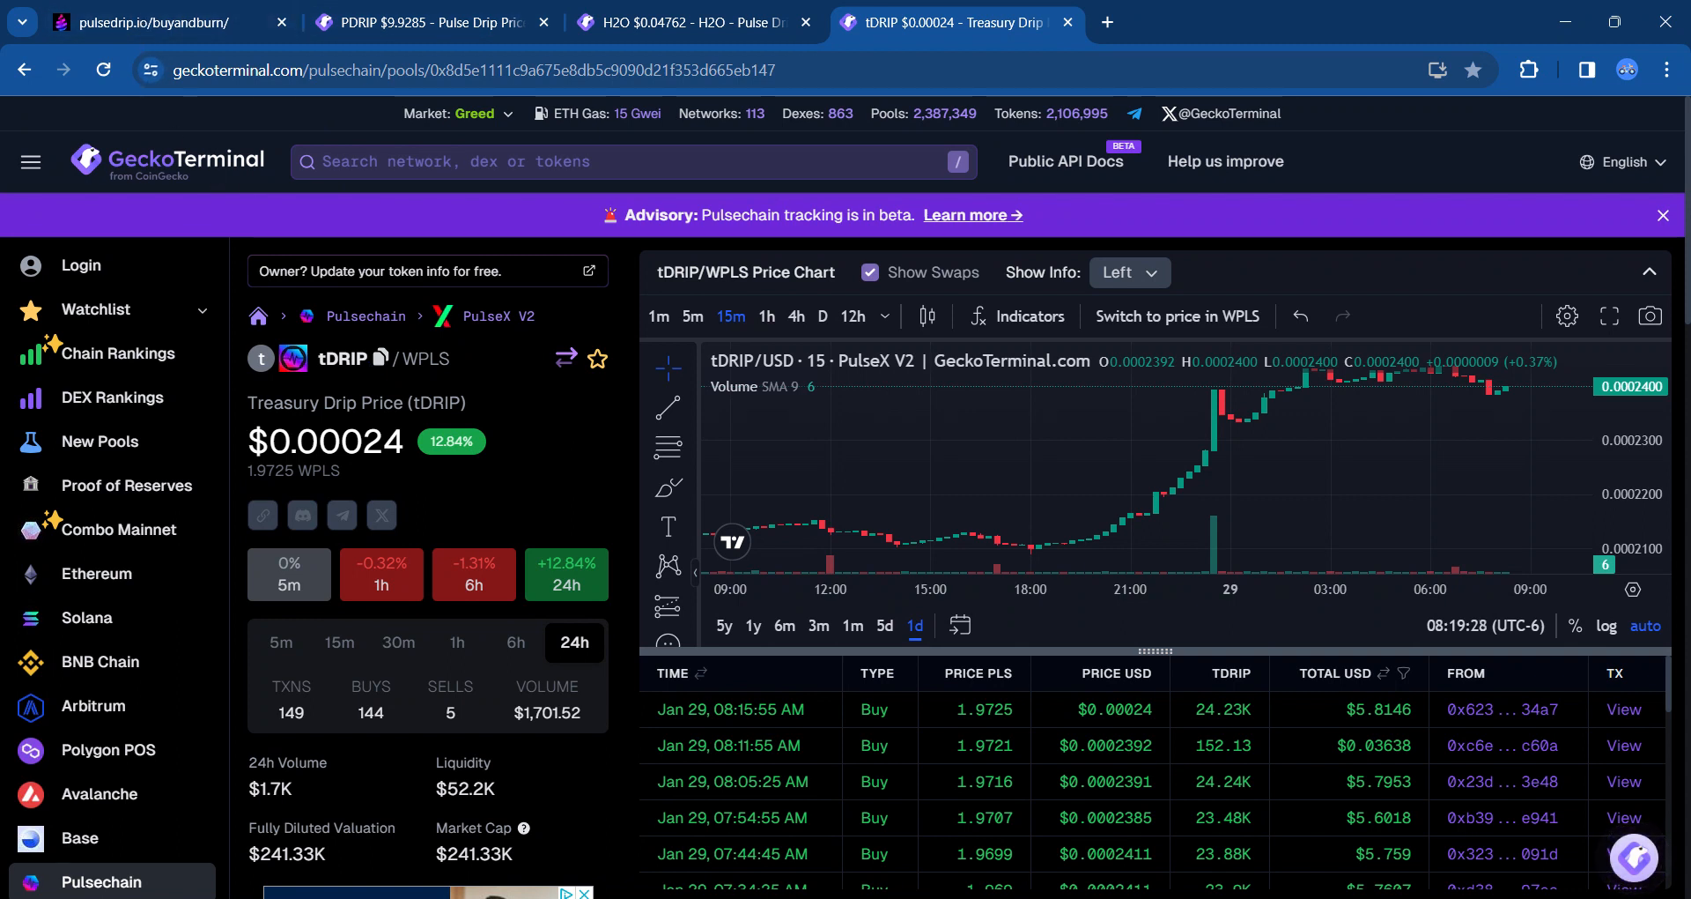
pyautogui.moveTo(518, 871)
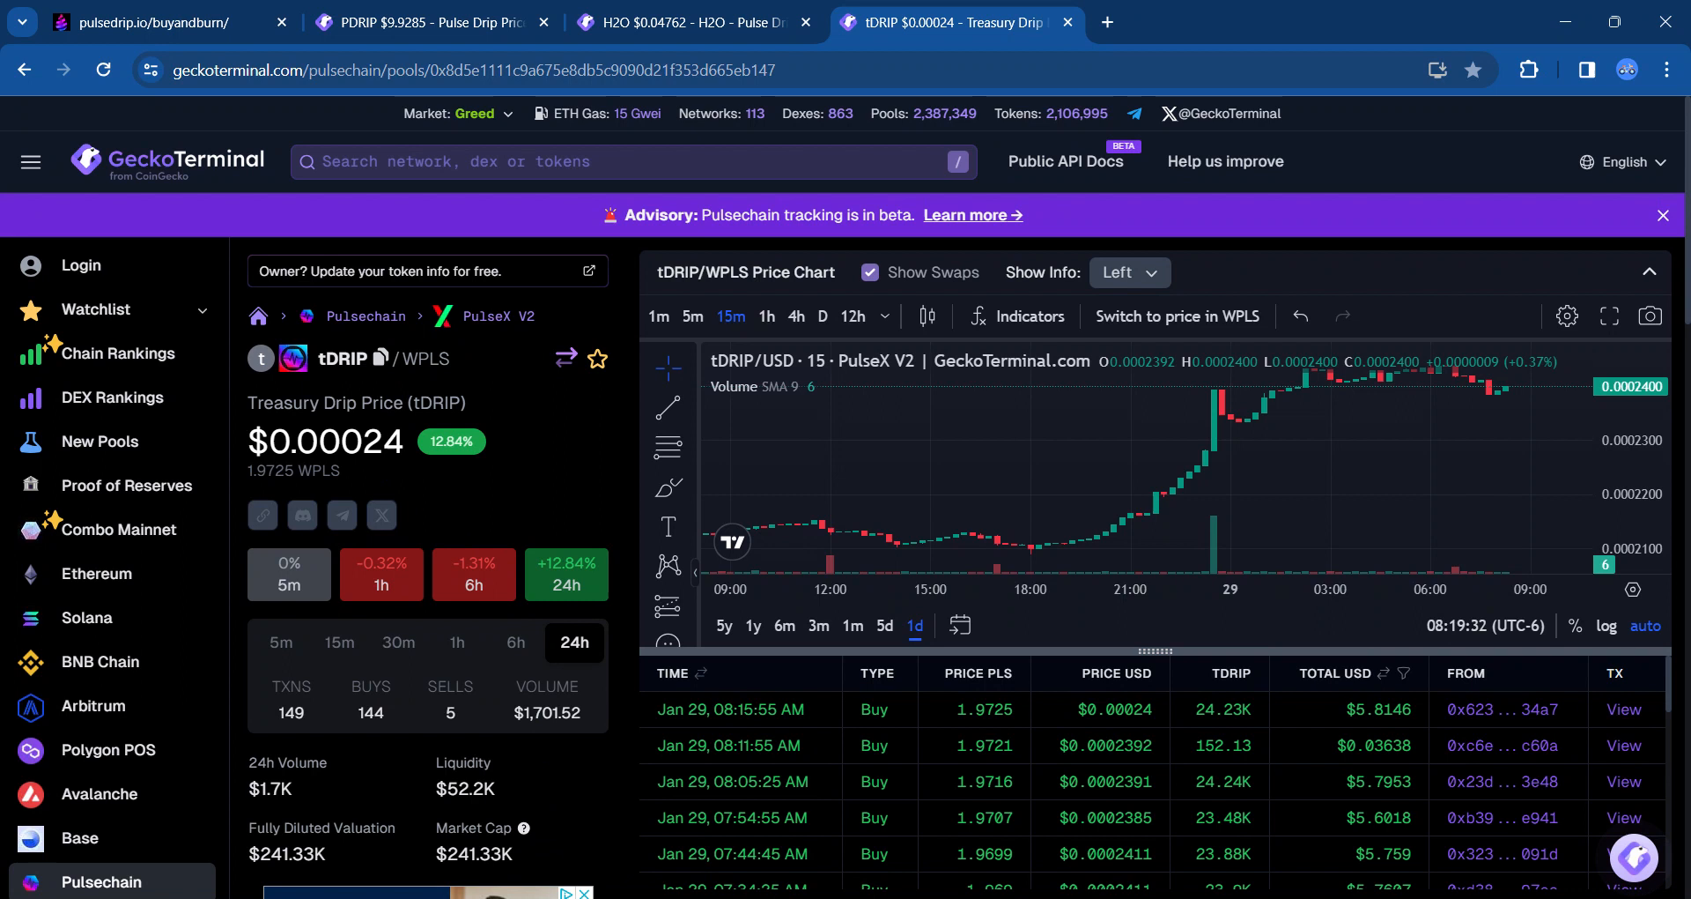
pyautogui.moveTo(419, 486)
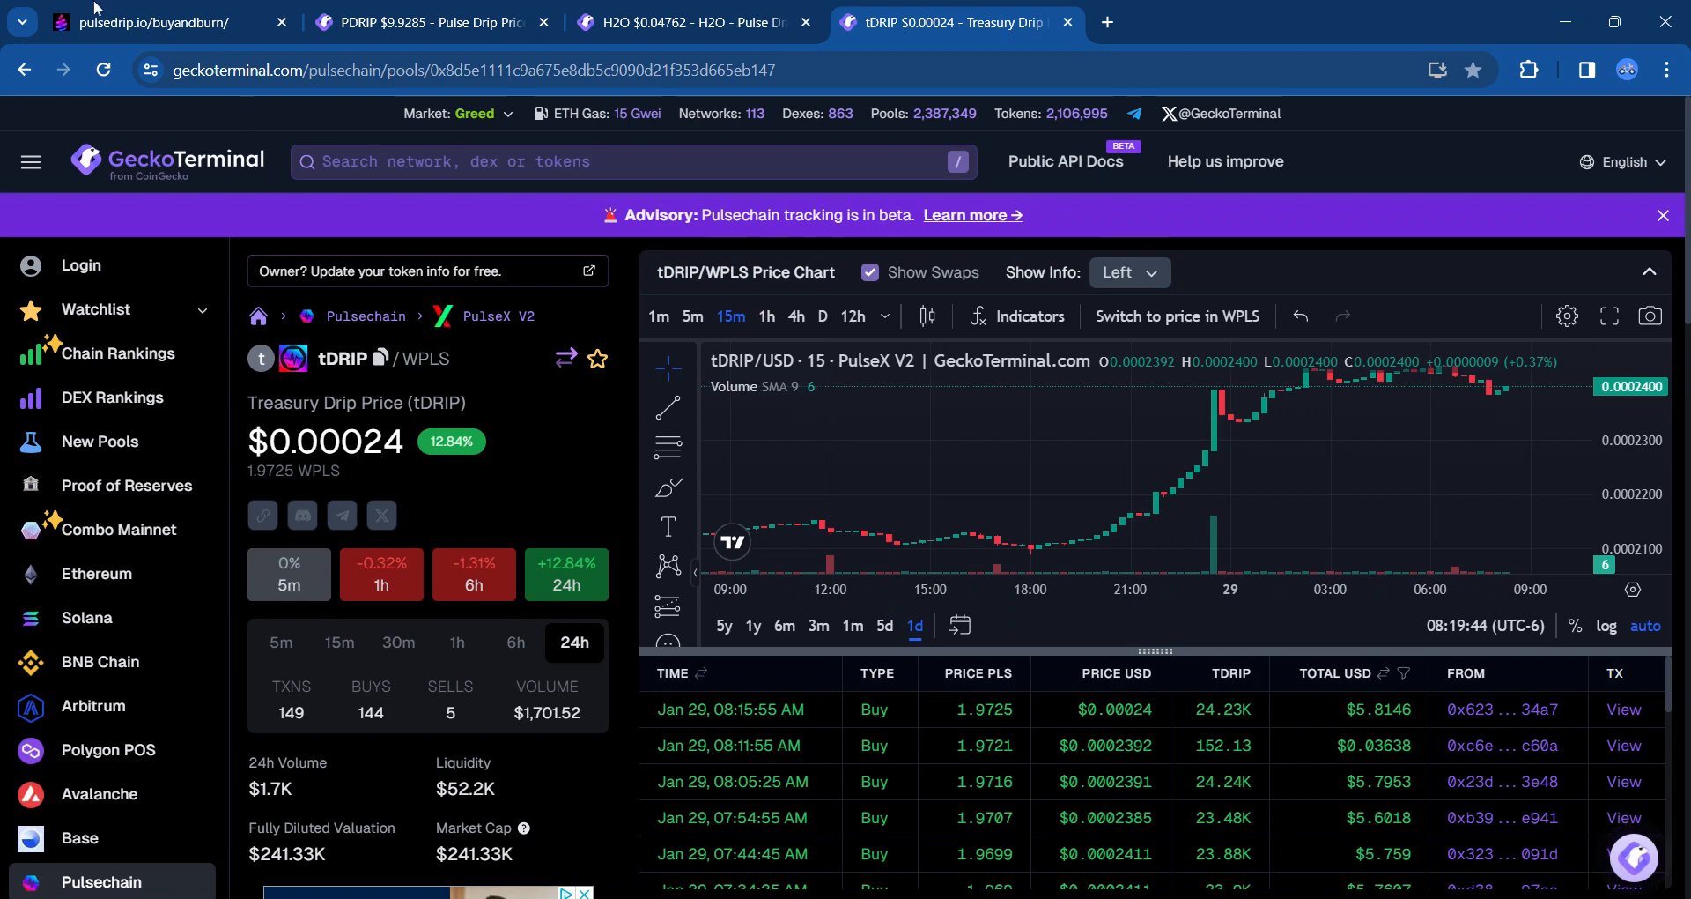
# Step: Go to PulseDrip's Treasury page and view bill #92 with 253,221.013 tDRIP pending
pyautogui.click(163, 21)
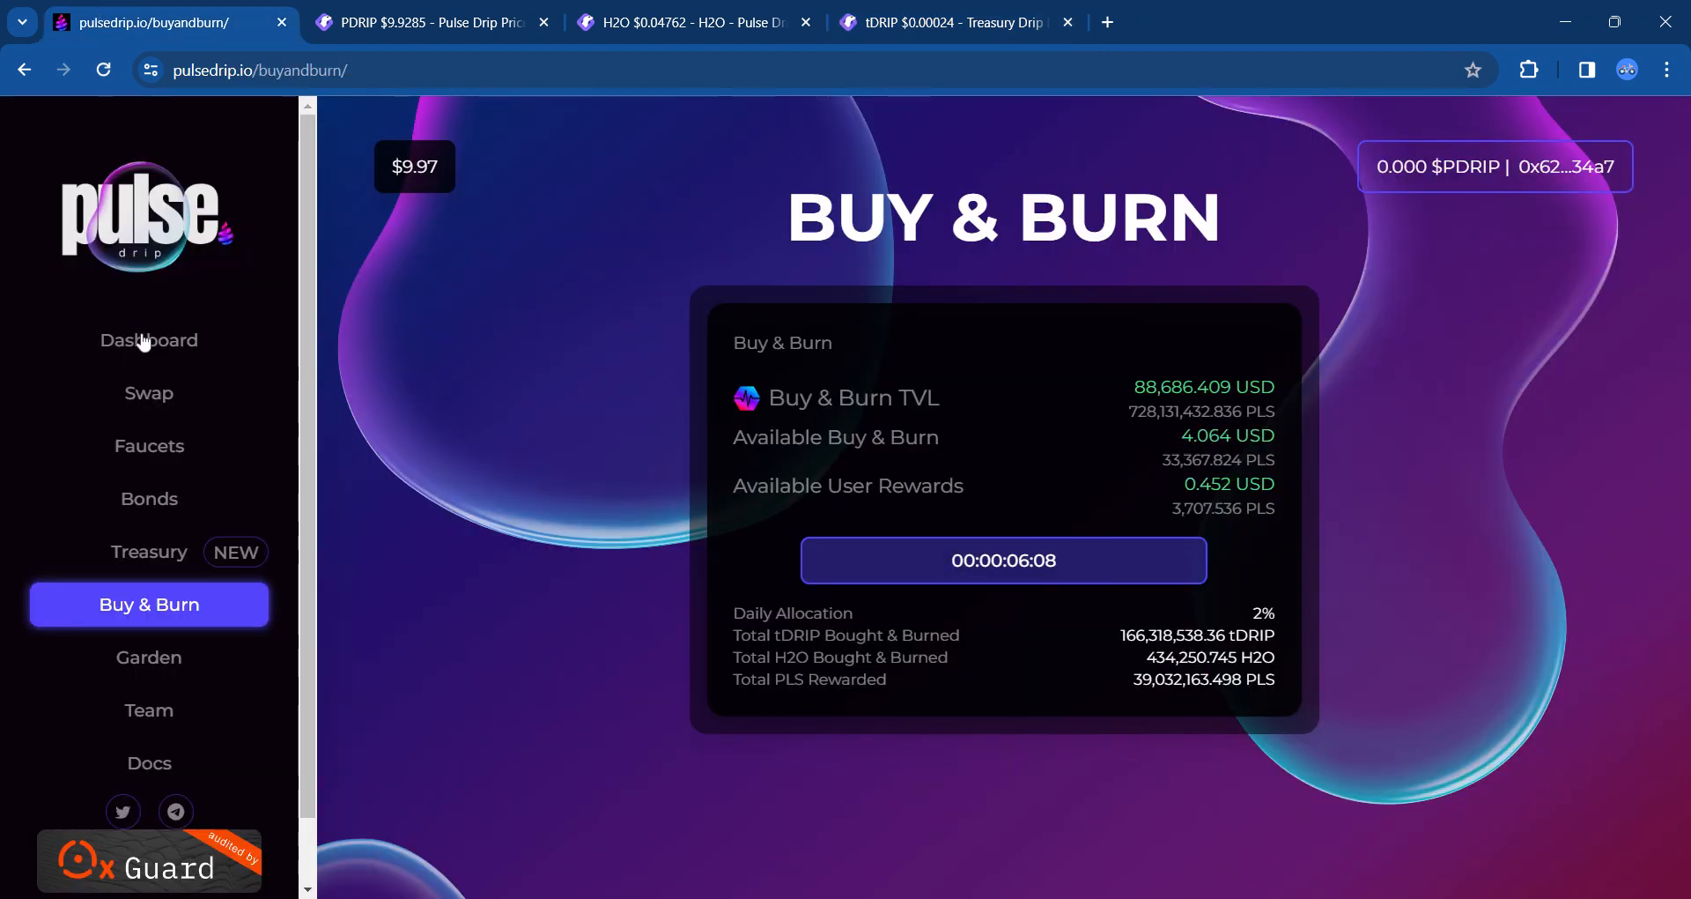
pyautogui.click(148, 552)
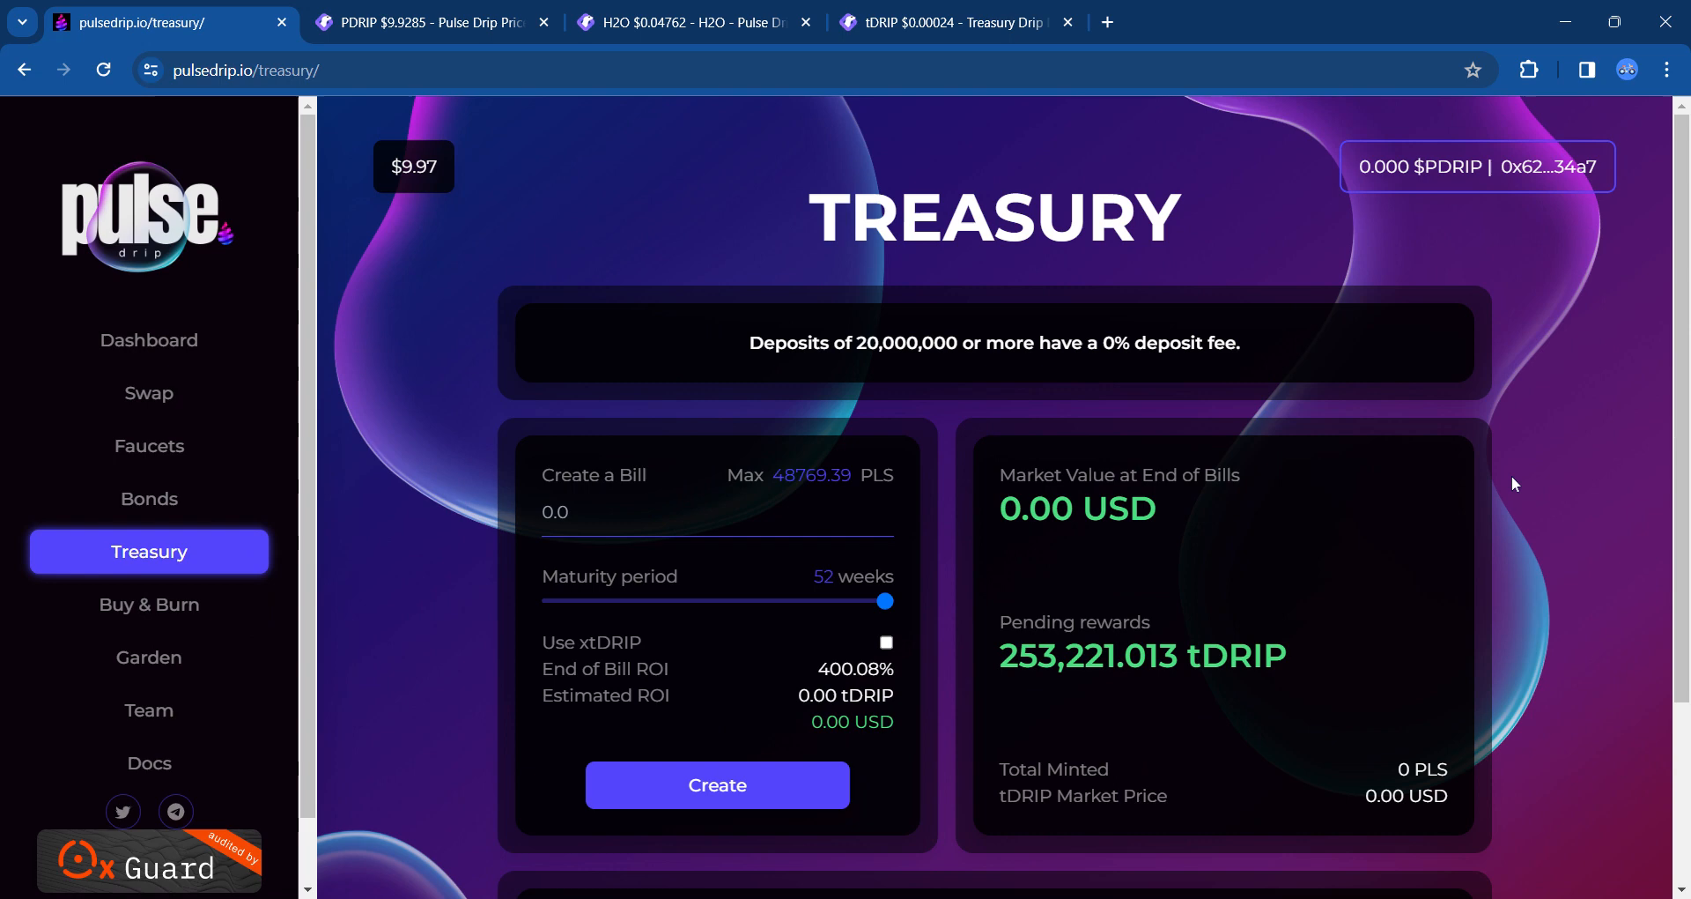
pyautogui.scroll(-3)
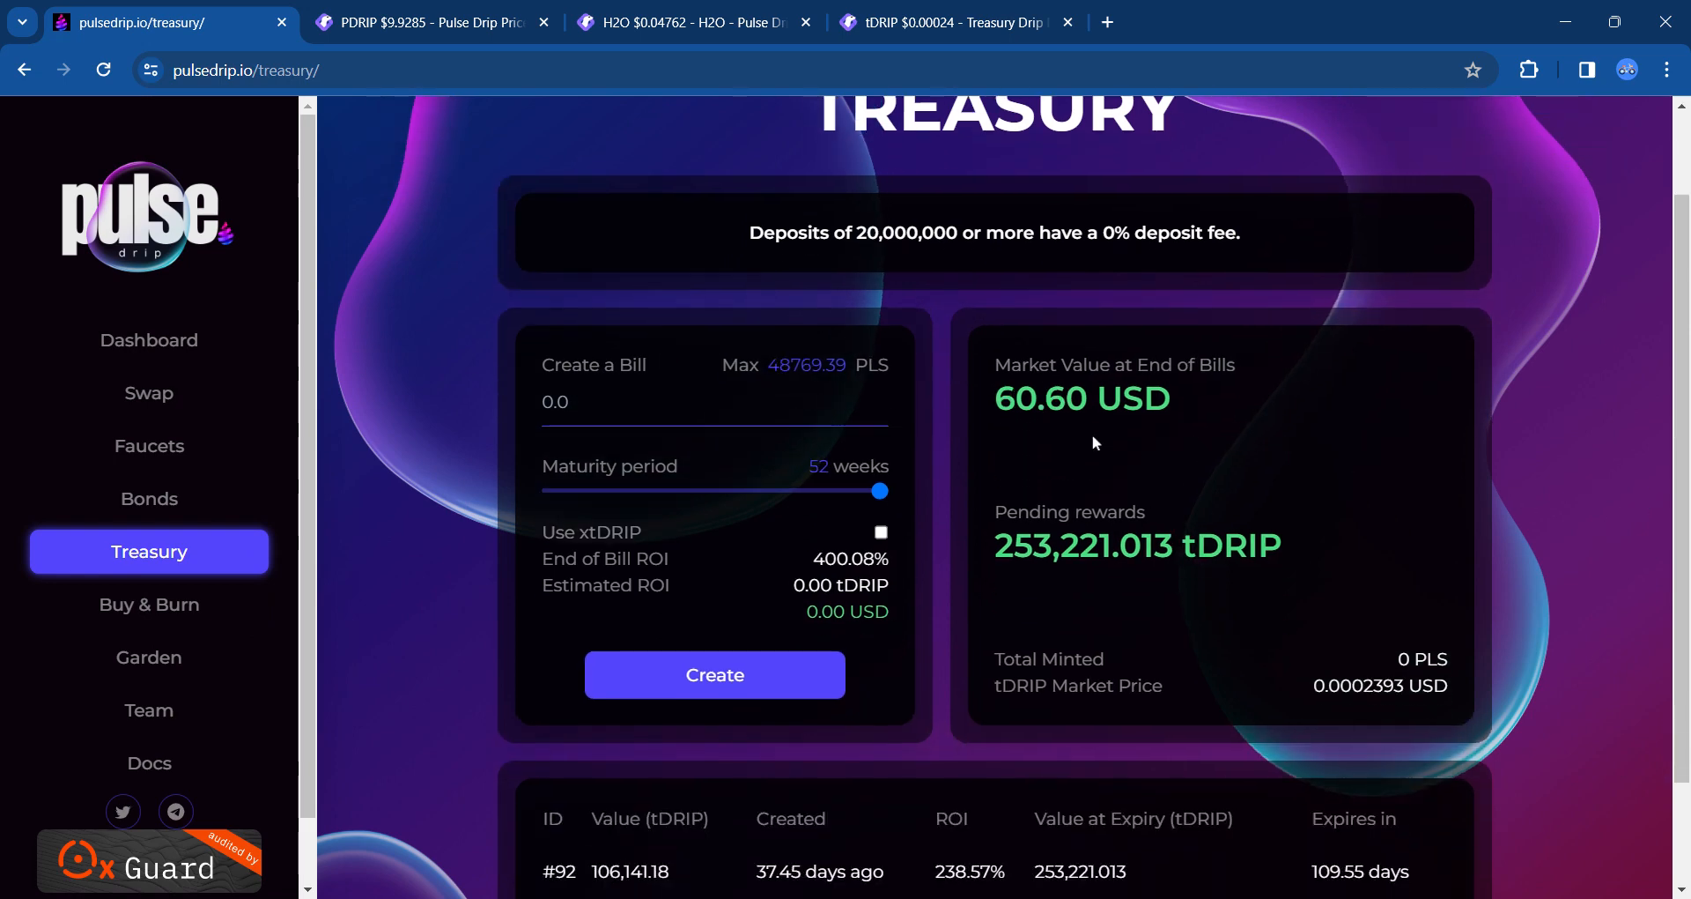
pyautogui.moveTo(1081, 460)
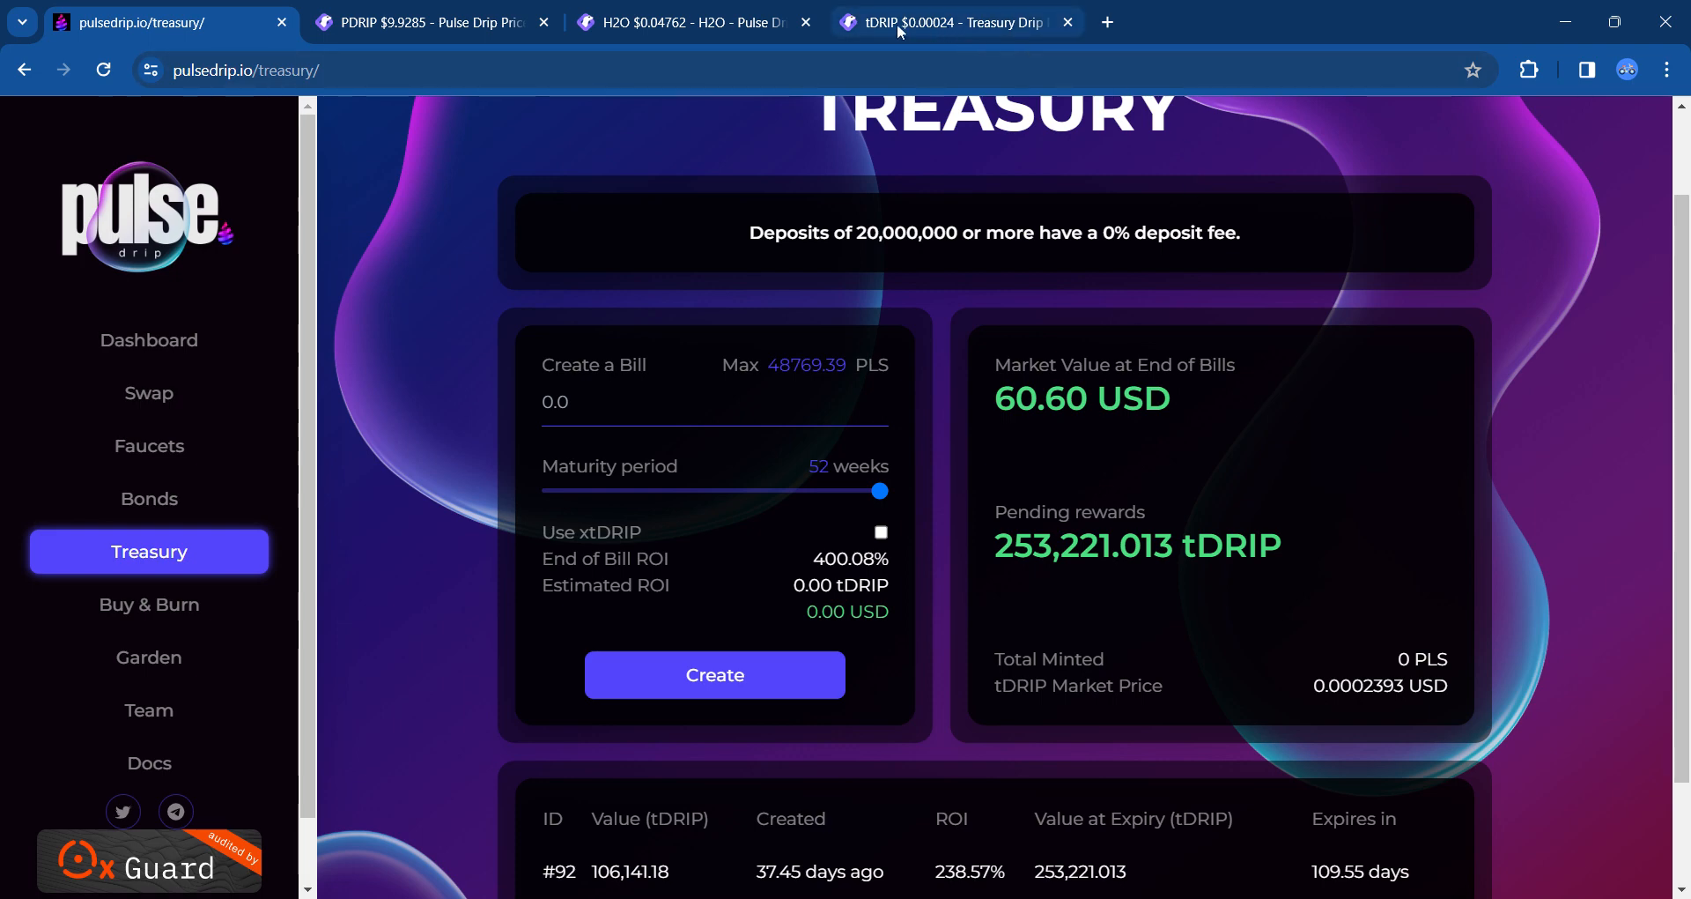
# Step: Check the tDRIP/WPLS chart on GeckoTerminal, then return to the Treasury page
pyautogui.click(953, 21)
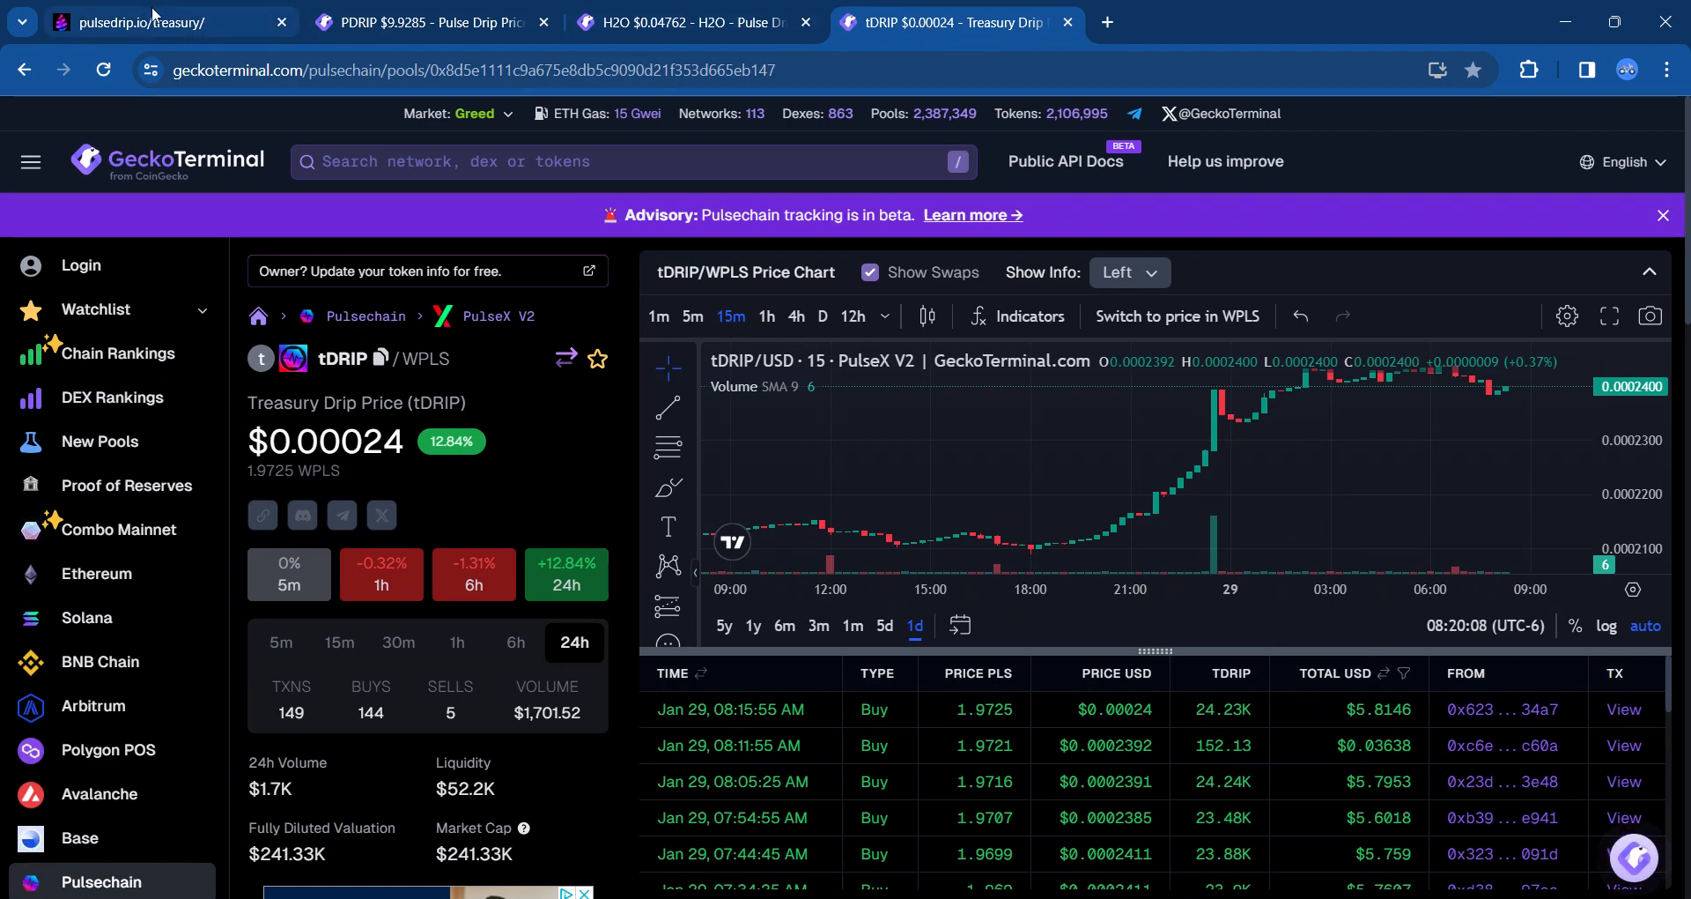
pyautogui.click(167, 21)
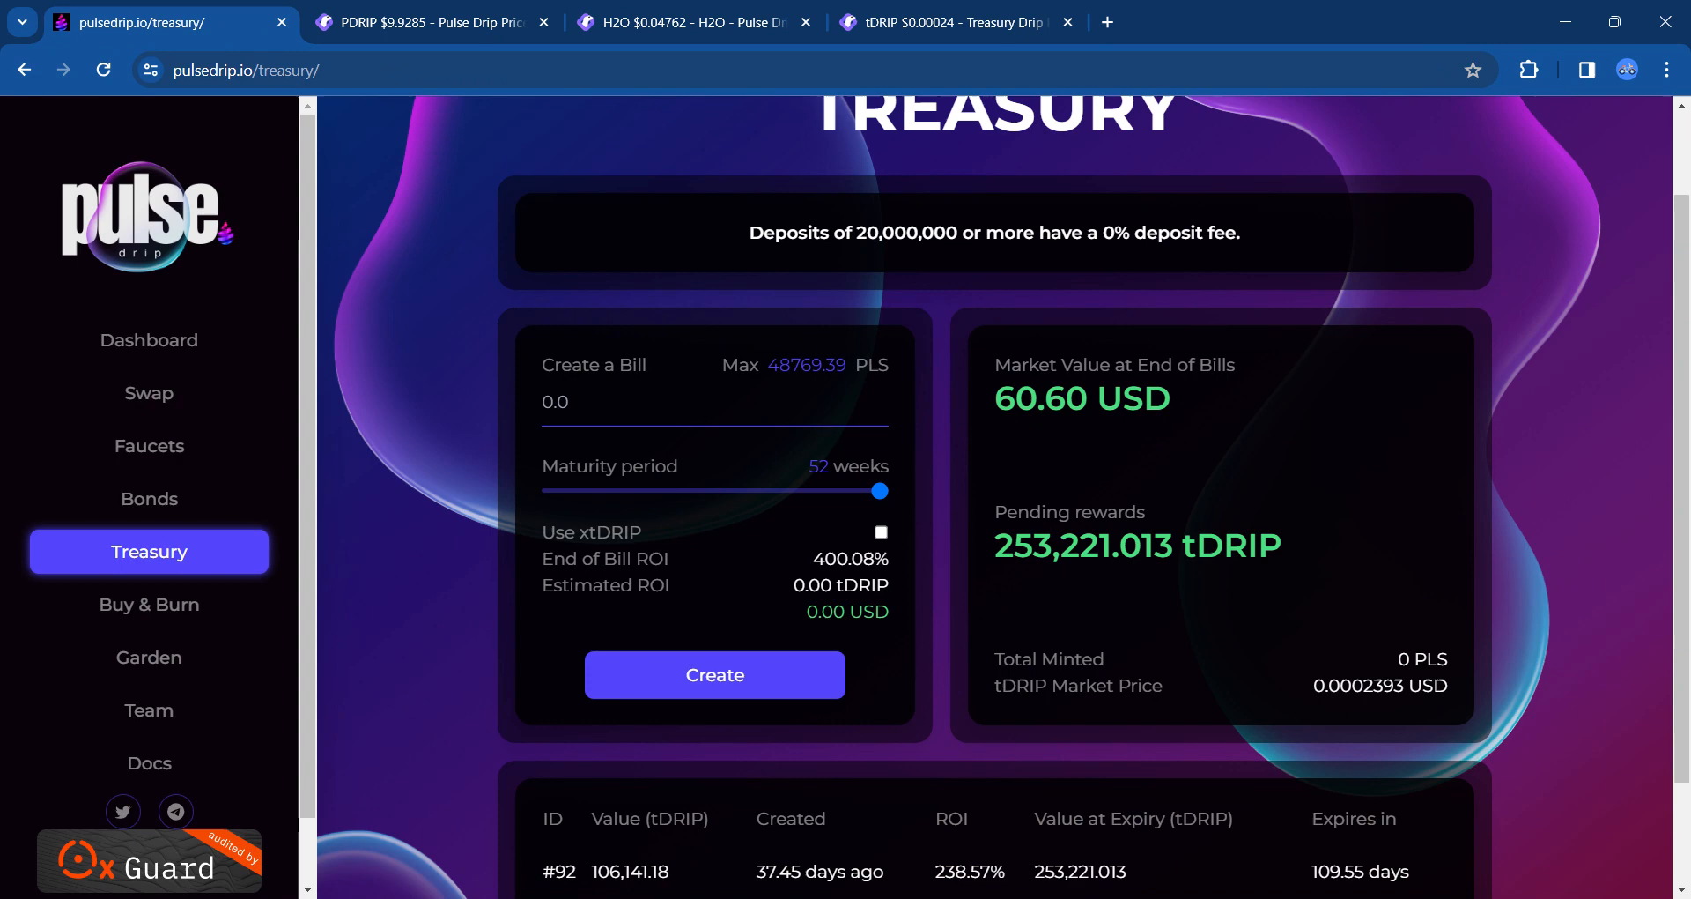
# Step: Scroll through bill #92's details, then switch to the tDRIP chart at $0.00024
pyautogui.scroll(-3)
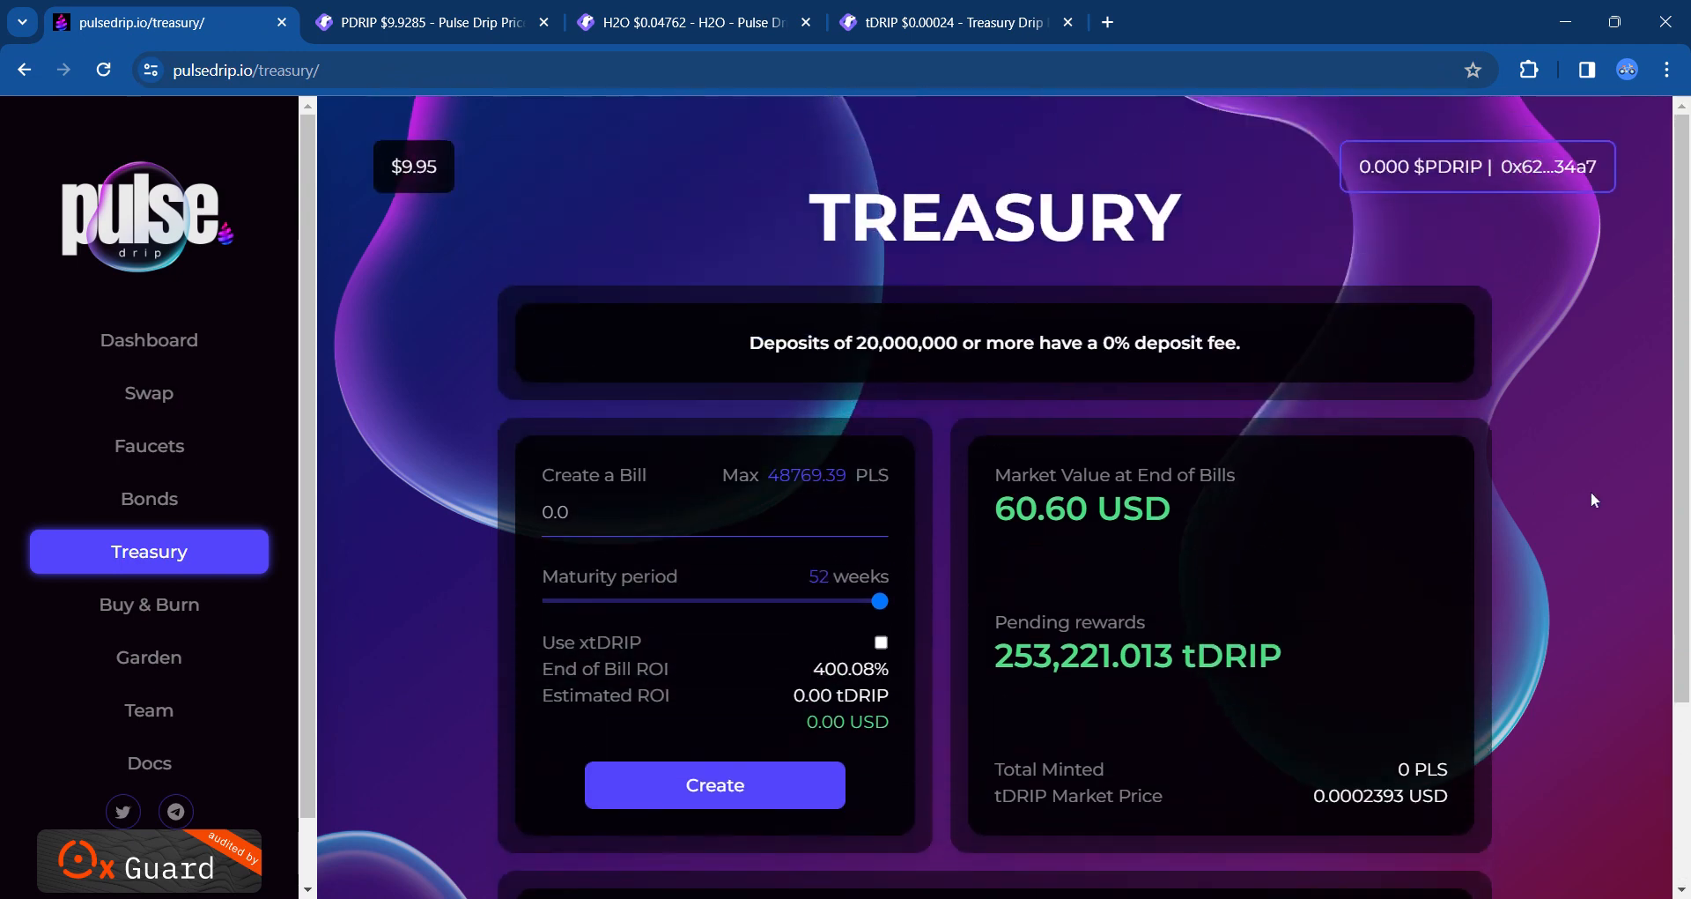
pyautogui.scroll(-3)
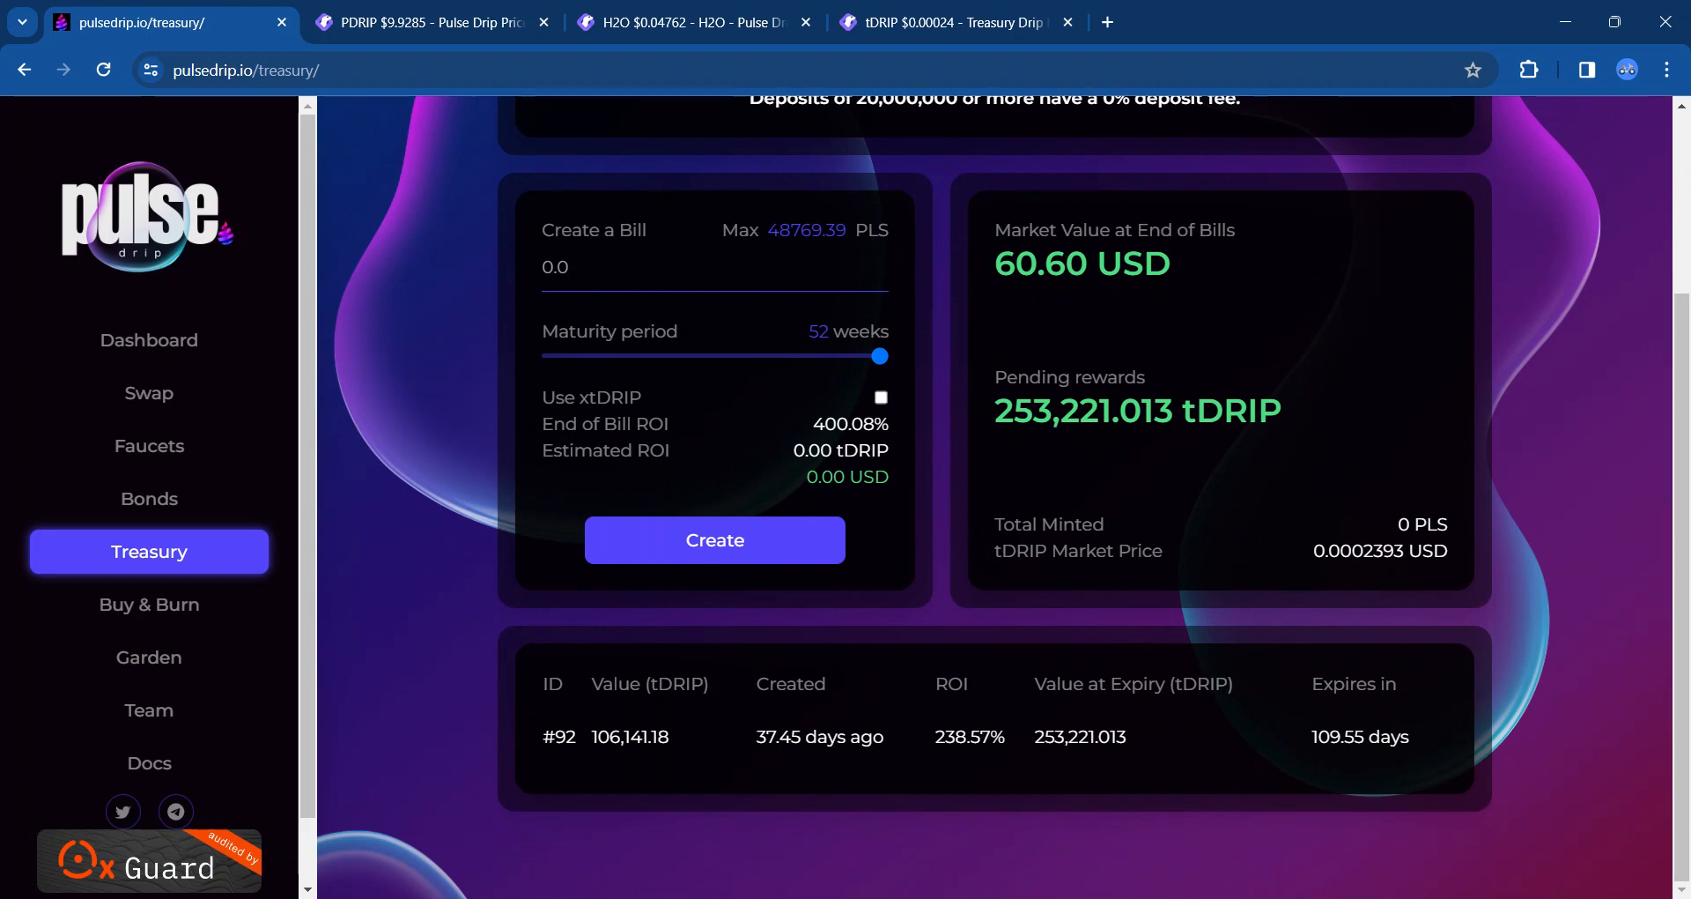
pyautogui.moveTo(1332, 763)
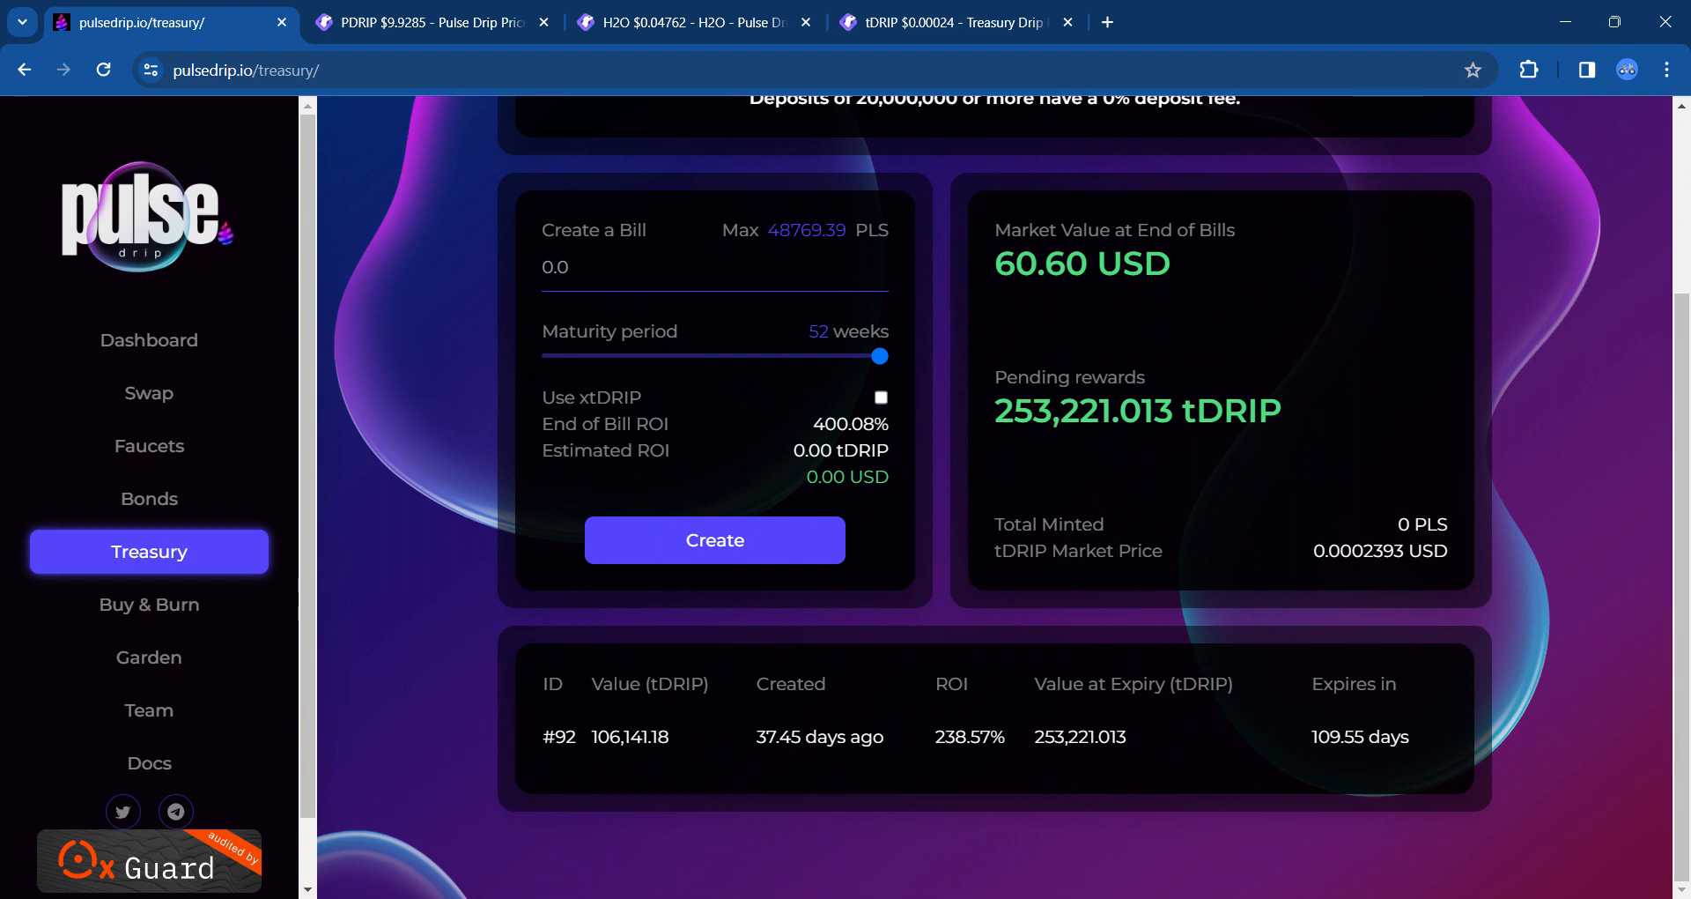
pyautogui.scroll(3)
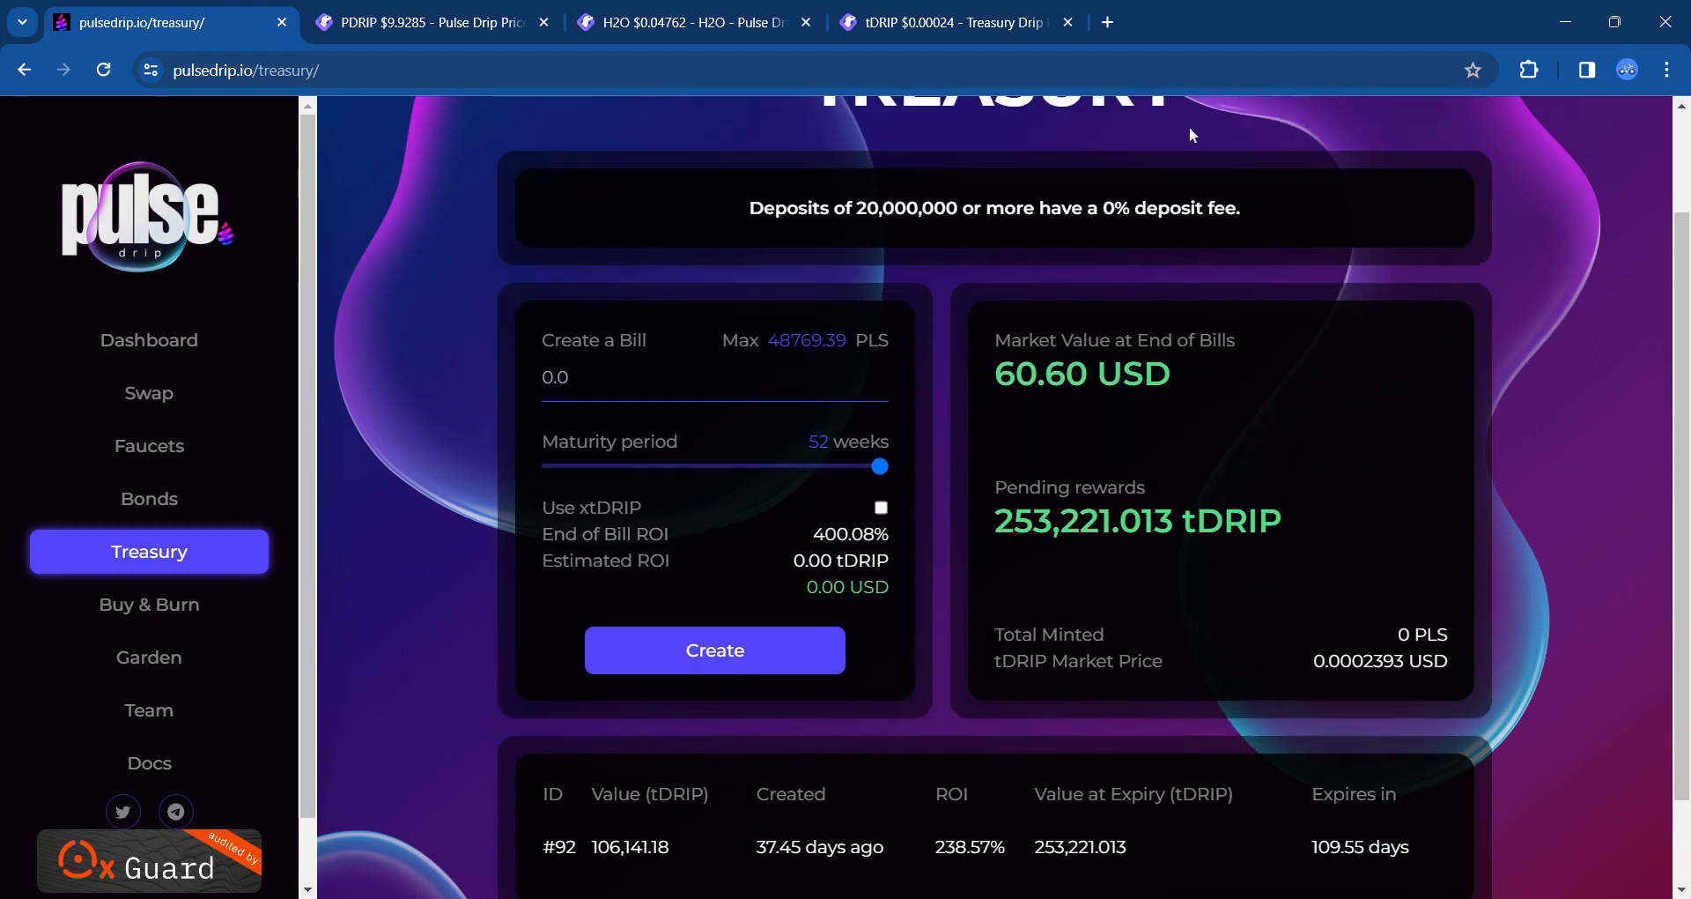
pyautogui.click(953, 22)
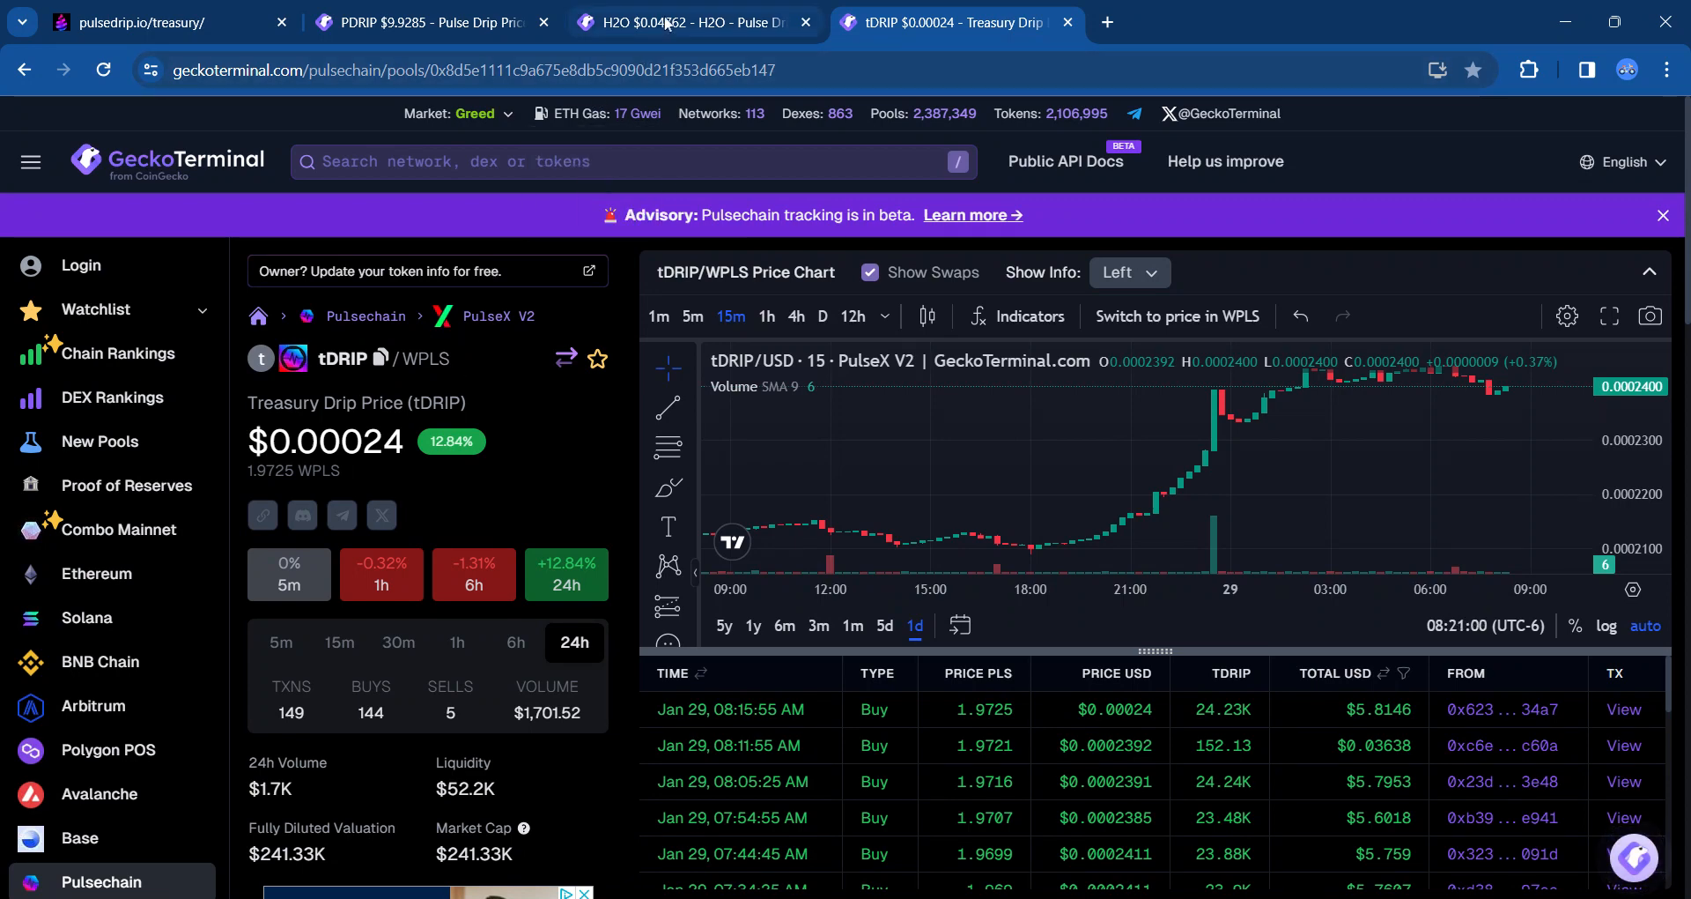
# Step: Return to the Treasury tab and scroll over bill #92 with 109.55 days remaining
pyautogui.click(162, 21)
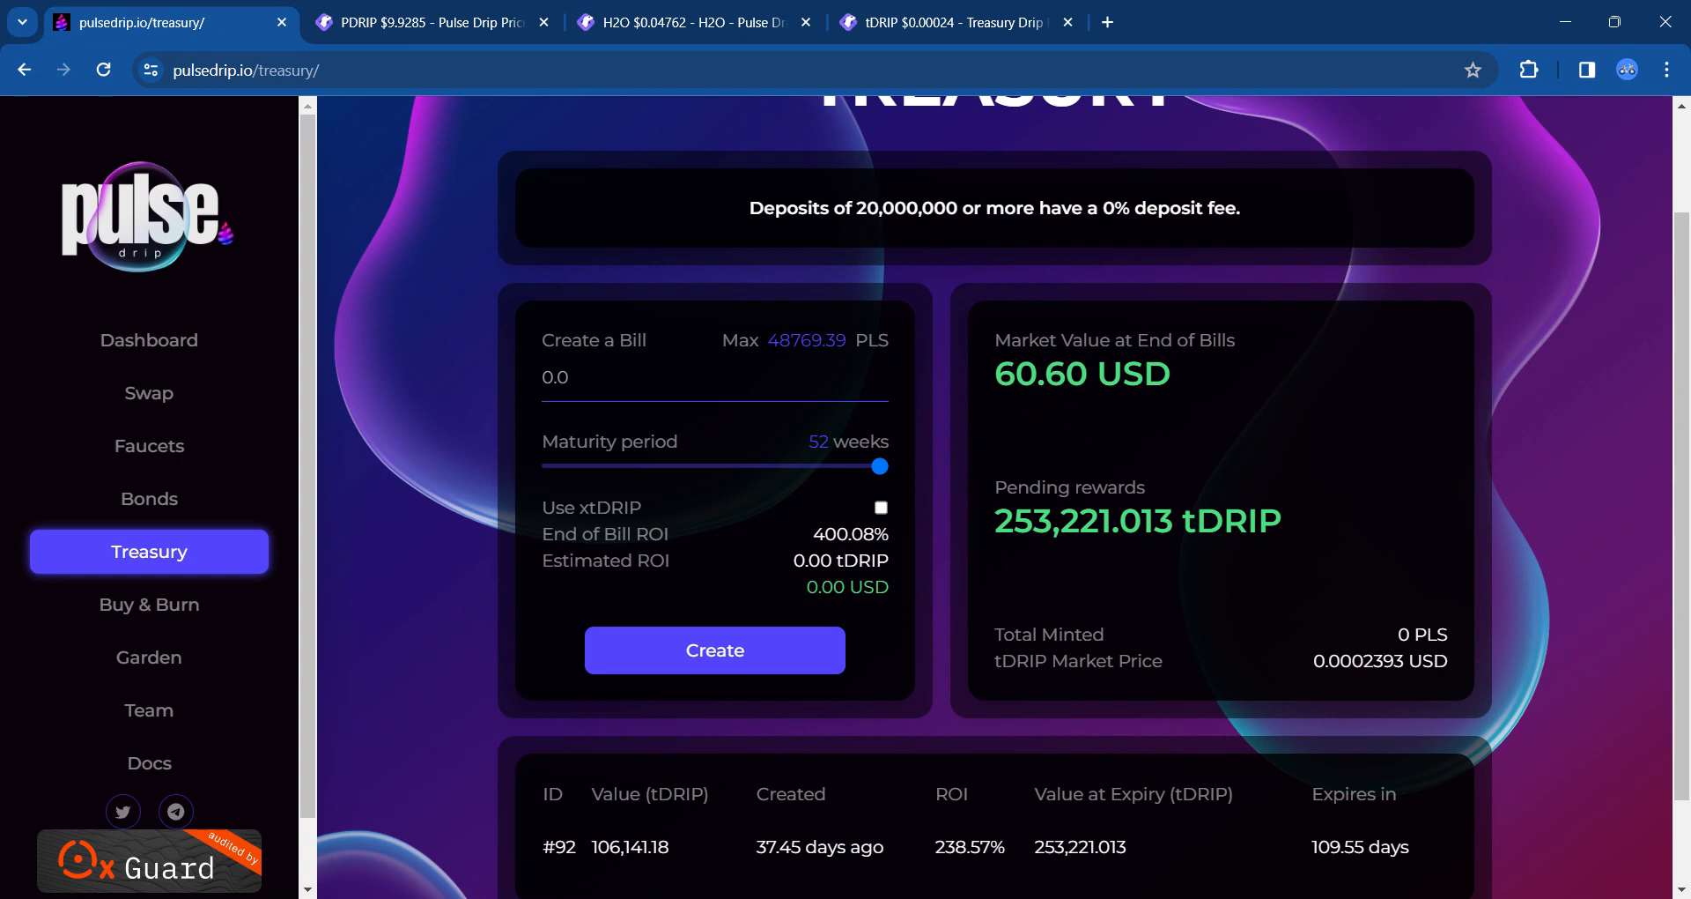
pyautogui.moveTo(1107, 604)
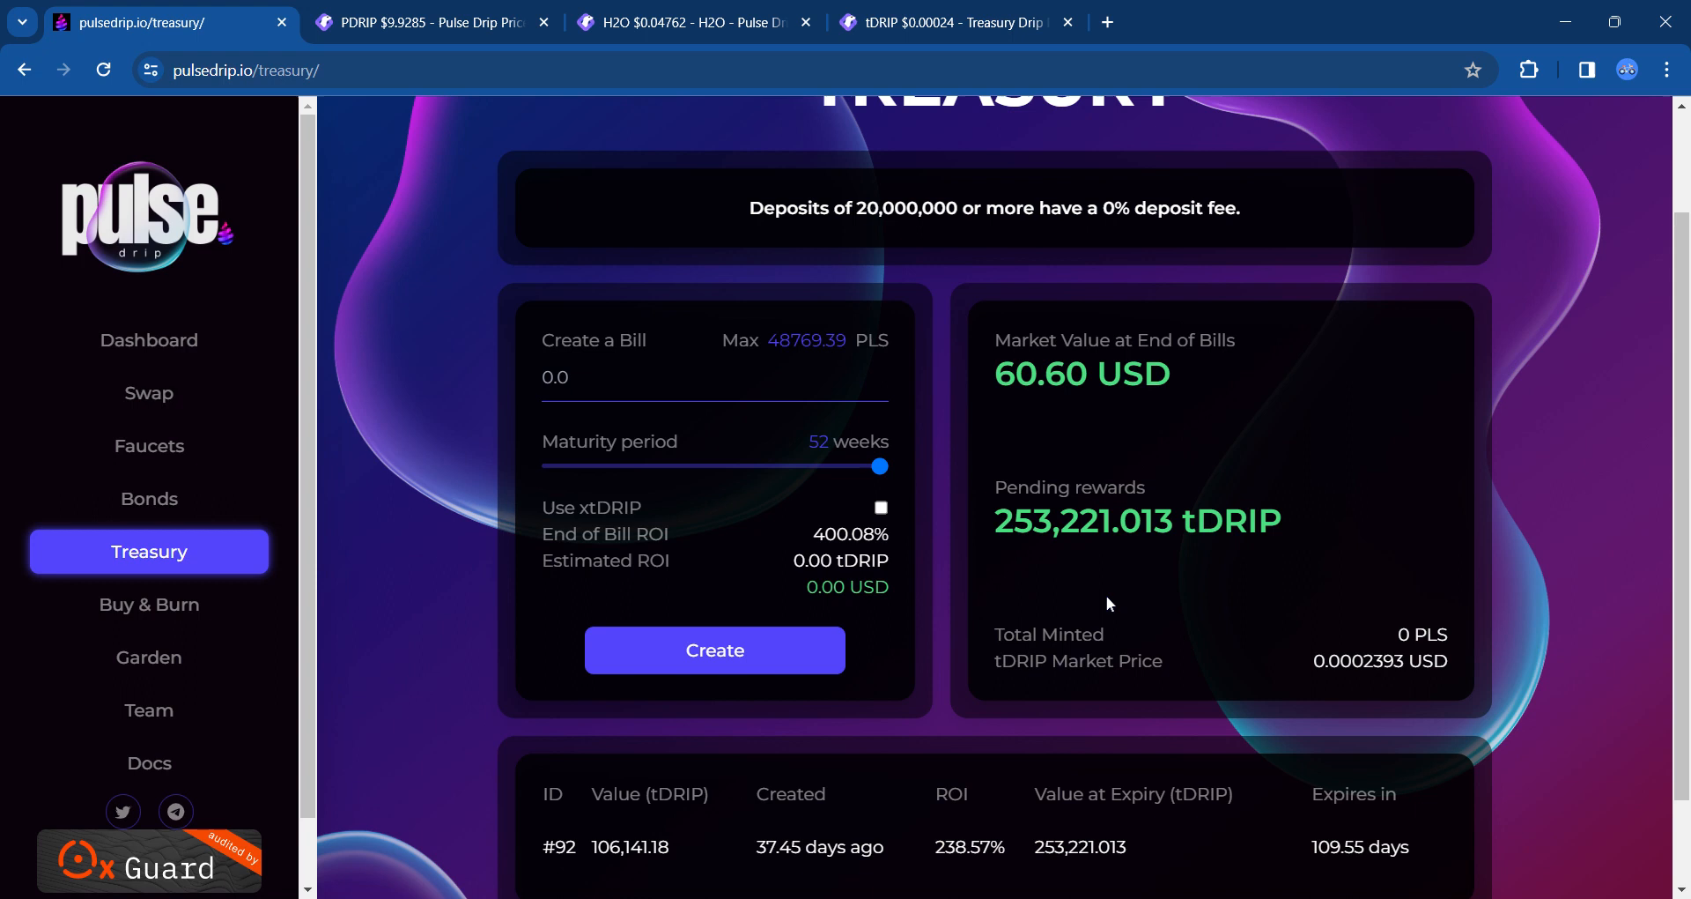
pyautogui.scroll(-3)
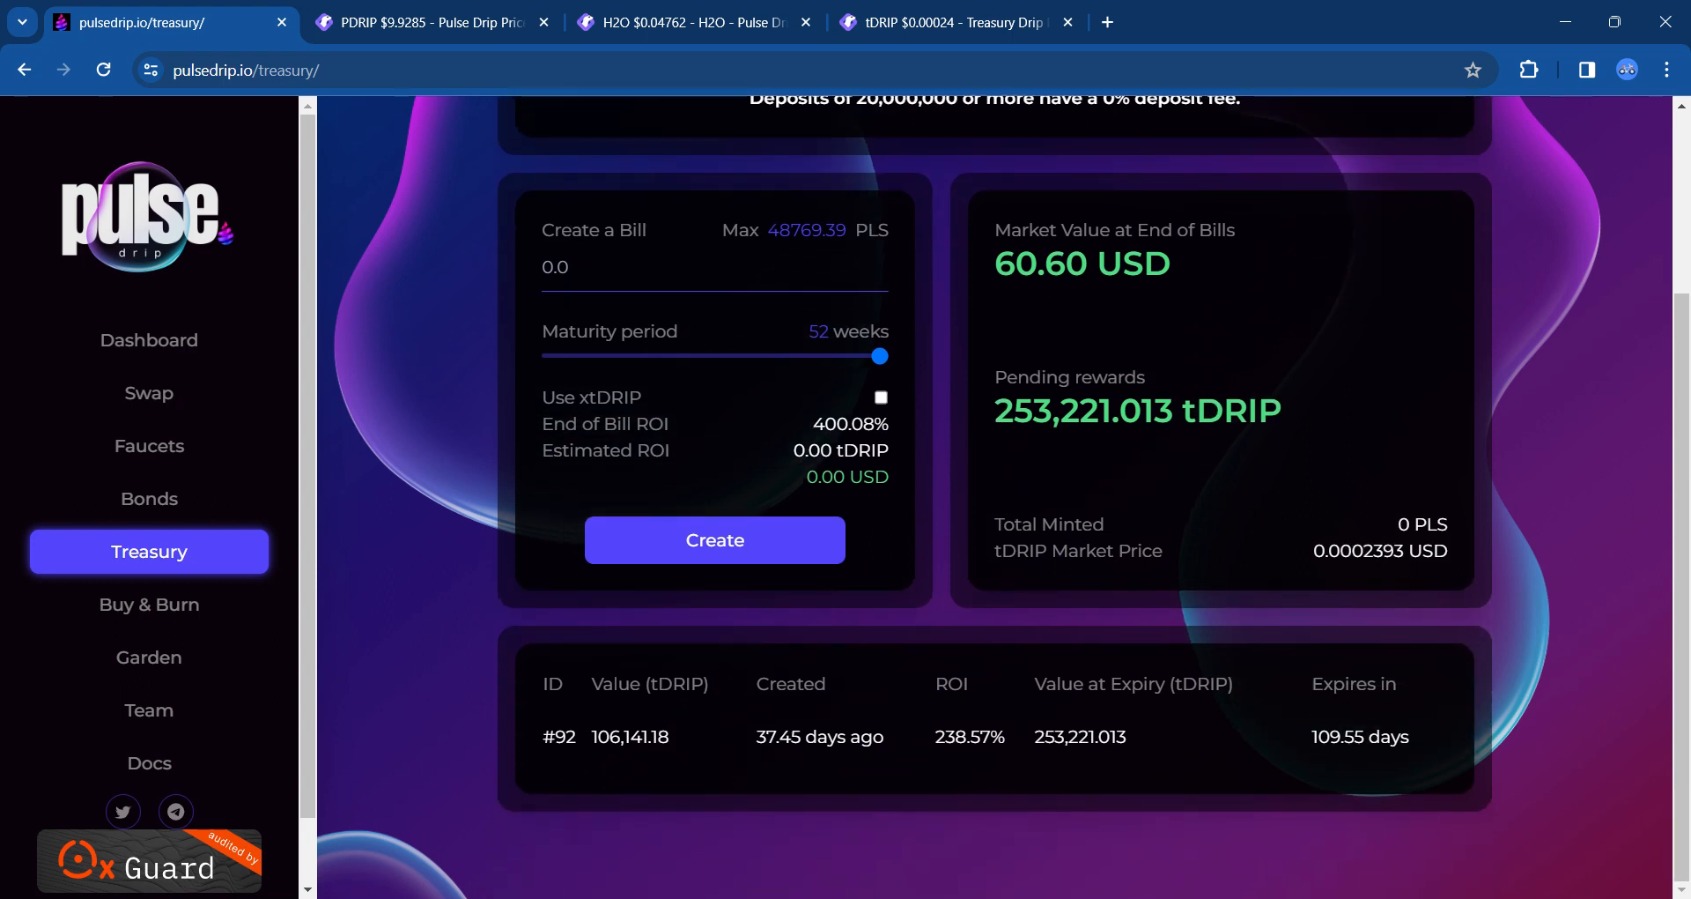
pyautogui.moveTo(386, 409)
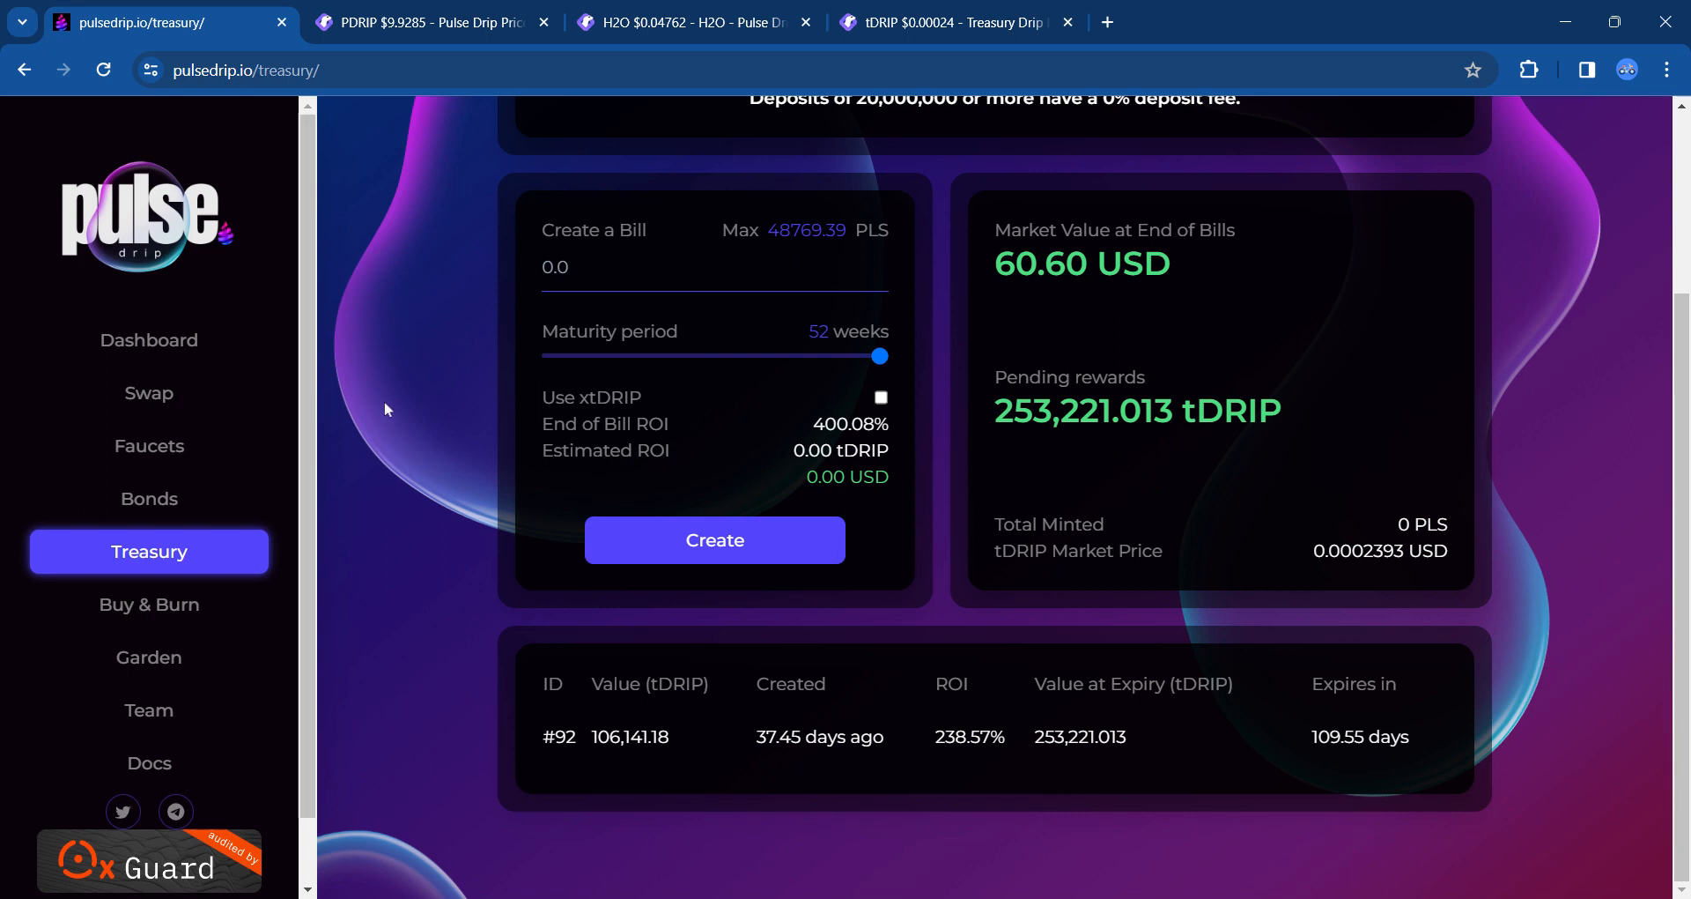
pyautogui.scroll(3)
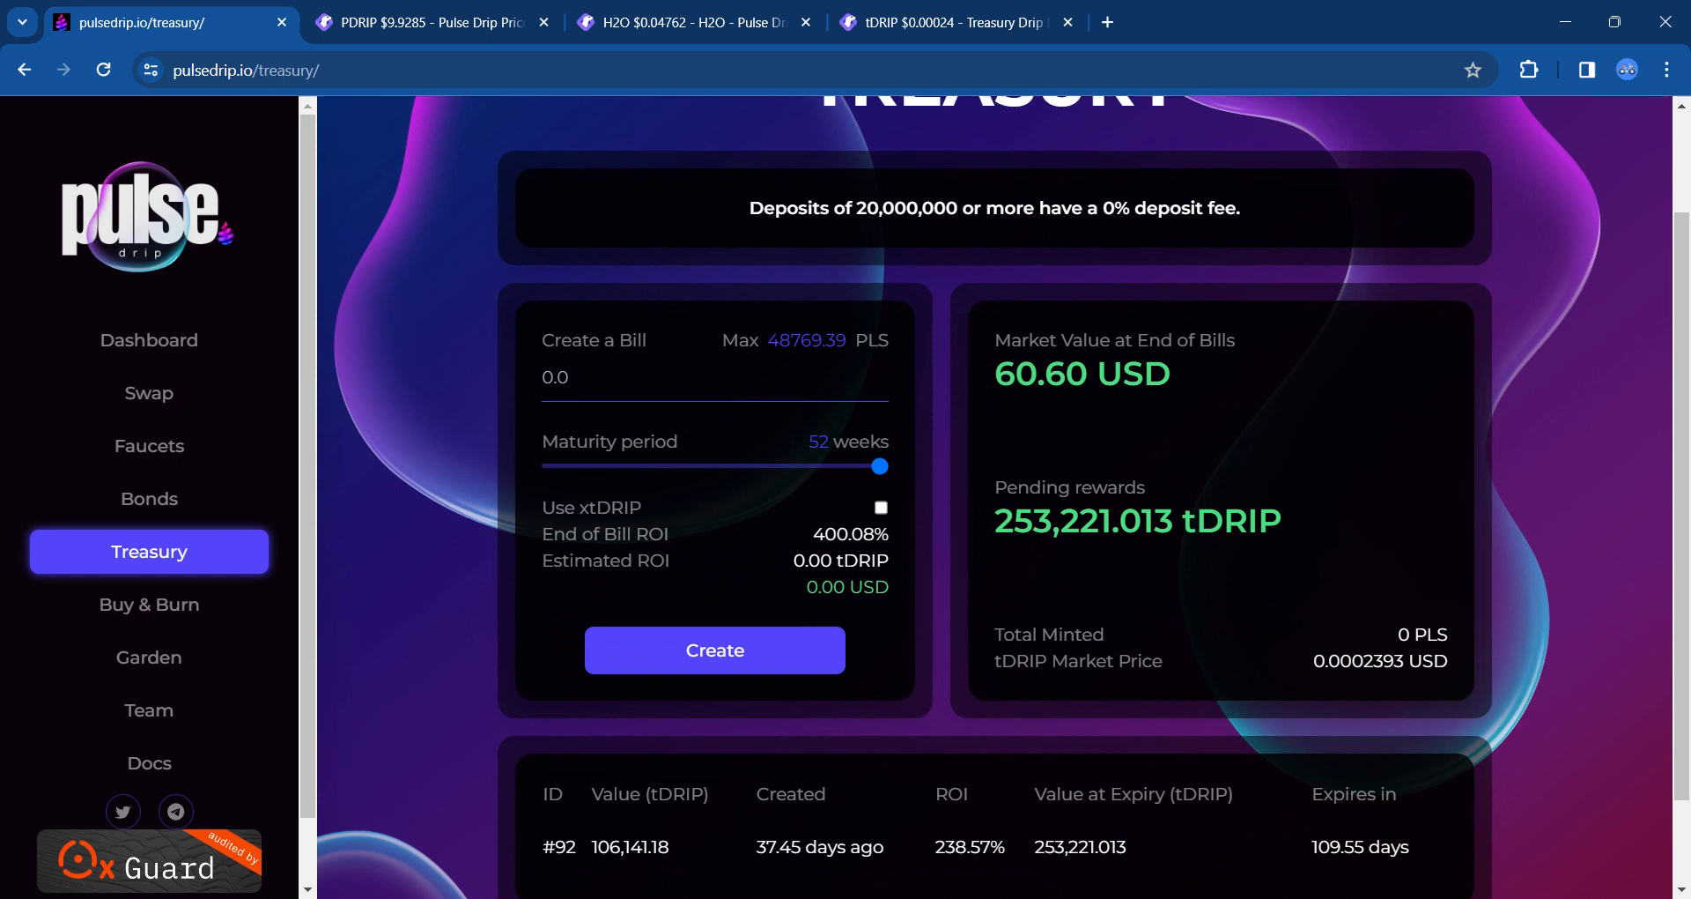
pyautogui.moveTo(280, 569)
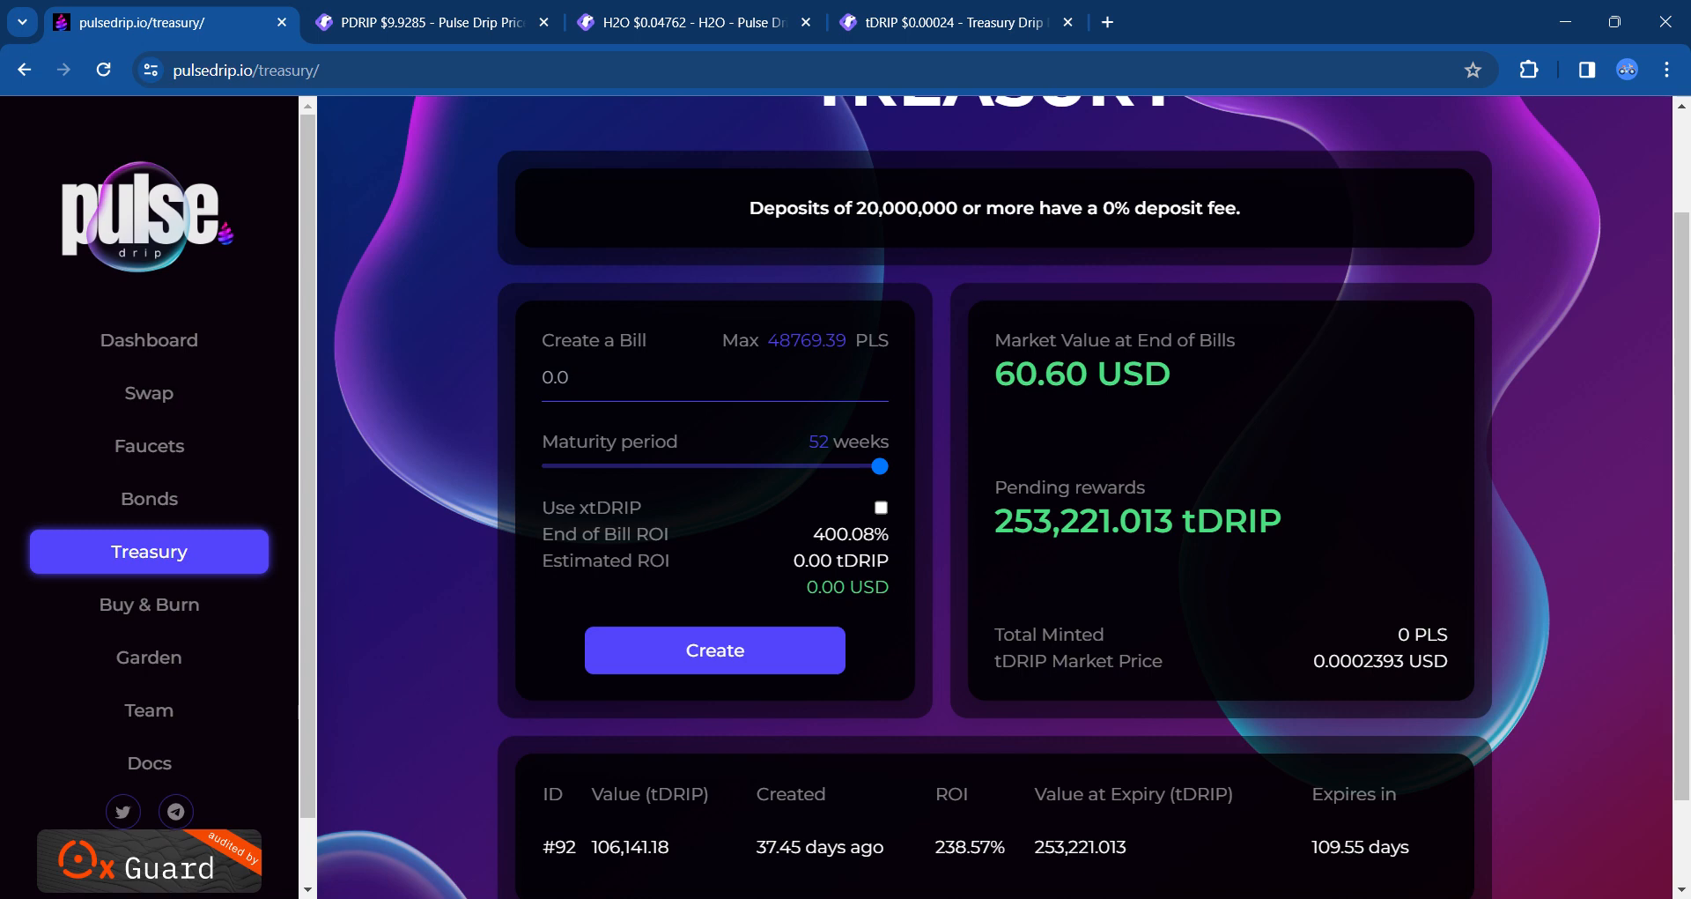
# Step: Review the Bonds page's daily ROI and H2O totals, then go to the Faucets page
pyautogui.click(148, 498)
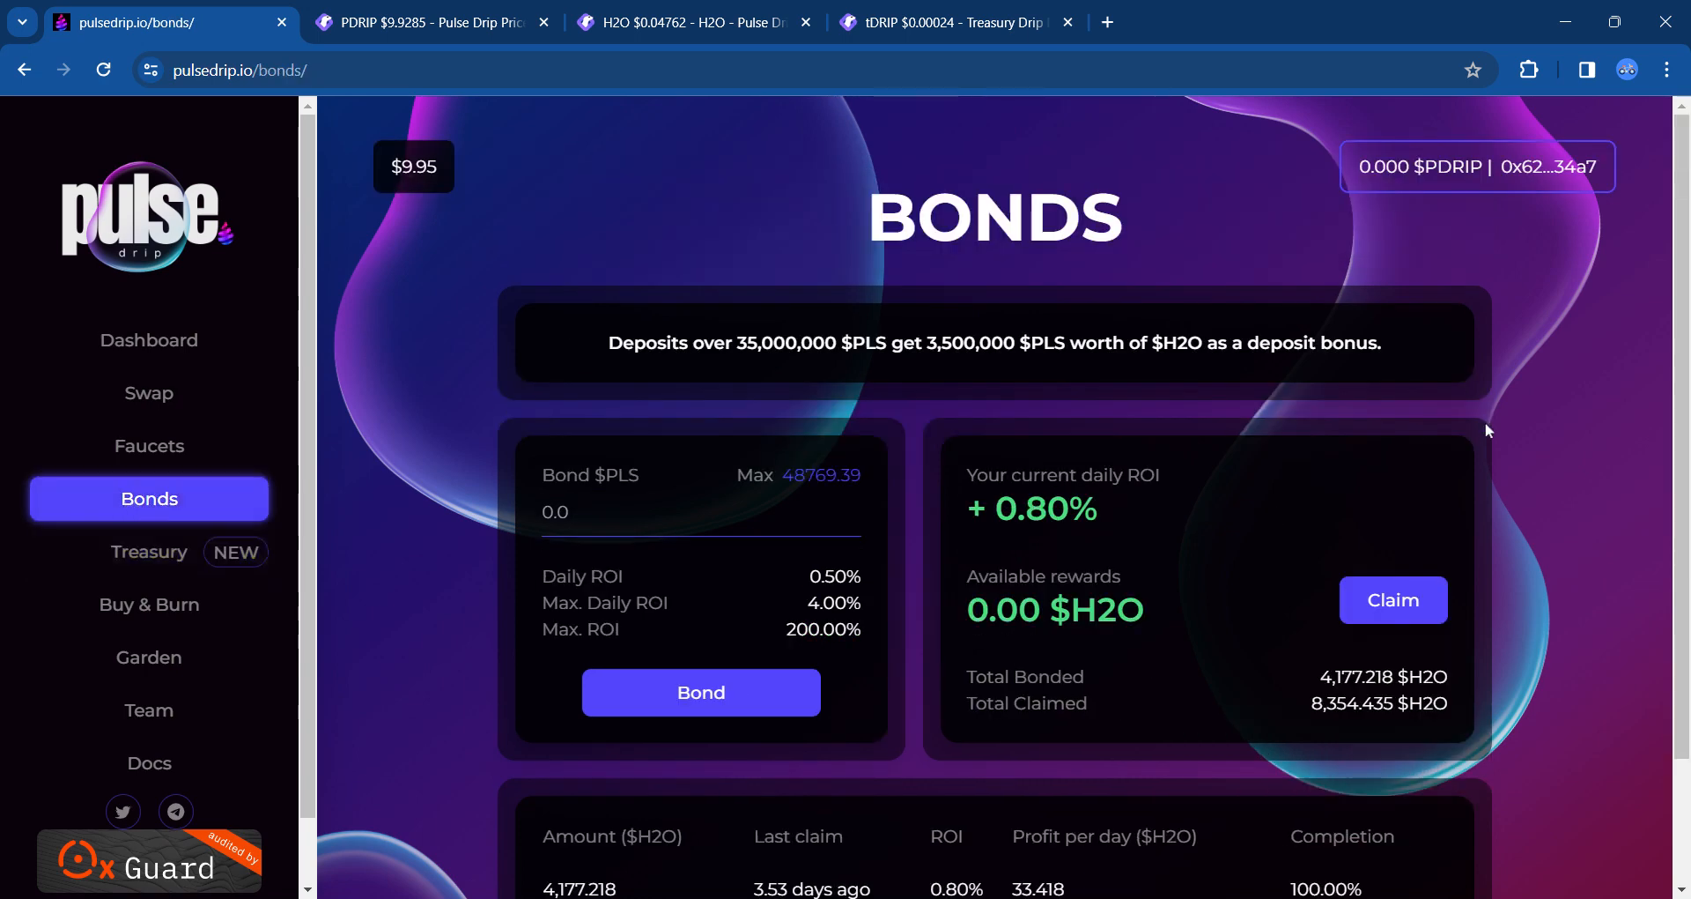
pyautogui.scroll(-3)
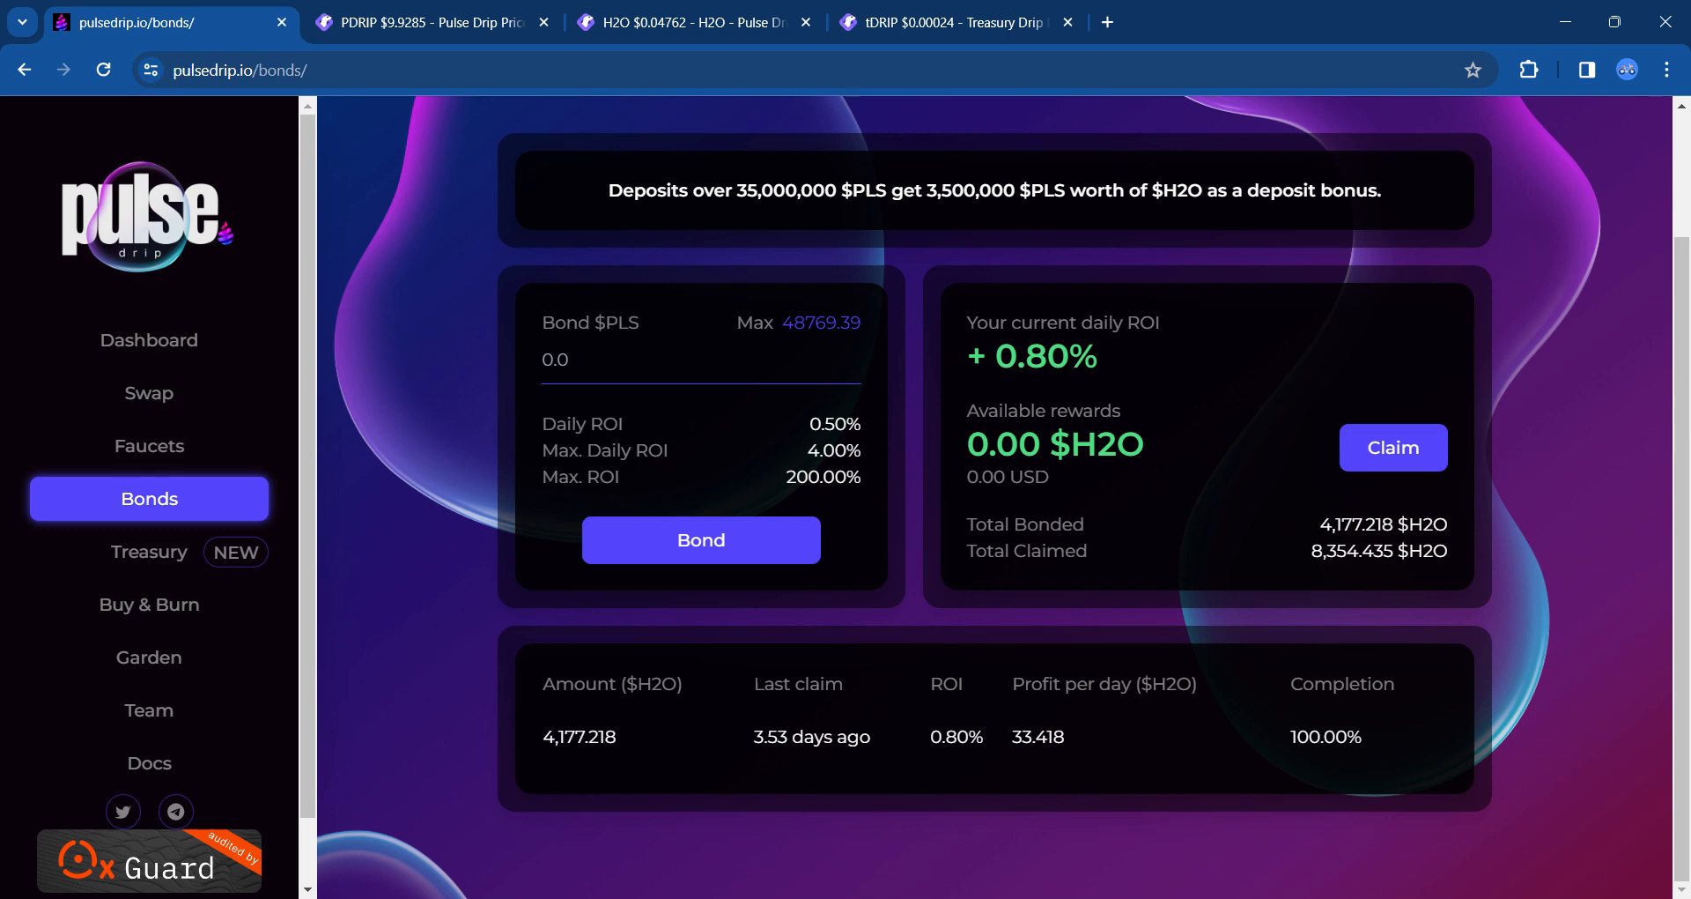
pyautogui.moveTo(1350, 585)
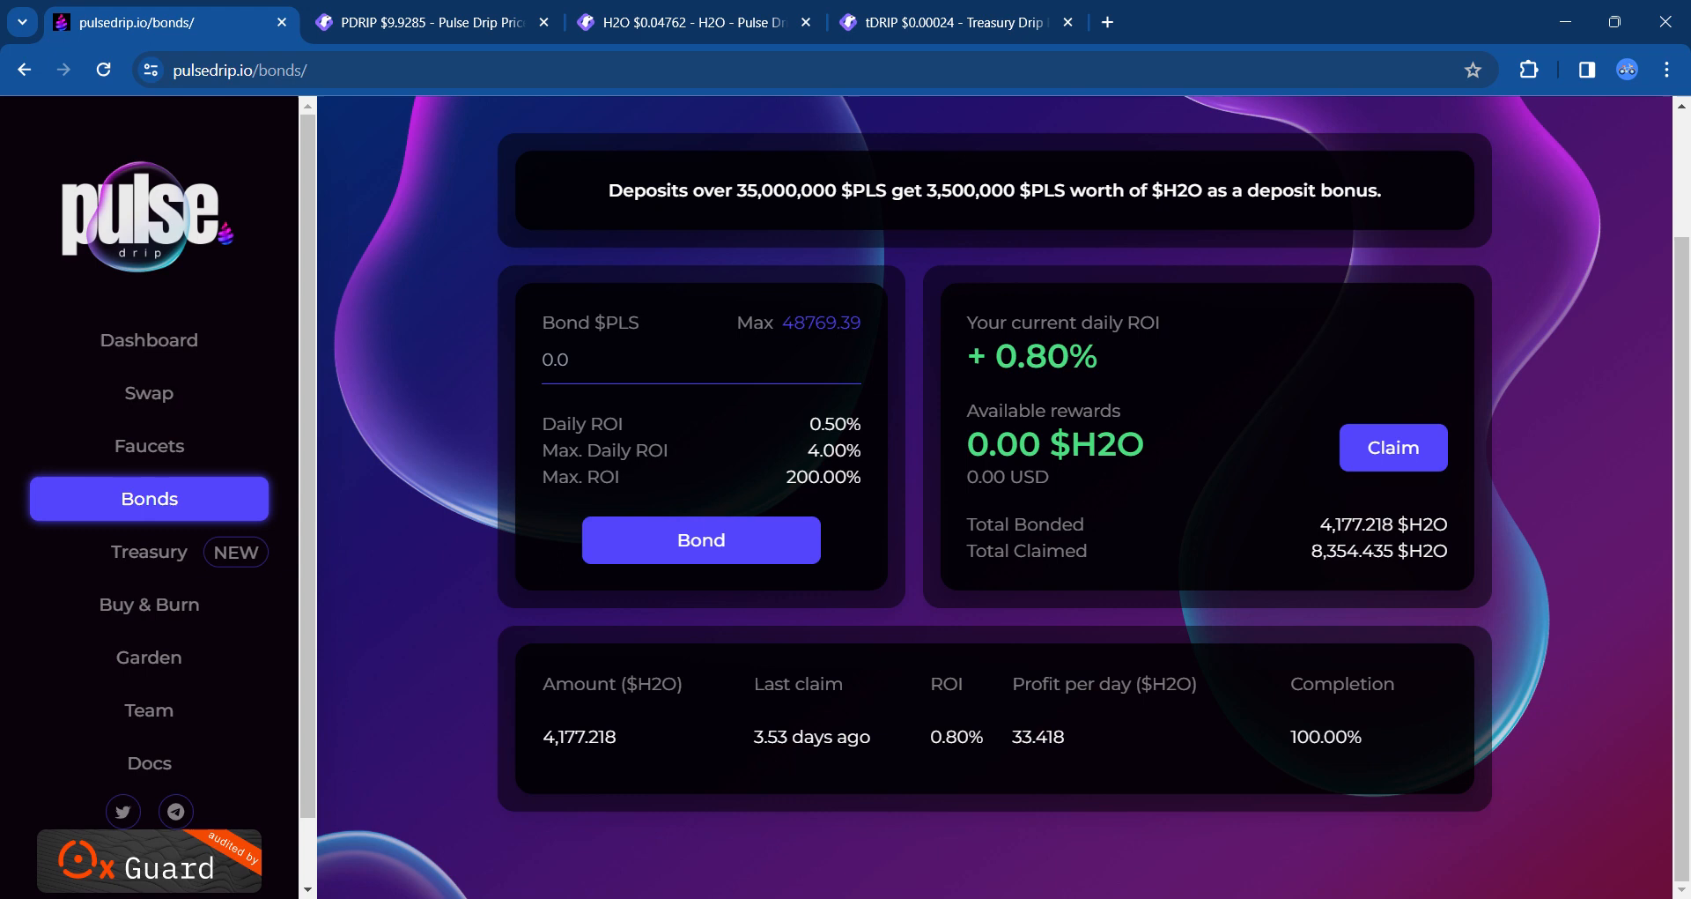
pyautogui.moveTo(1087, 492)
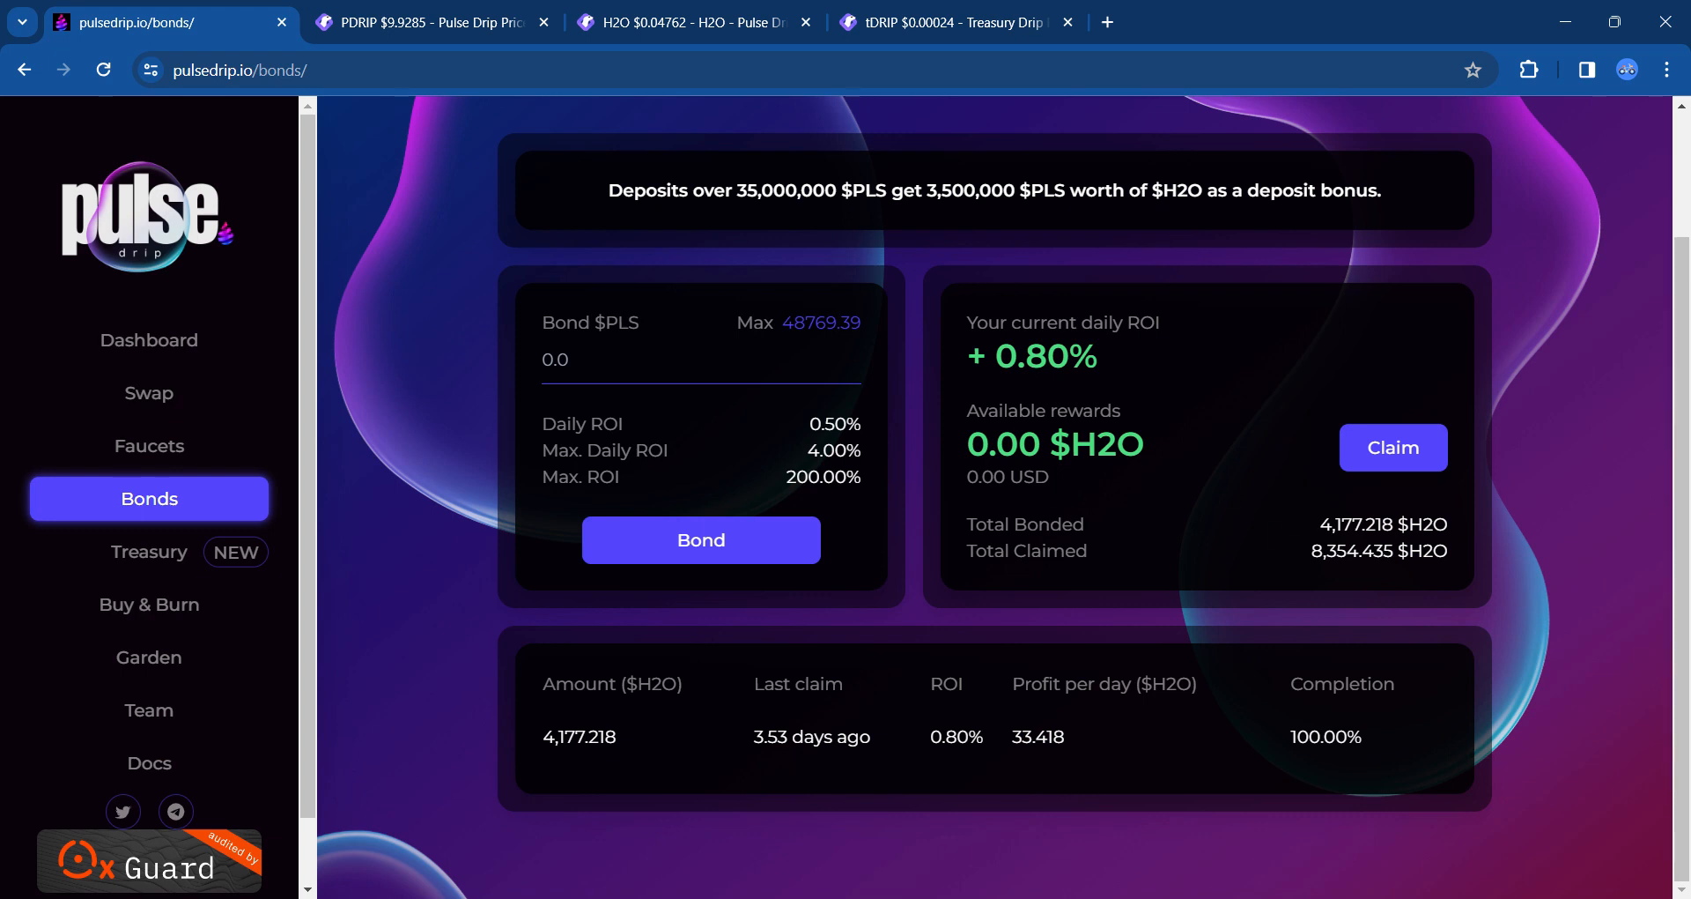
pyautogui.moveTo(1314, 579)
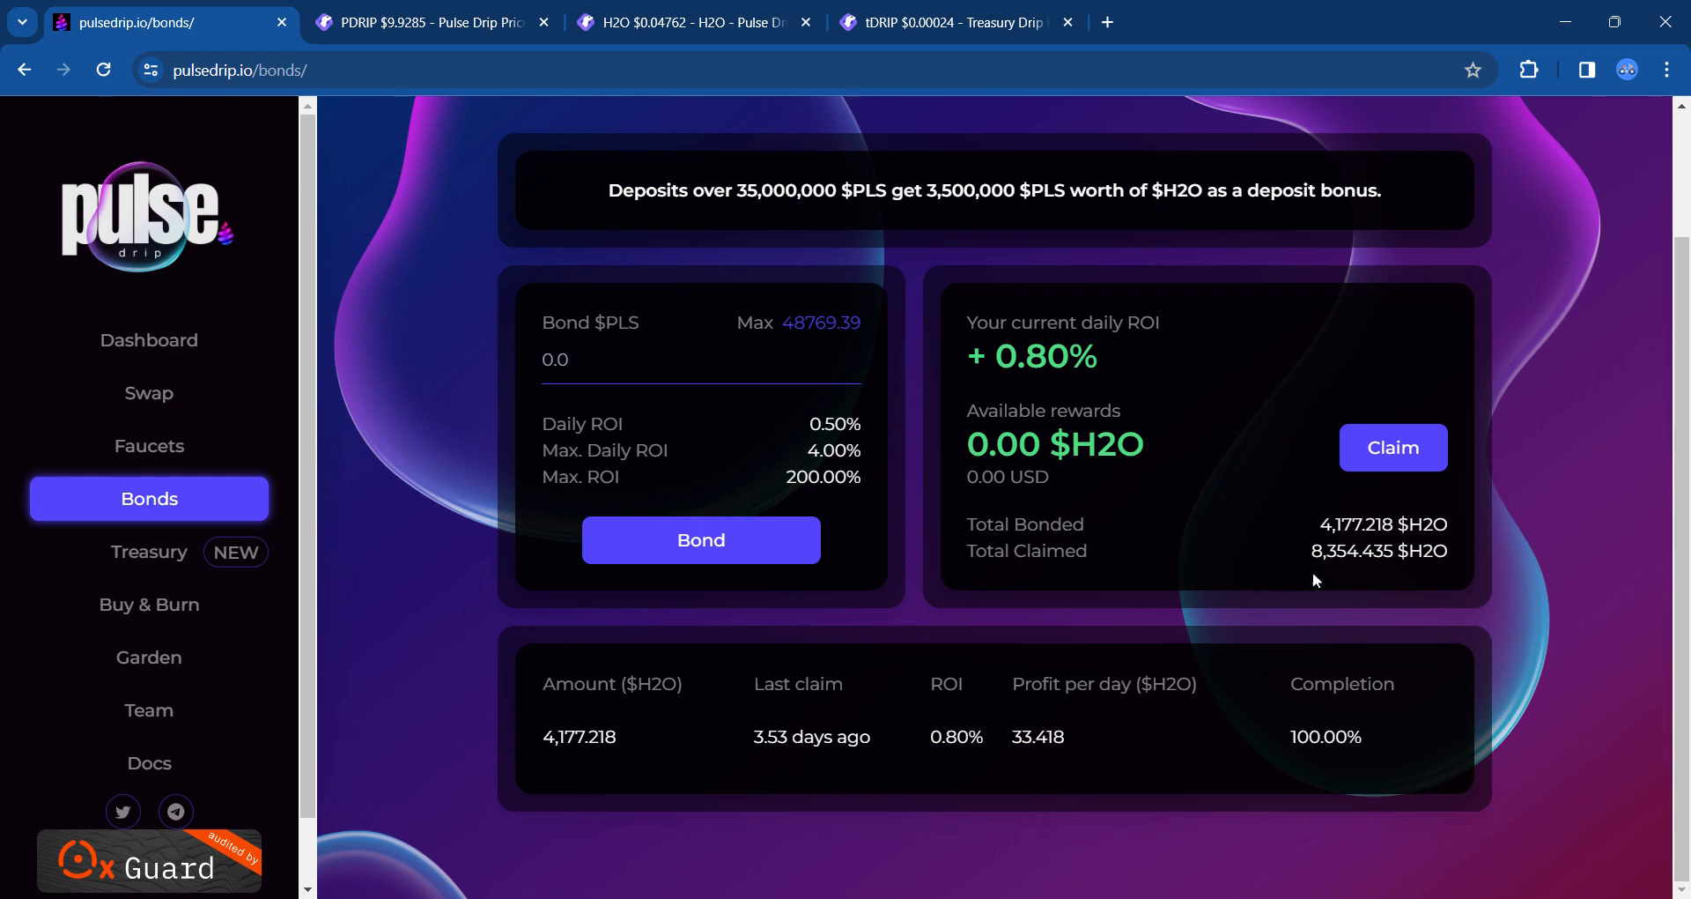
pyautogui.click(148, 445)
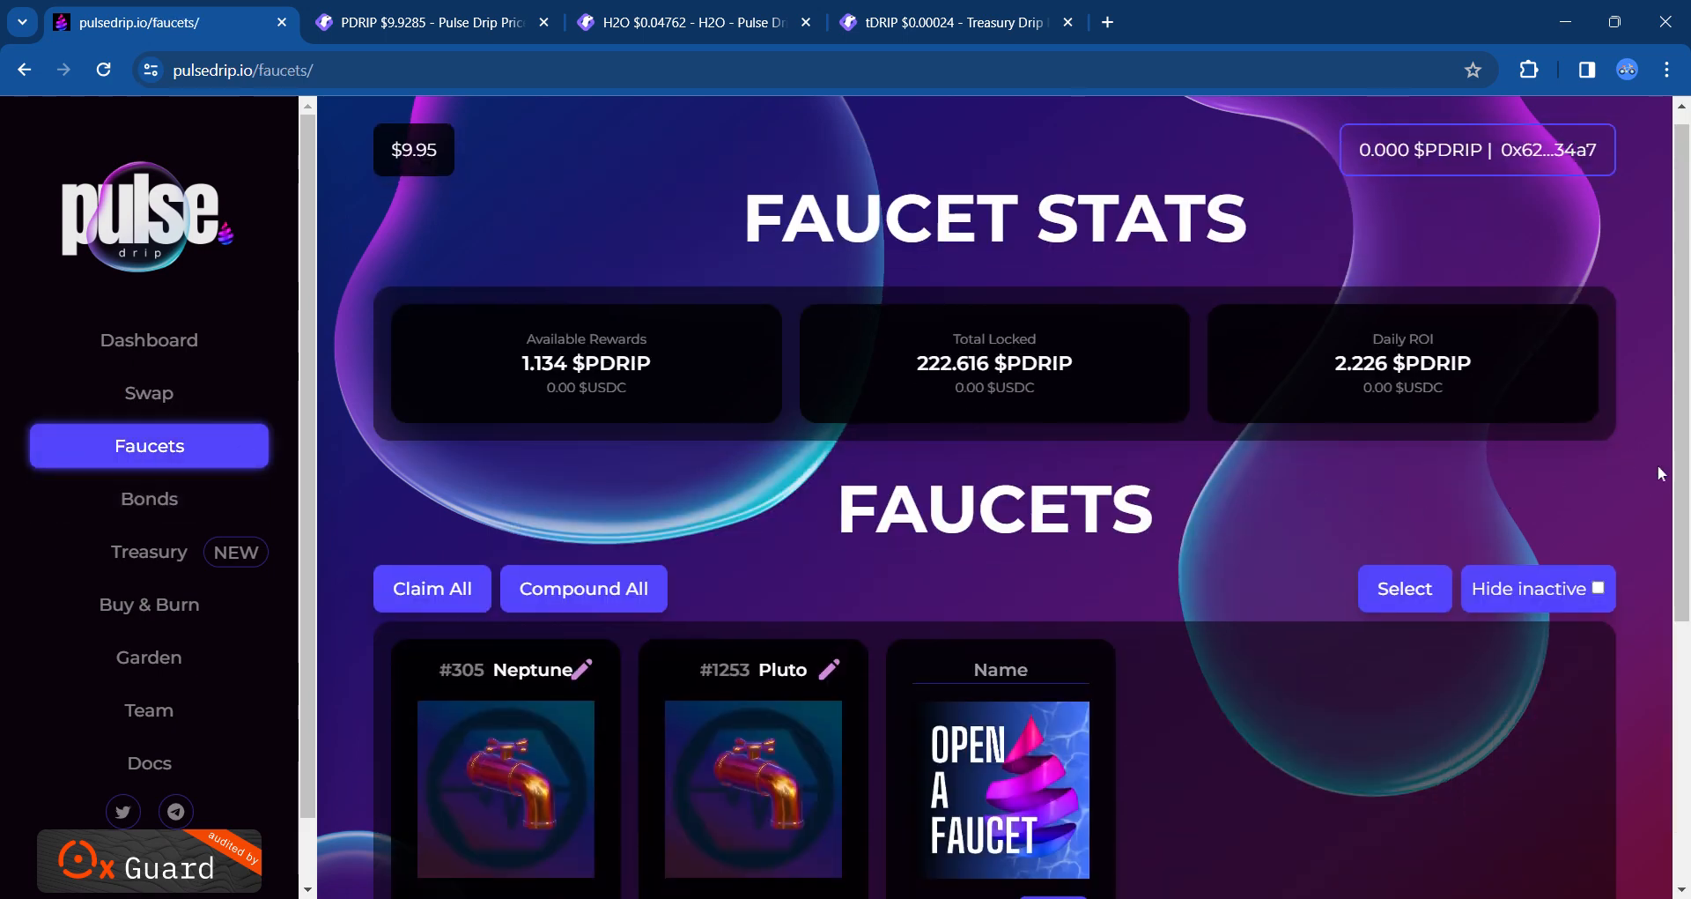
# Step: Scroll through the Neptune and Pluto faucet cards, then go to the Bonds page
pyautogui.scroll(-3)
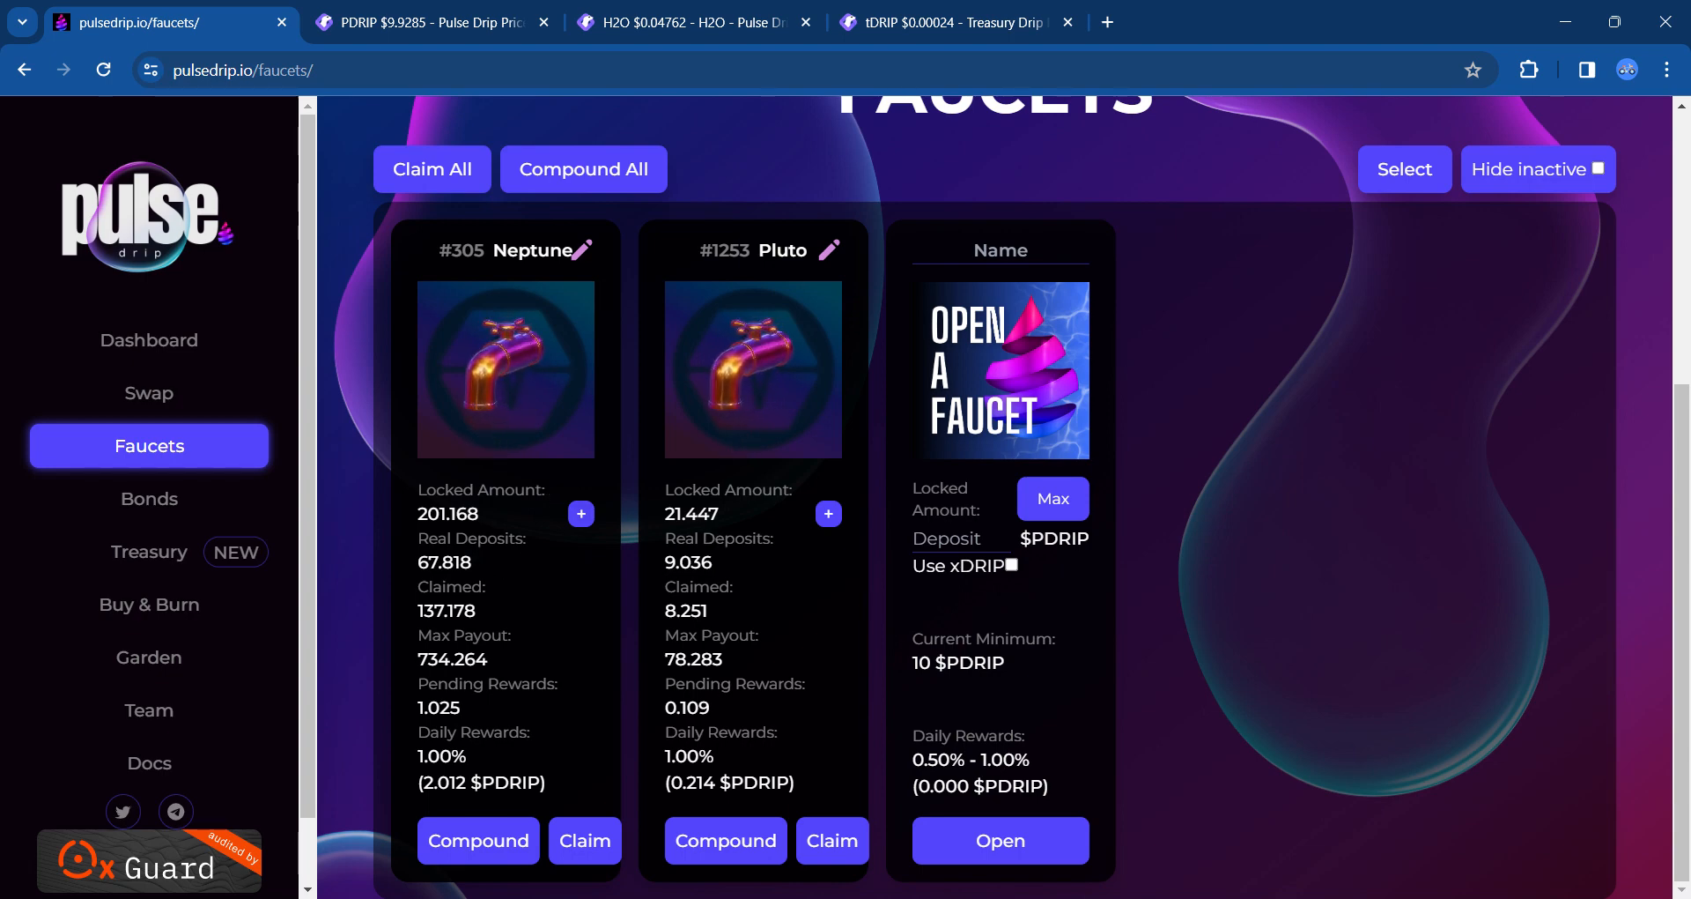
pyautogui.moveTo(1454, 558)
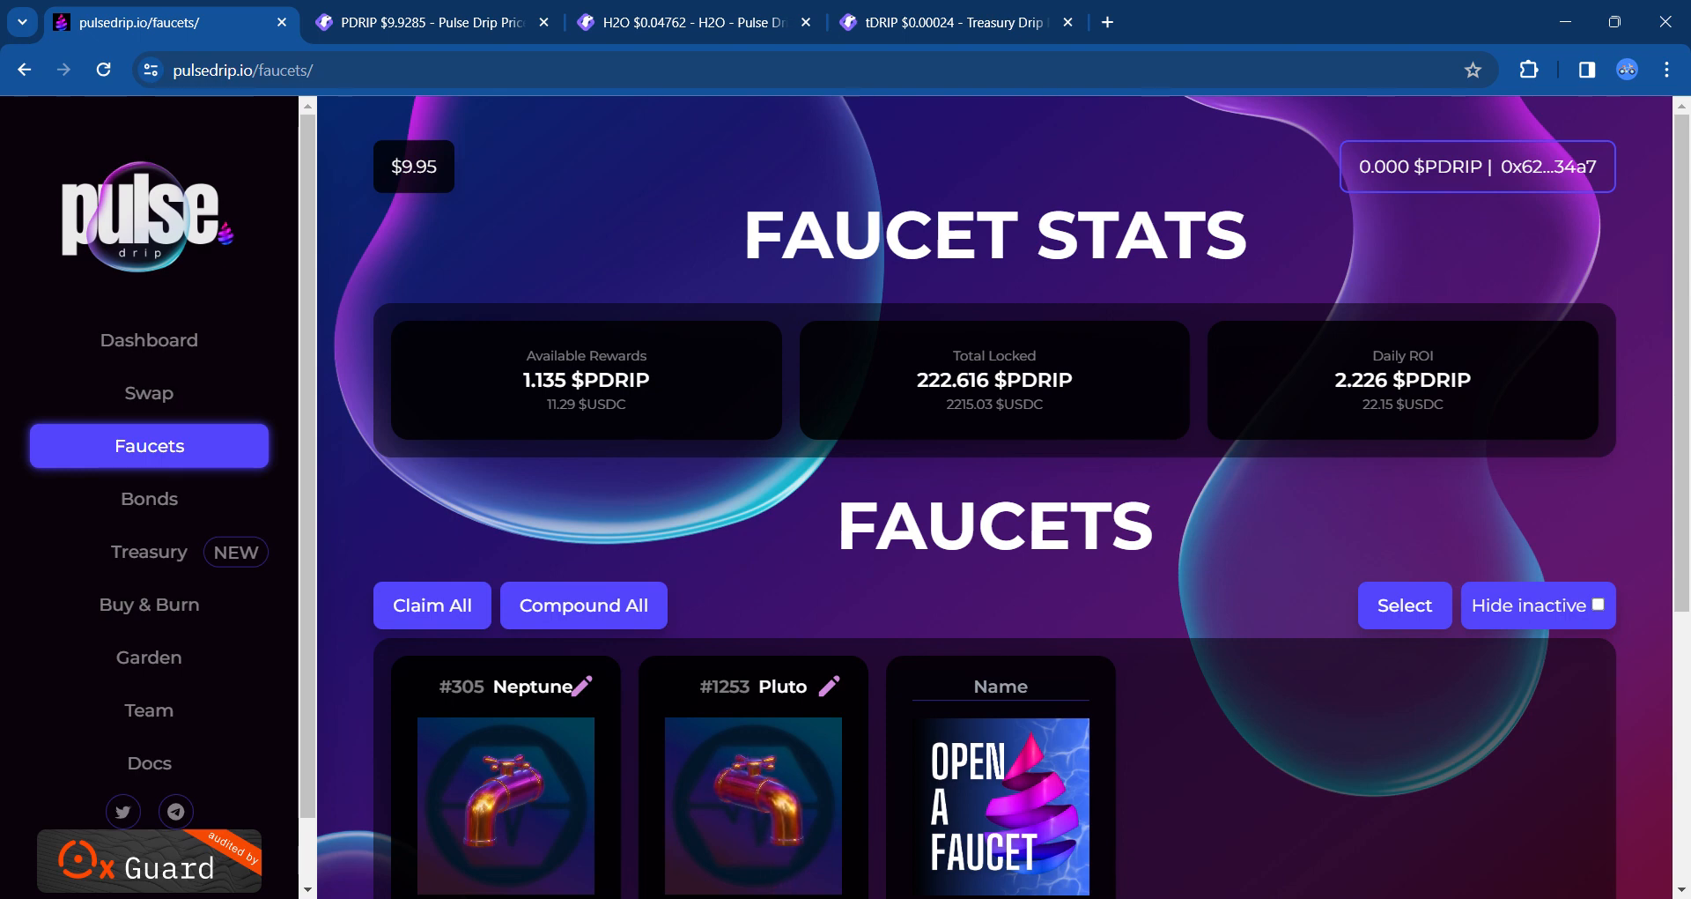
pyautogui.scroll(-3)
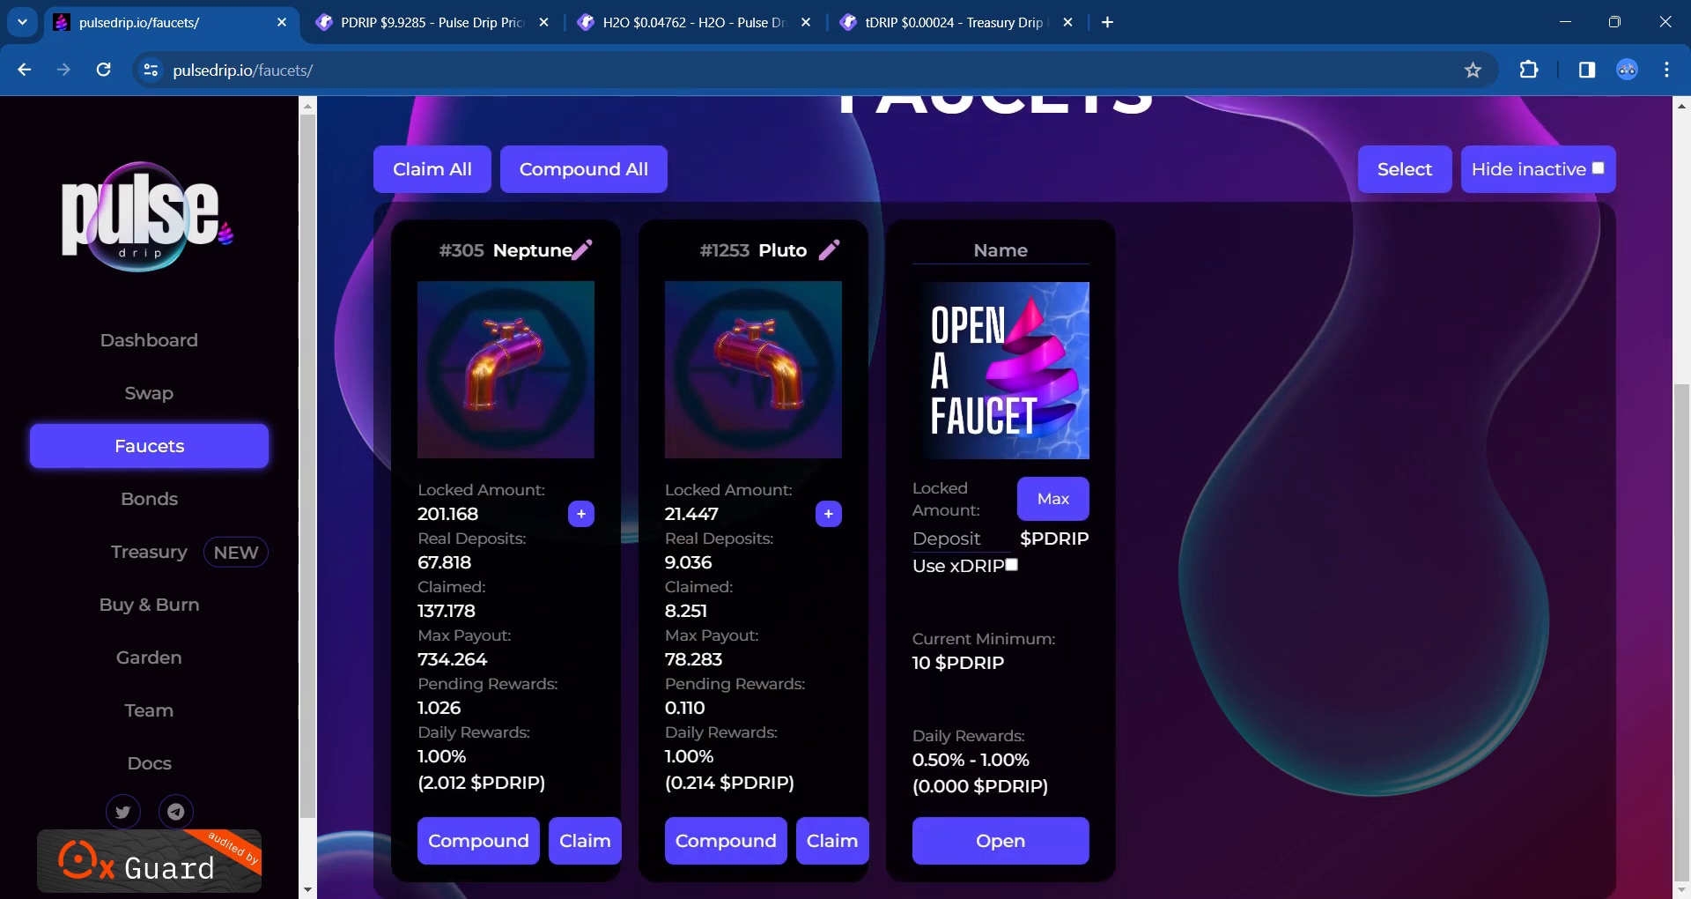
pyautogui.moveTo(1295, 453)
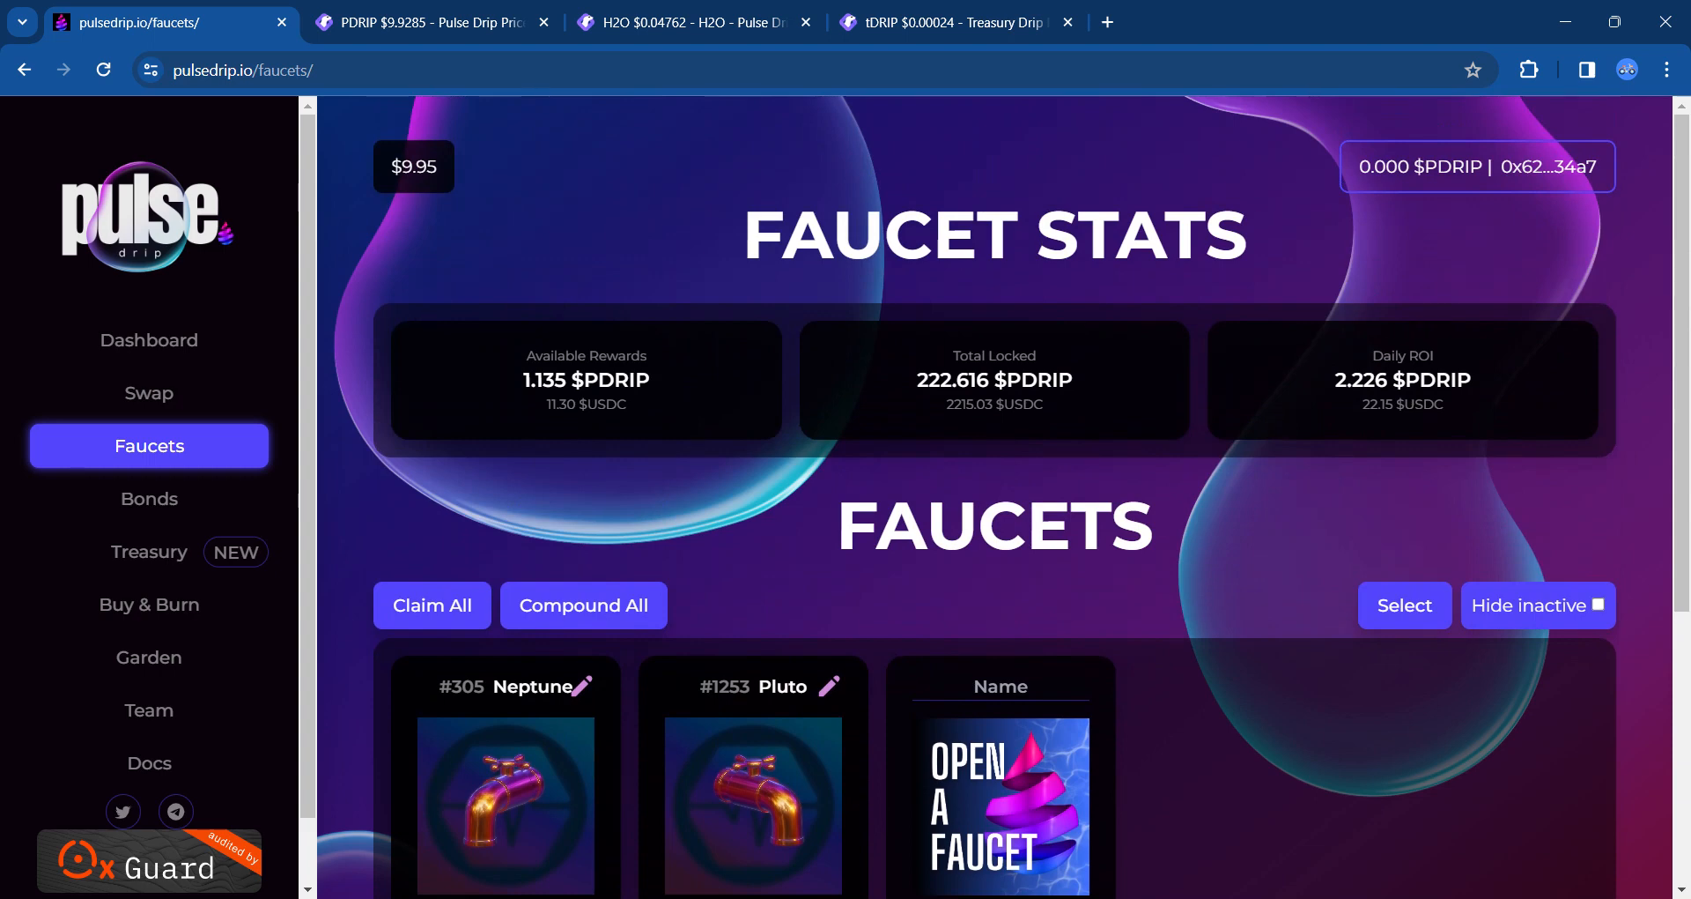
pyautogui.scroll(-3)
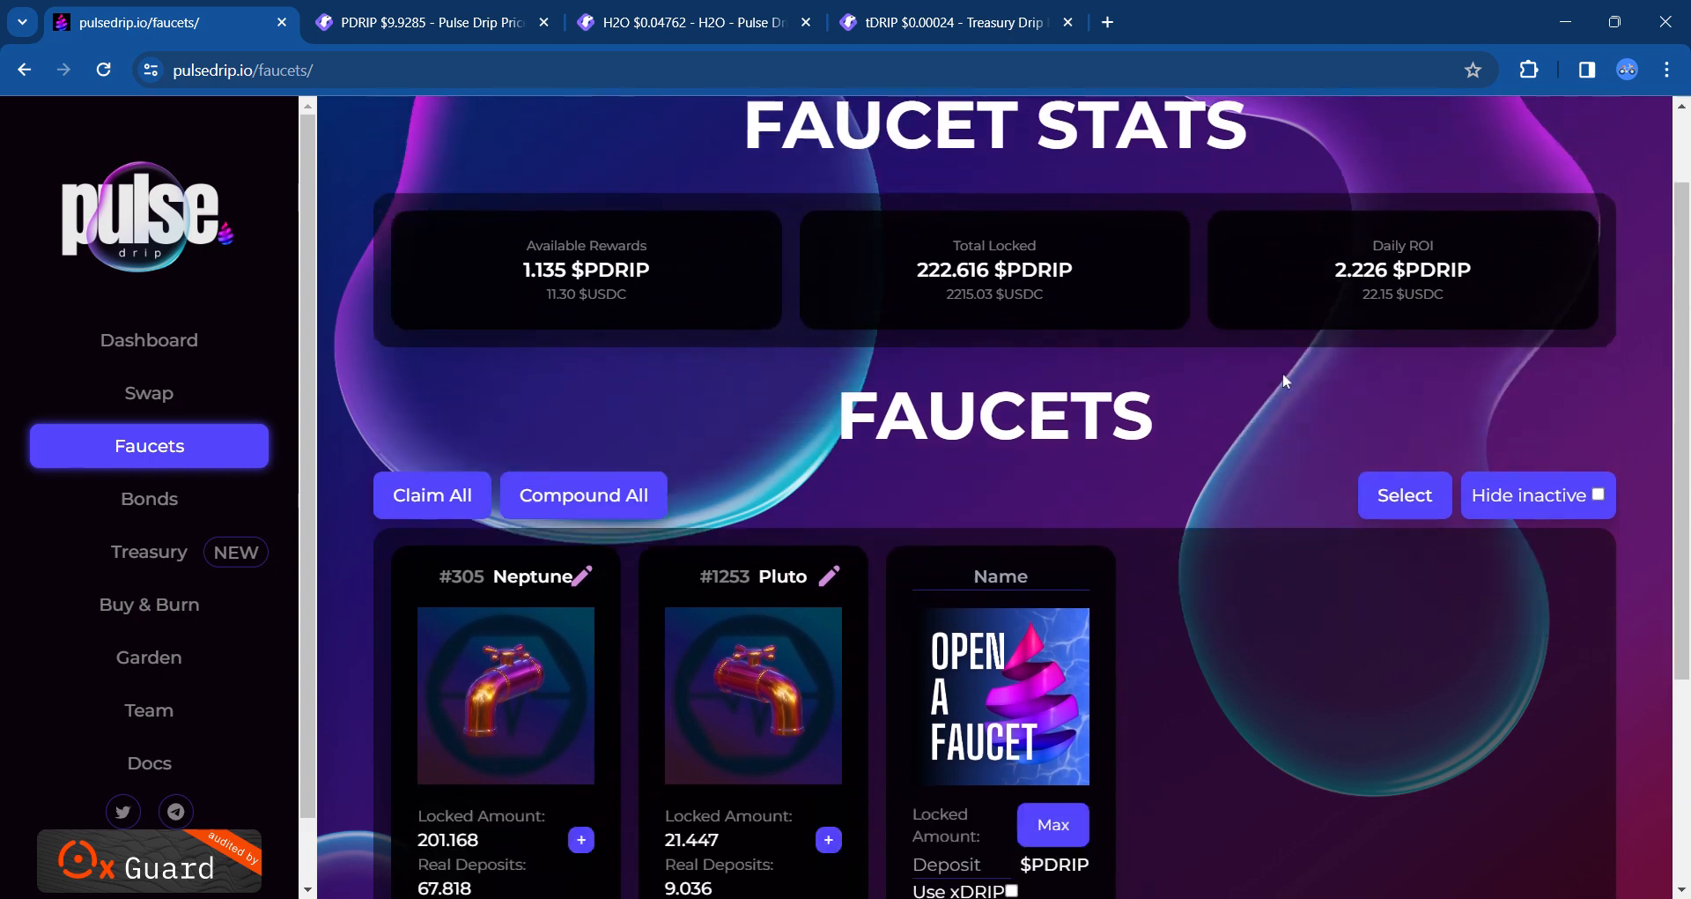
pyautogui.scroll(-3)
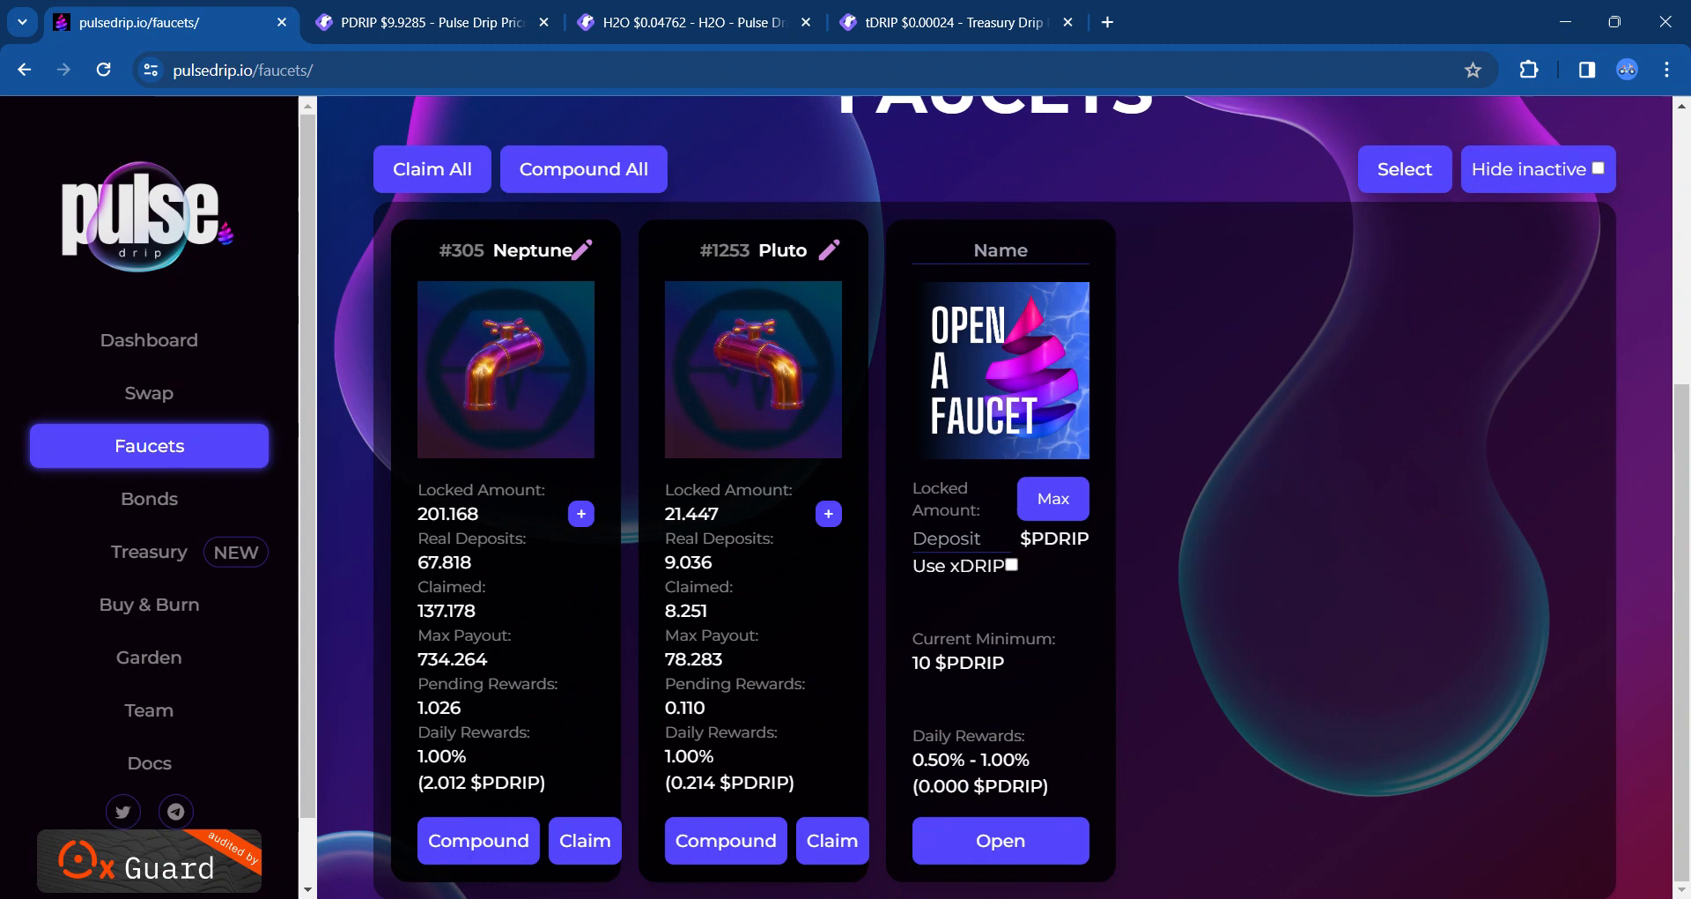
pyautogui.moveTo(728, 409)
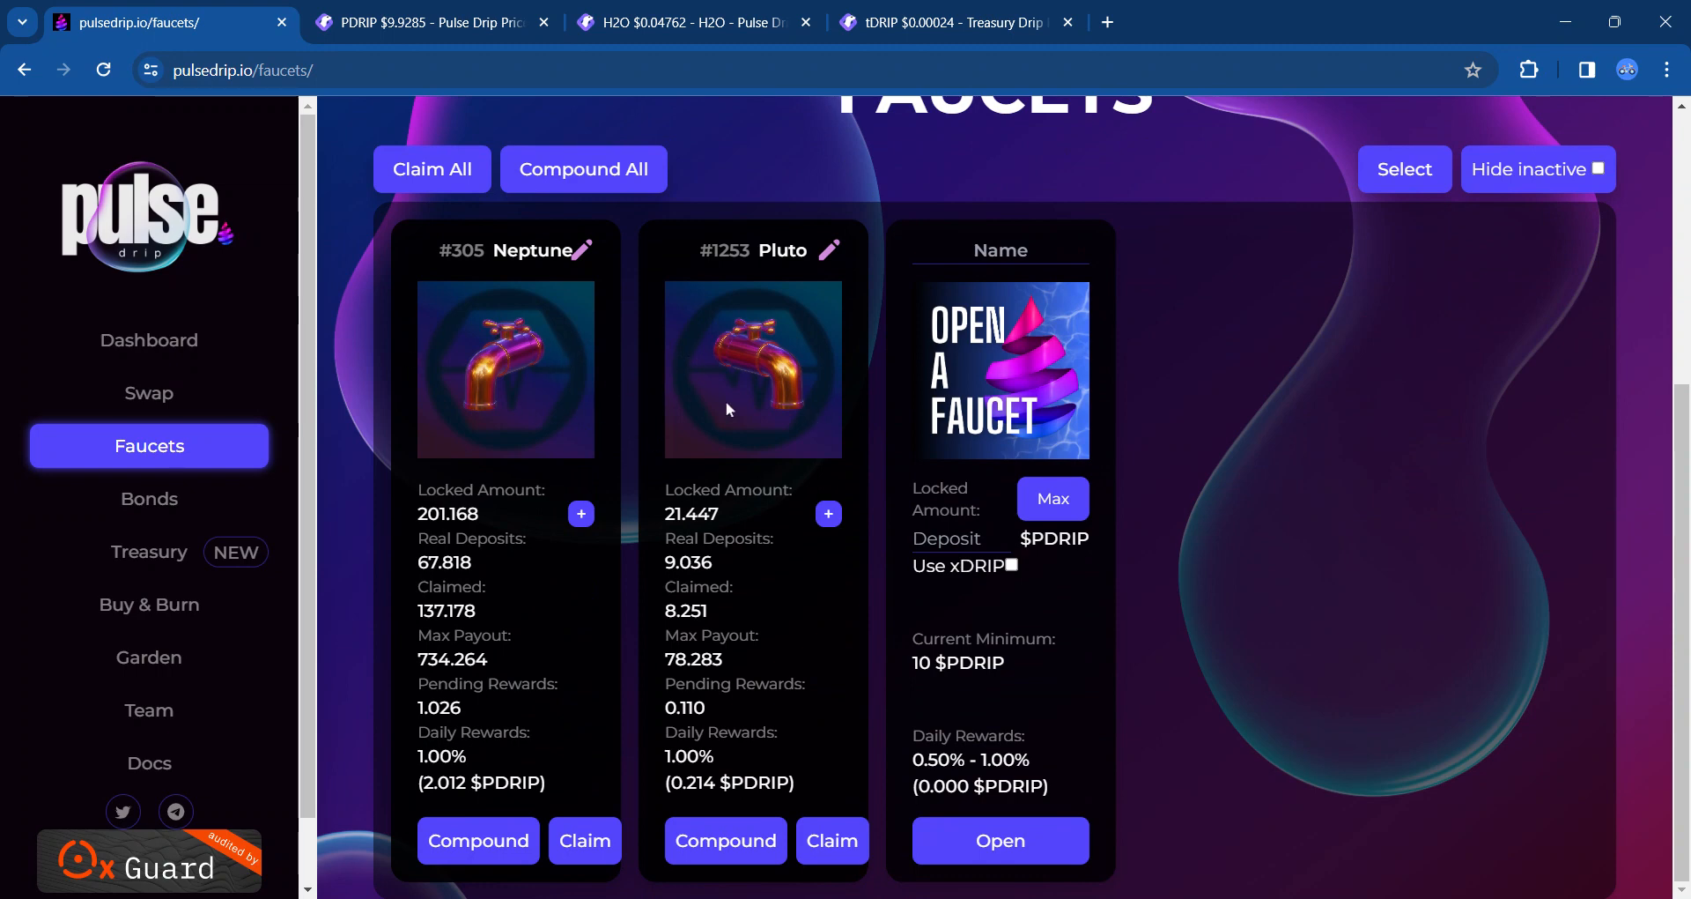
pyautogui.moveTo(573, 408)
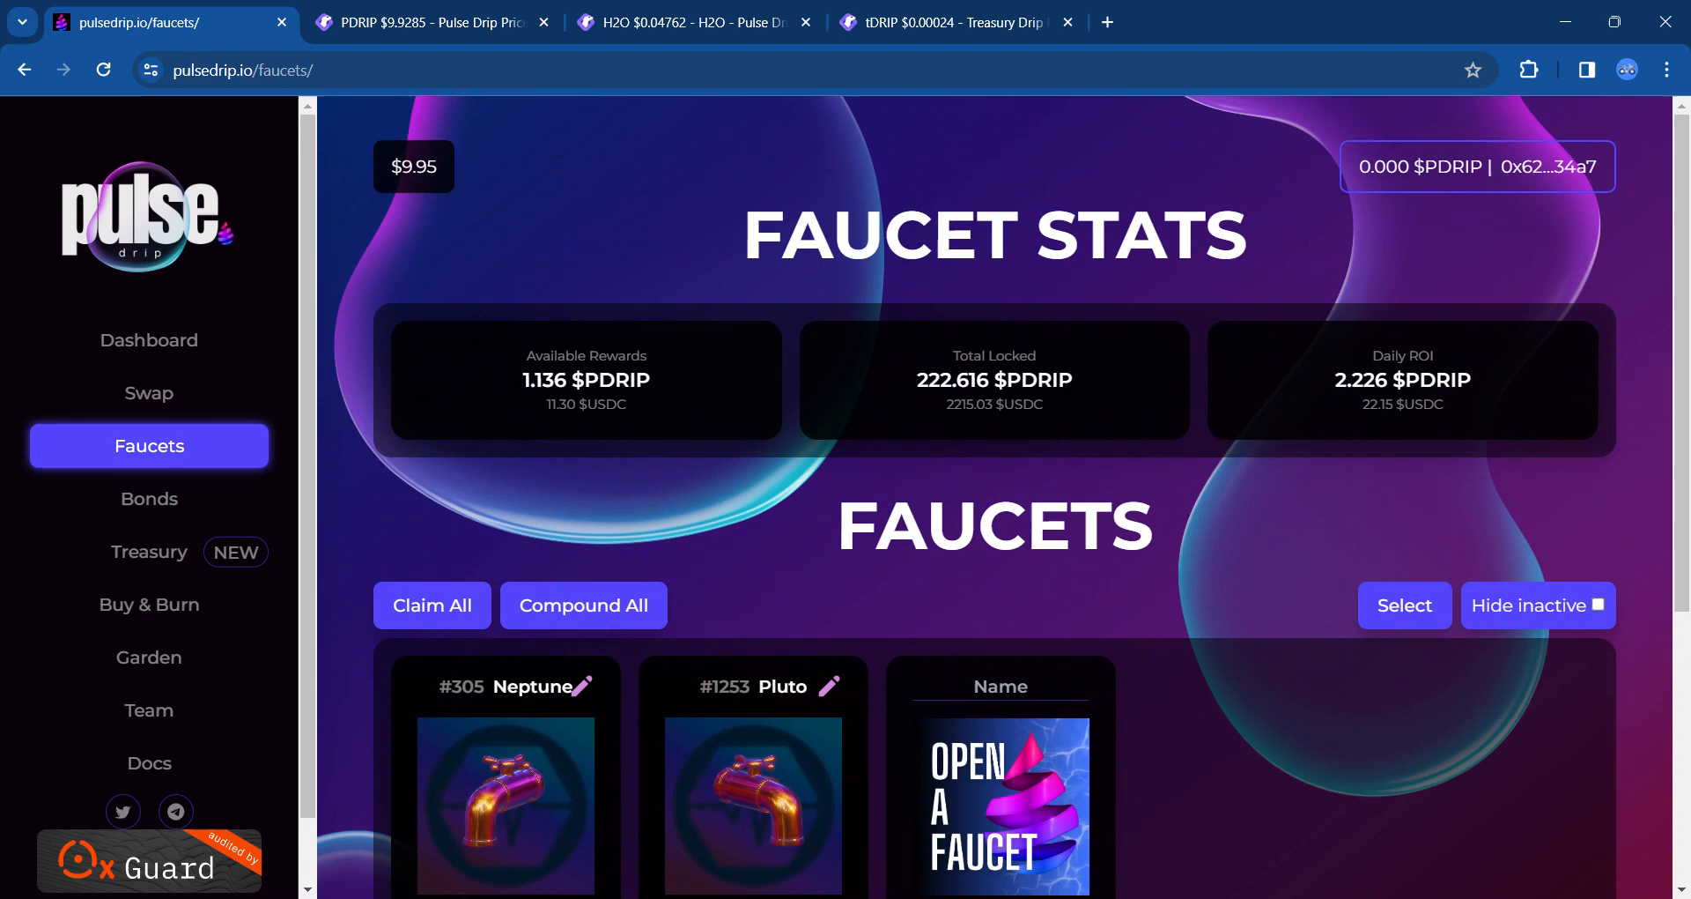
pyautogui.scroll(-3)
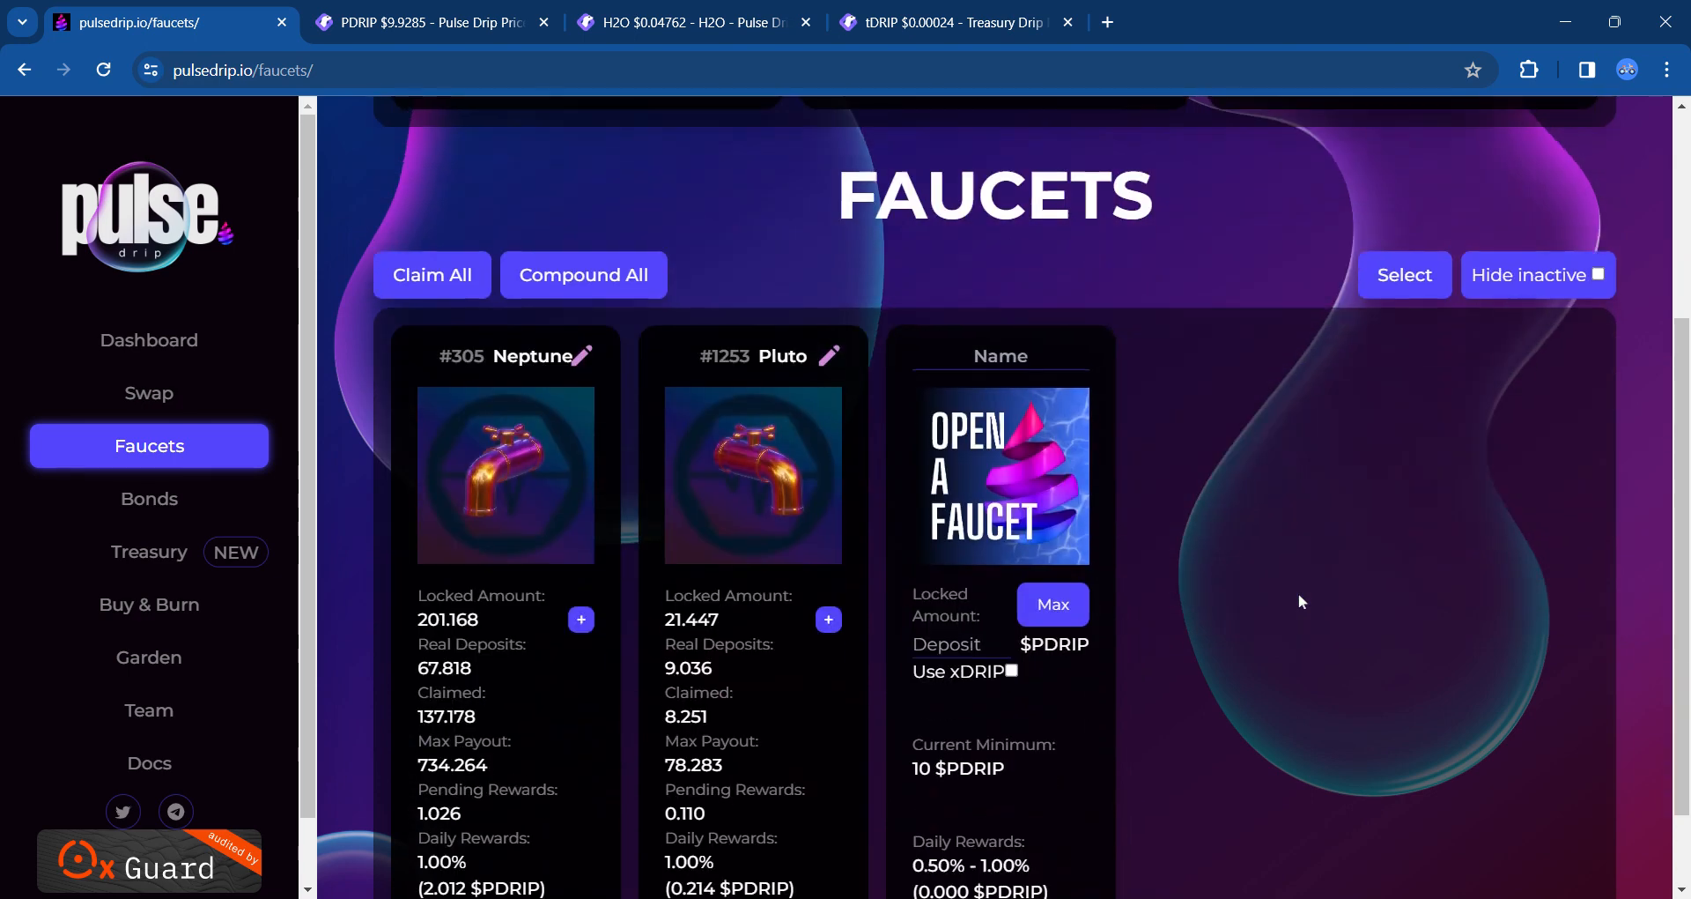
pyautogui.scroll(-3)
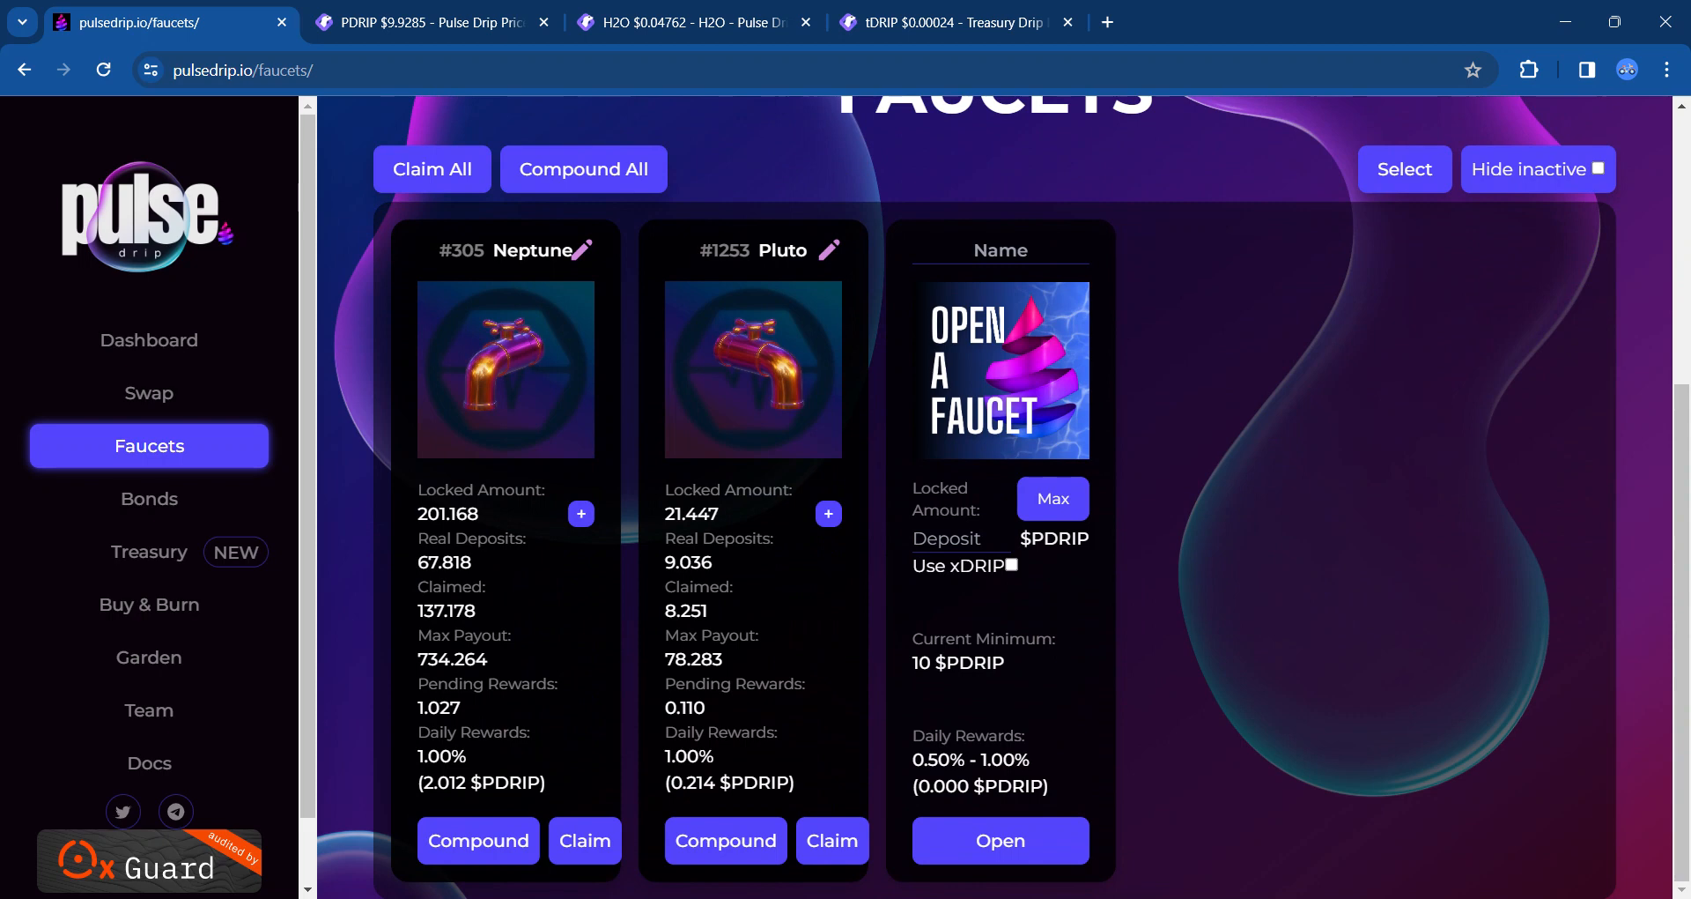
pyautogui.moveTo(1296, 529)
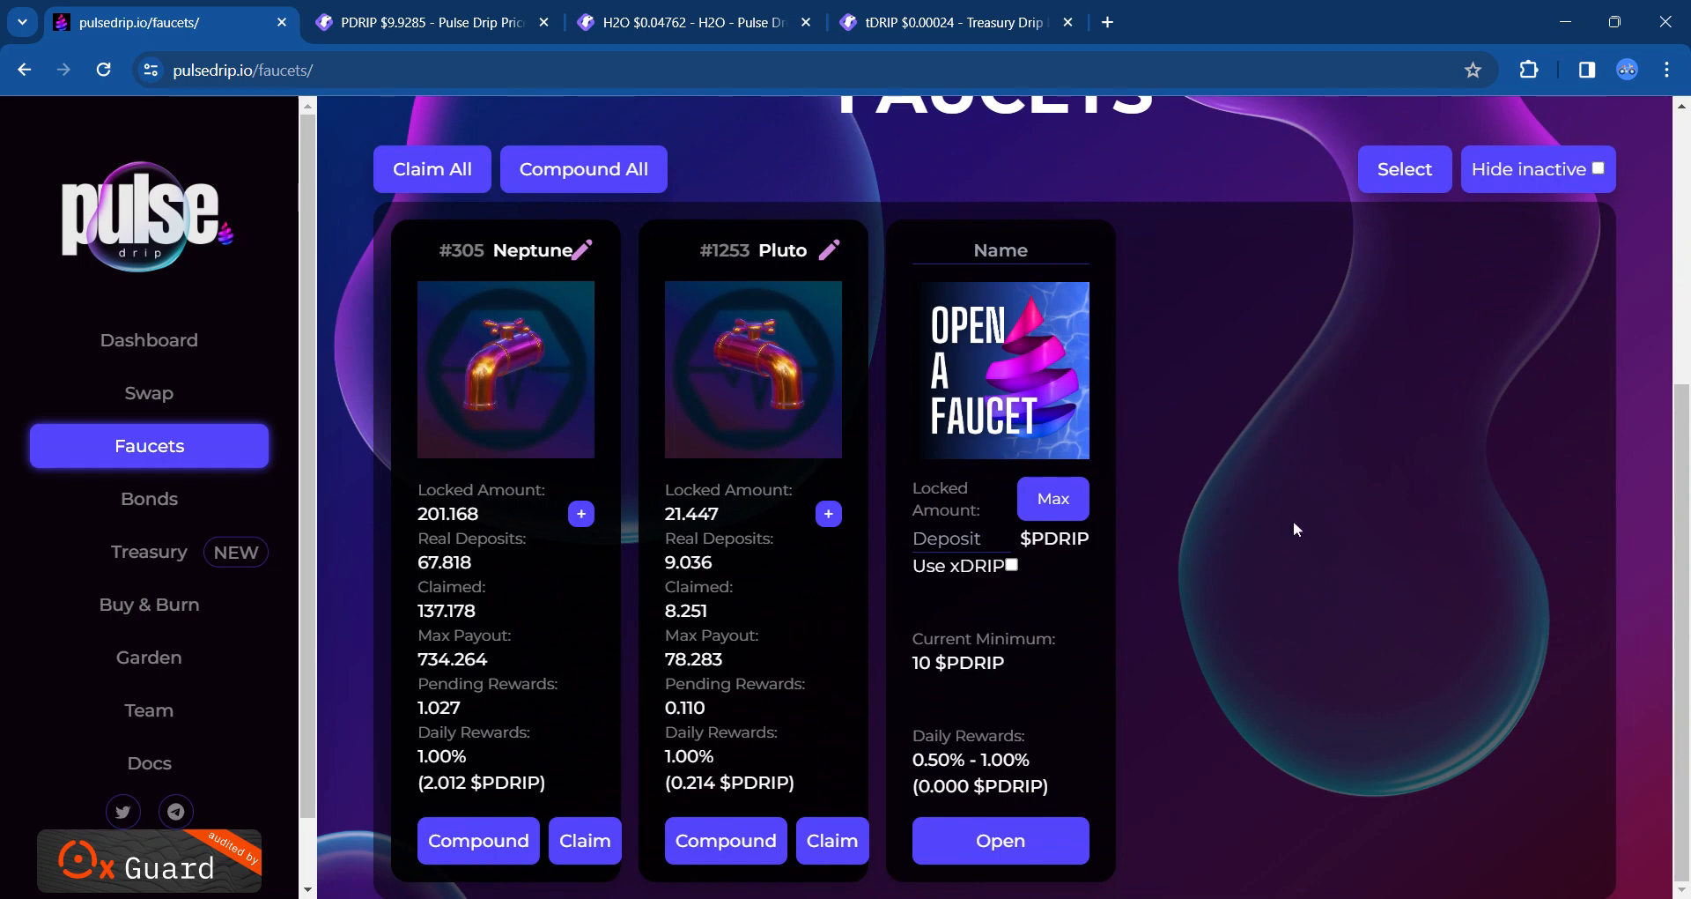
pyautogui.moveTo(758, 617)
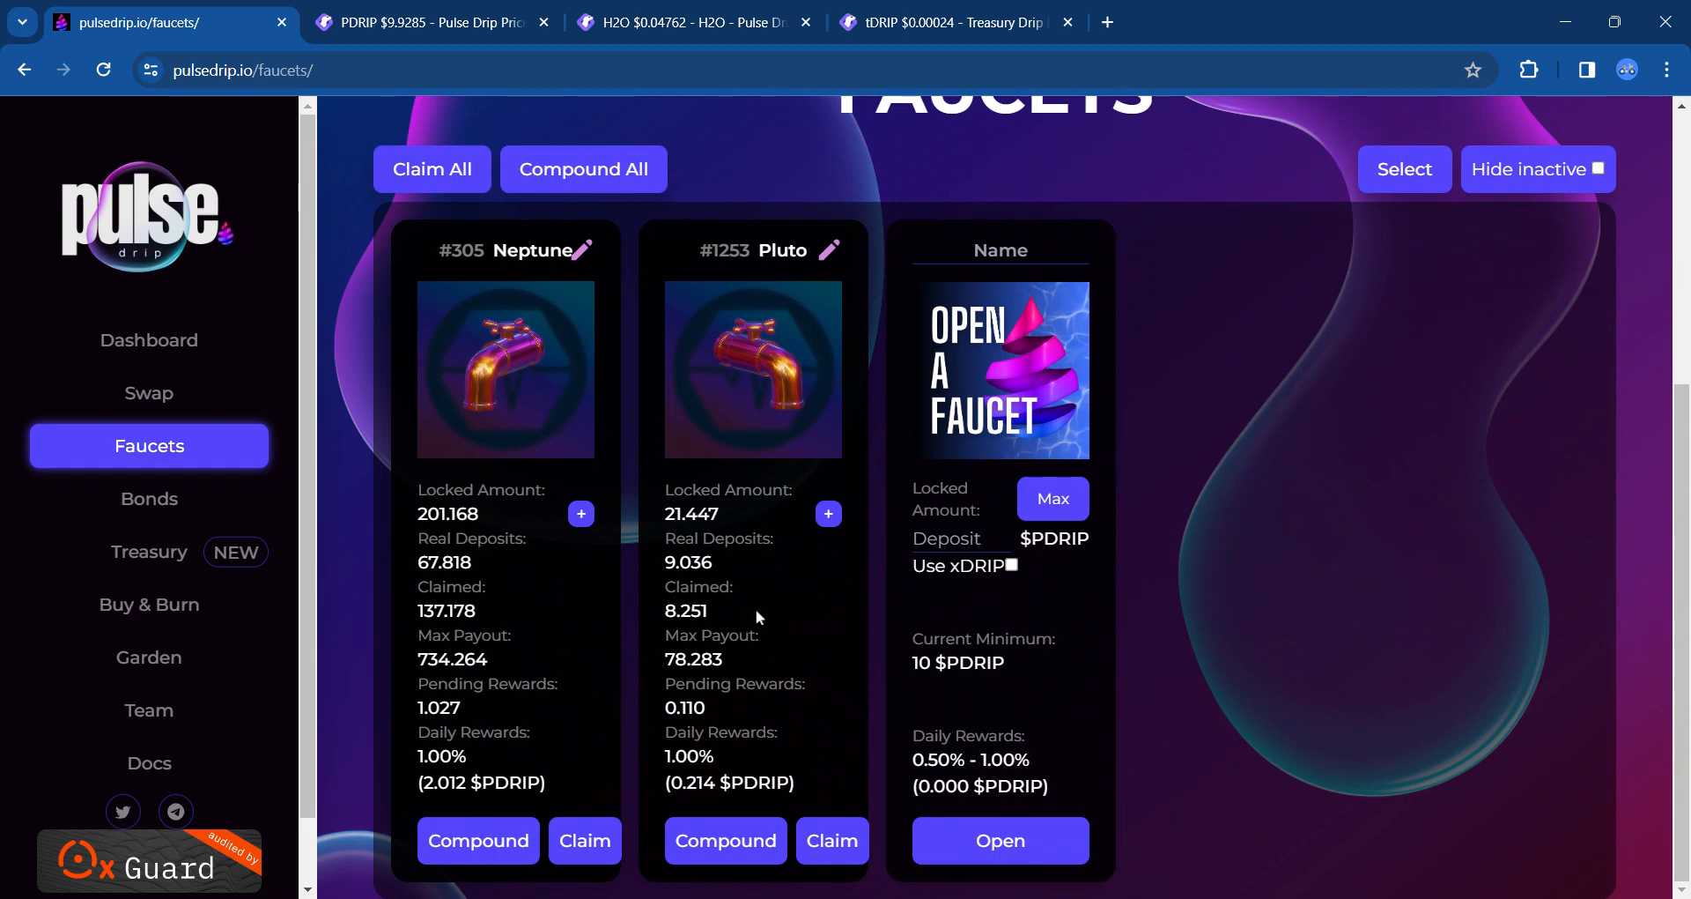
pyautogui.moveTo(742, 579)
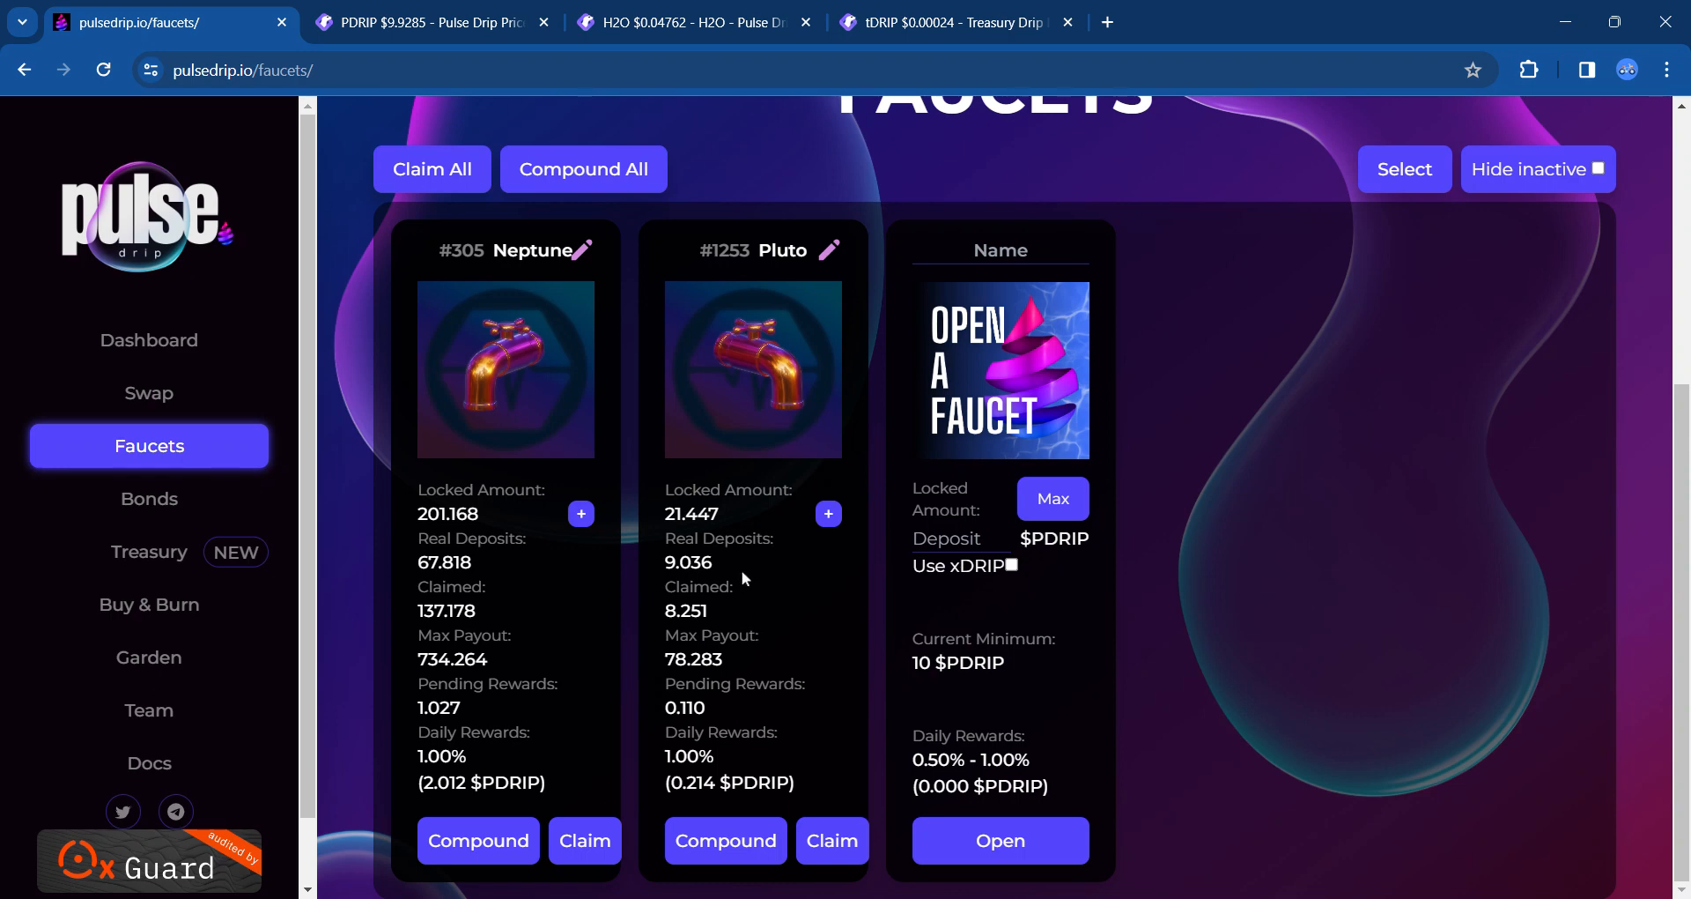
pyautogui.moveTo(161, 508)
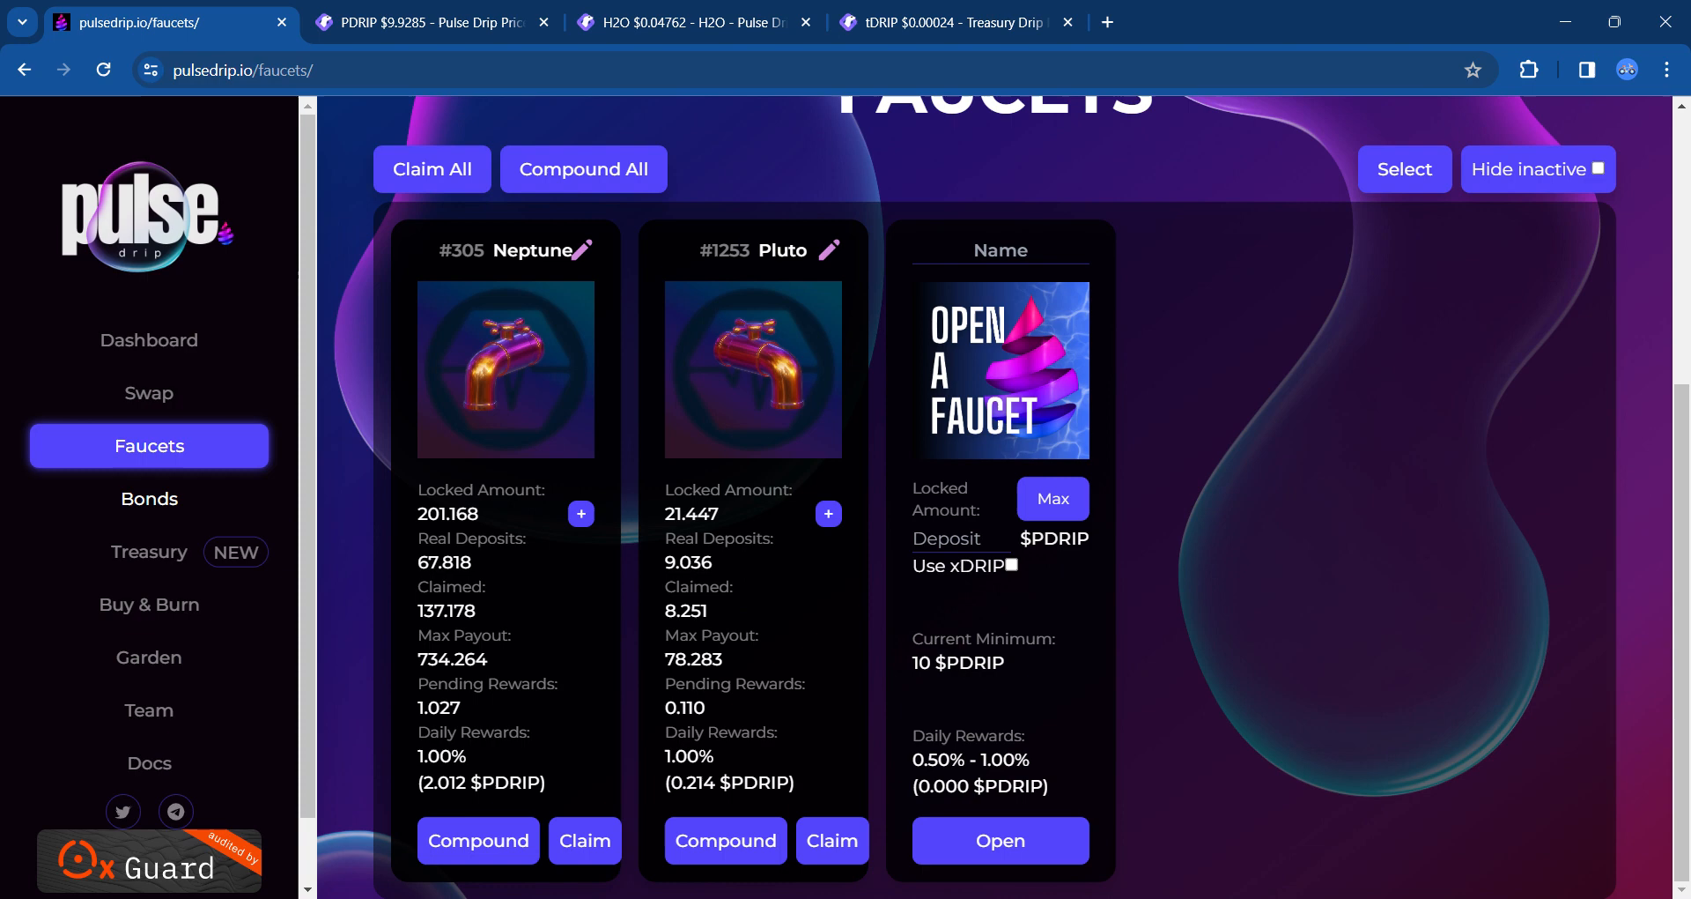
pyautogui.click(148, 499)
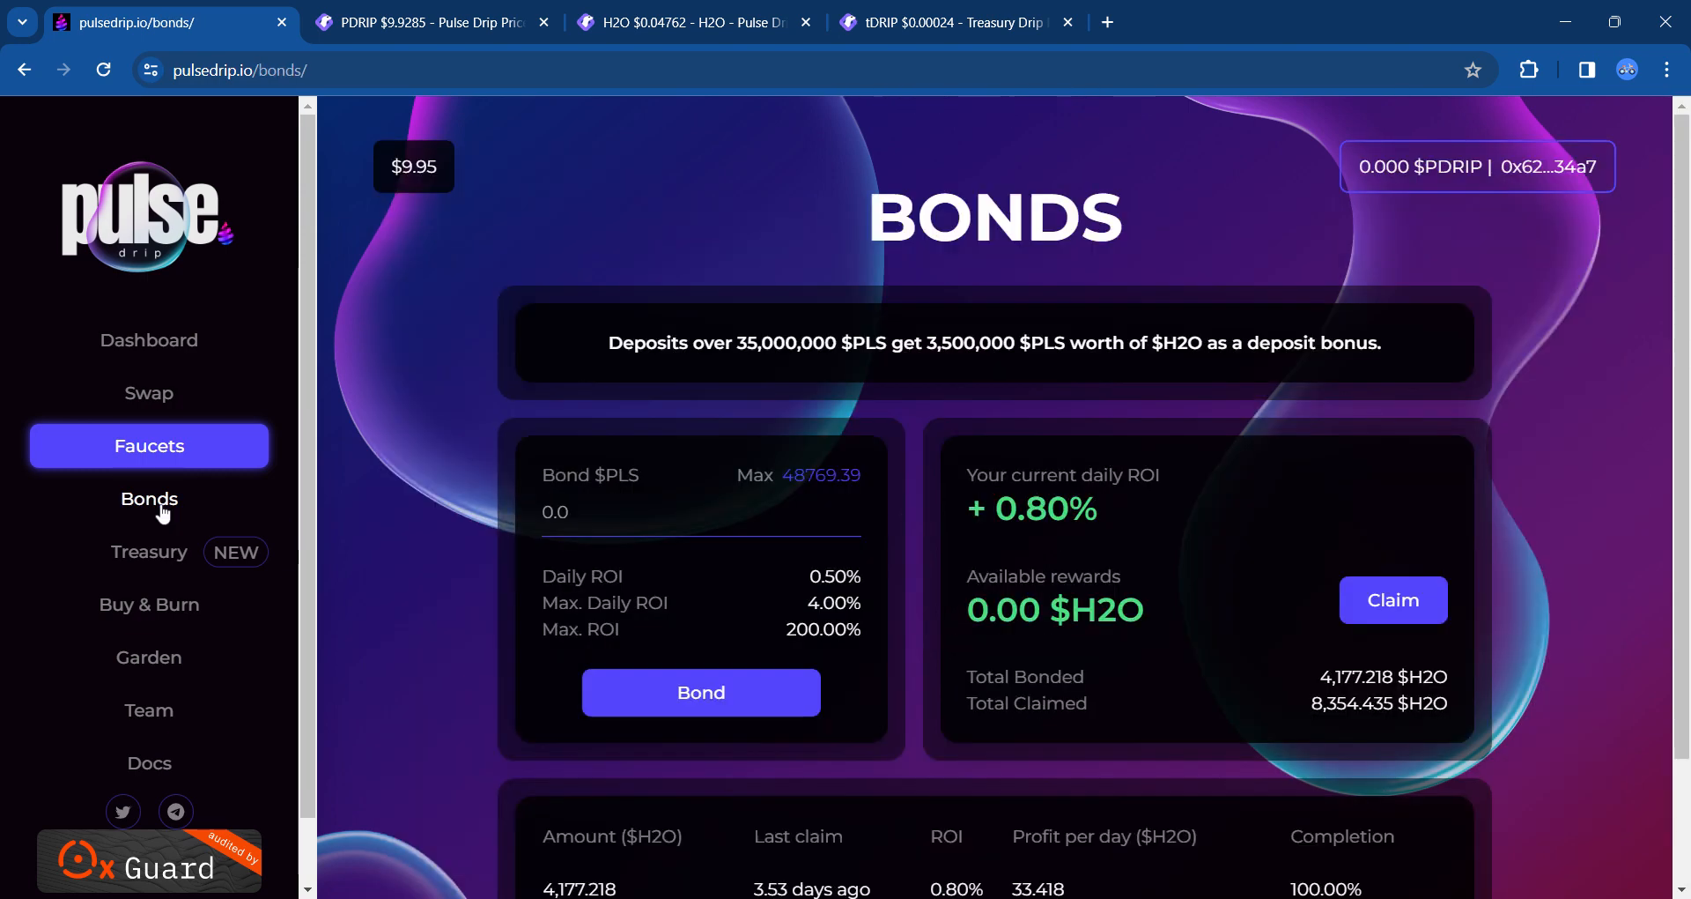
# Step: Flip between the Bonds and Faucets pages in the sidebar, reviewing each
pyautogui.click(148, 499)
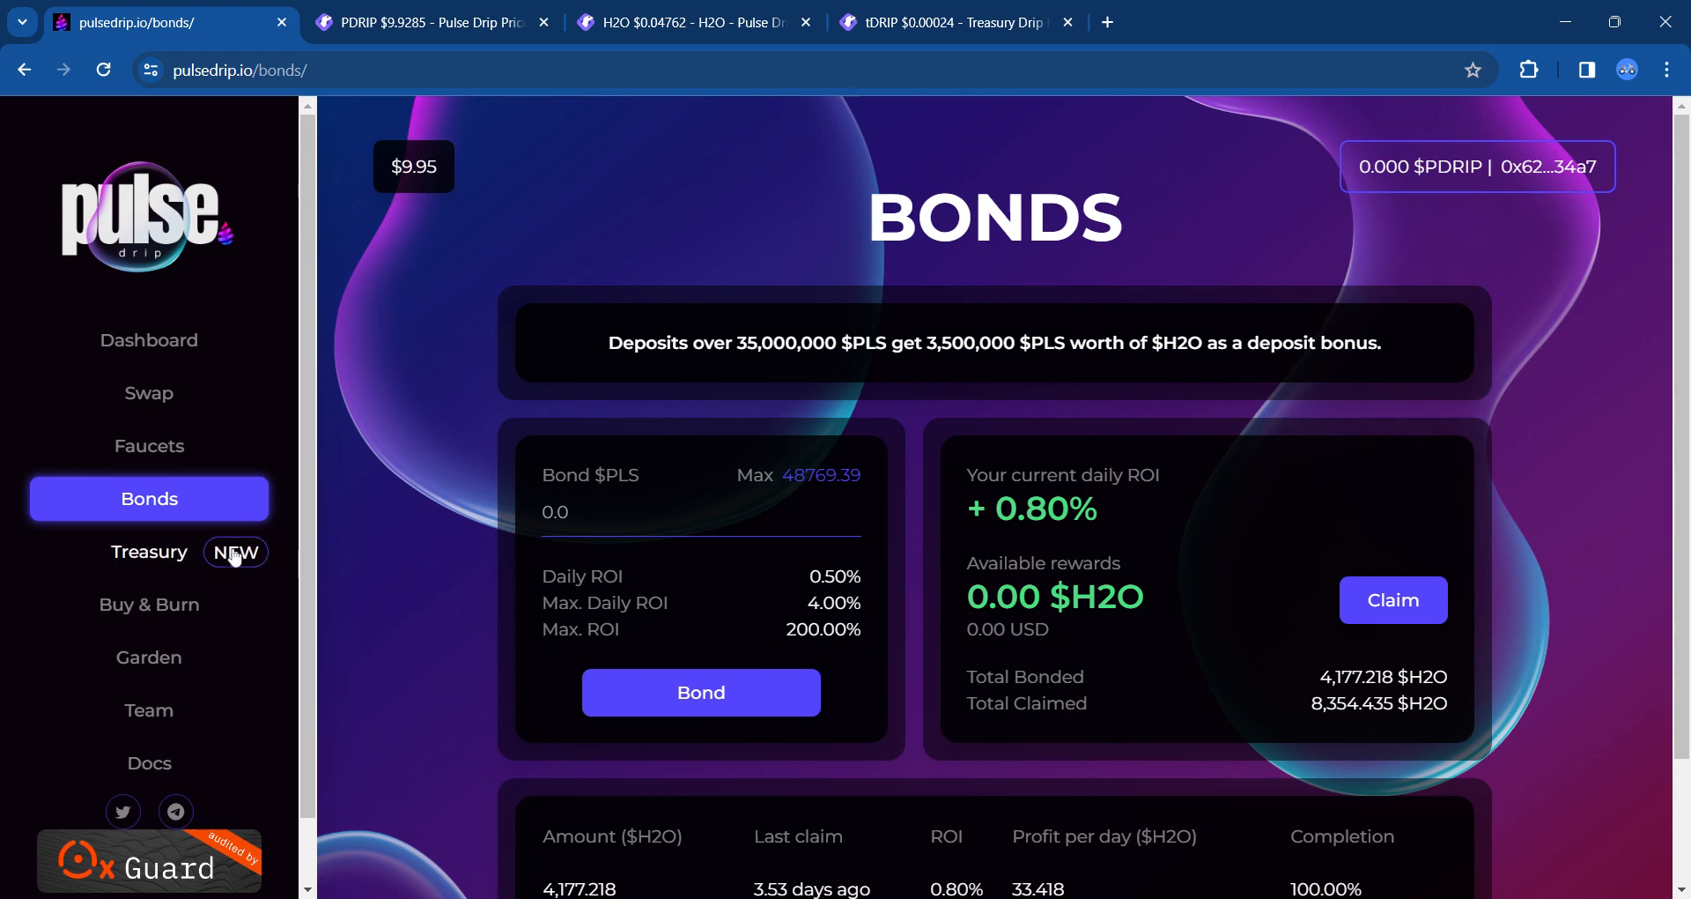
pyautogui.moveTo(166, 465)
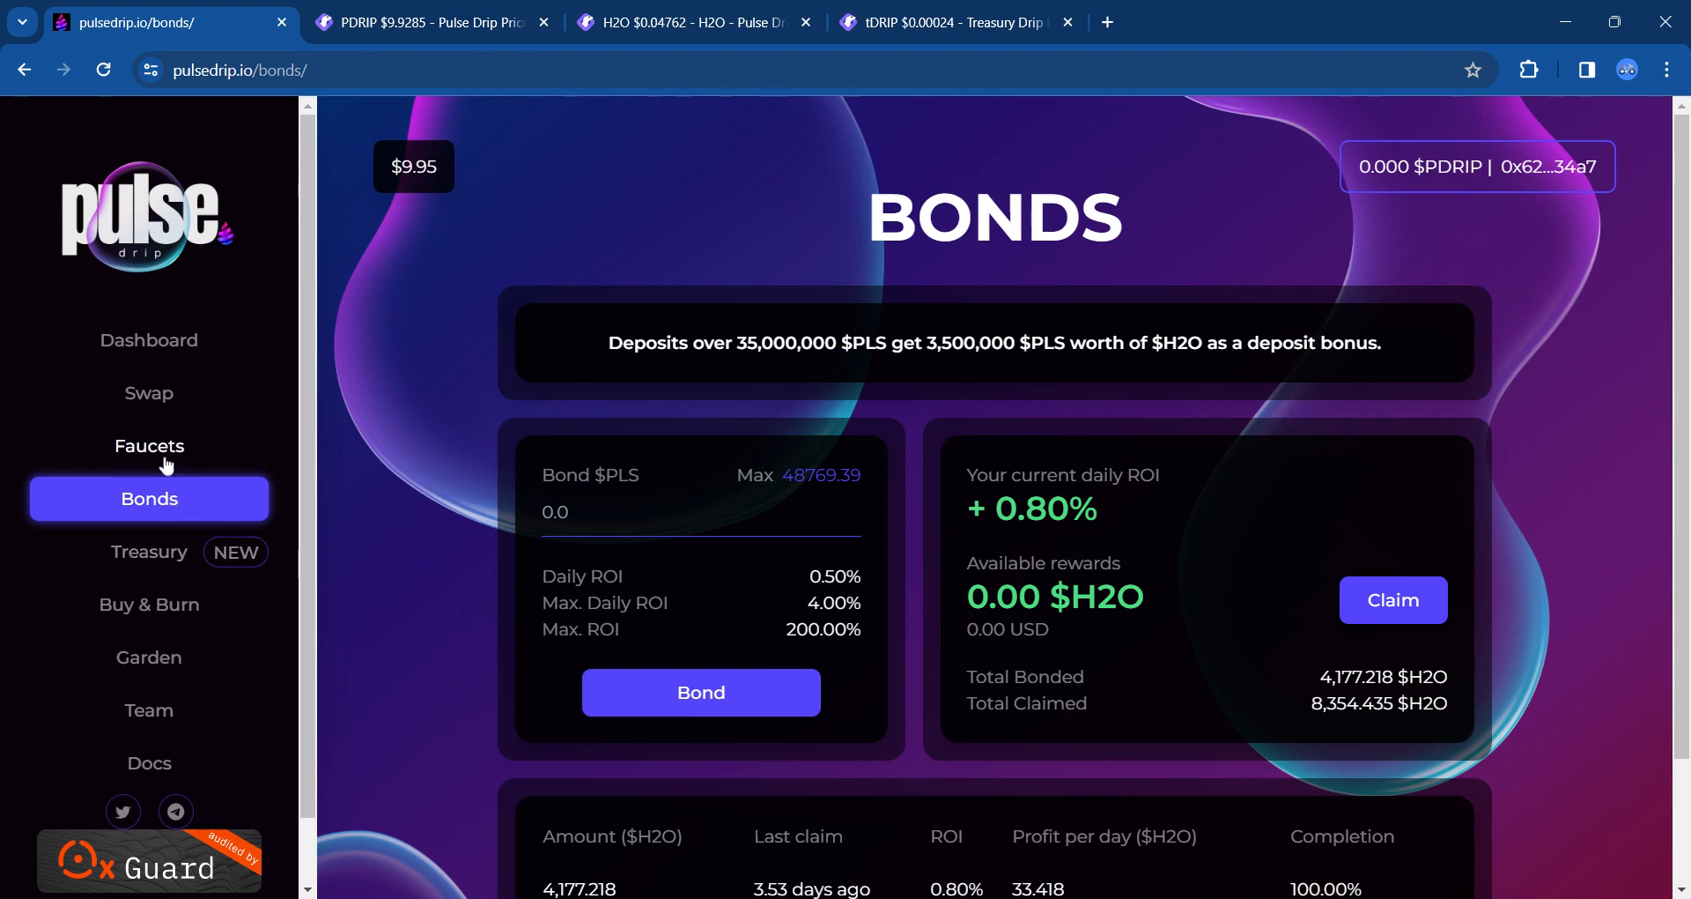
pyautogui.click(148, 446)
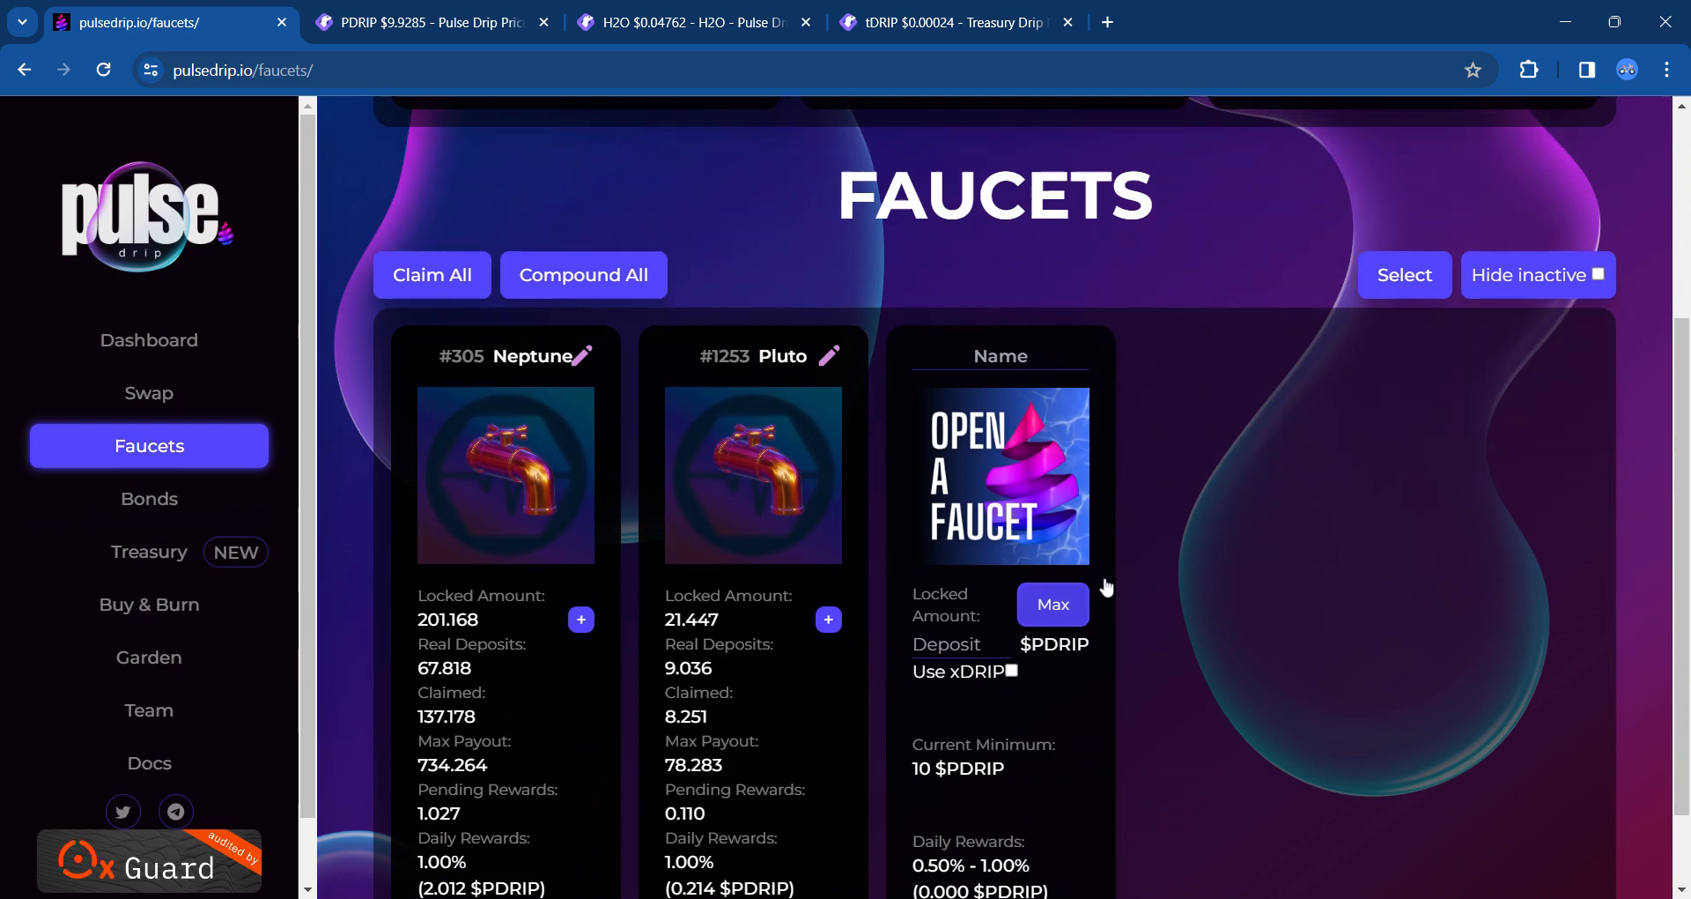
pyautogui.scroll(-3)
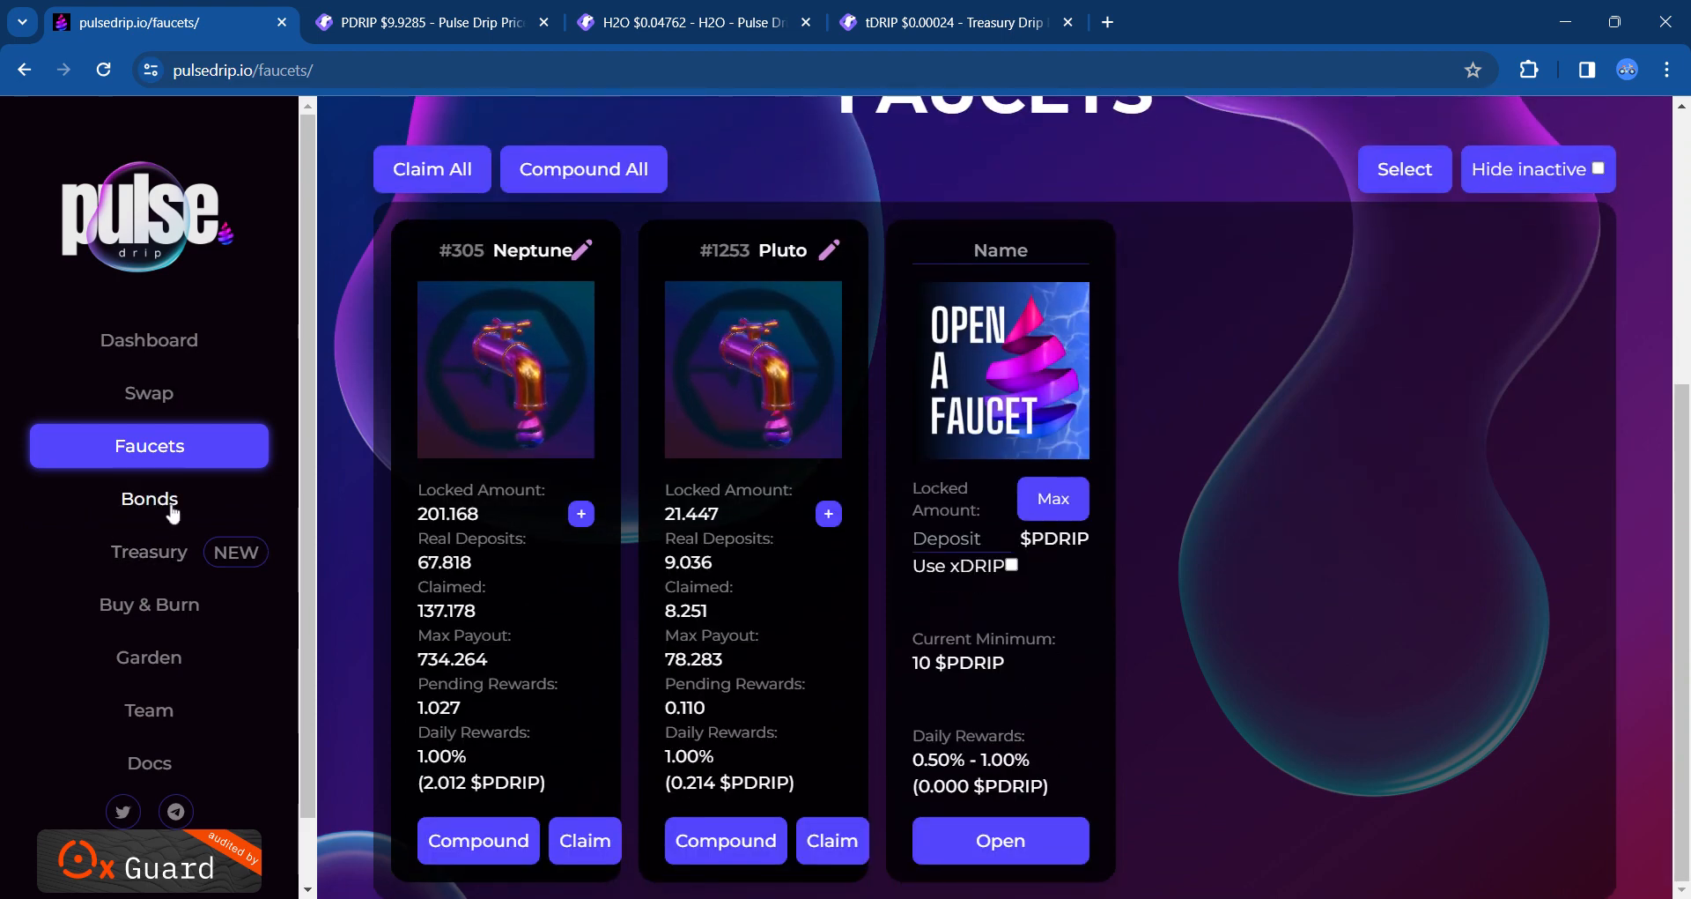
pyautogui.click(148, 499)
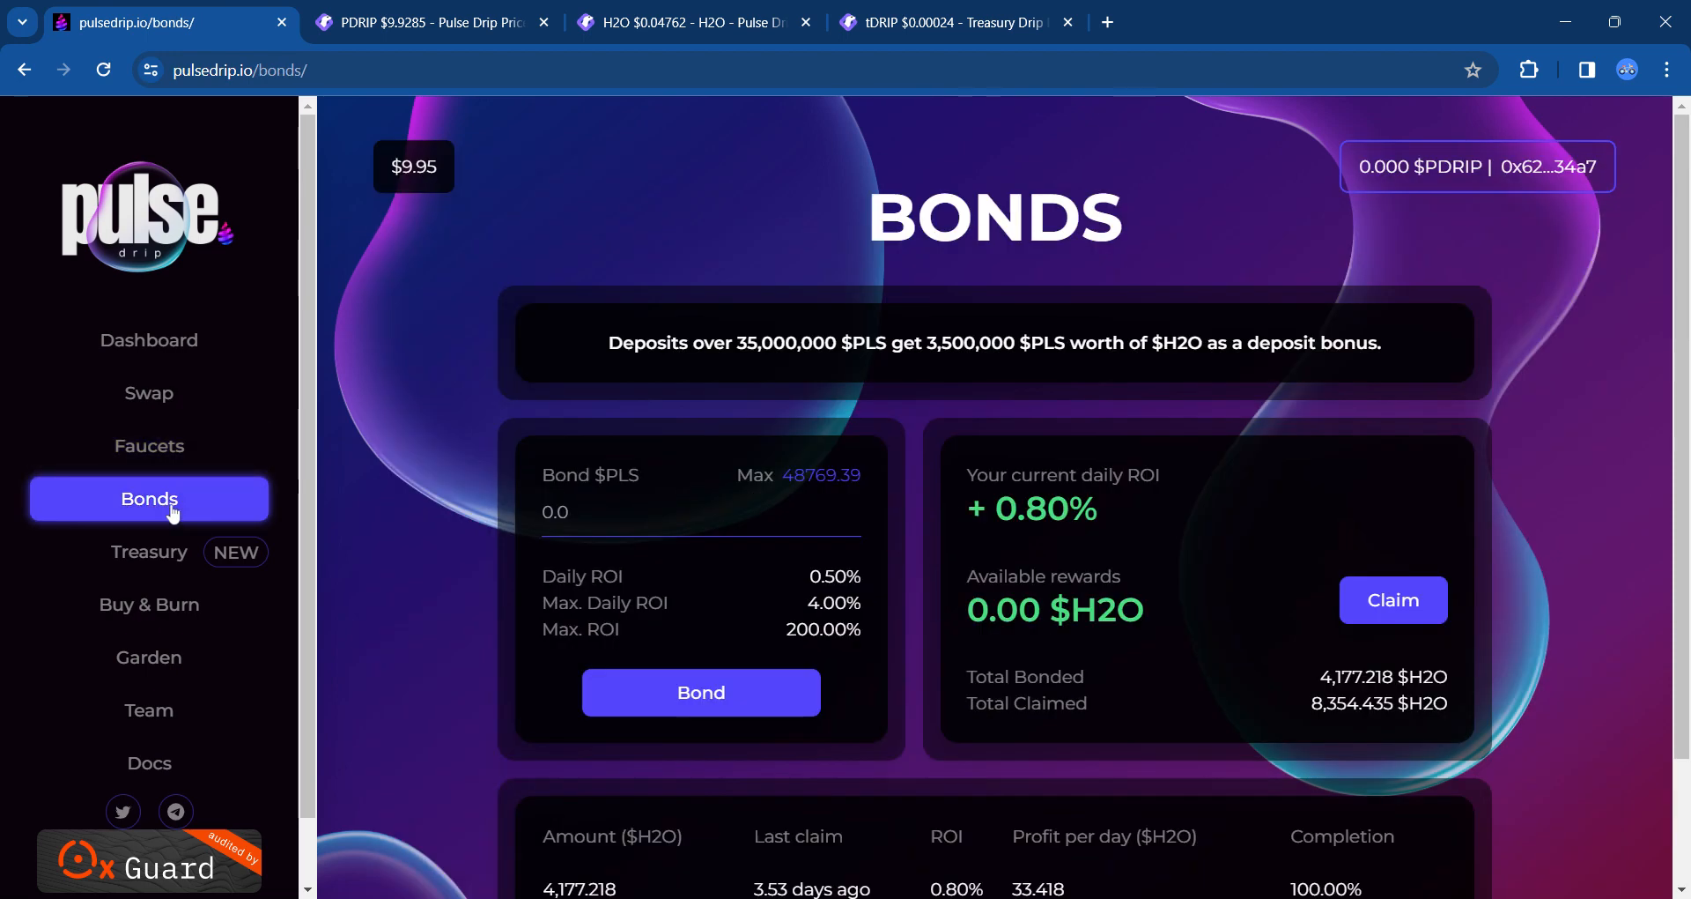
pyautogui.moveTo(171, 465)
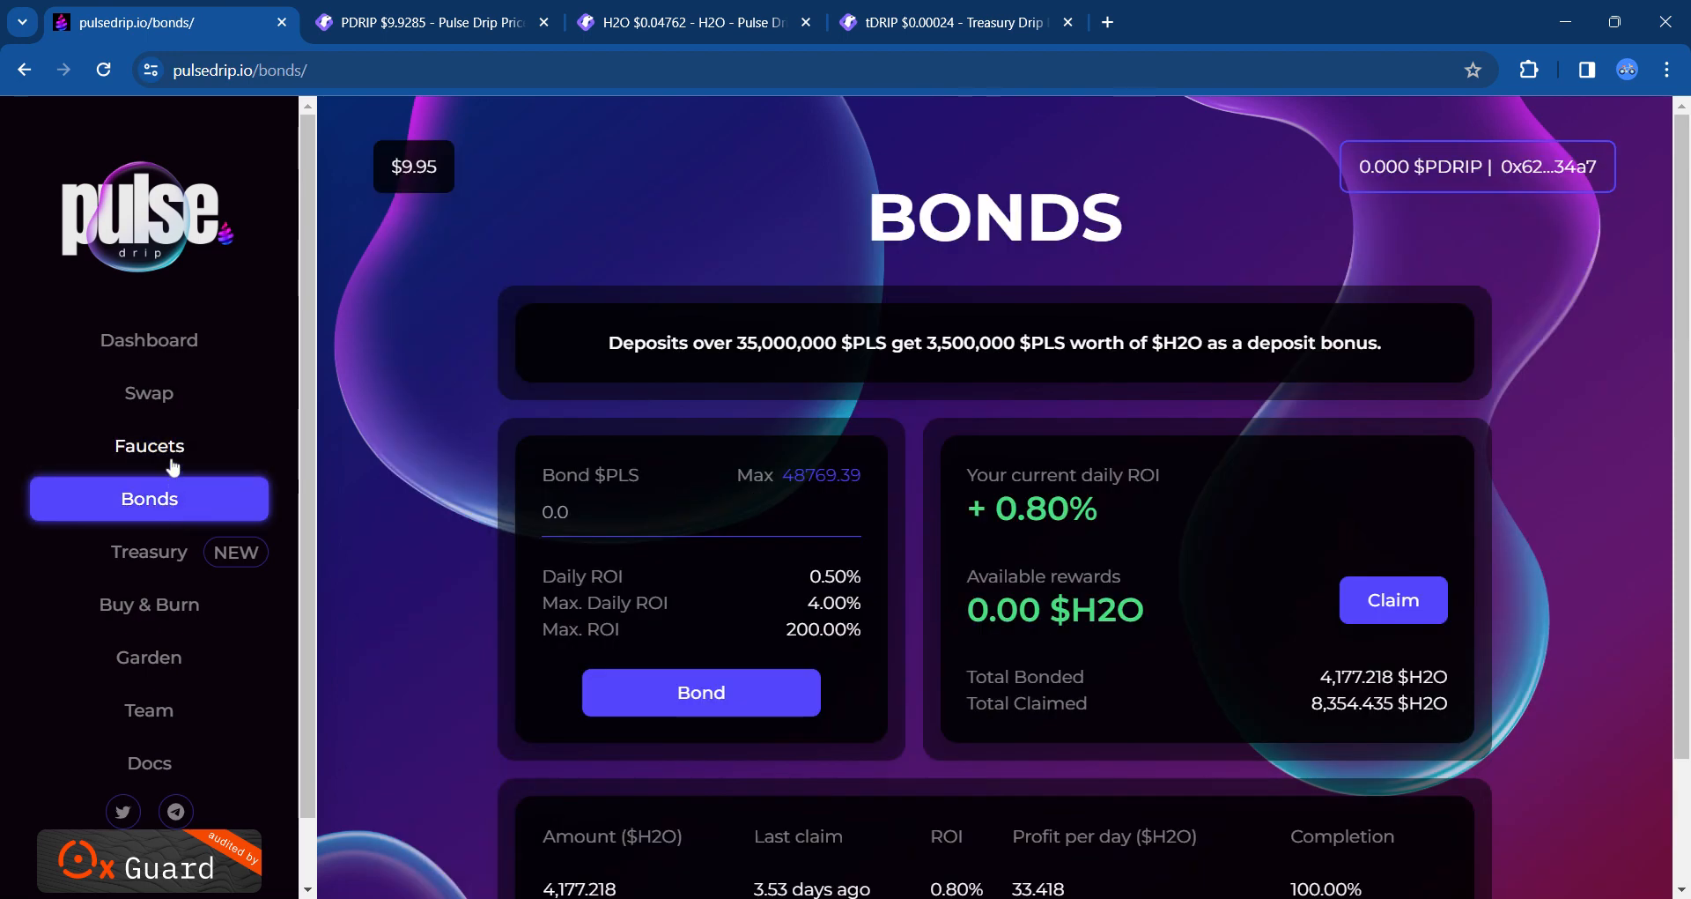
pyautogui.click(148, 446)
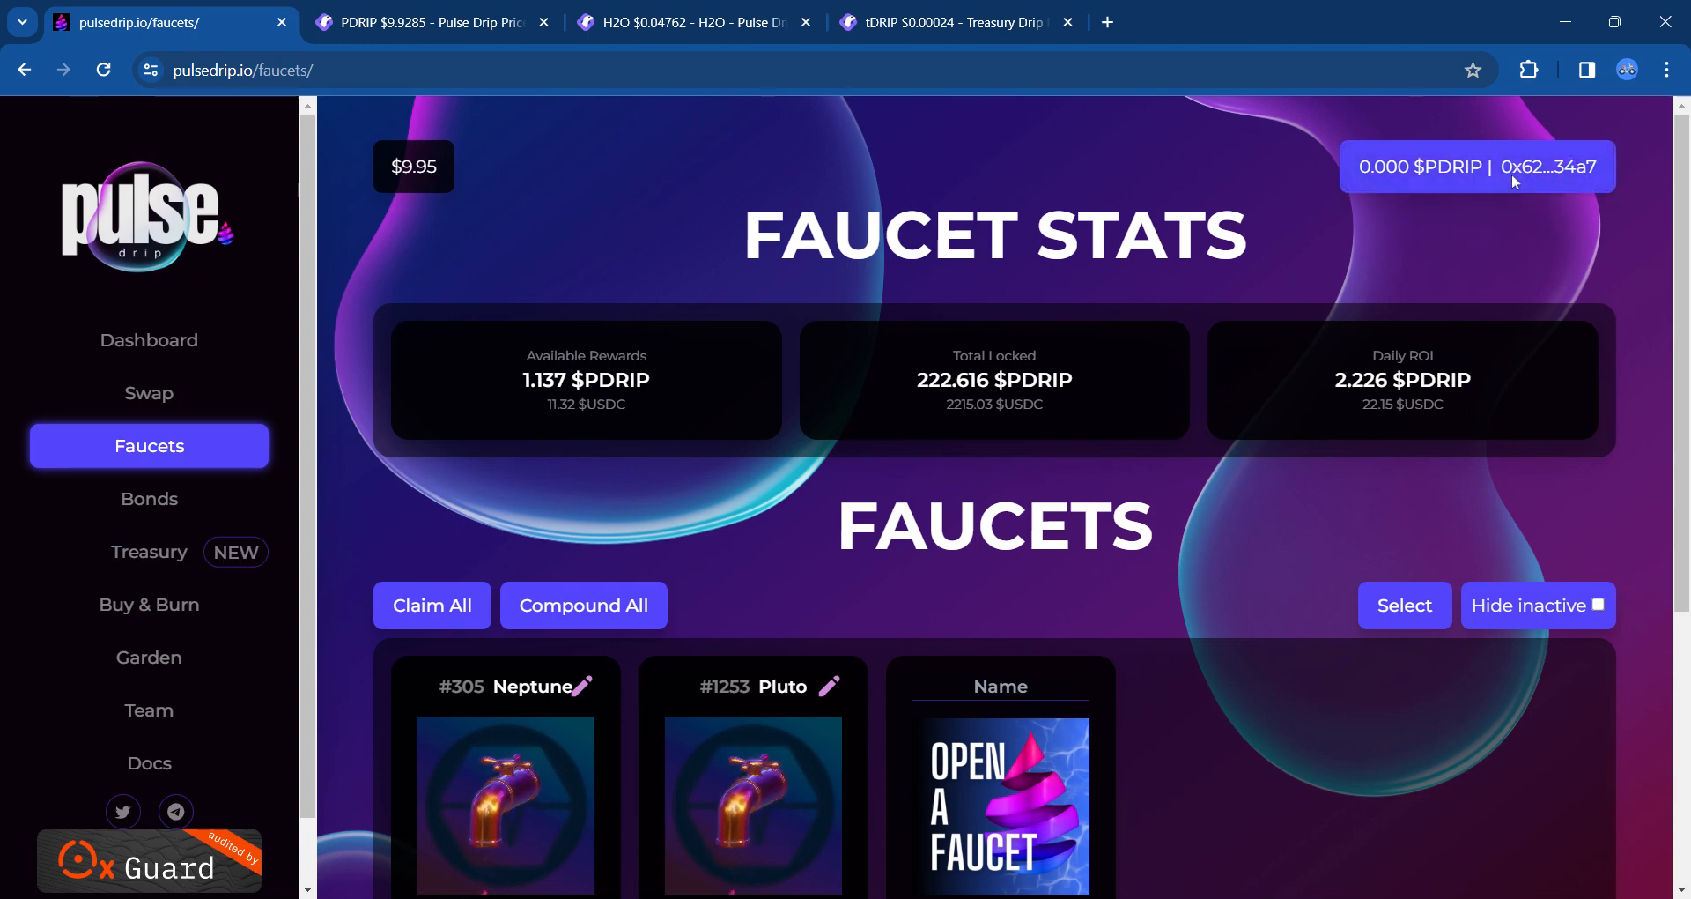
# Step: Disconnect the wallet and show the Garden pools for PDRIP-LP, H2O-LP and TDRIP at 1.50% daily ROI
pyautogui.click(1476, 166)
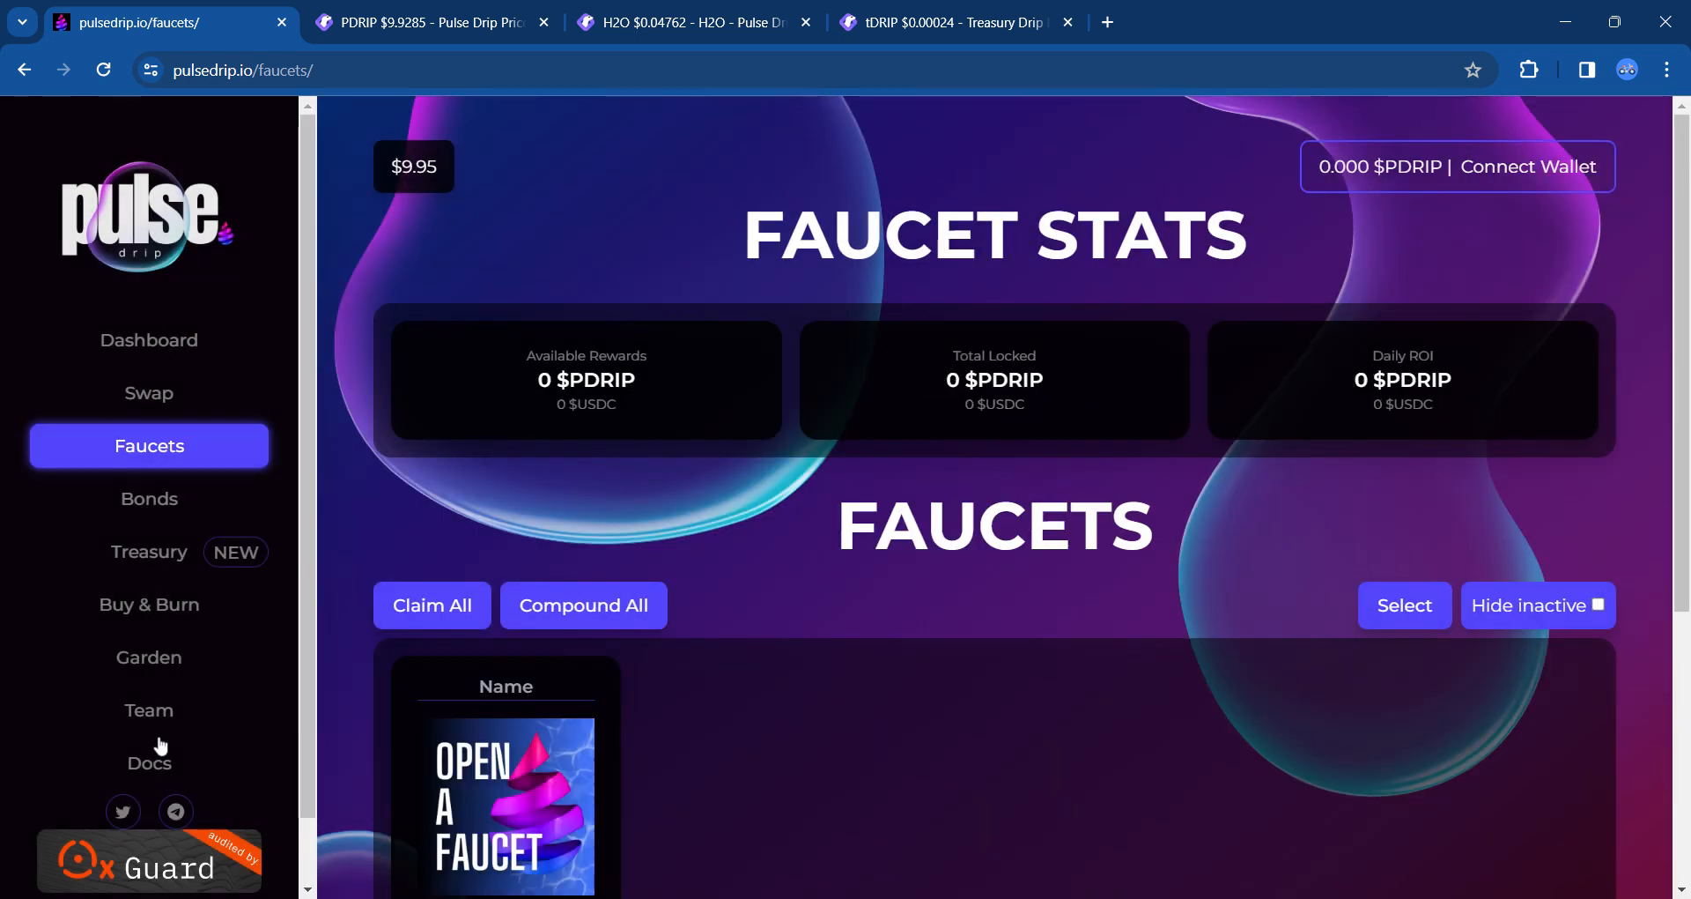
pyautogui.click(148, 657)
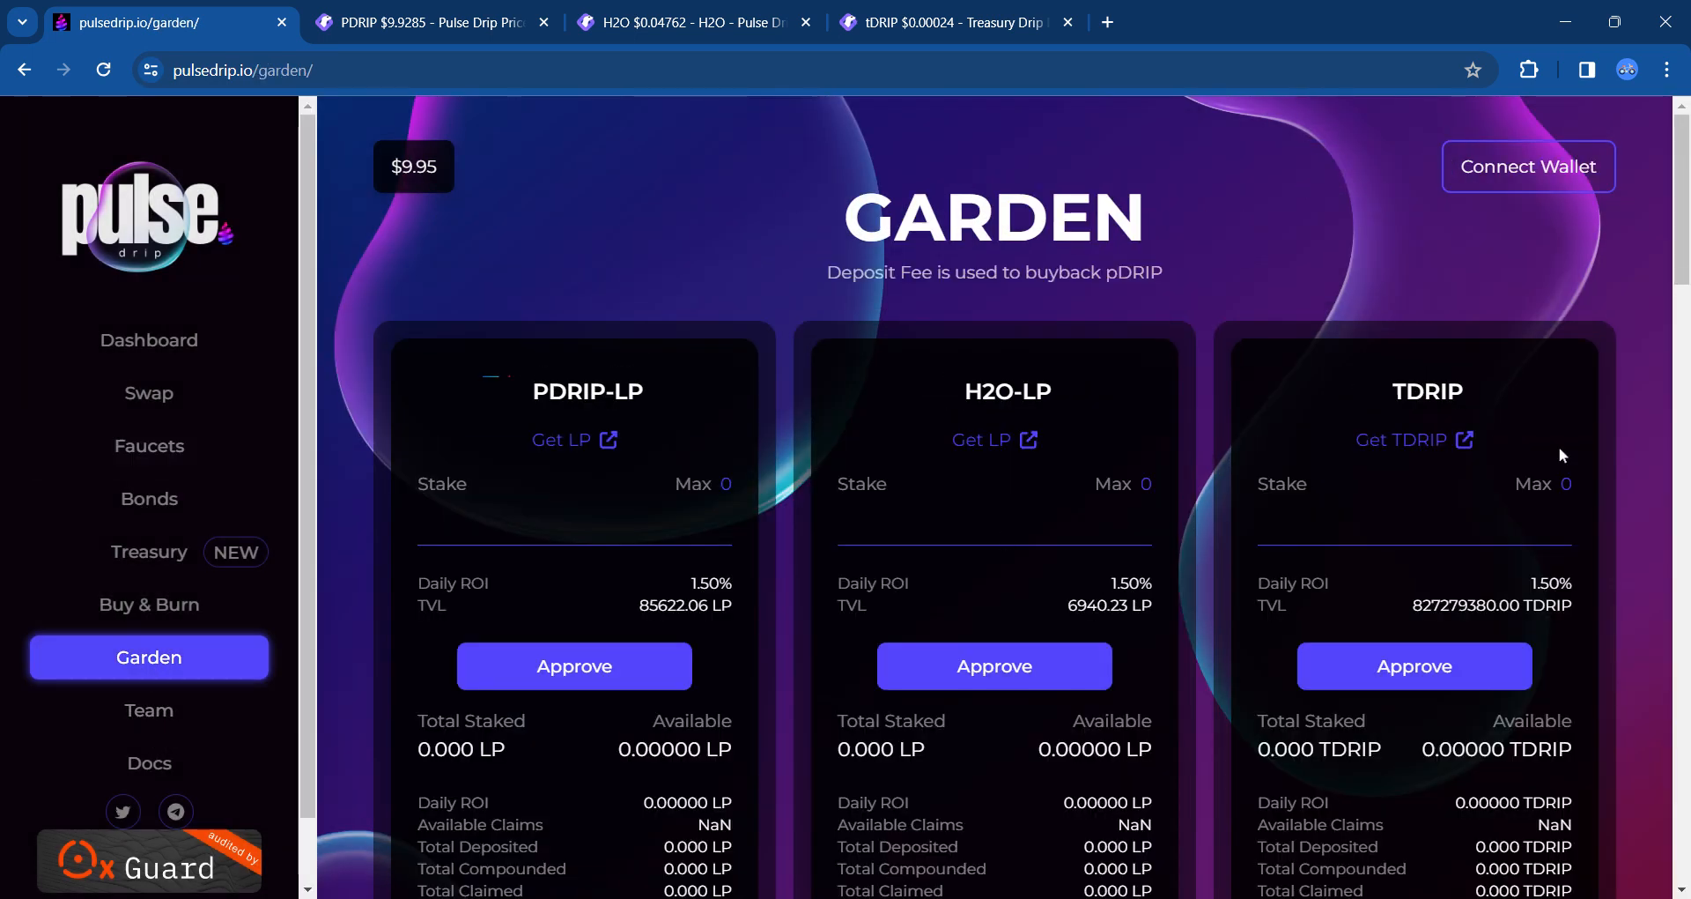
pyautogui.scroll(-3)
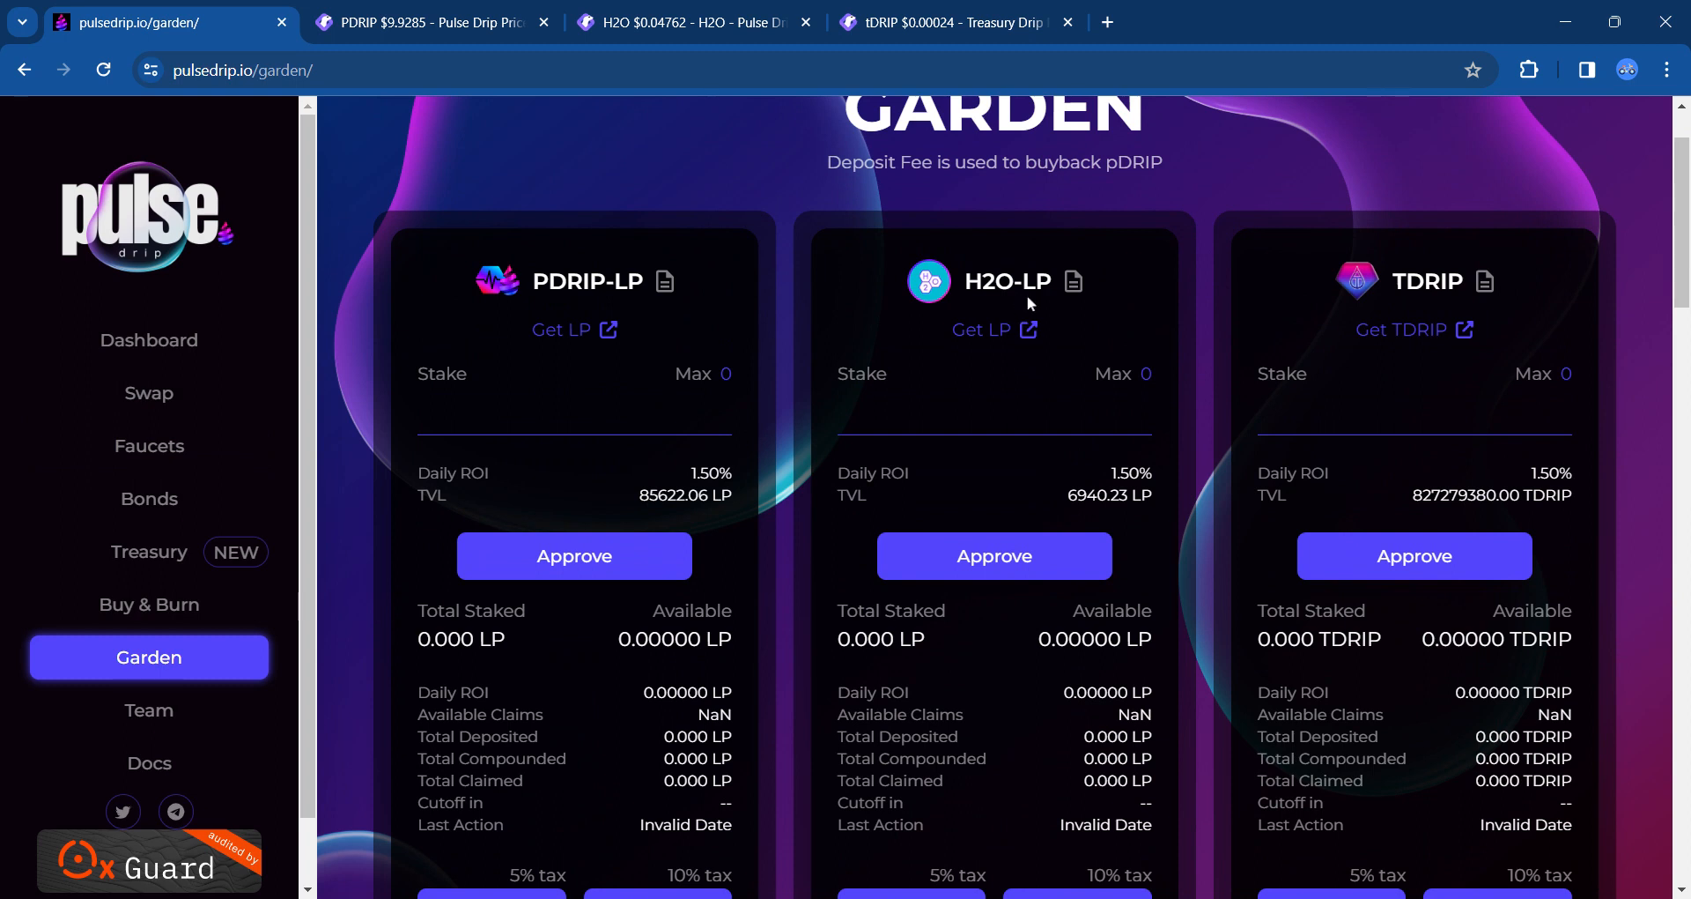
pyautogui.moveTo(1027, 303)
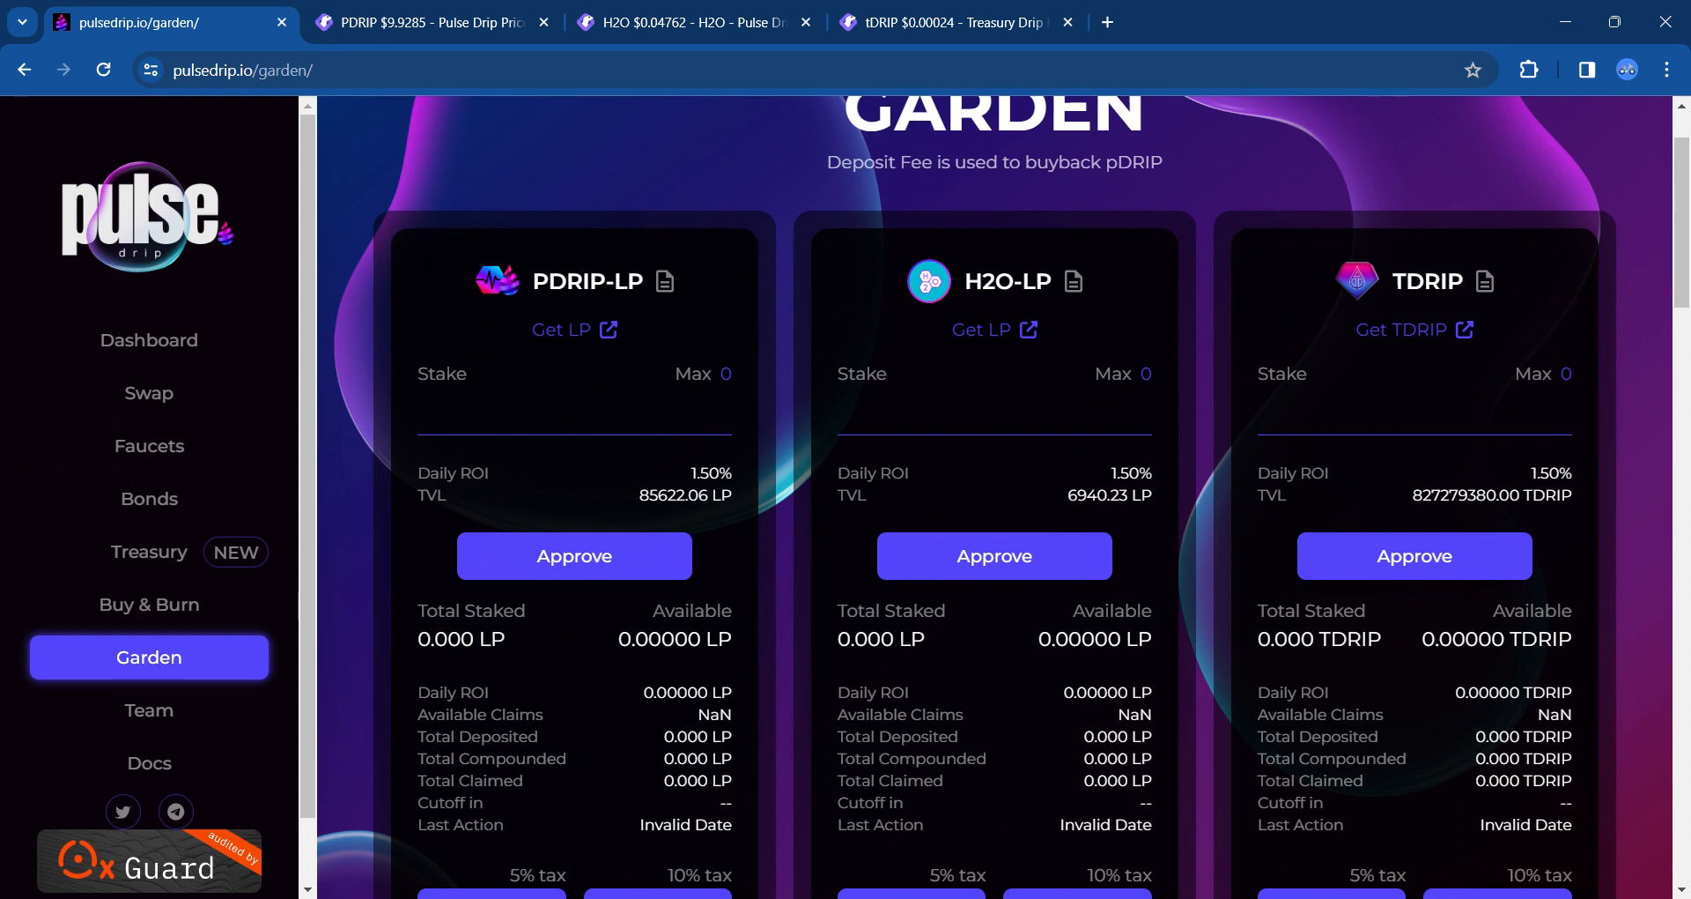
pyautogui.moveTo(1464, 314)
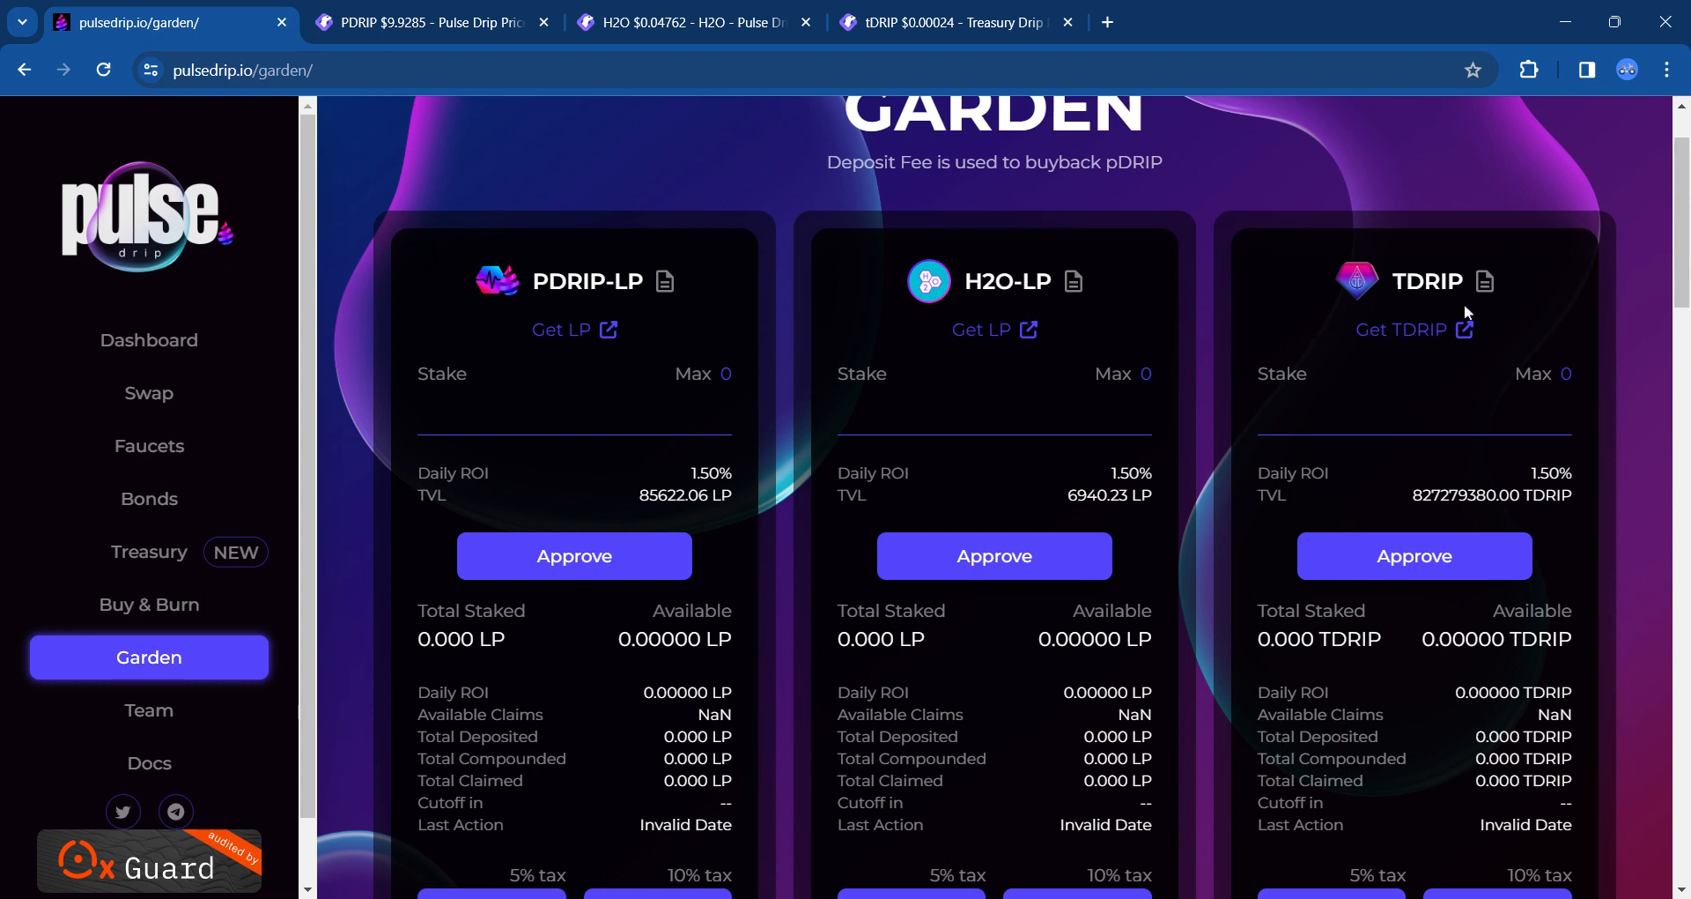
pyautogui.scroll(-3)
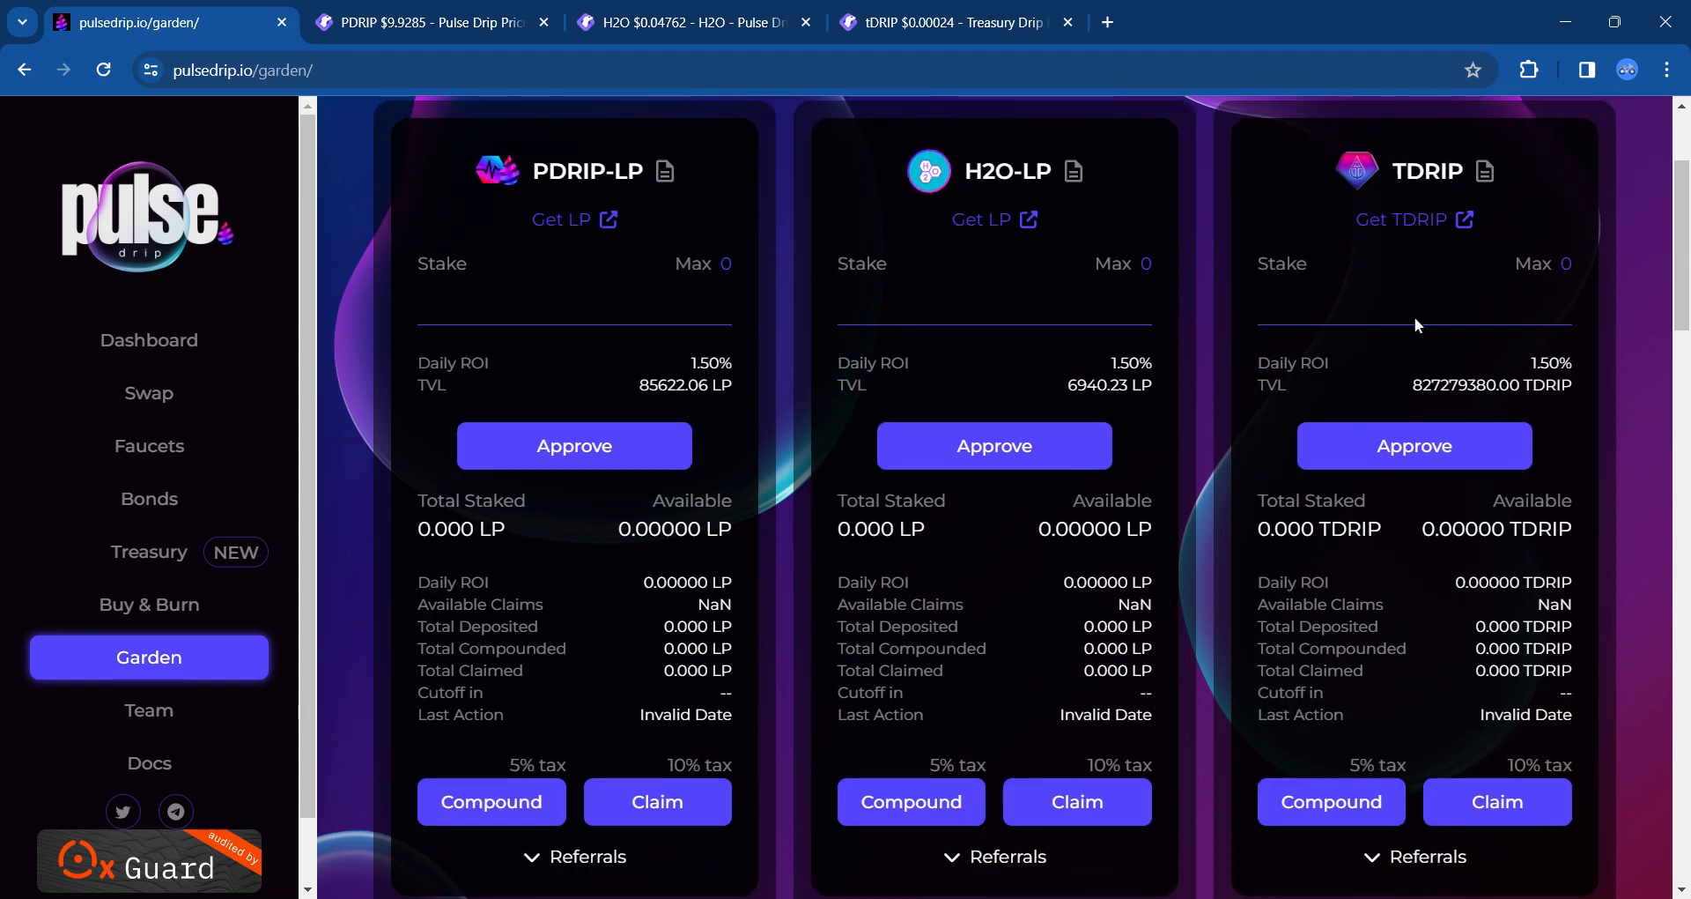
pyautogui.moveTo(1445, 402)
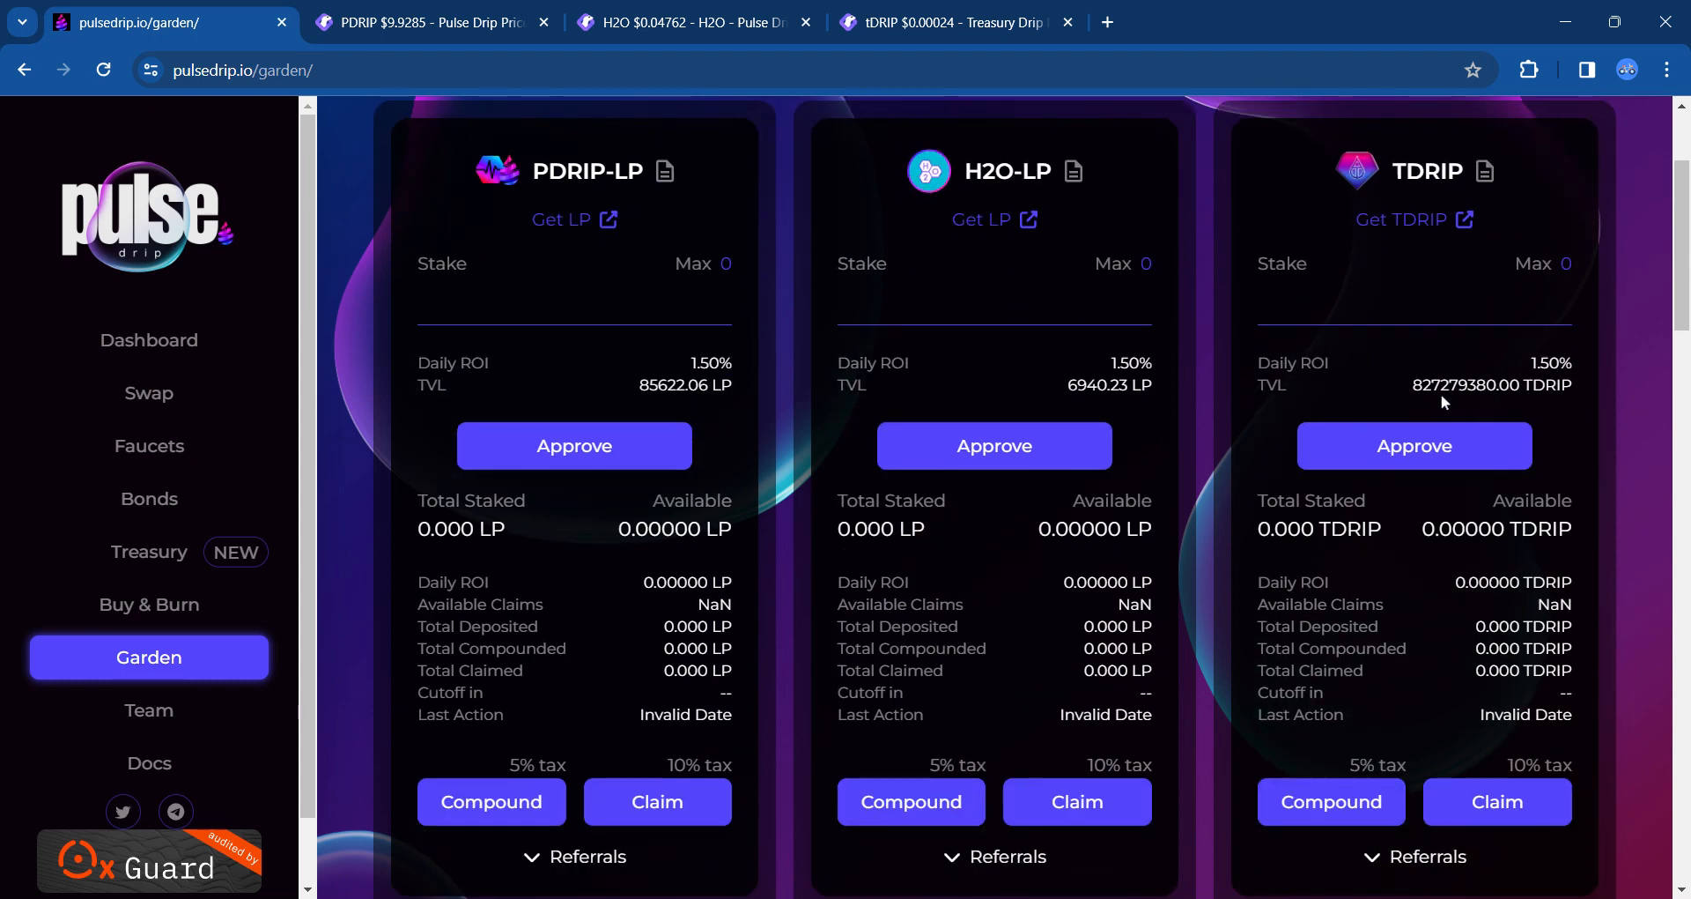
pyautogui.moveTo(1543, 408)
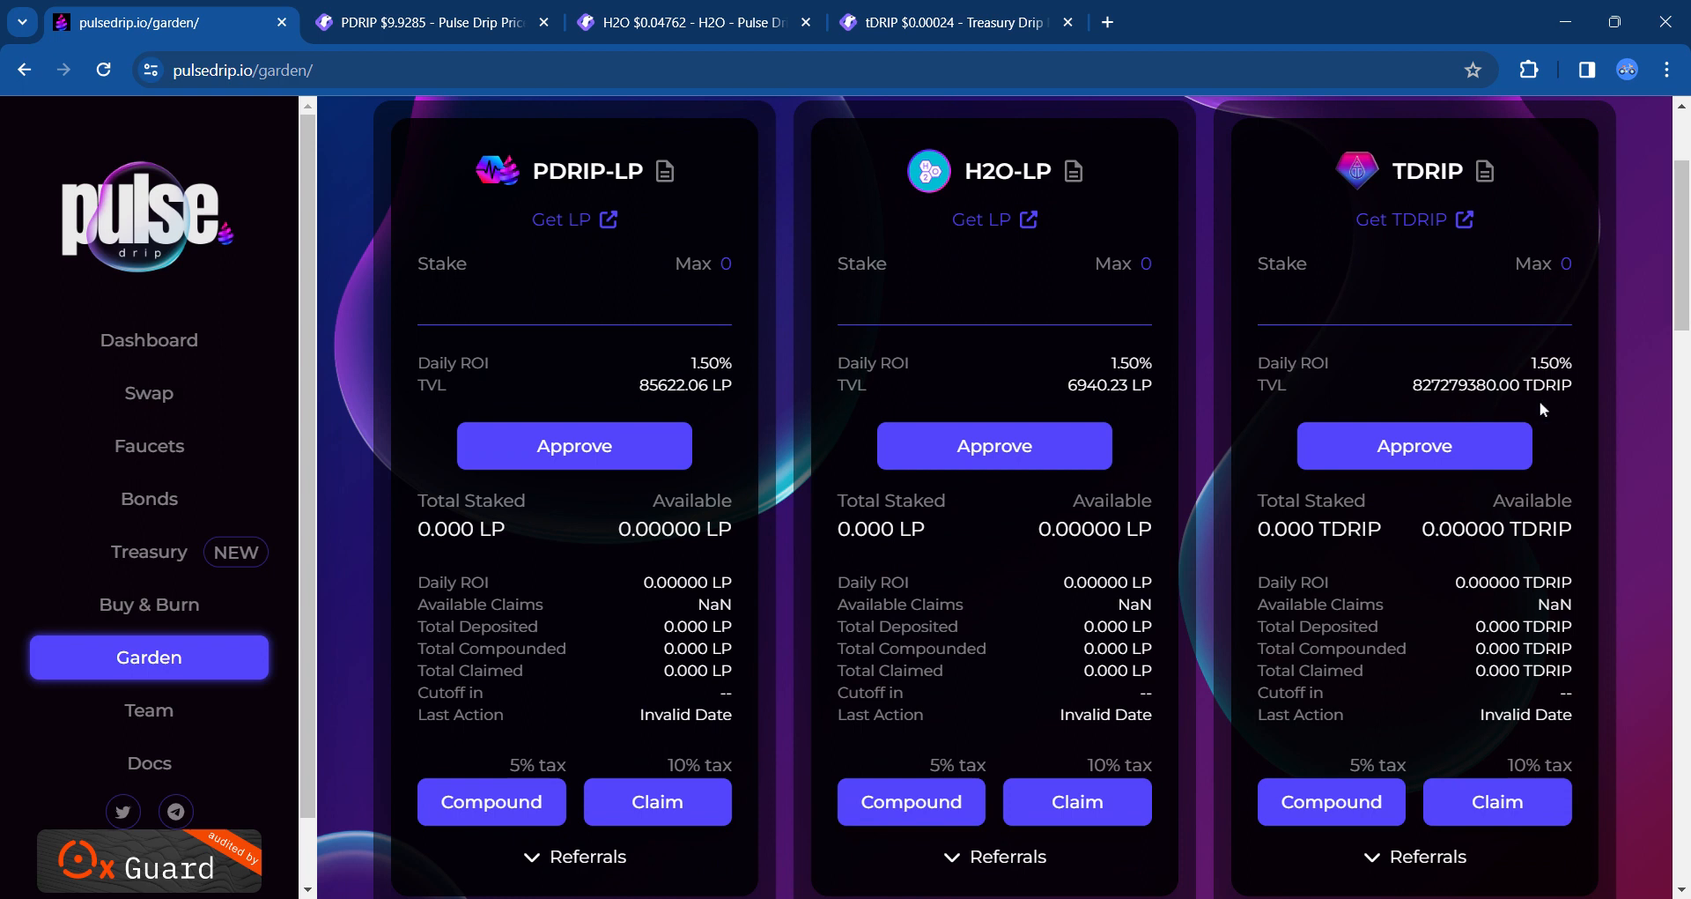
pyautogui.moveTo(1597, 400)
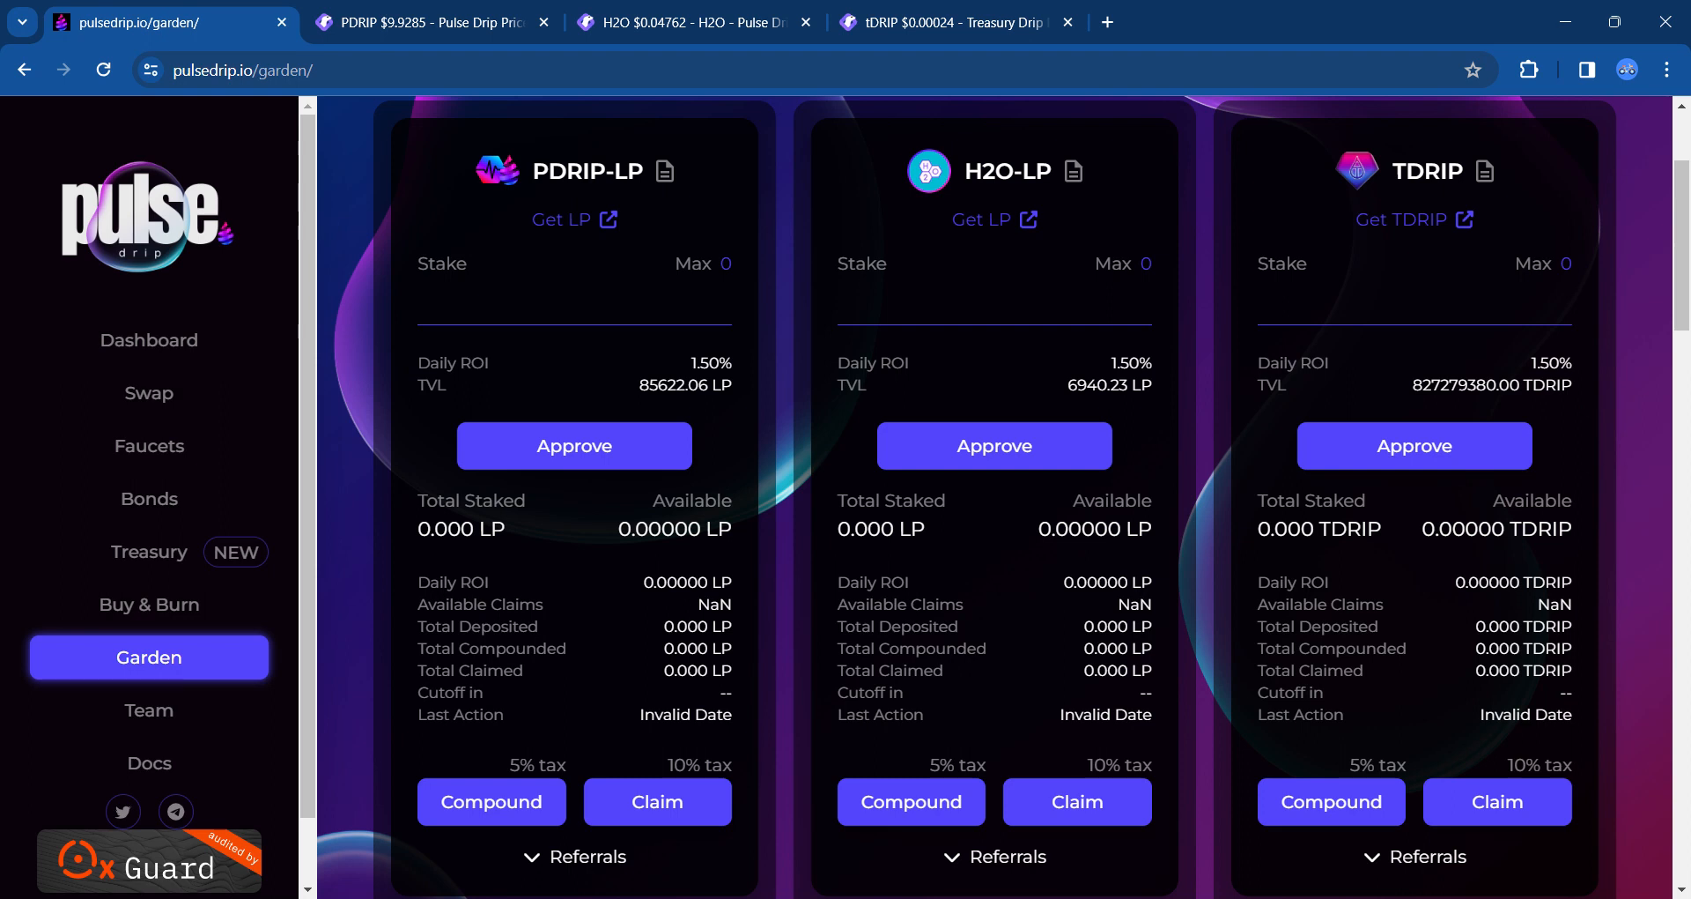
pyautogui.moveTo(1469, 379)
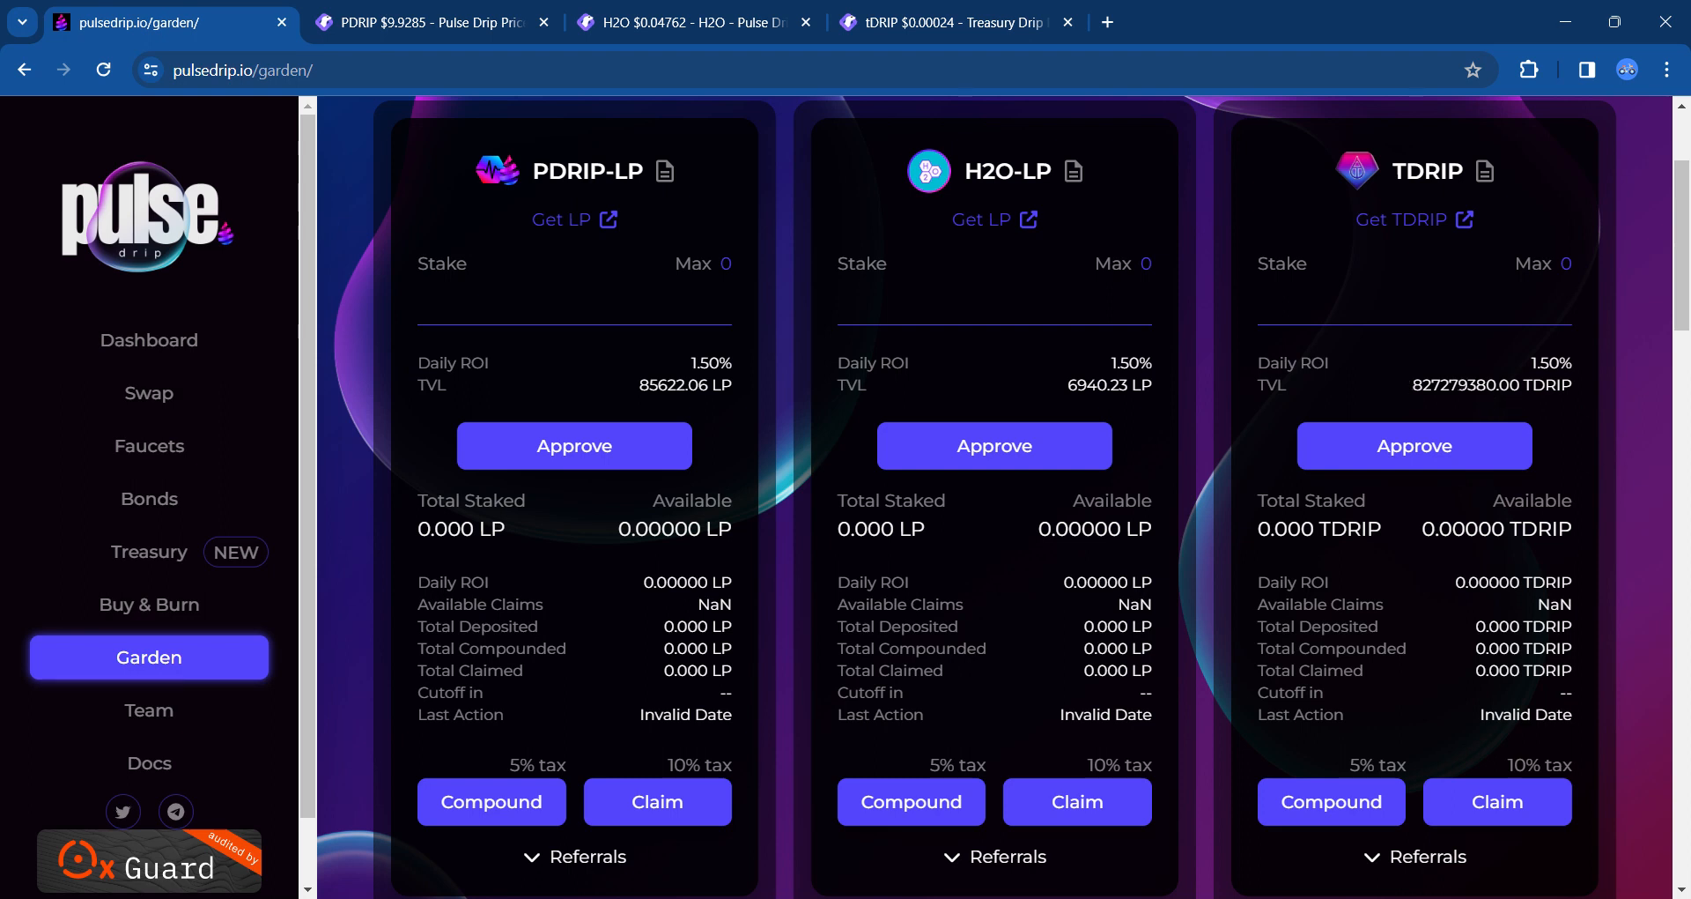
pyautogui.moveTo(1276, 620)
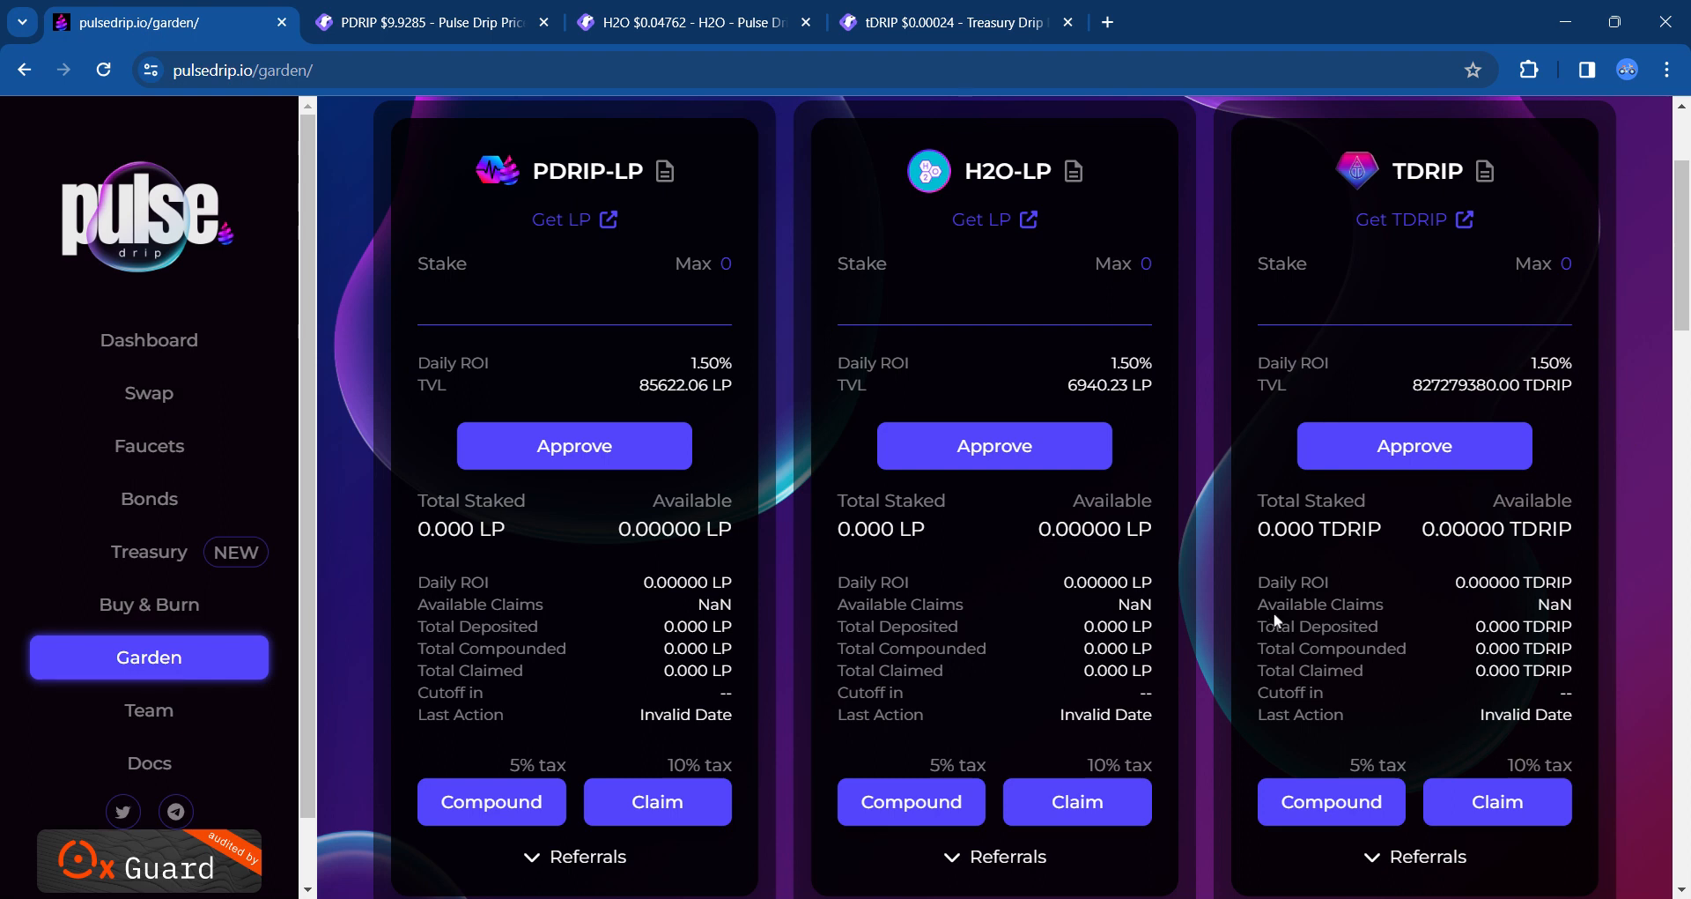
pyautogui.moveTo(1608, 547)
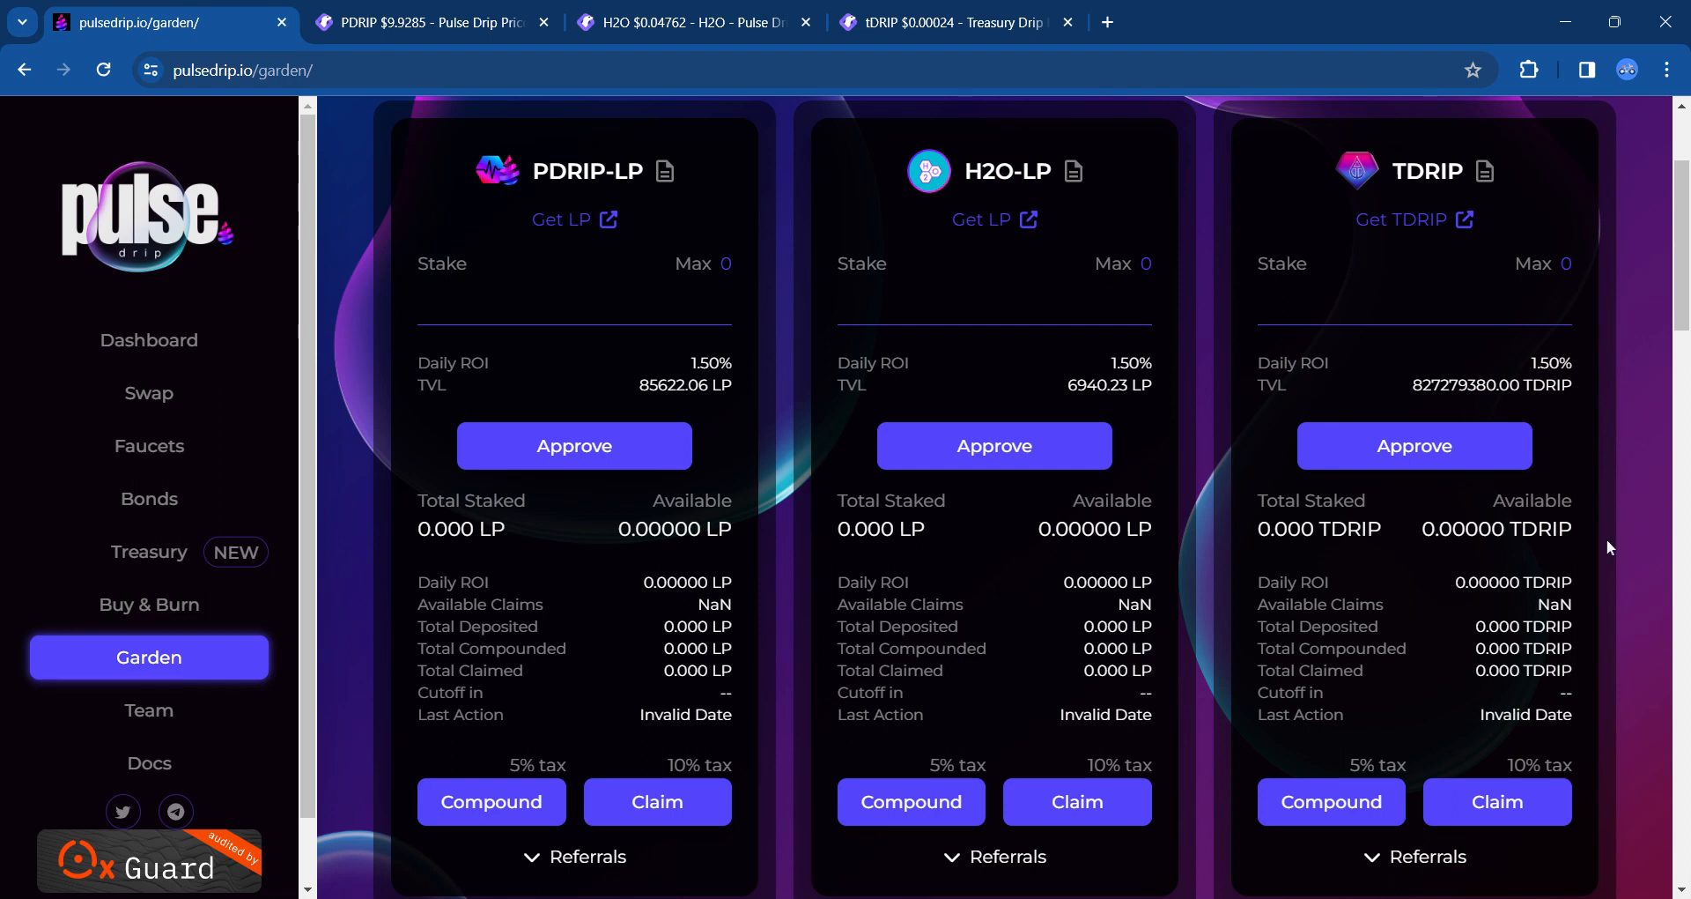
pyautogui.moveTo(1411, 388)
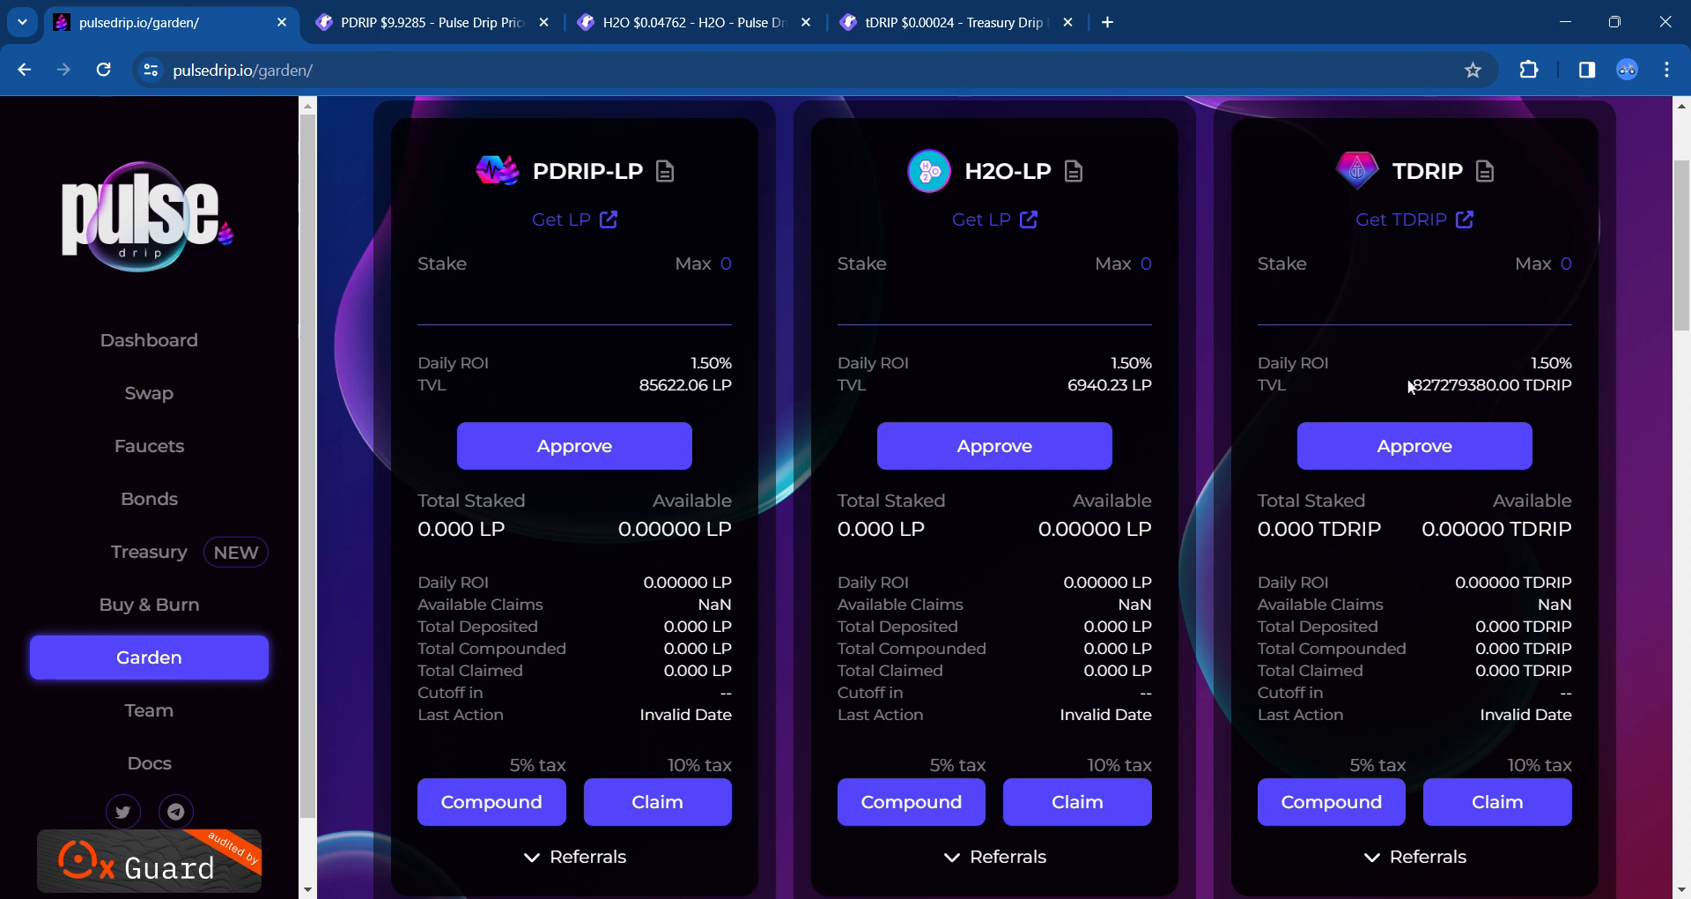
pyautogui.moveTo(1410, 385)
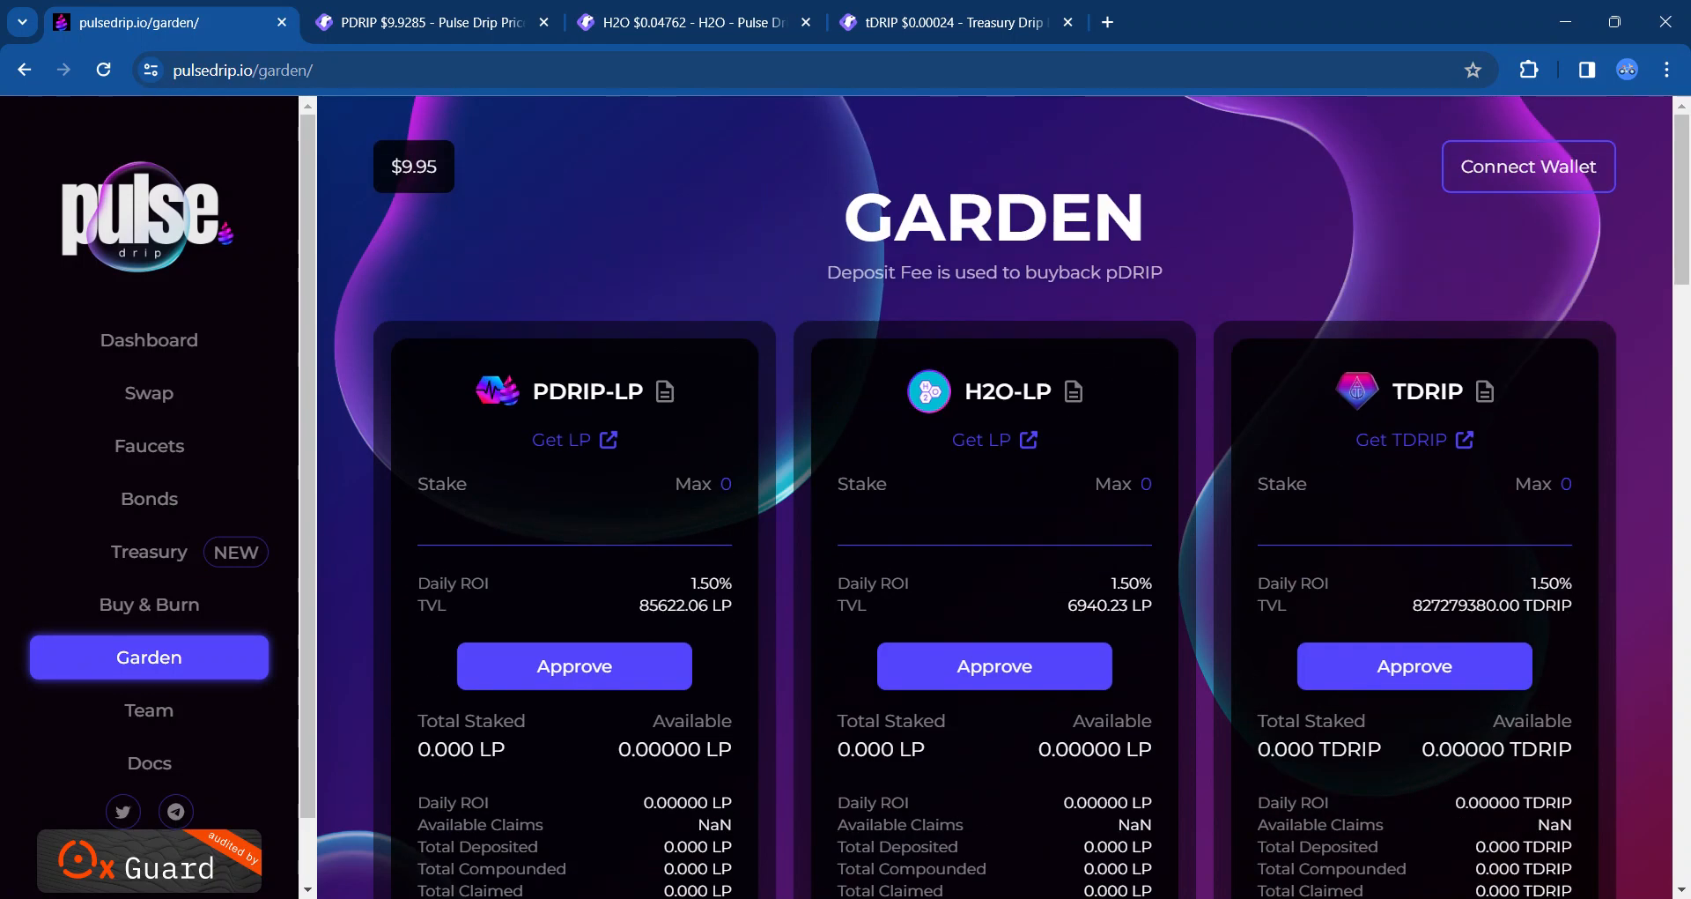
pyautogui.scroll(-3)
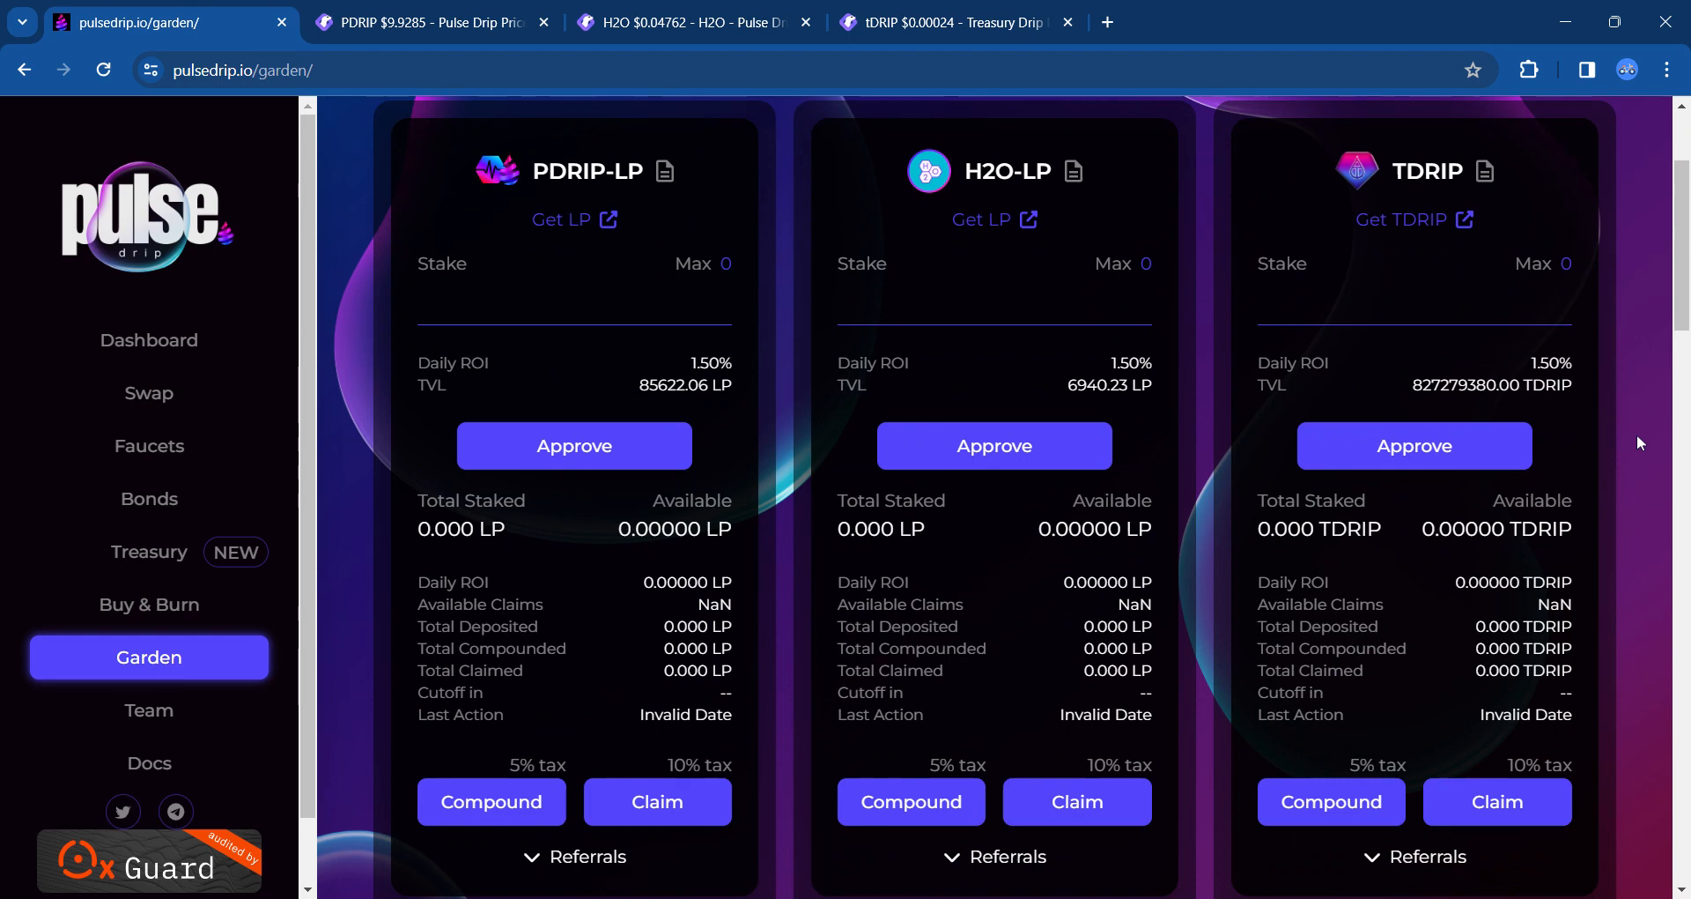
pyautogui.moveTo(1619, 391)
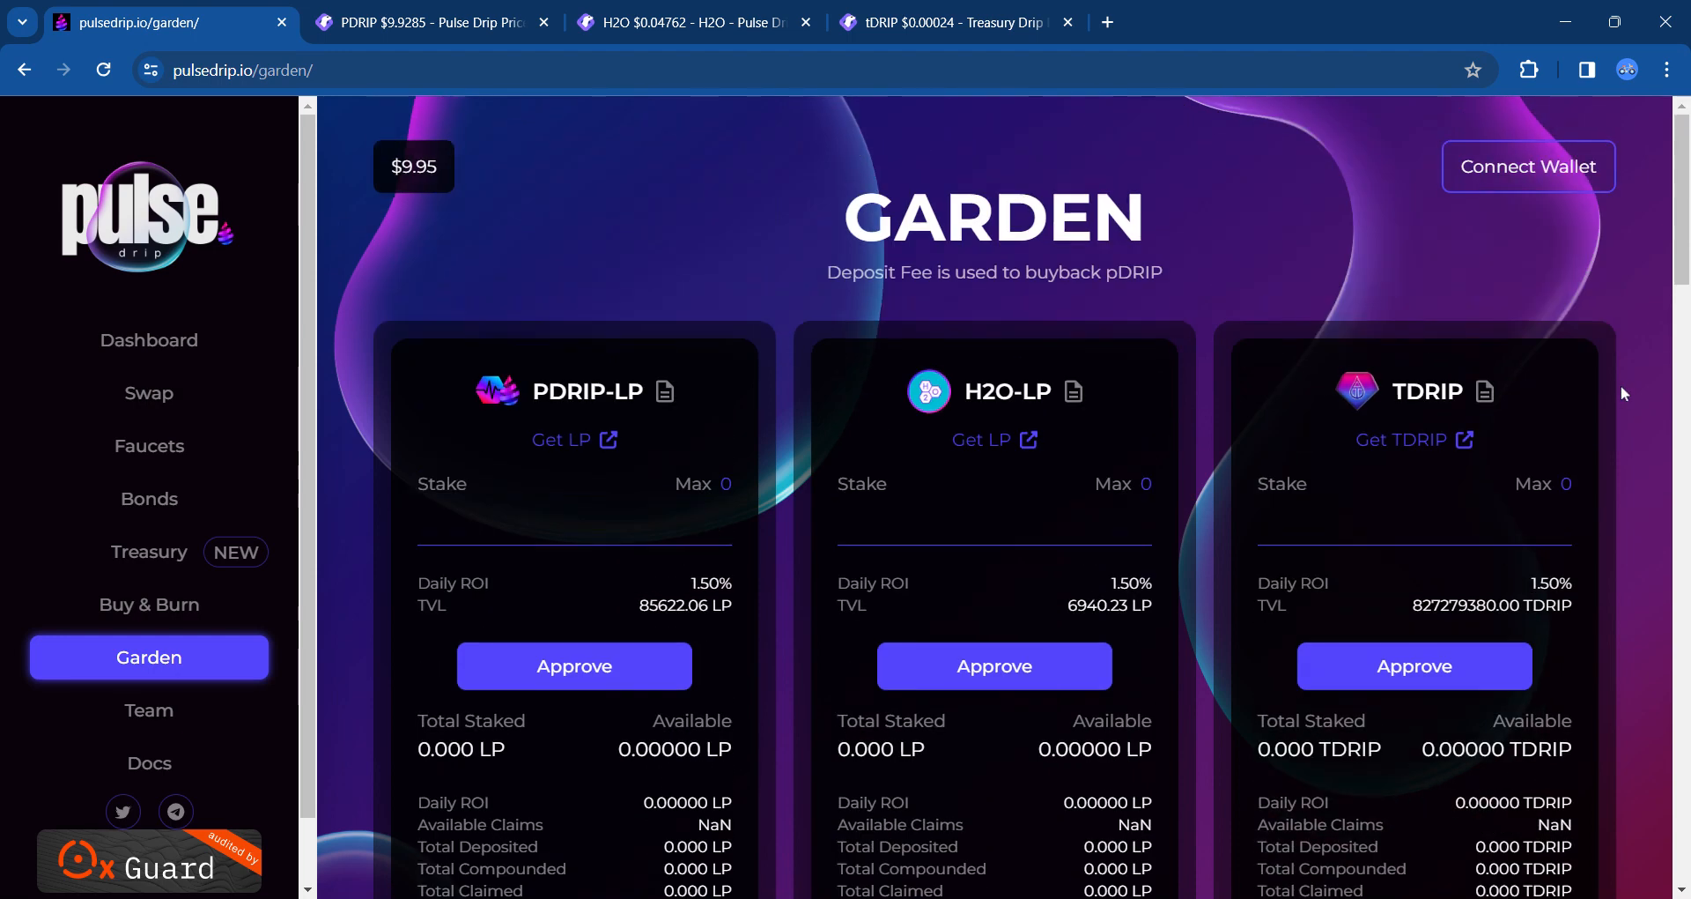
pyautogui.scroll(-3)
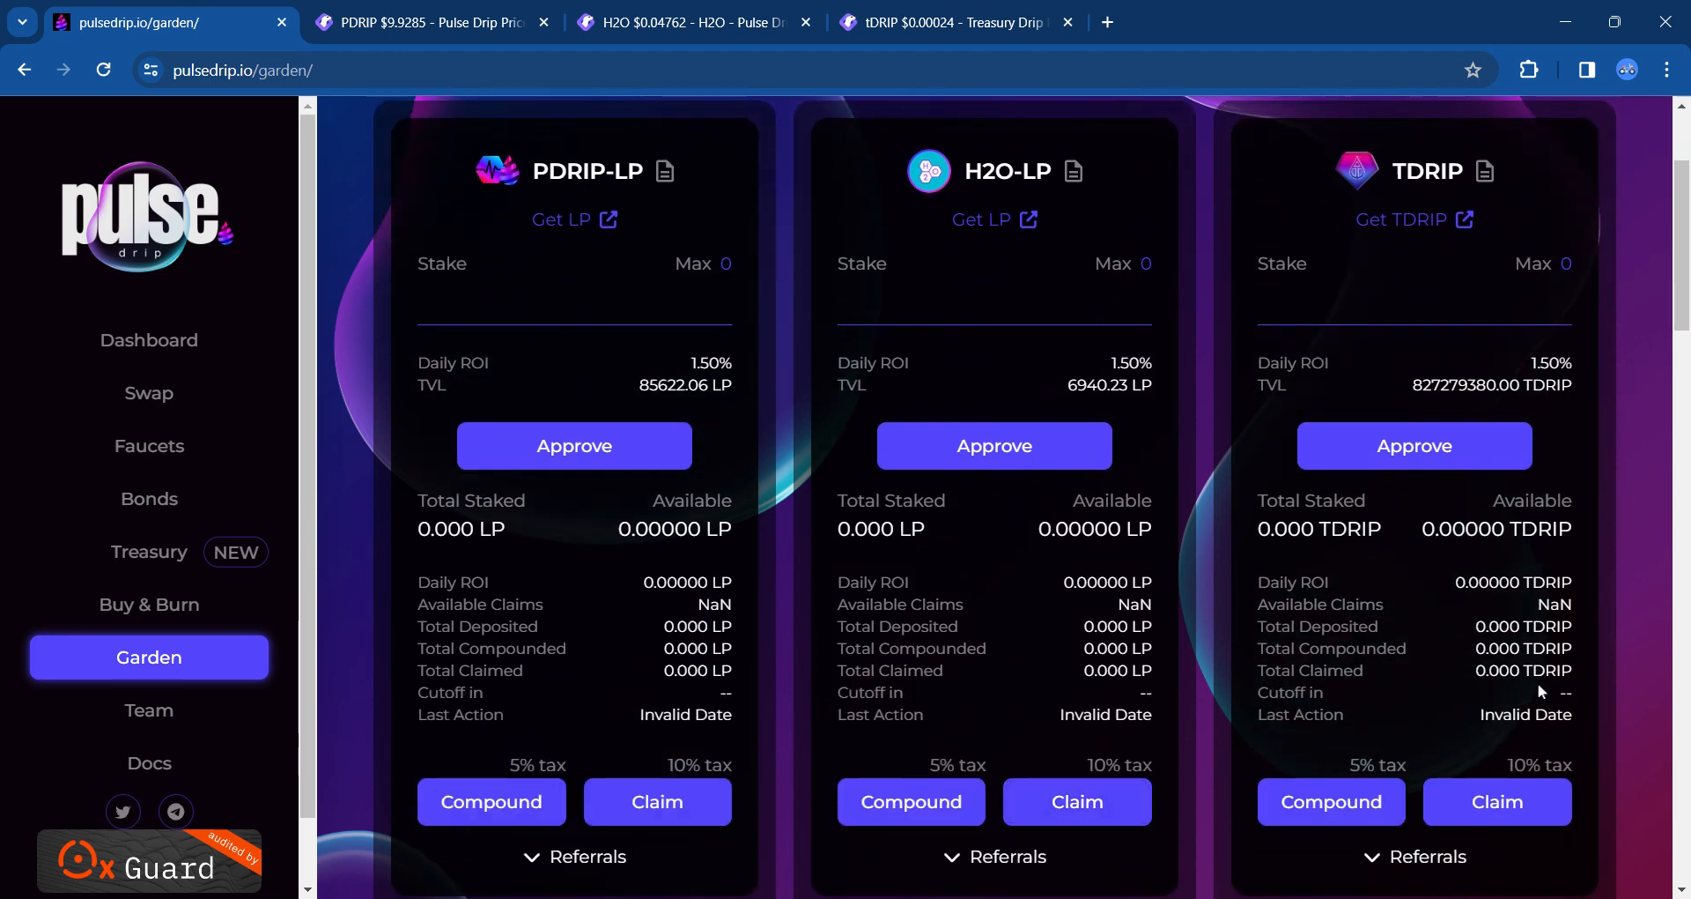
pyautogui.scroll(-3)
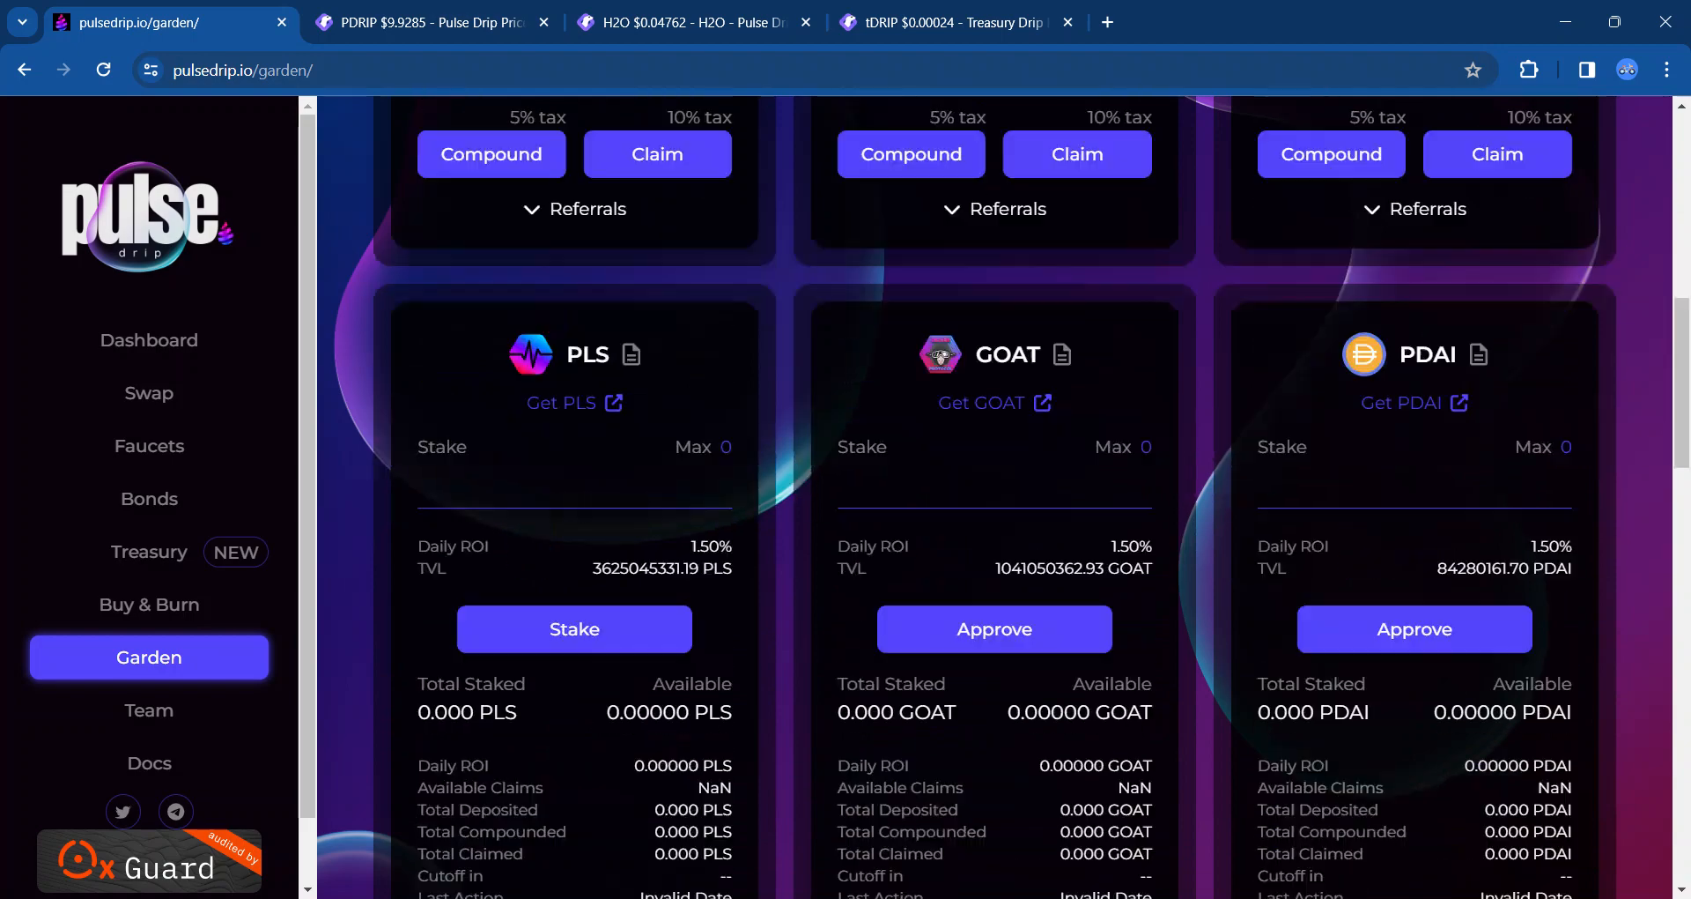
pyautogui.scroll(-3)
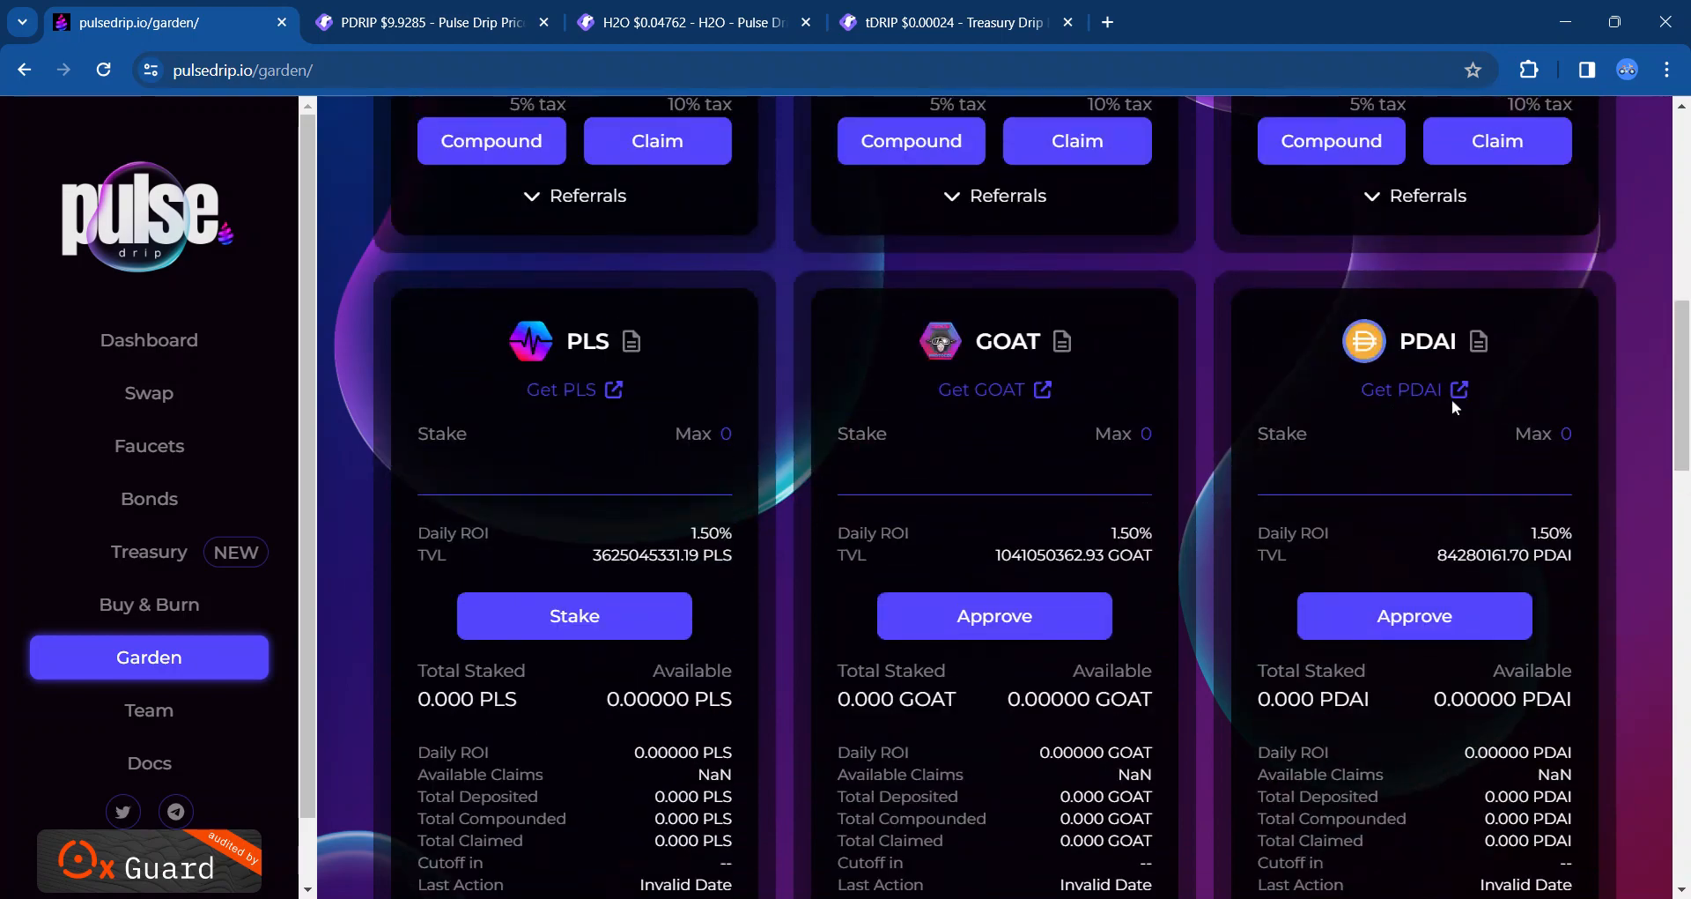
pyautogui.scroll(-3)
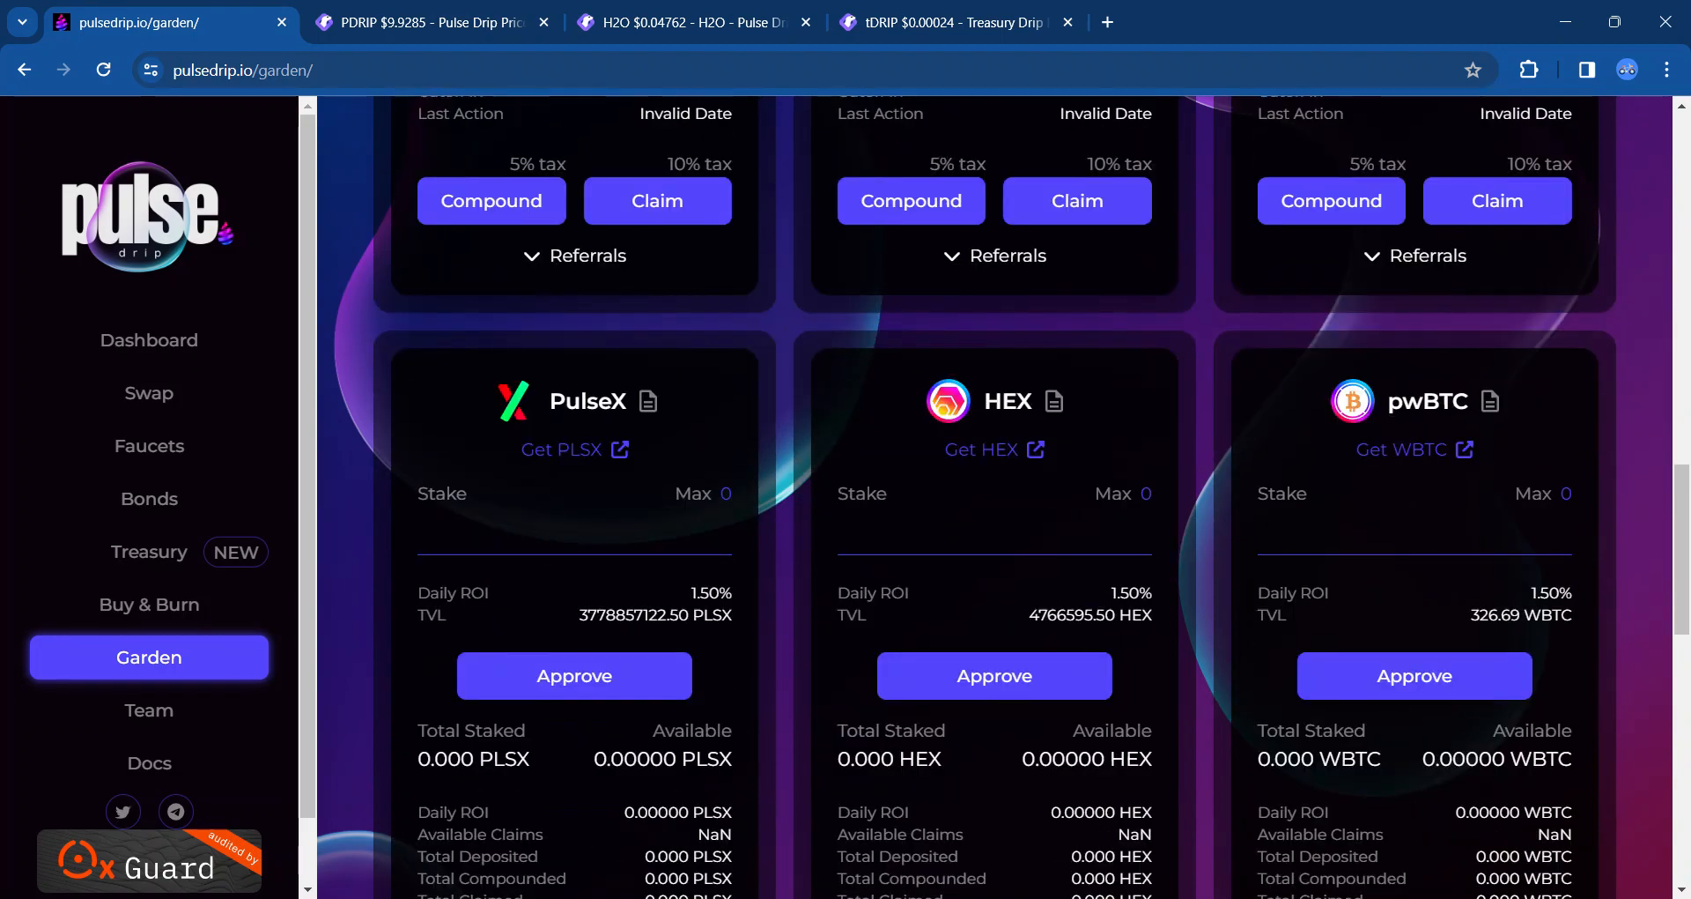
pyautogui.scroll(-3)
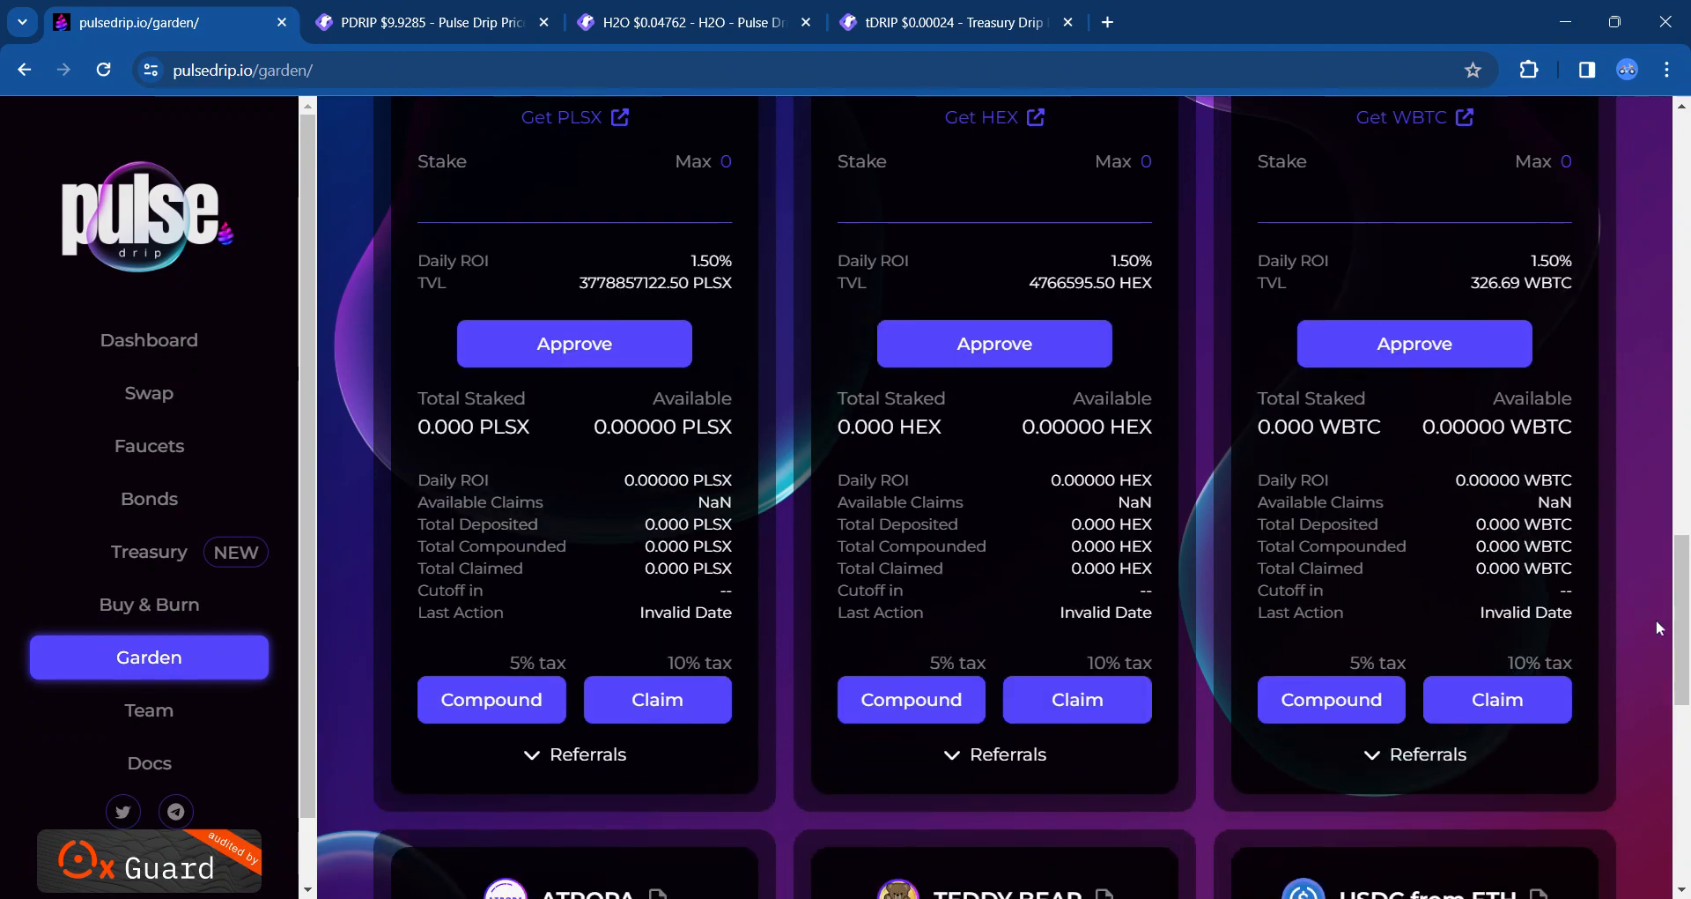
pyautogui.scroll(-3)
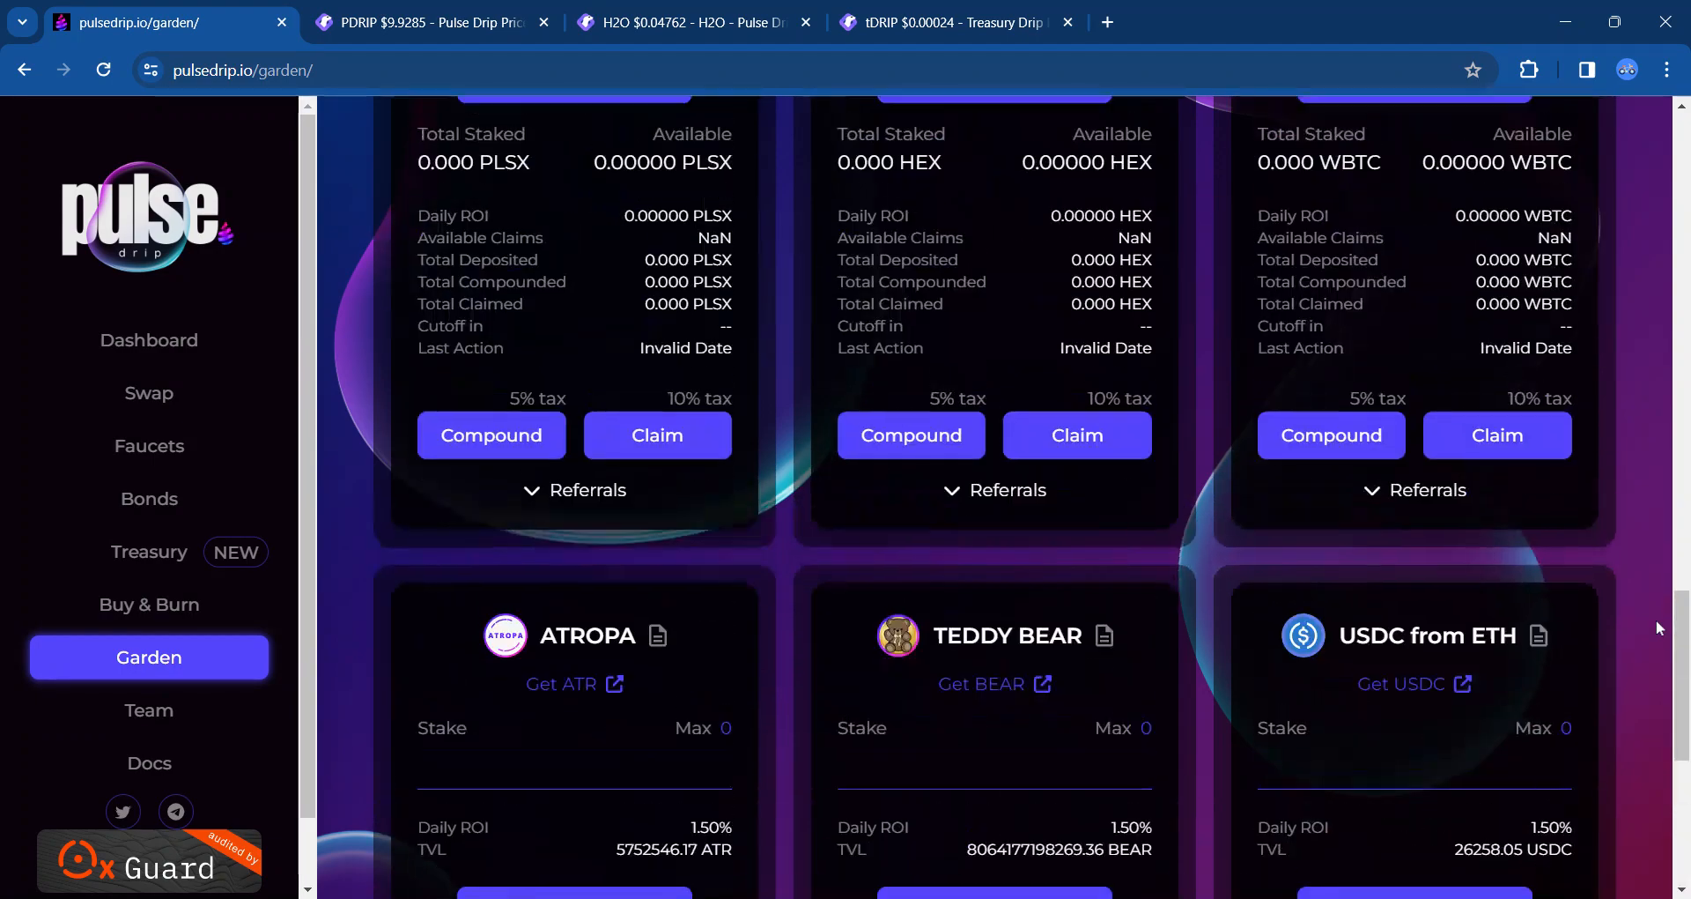
pyautogui.scroll(-3)
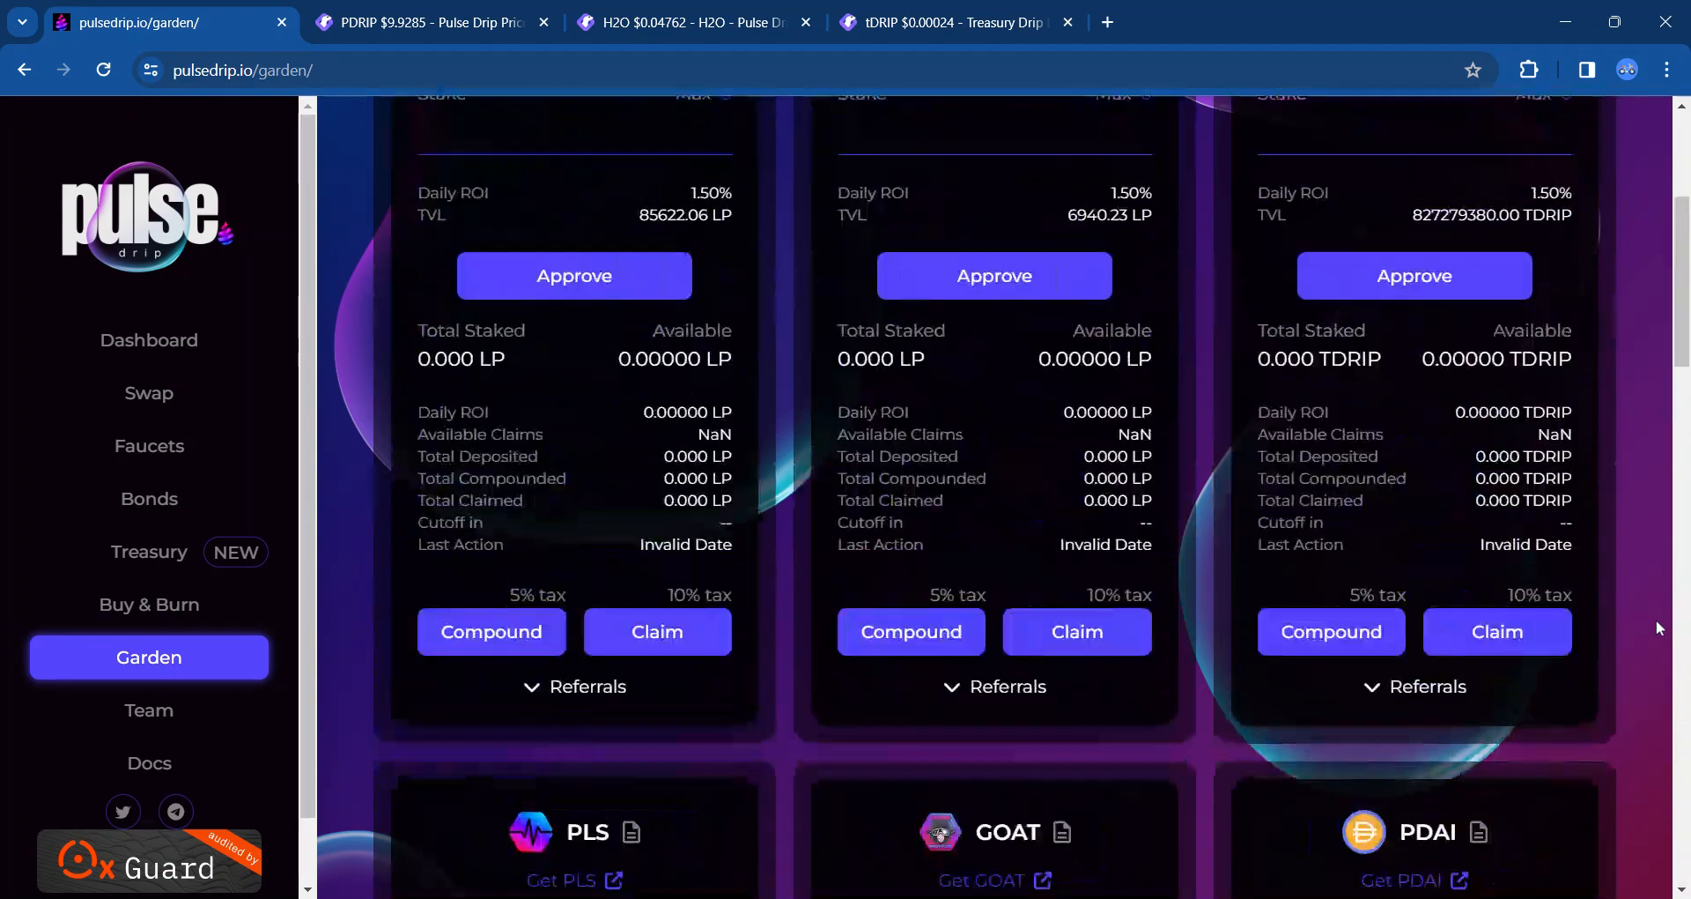
pyautogui.scroll(3)
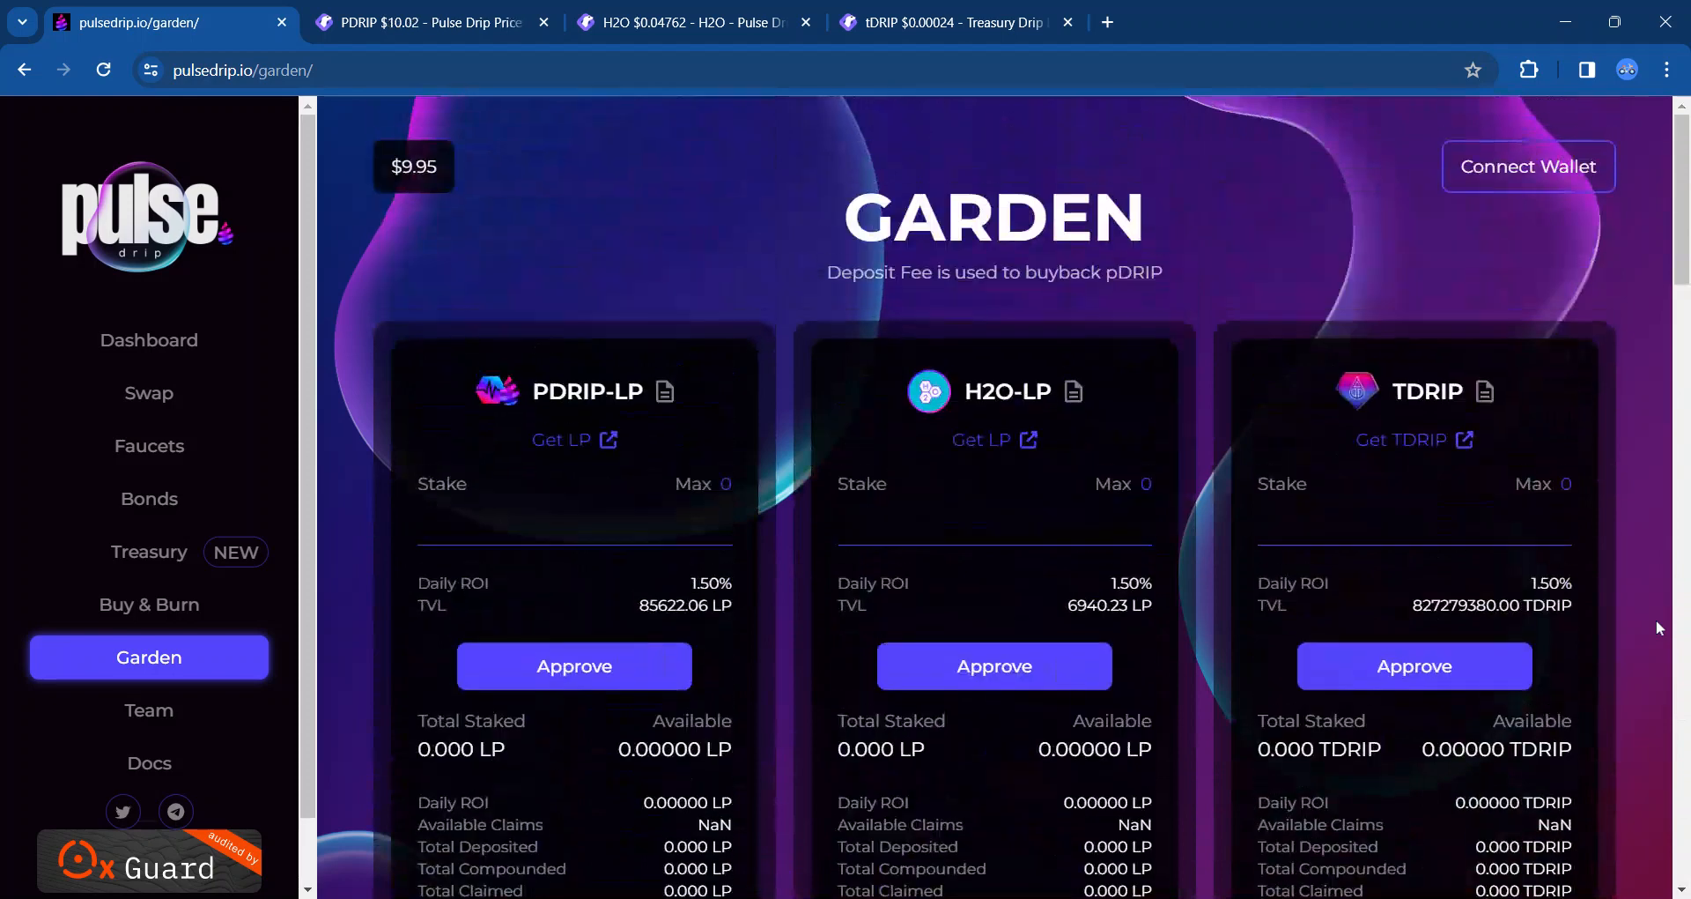
pyautogui.moveTo(1198, 592)
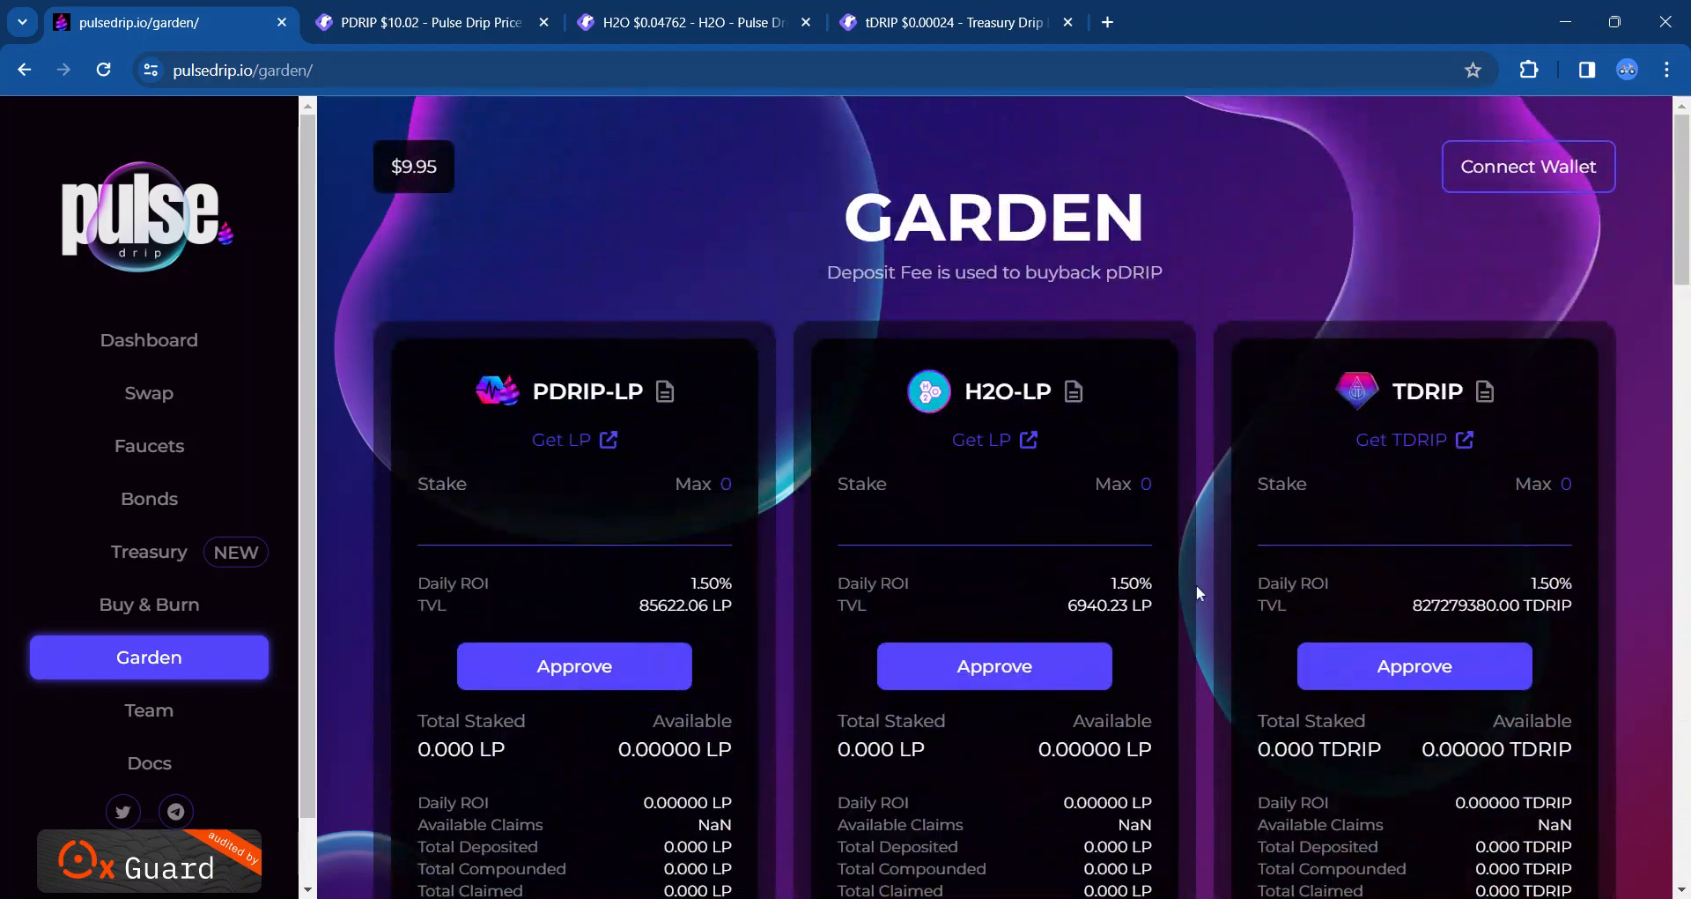
pyautogui.moveTo(1656, 600)
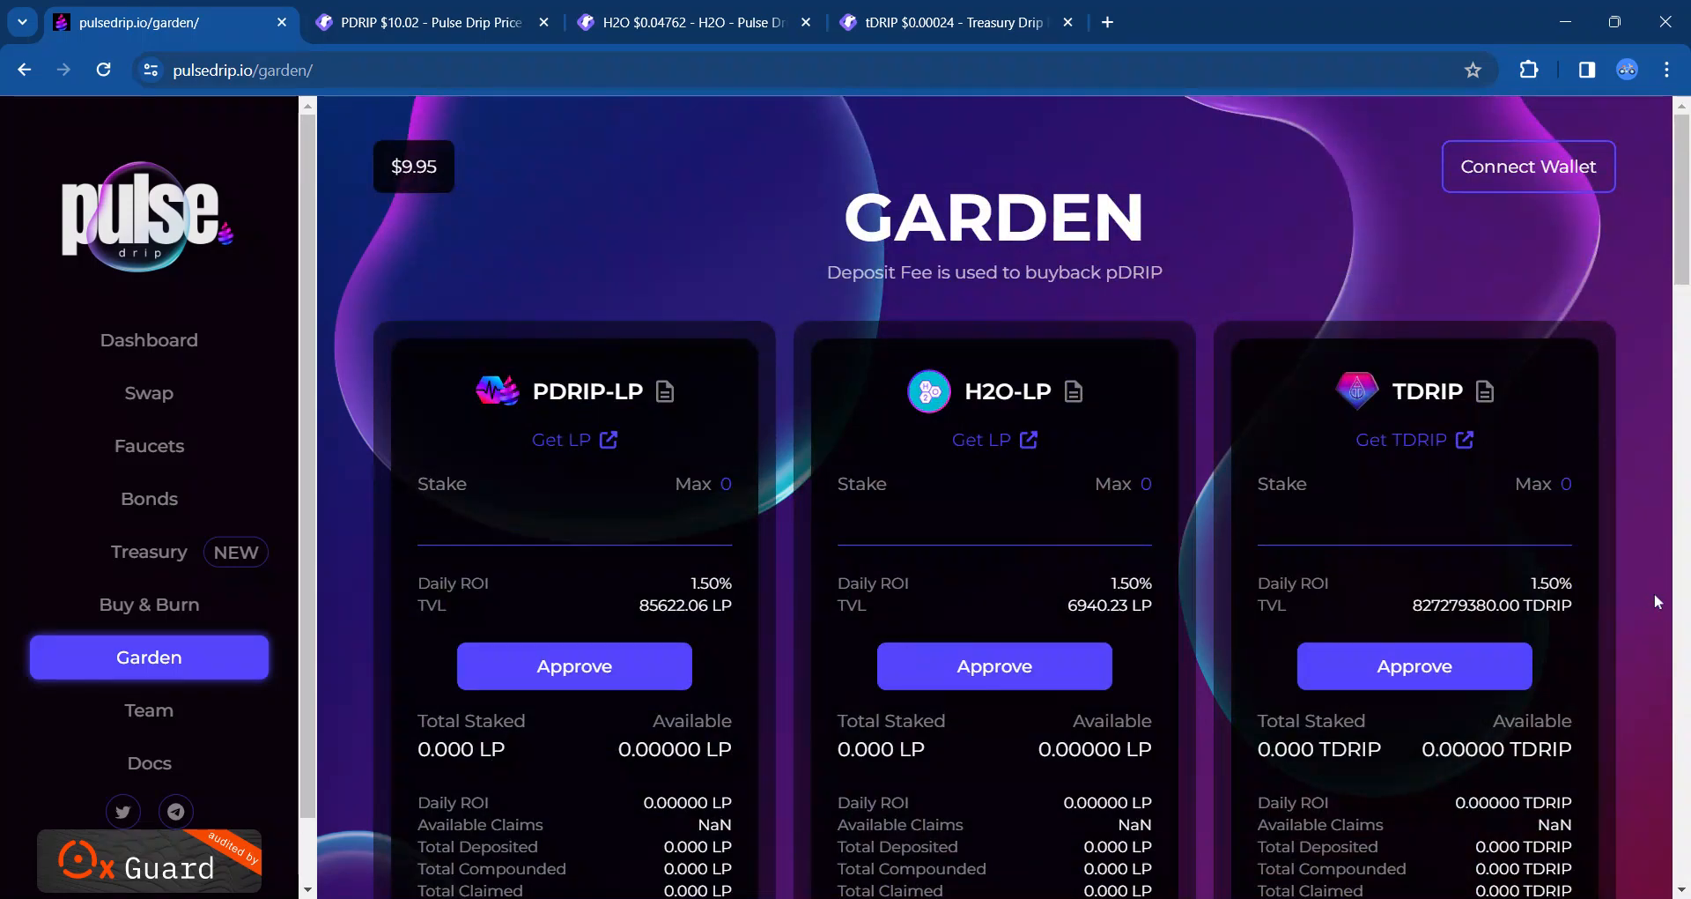
pyautogui.scroll(-3)
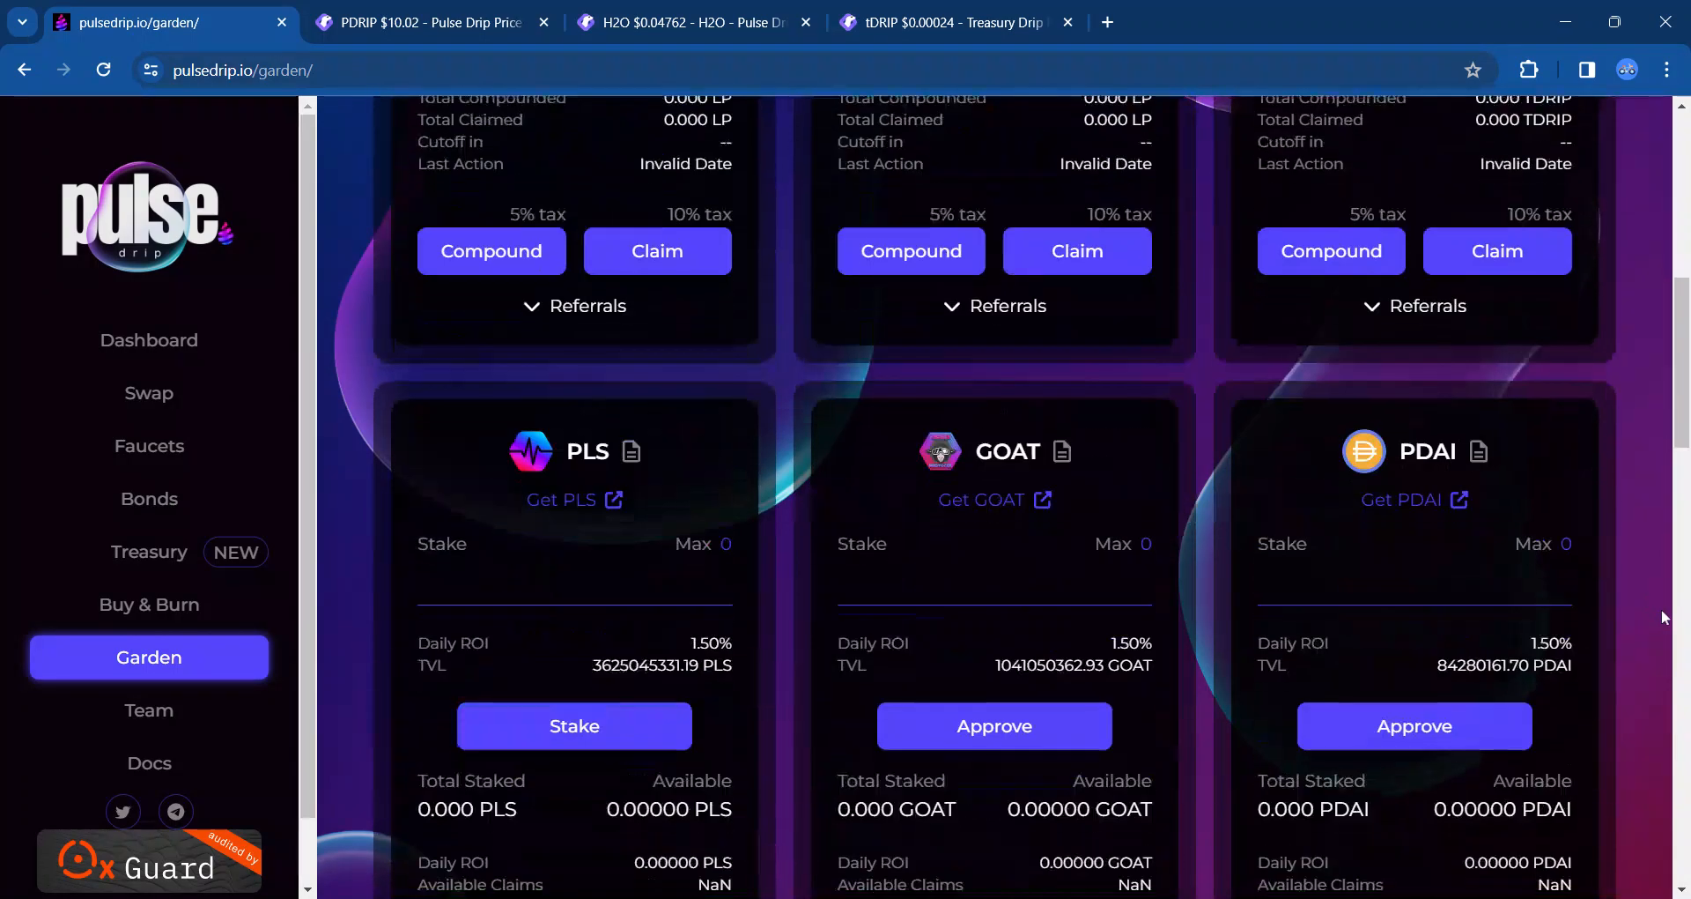
pyautogui.scroll(-3)
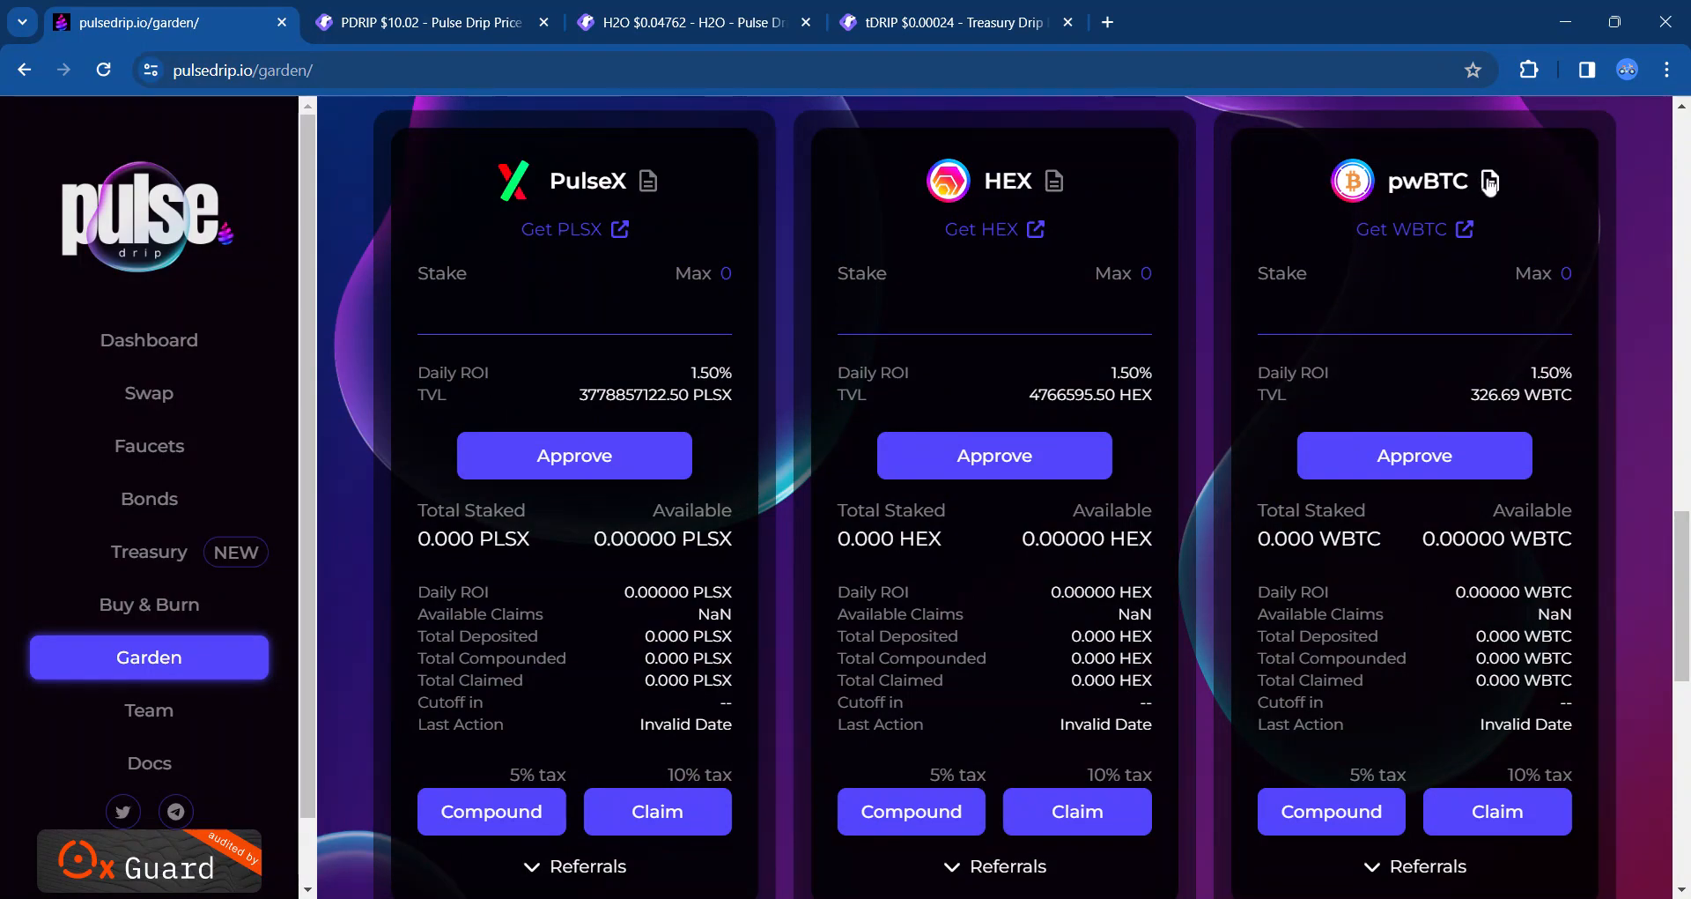
pyautogui.scroll(-3)
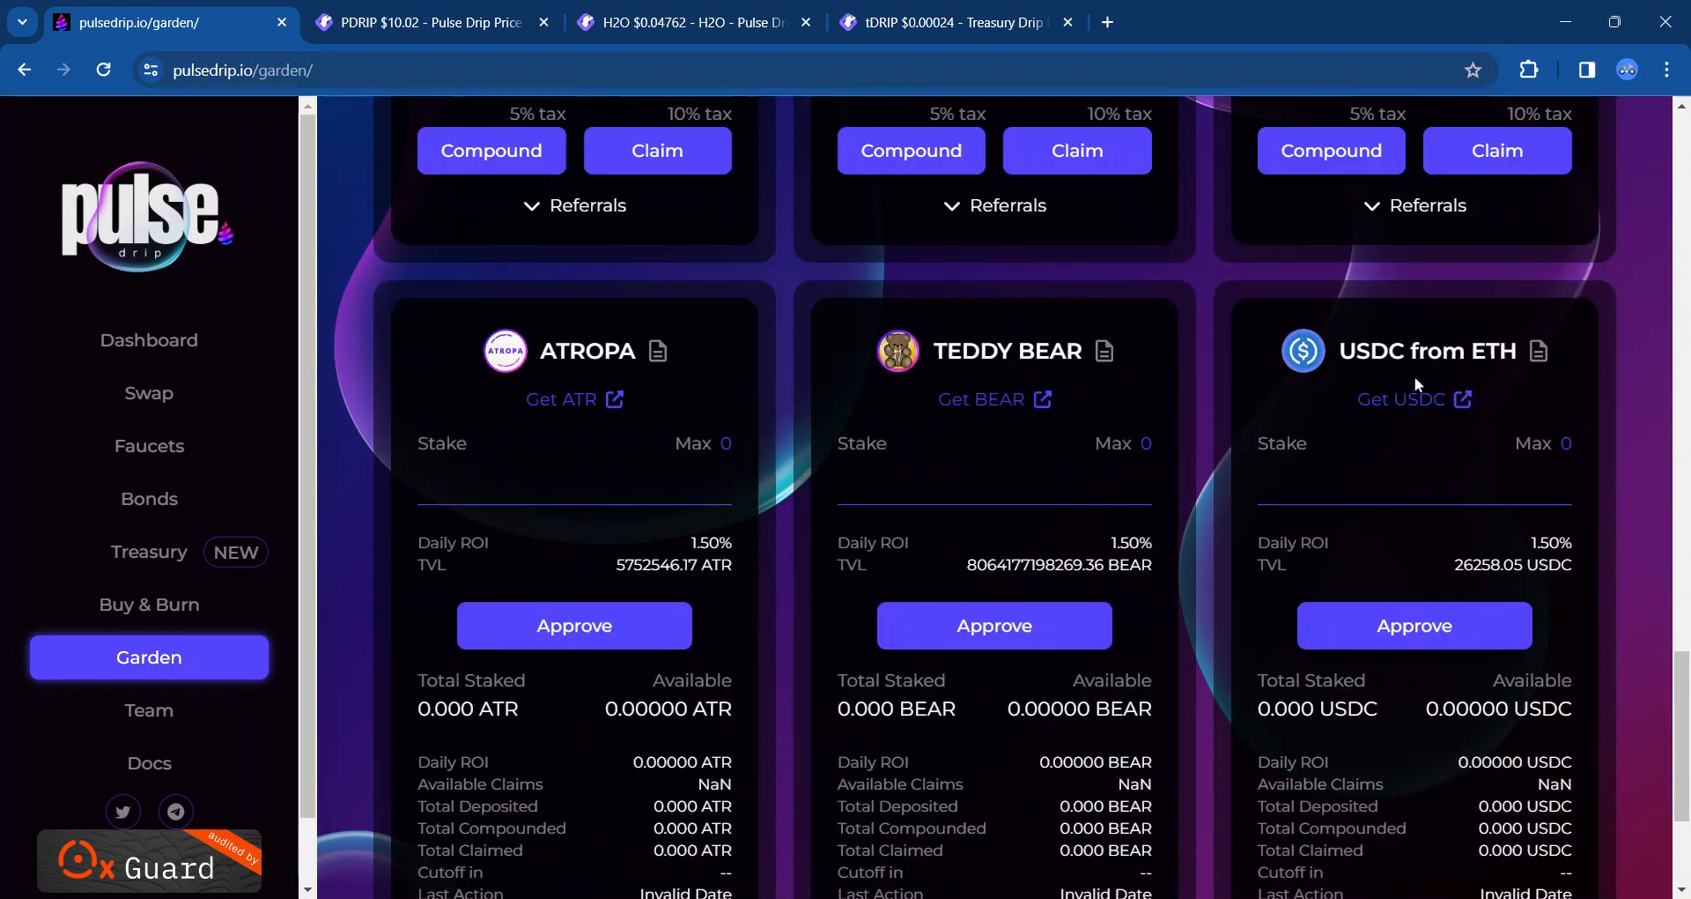
pyautogui.scroll(-3)
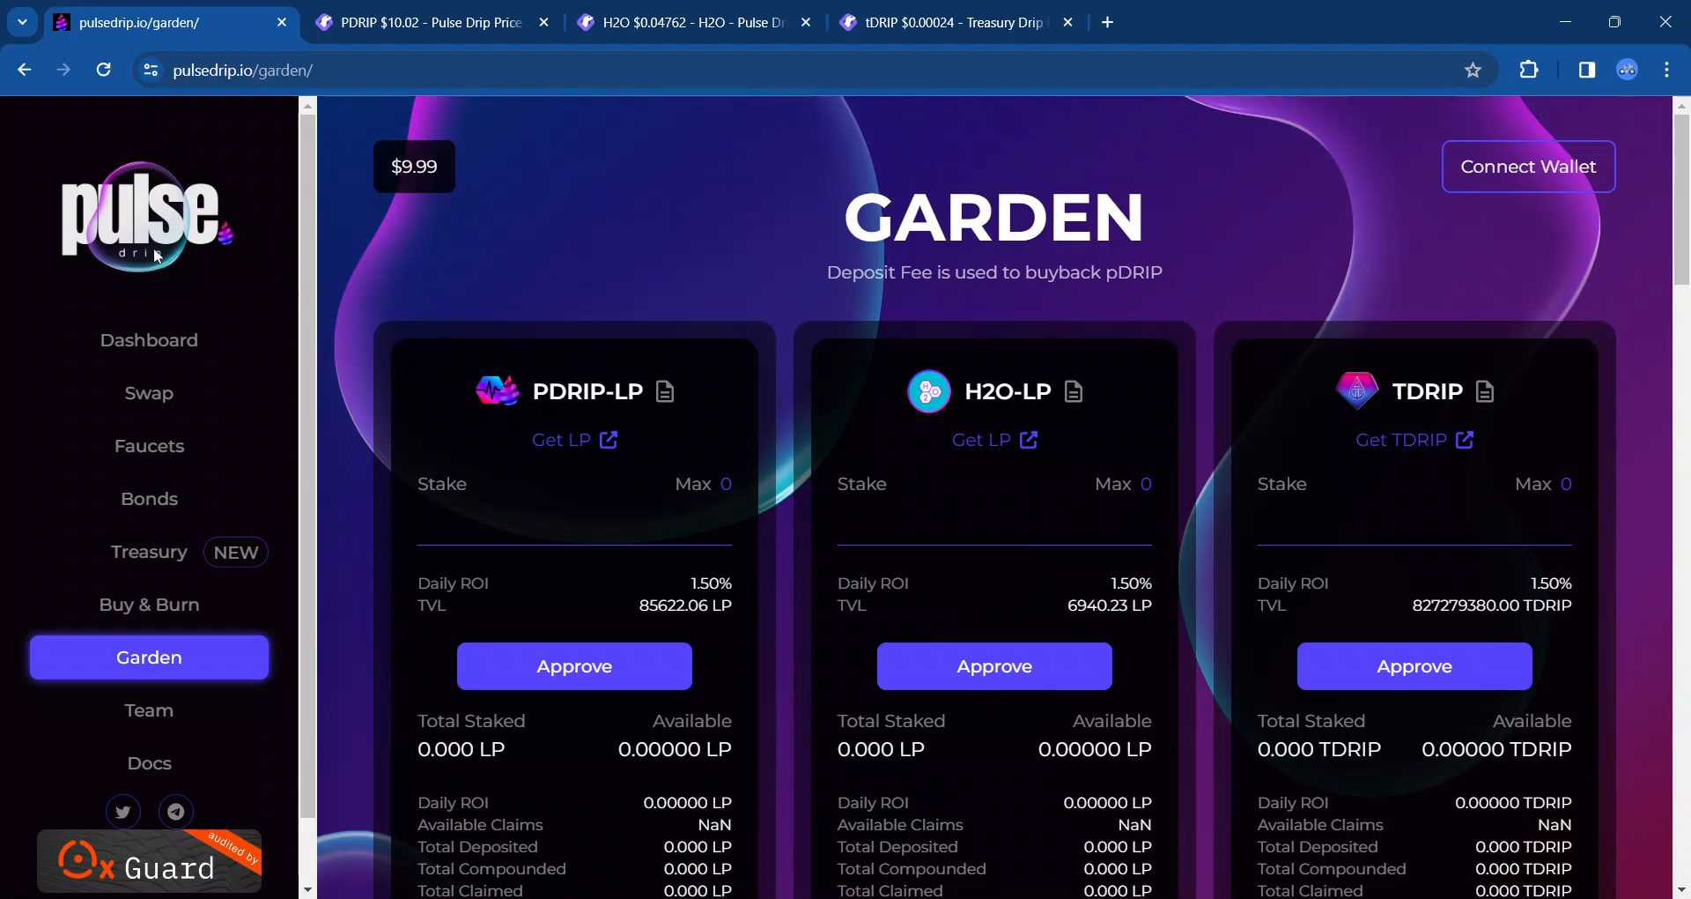
pyautogui.moveTo(135, 613)
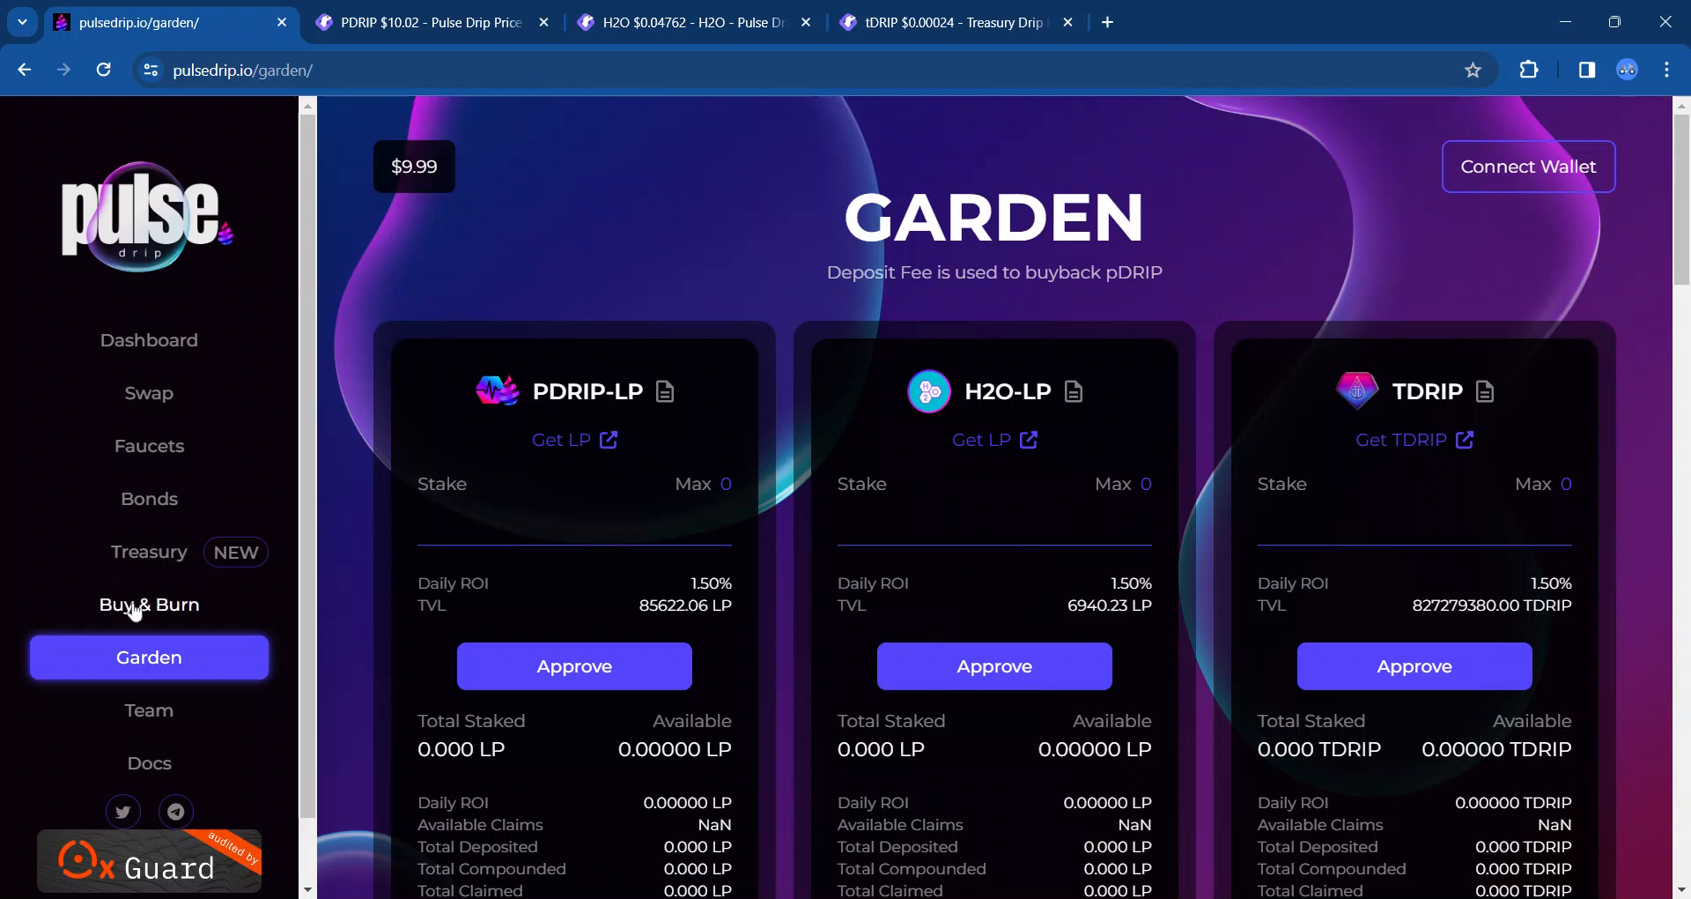
pyautogui.moveTo(134, 609)
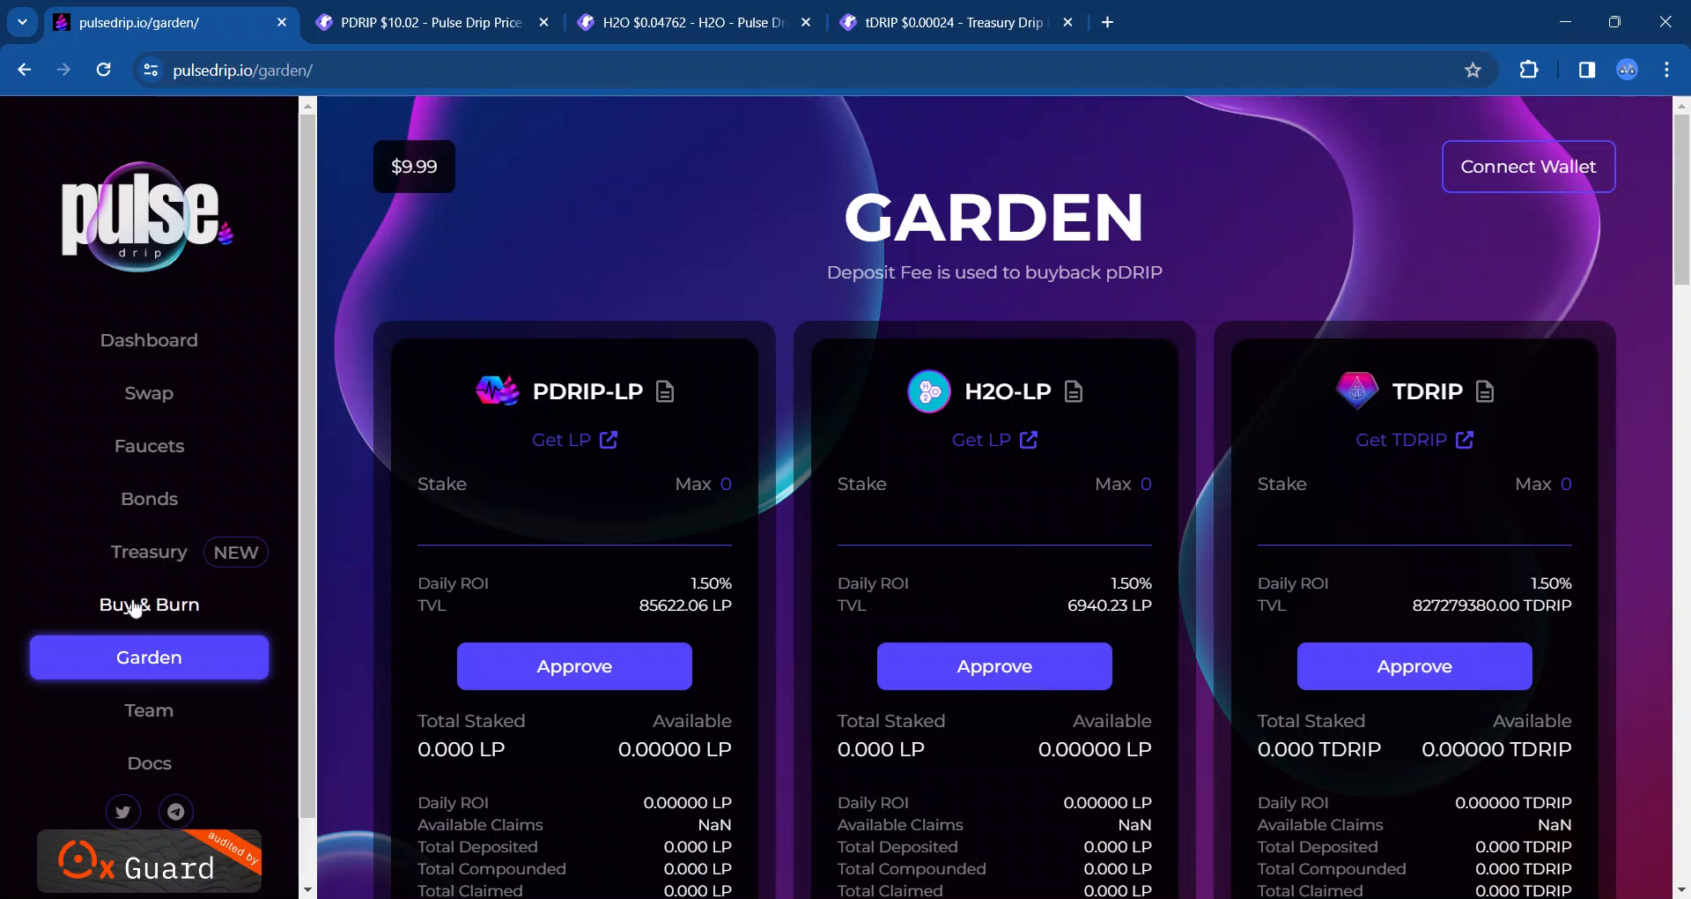
# Step: Show the Dashboard with PDRIP at $9.99, H2O at $0.05891 and 1410/5000 faucets
pyautogui.click(148, 340)
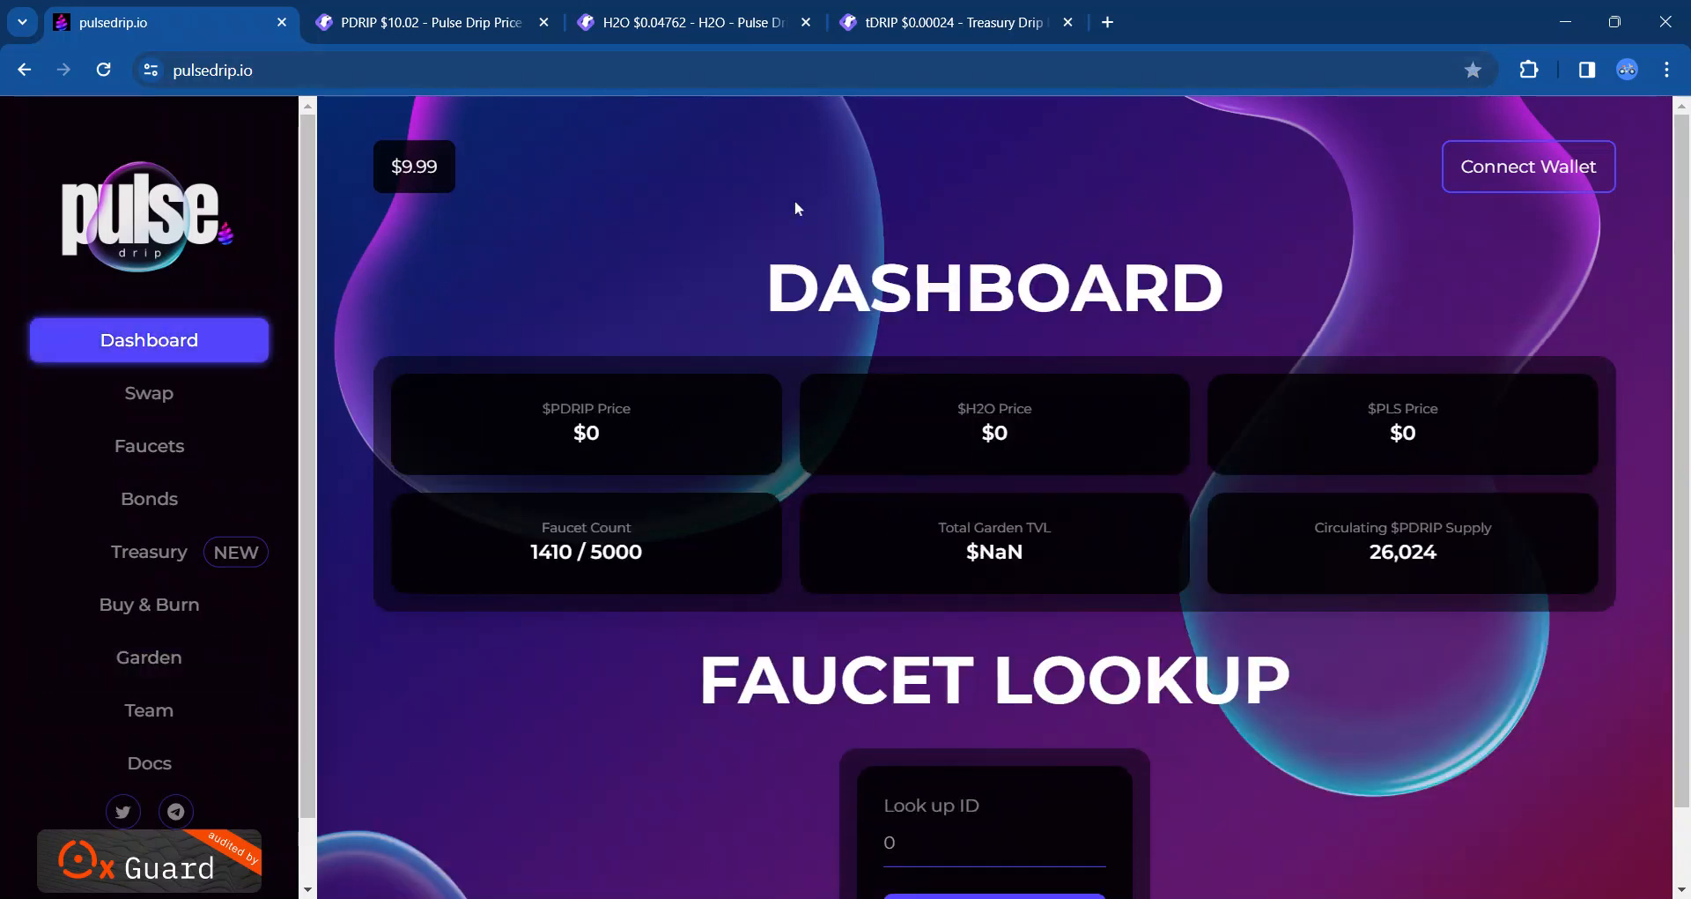
pyautogui.click(427, 21)
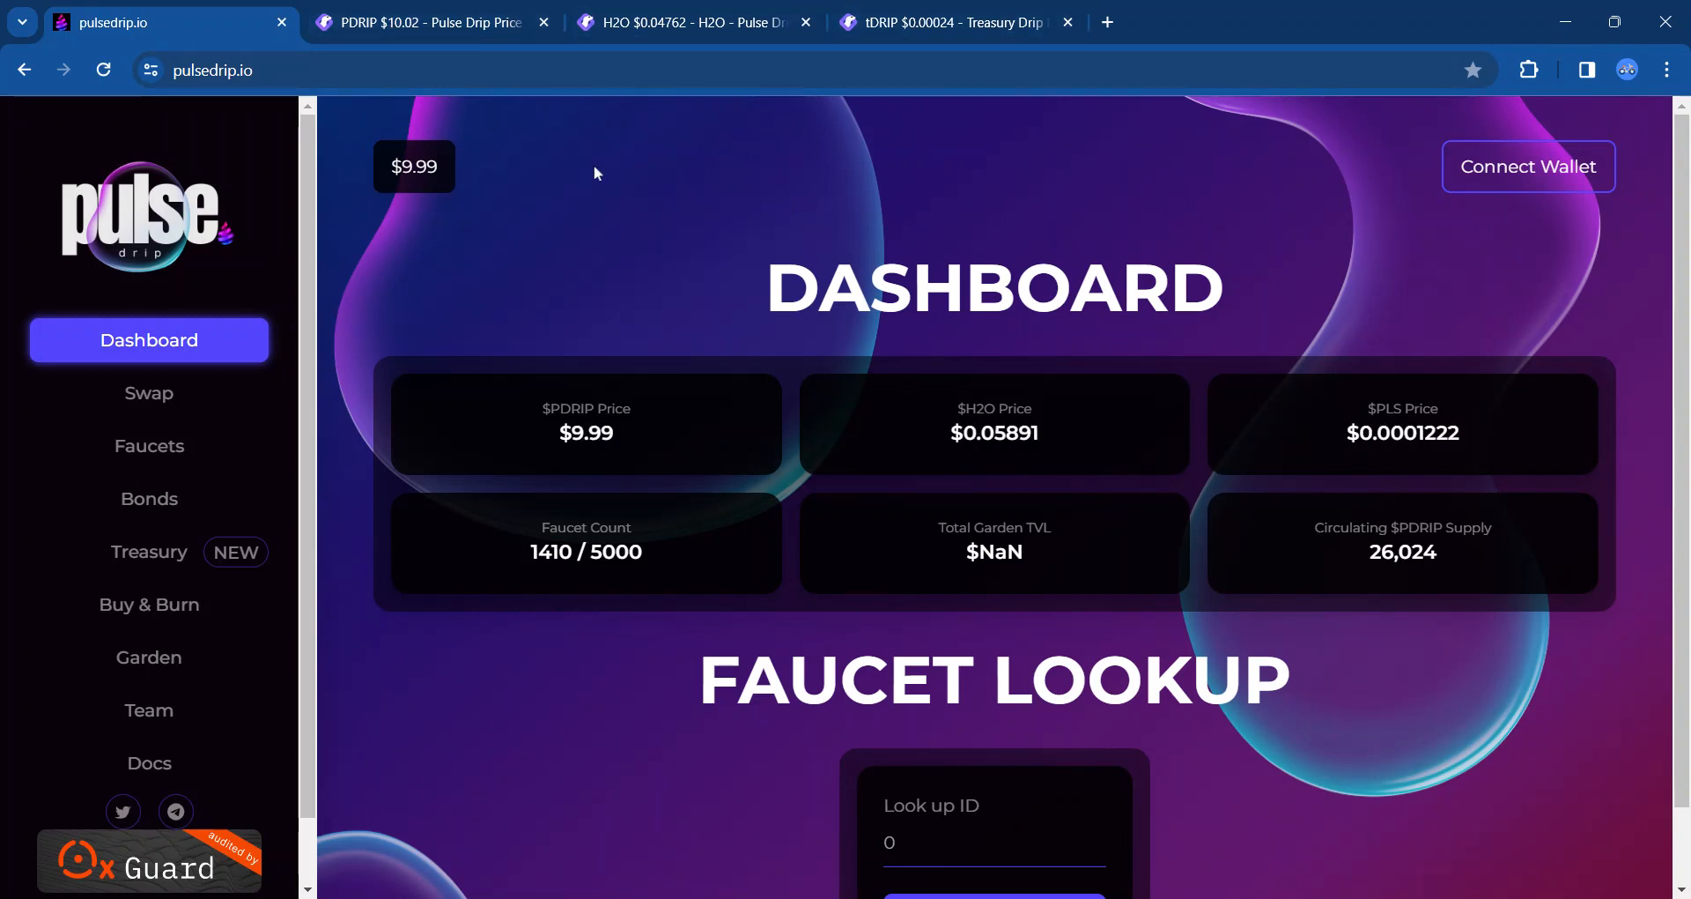
pyautogui.moveTo(629, 227)
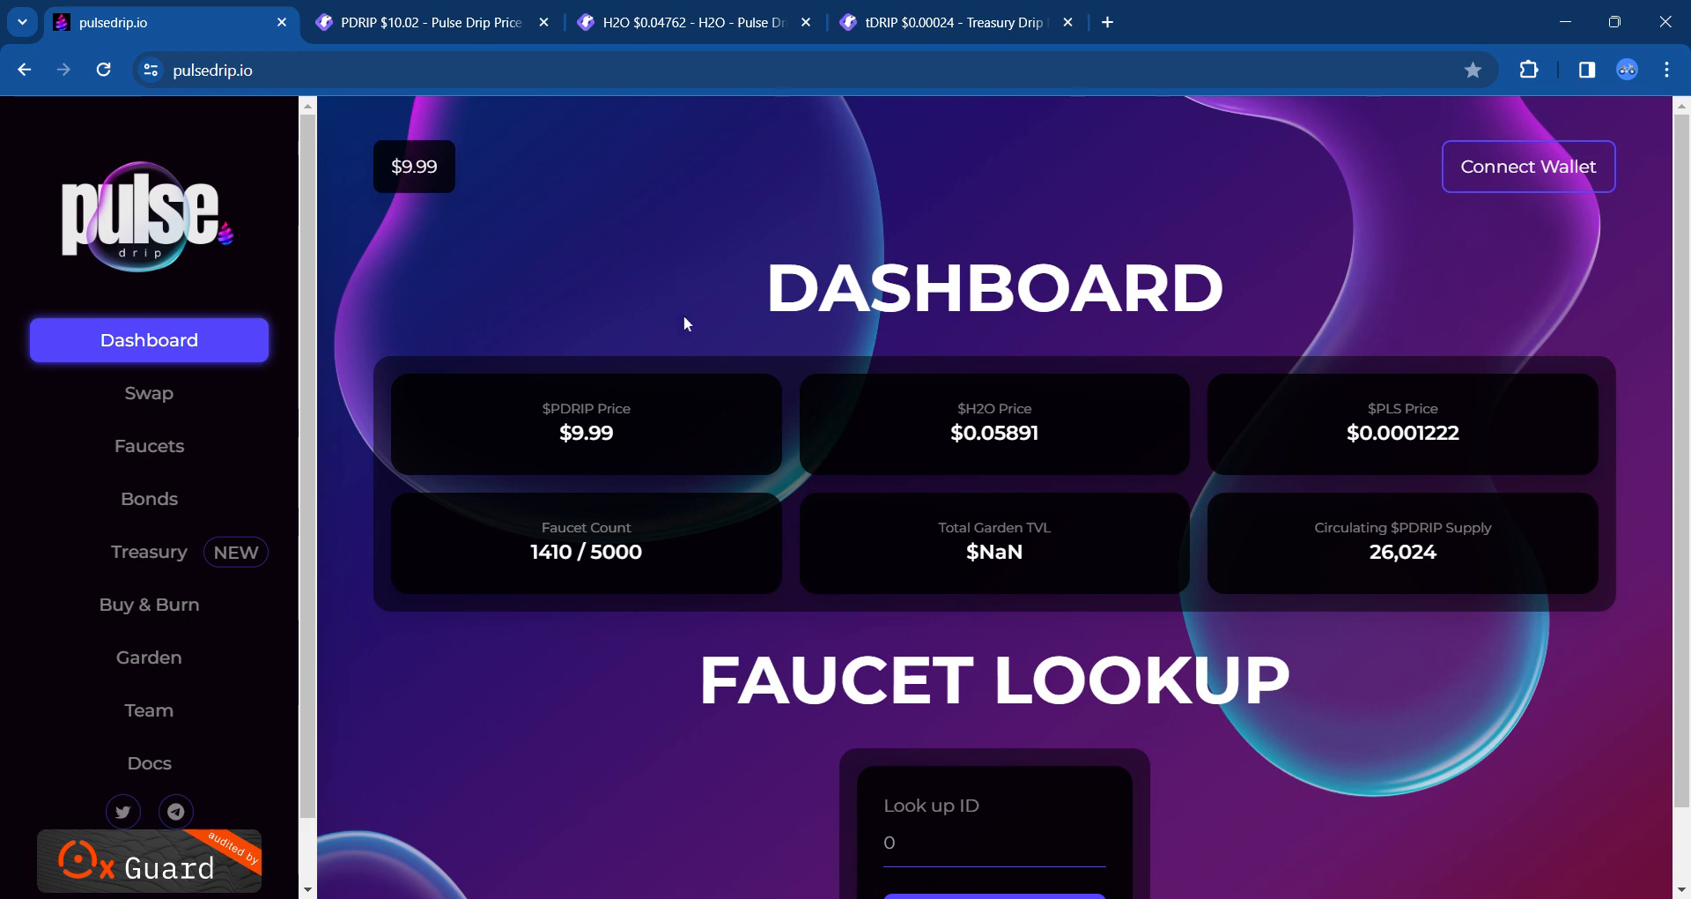
pyautogui.moveTo(1230, 305)
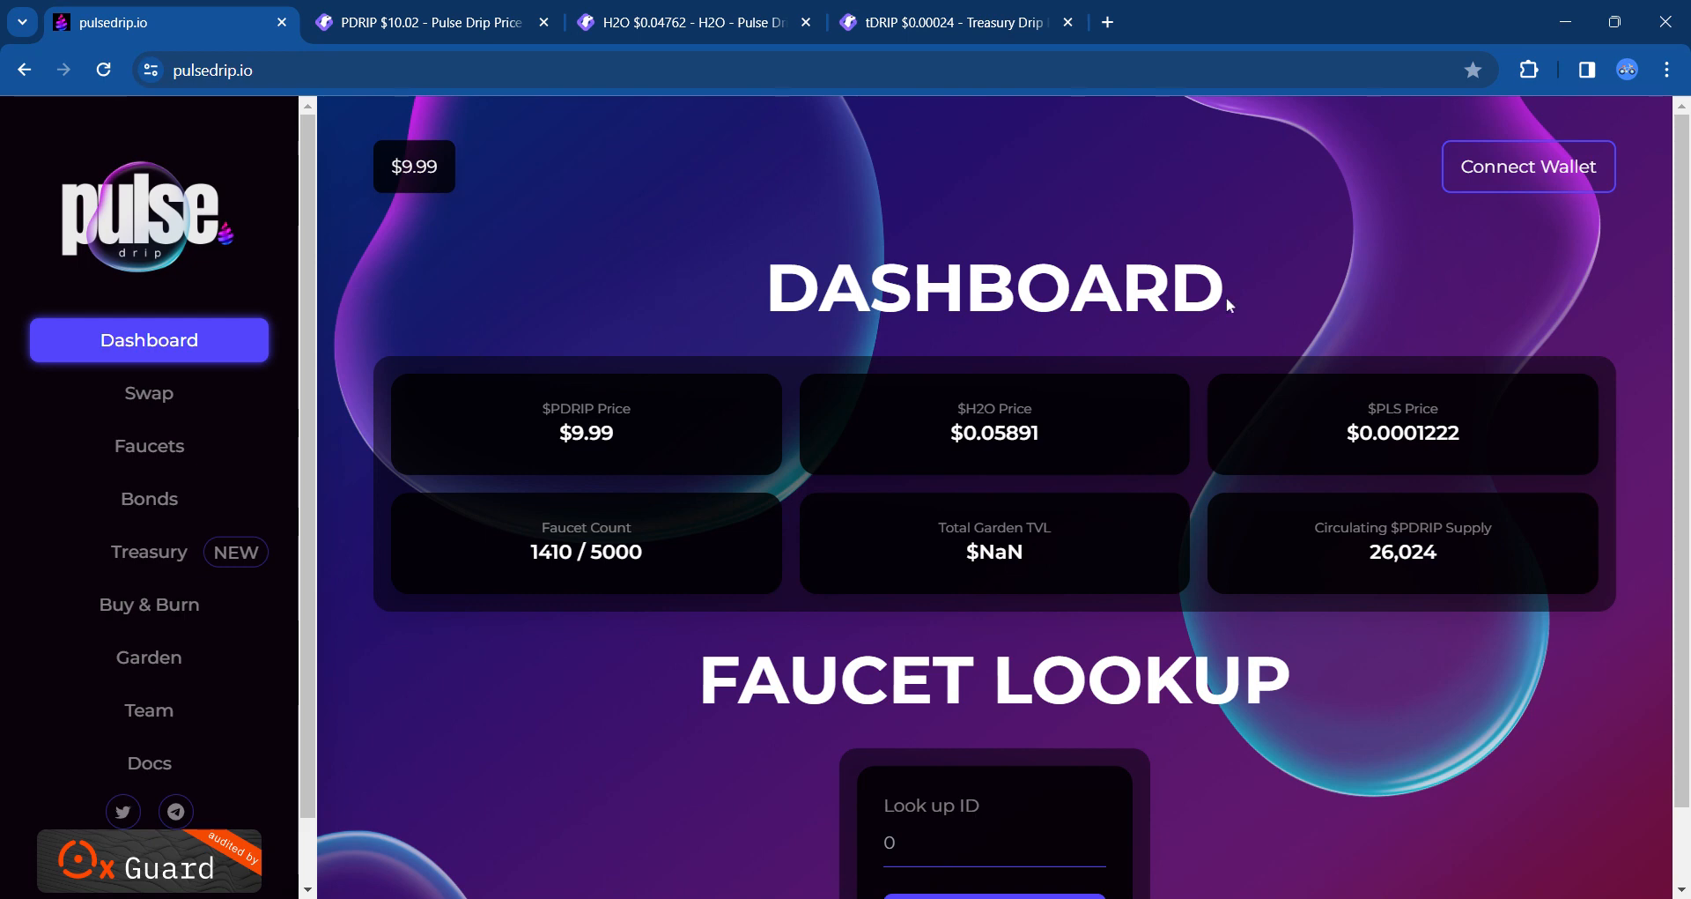